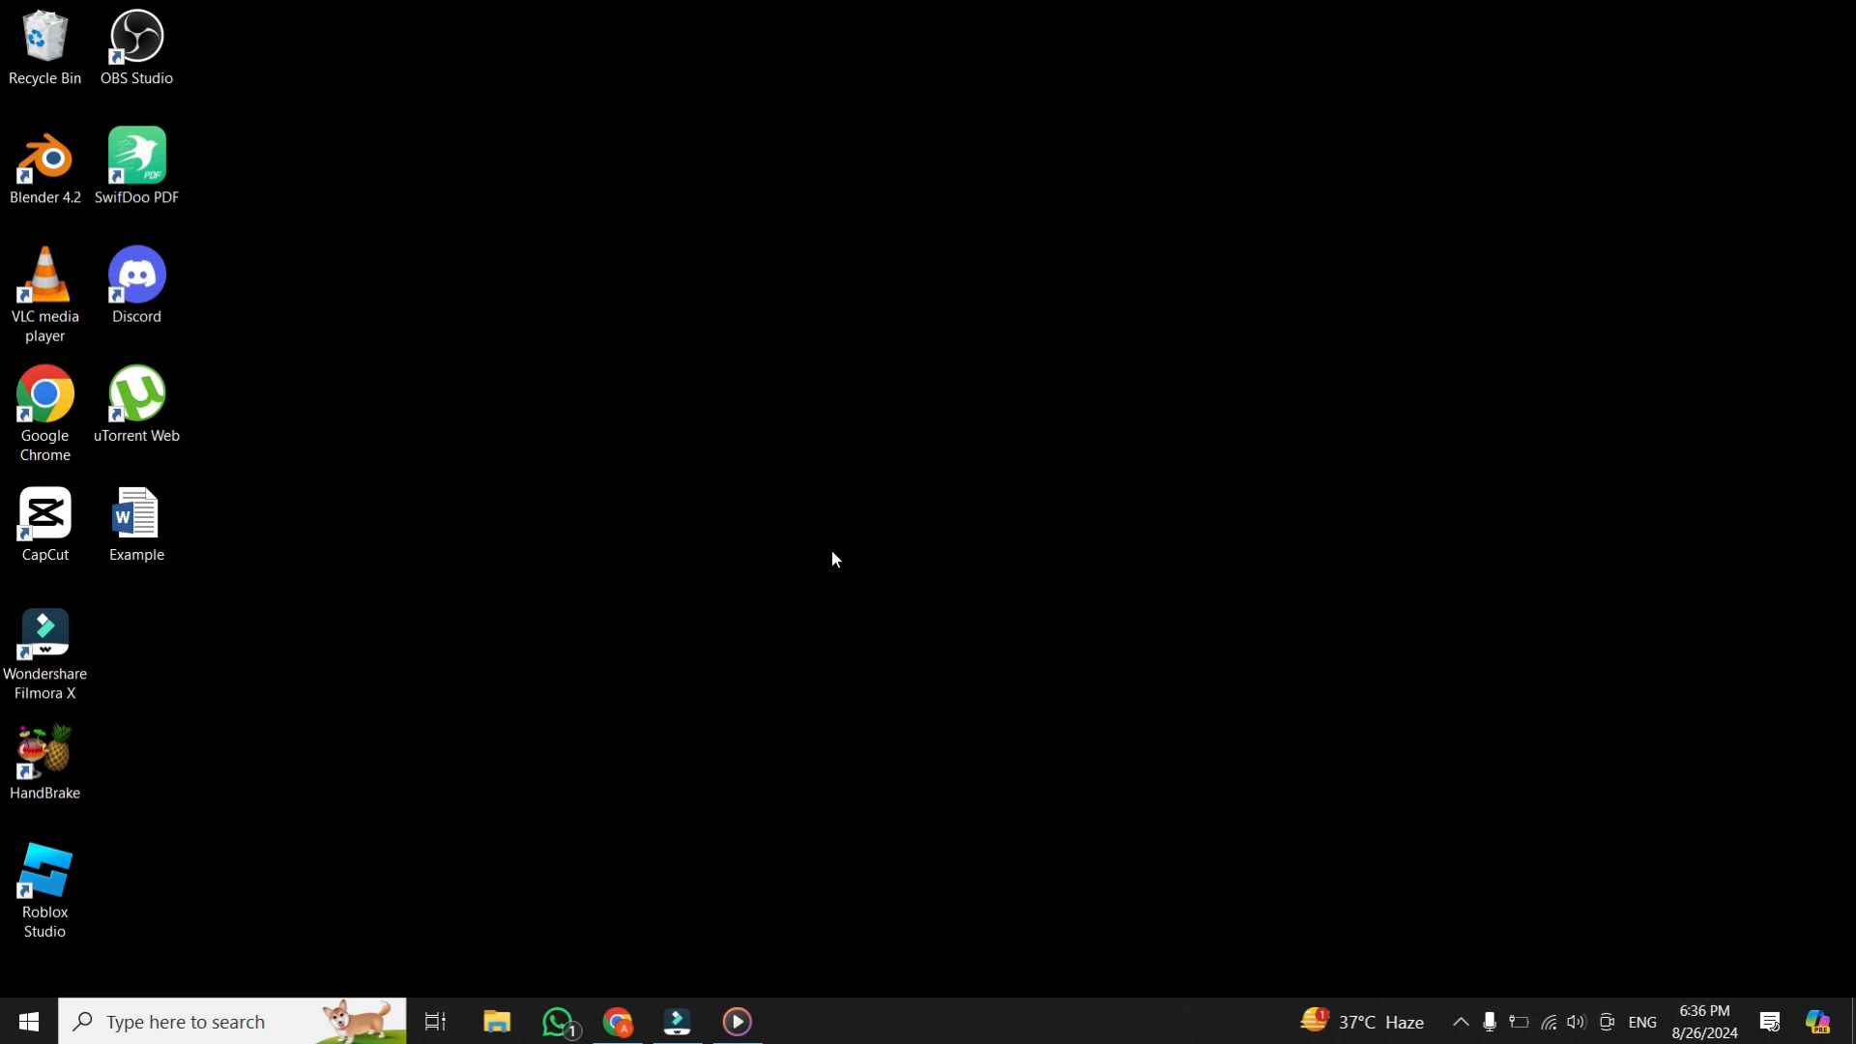
# - Preview Example.docx in Word from the Desktop and dismiss the Office activation notice
pyautogui.click(135, 163)
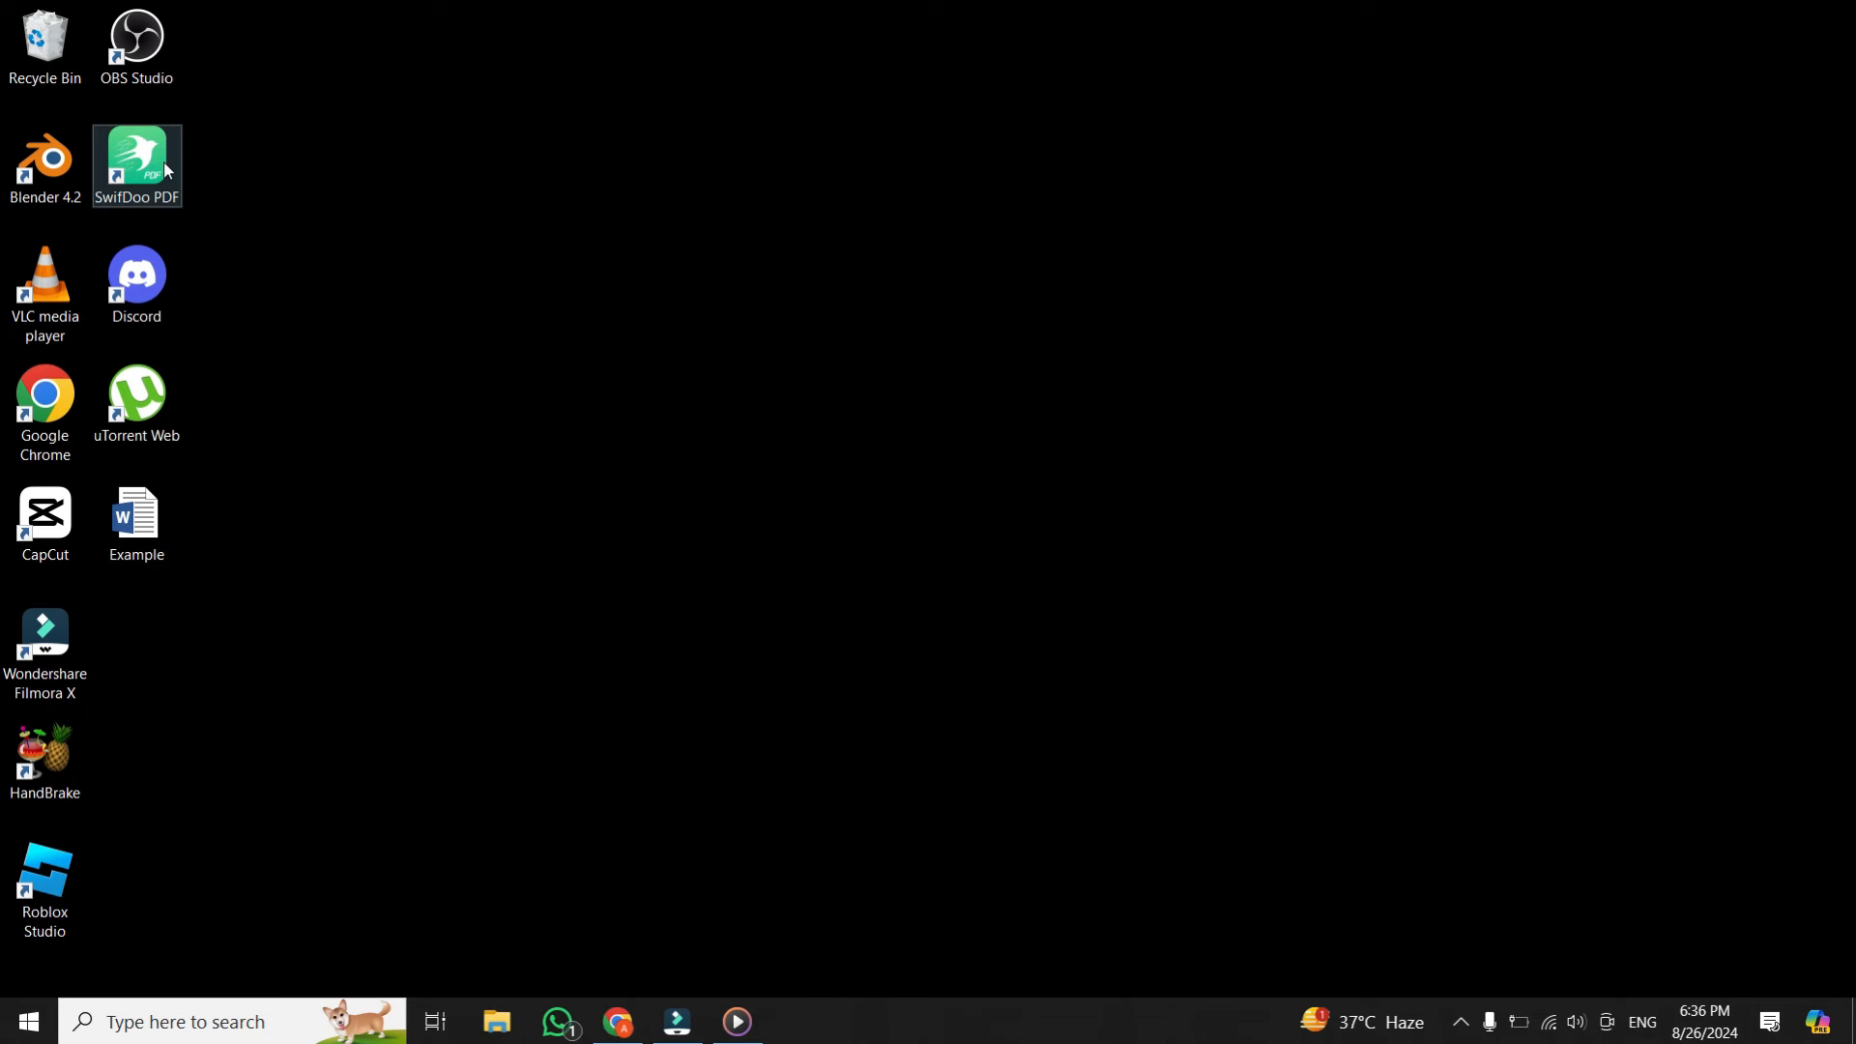
pyautogui.click(379, 539)
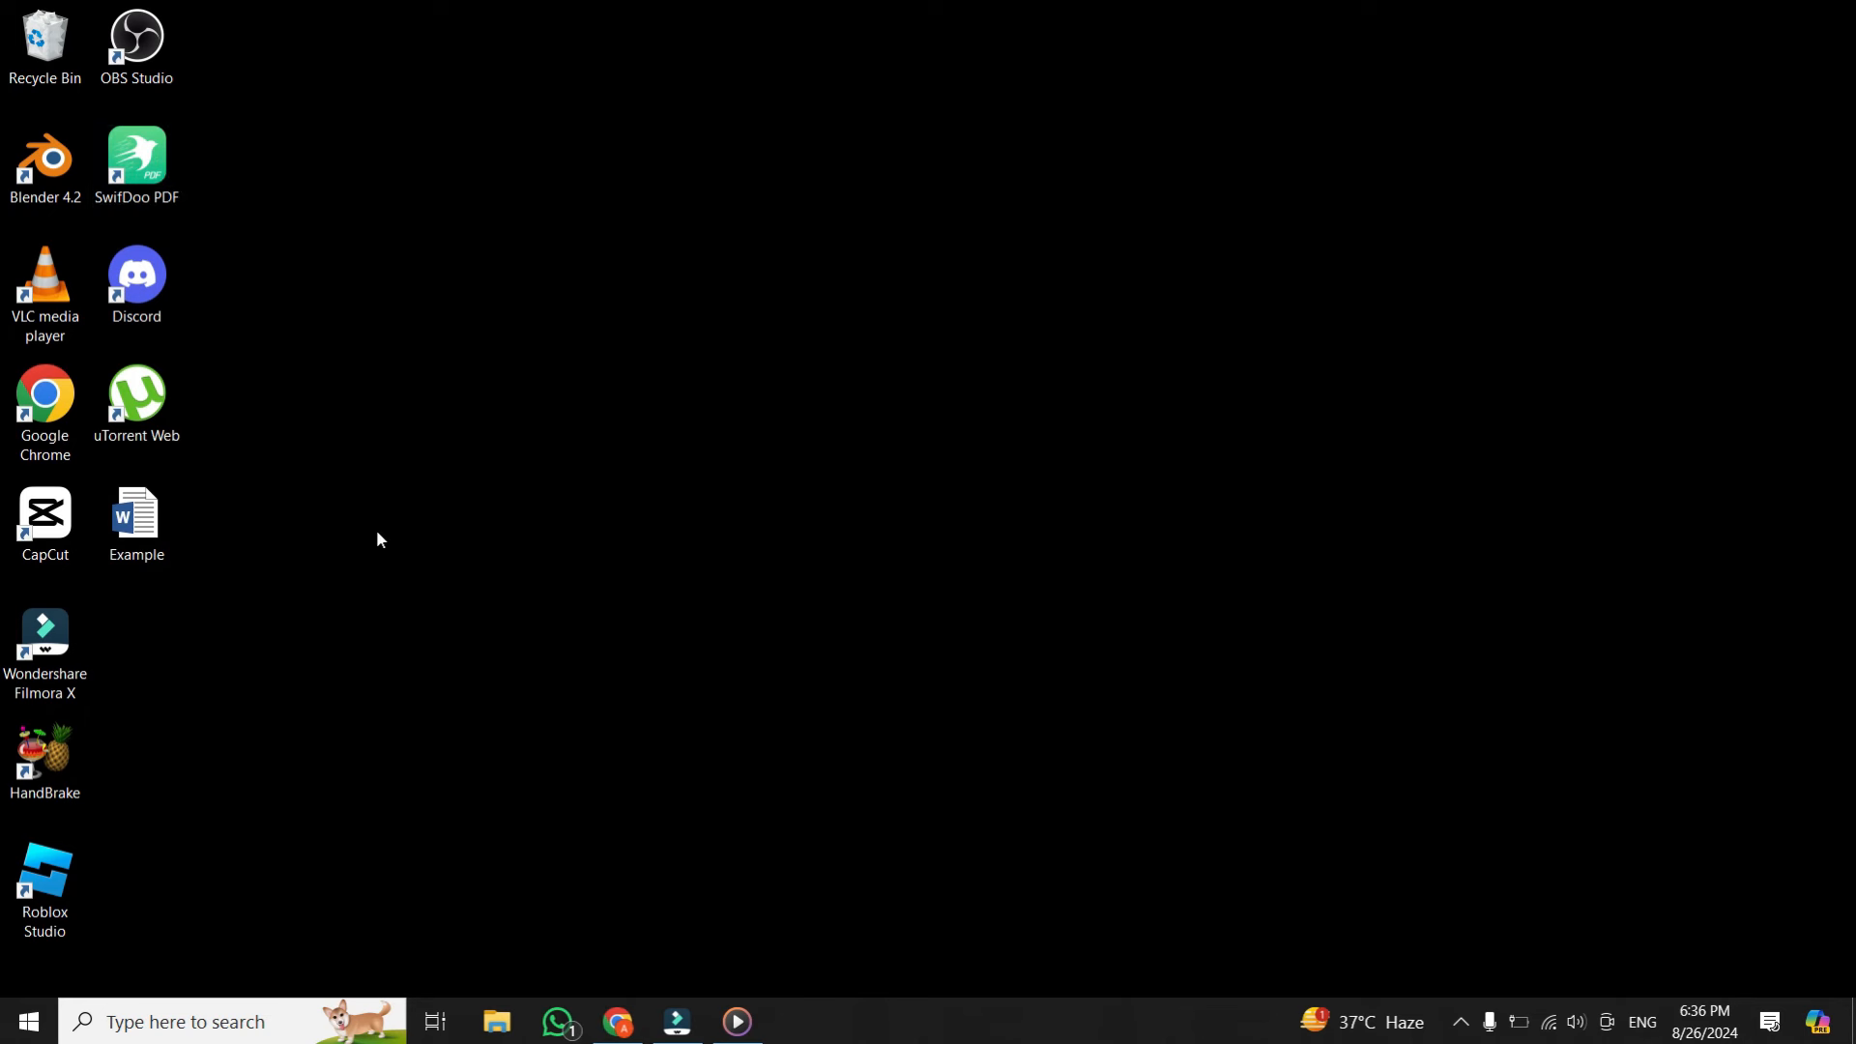
pyautogui.click(135, 520)
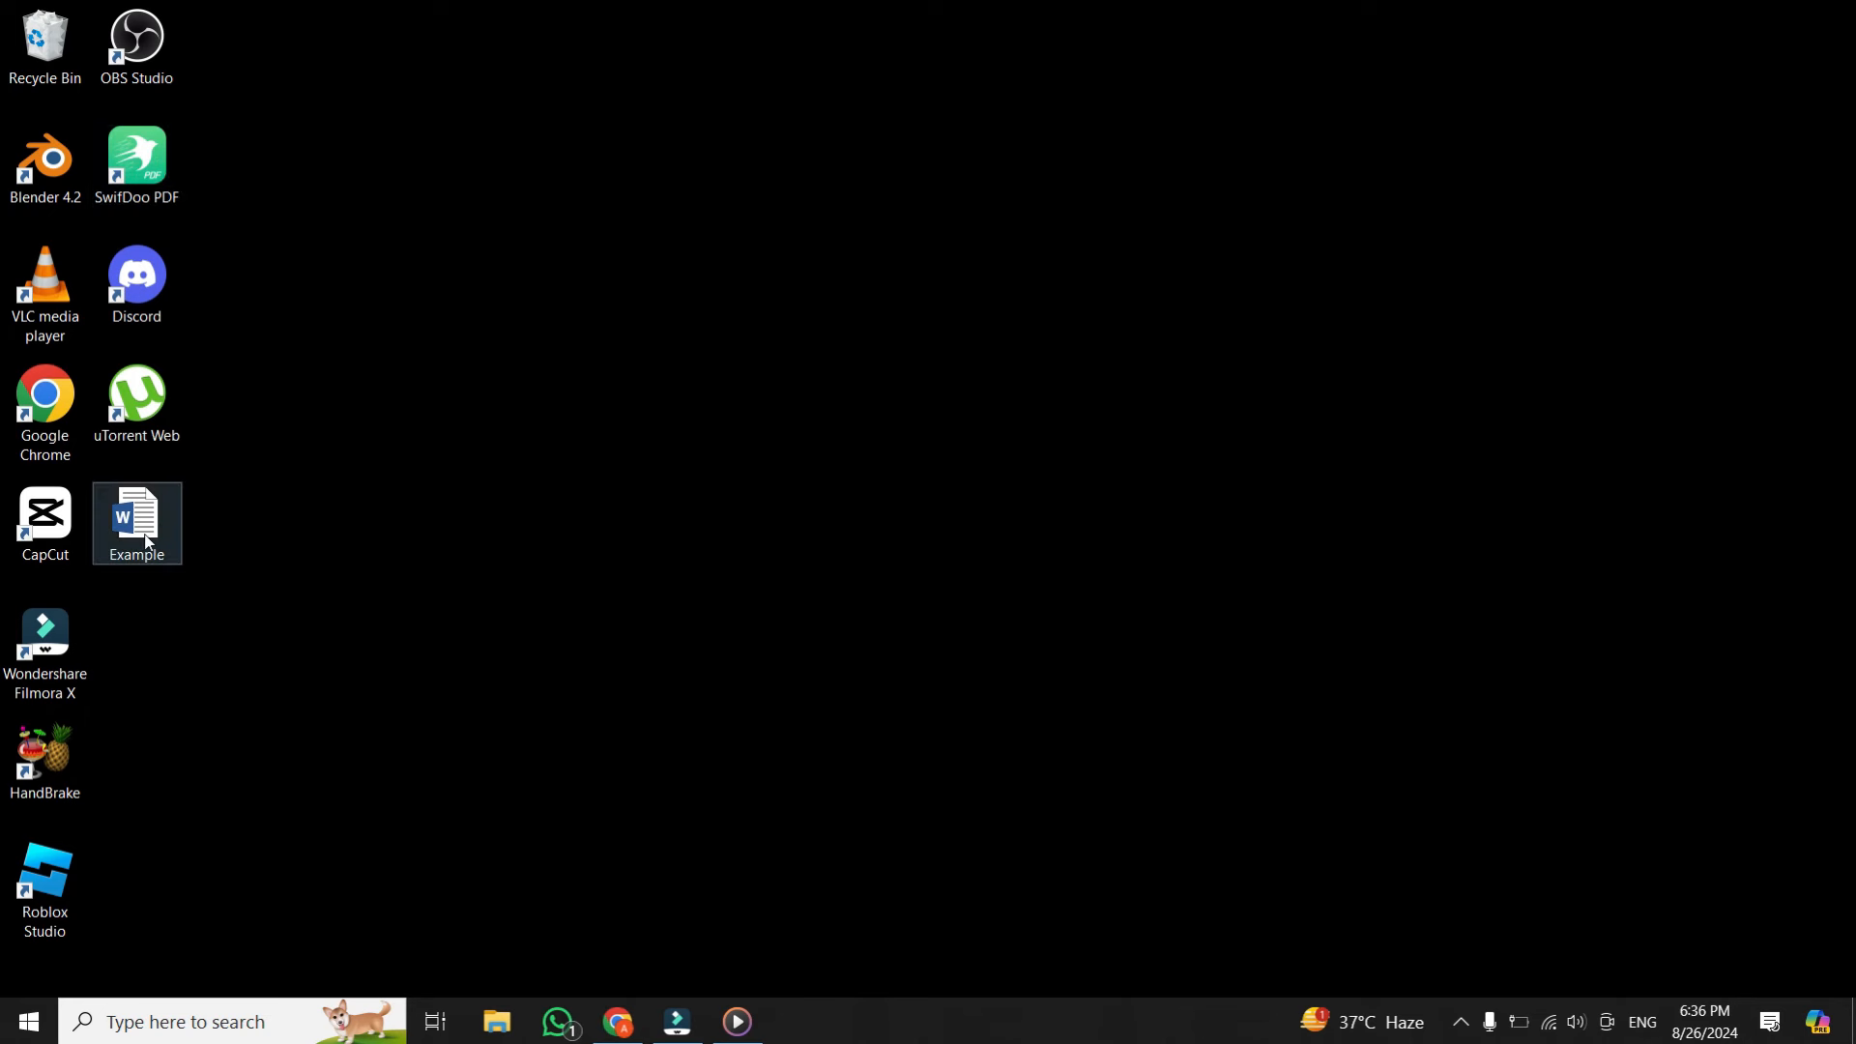
pyautogui.click(135, 512)
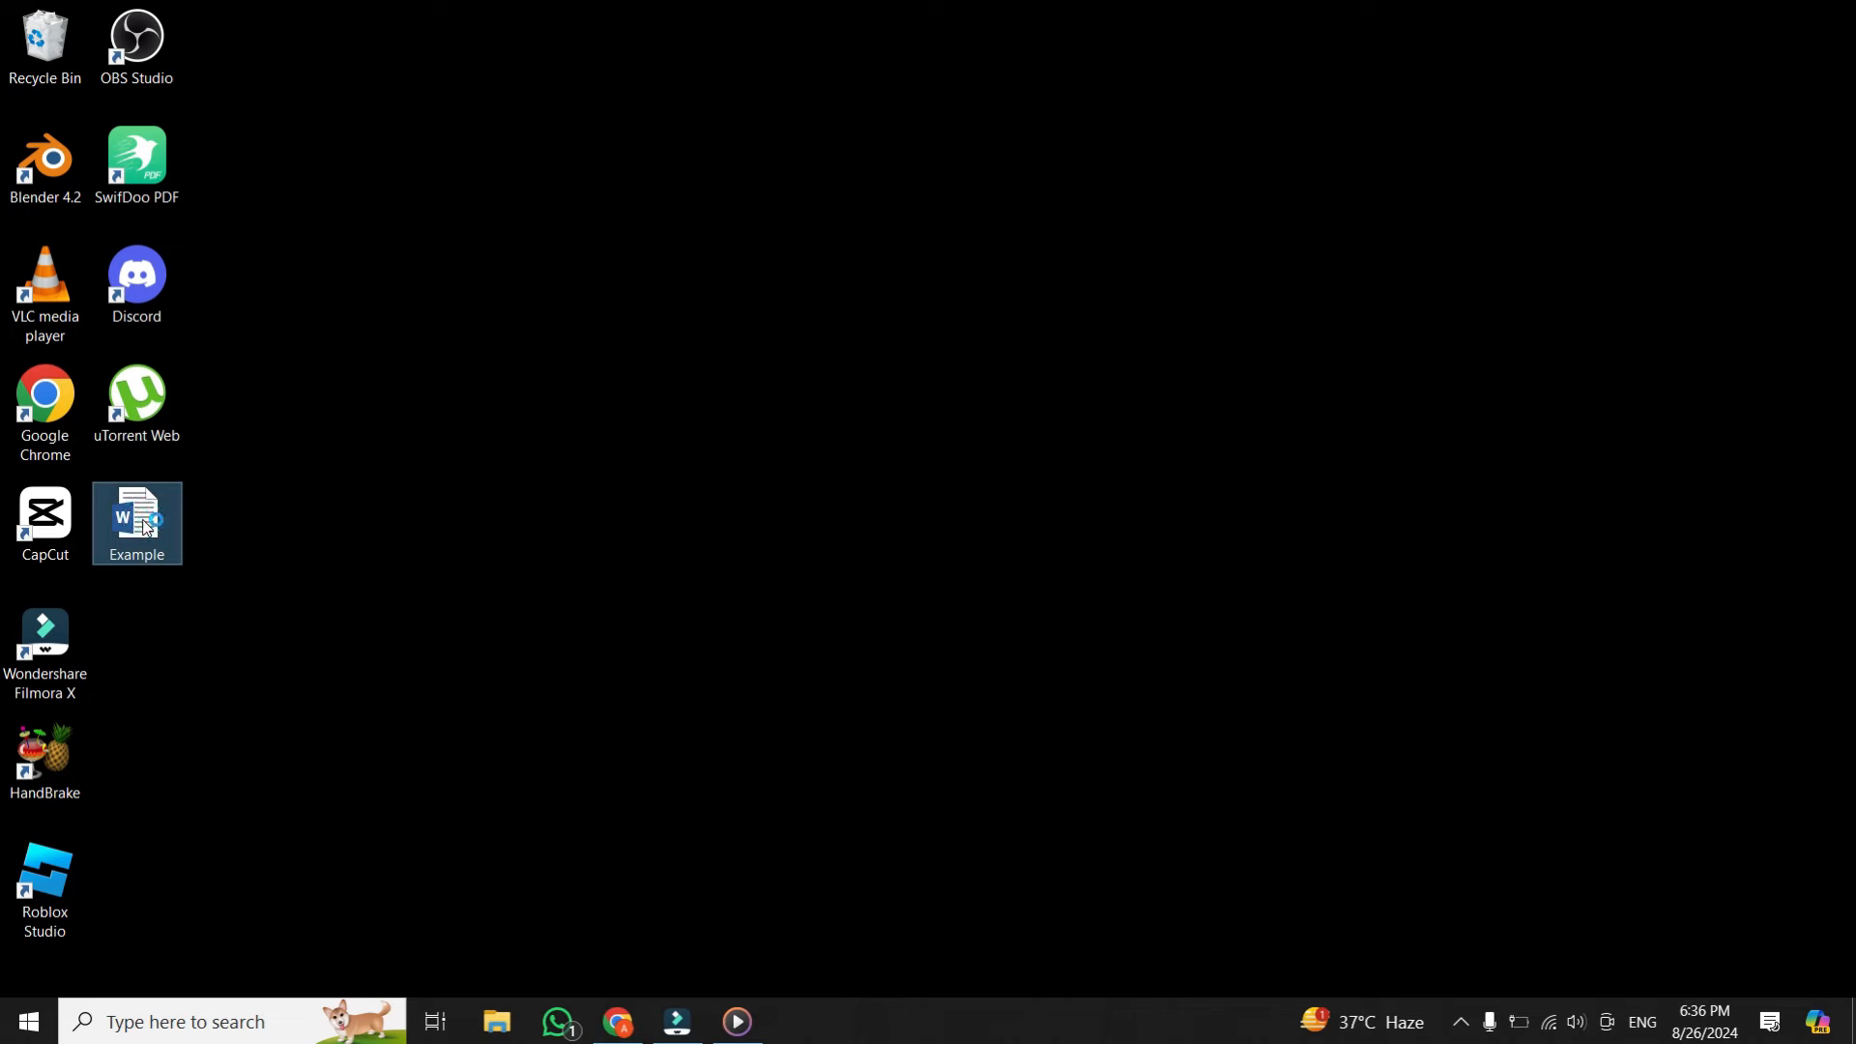
pyautogui.doubleClick(135, 514)
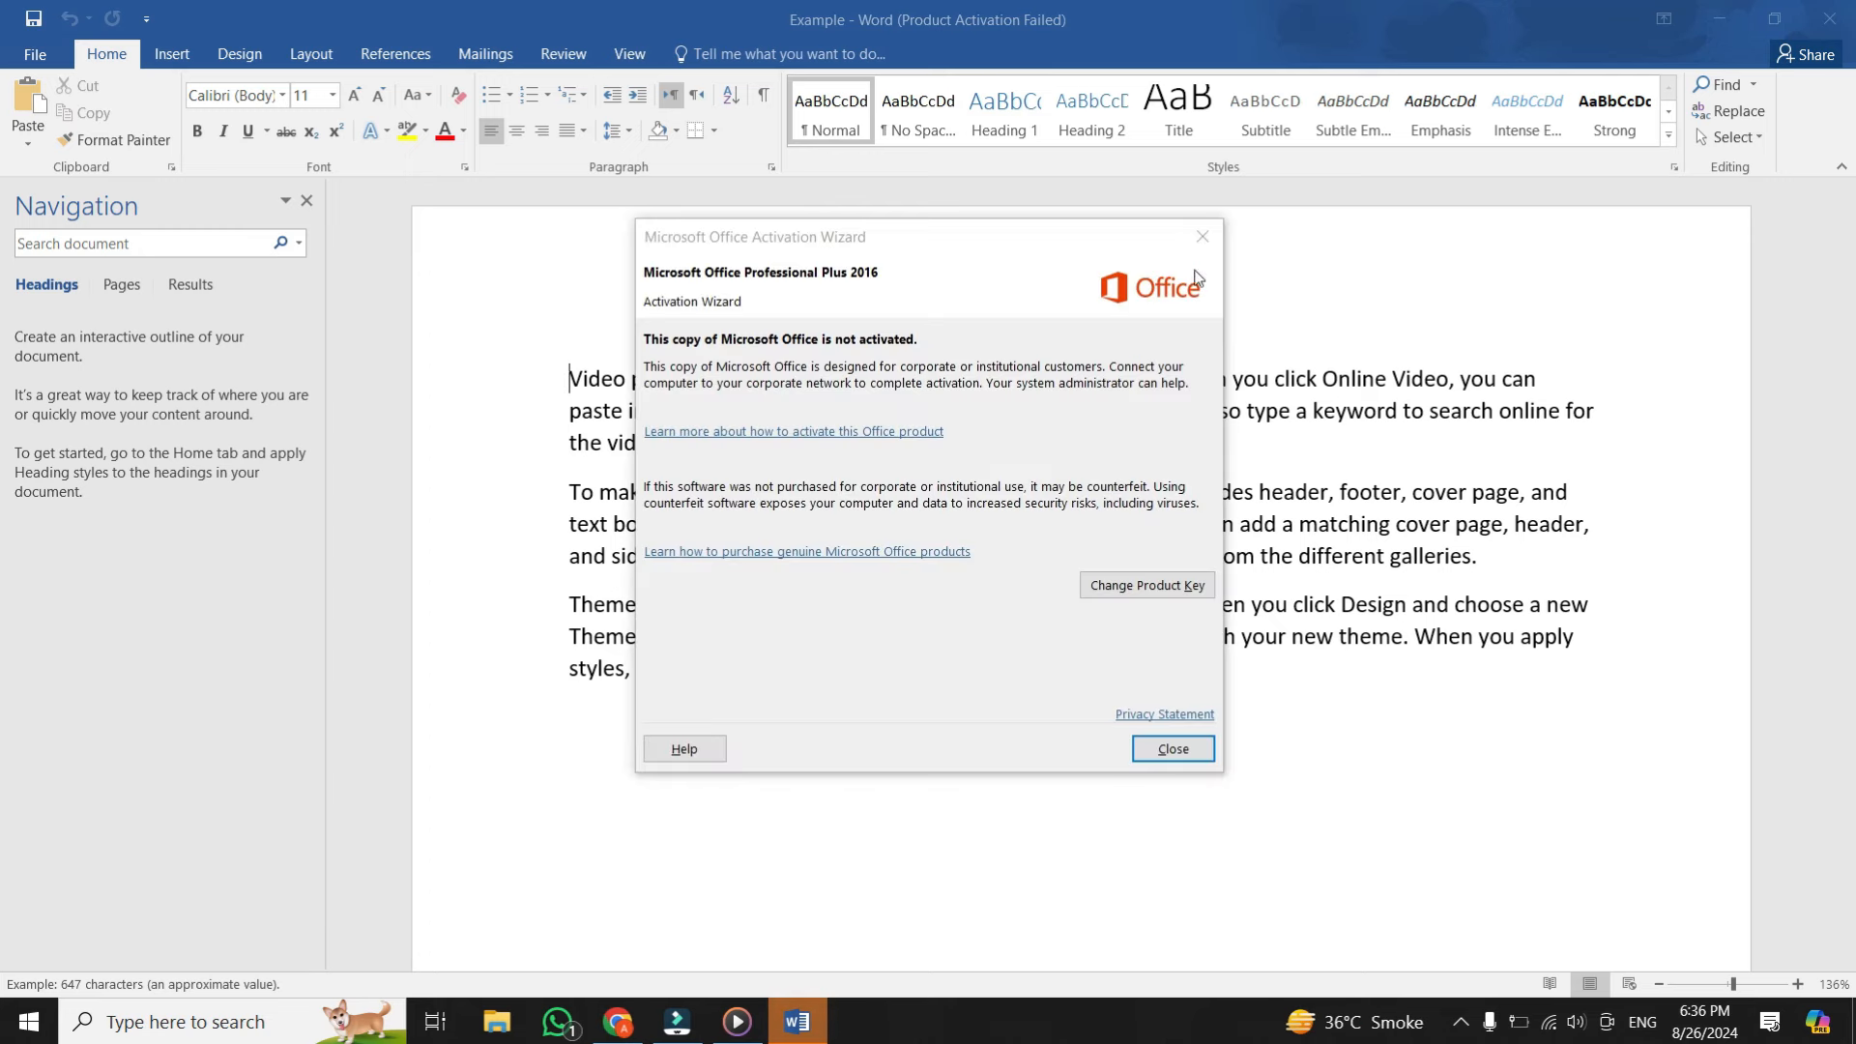
pyautogui.click(1172, 748)
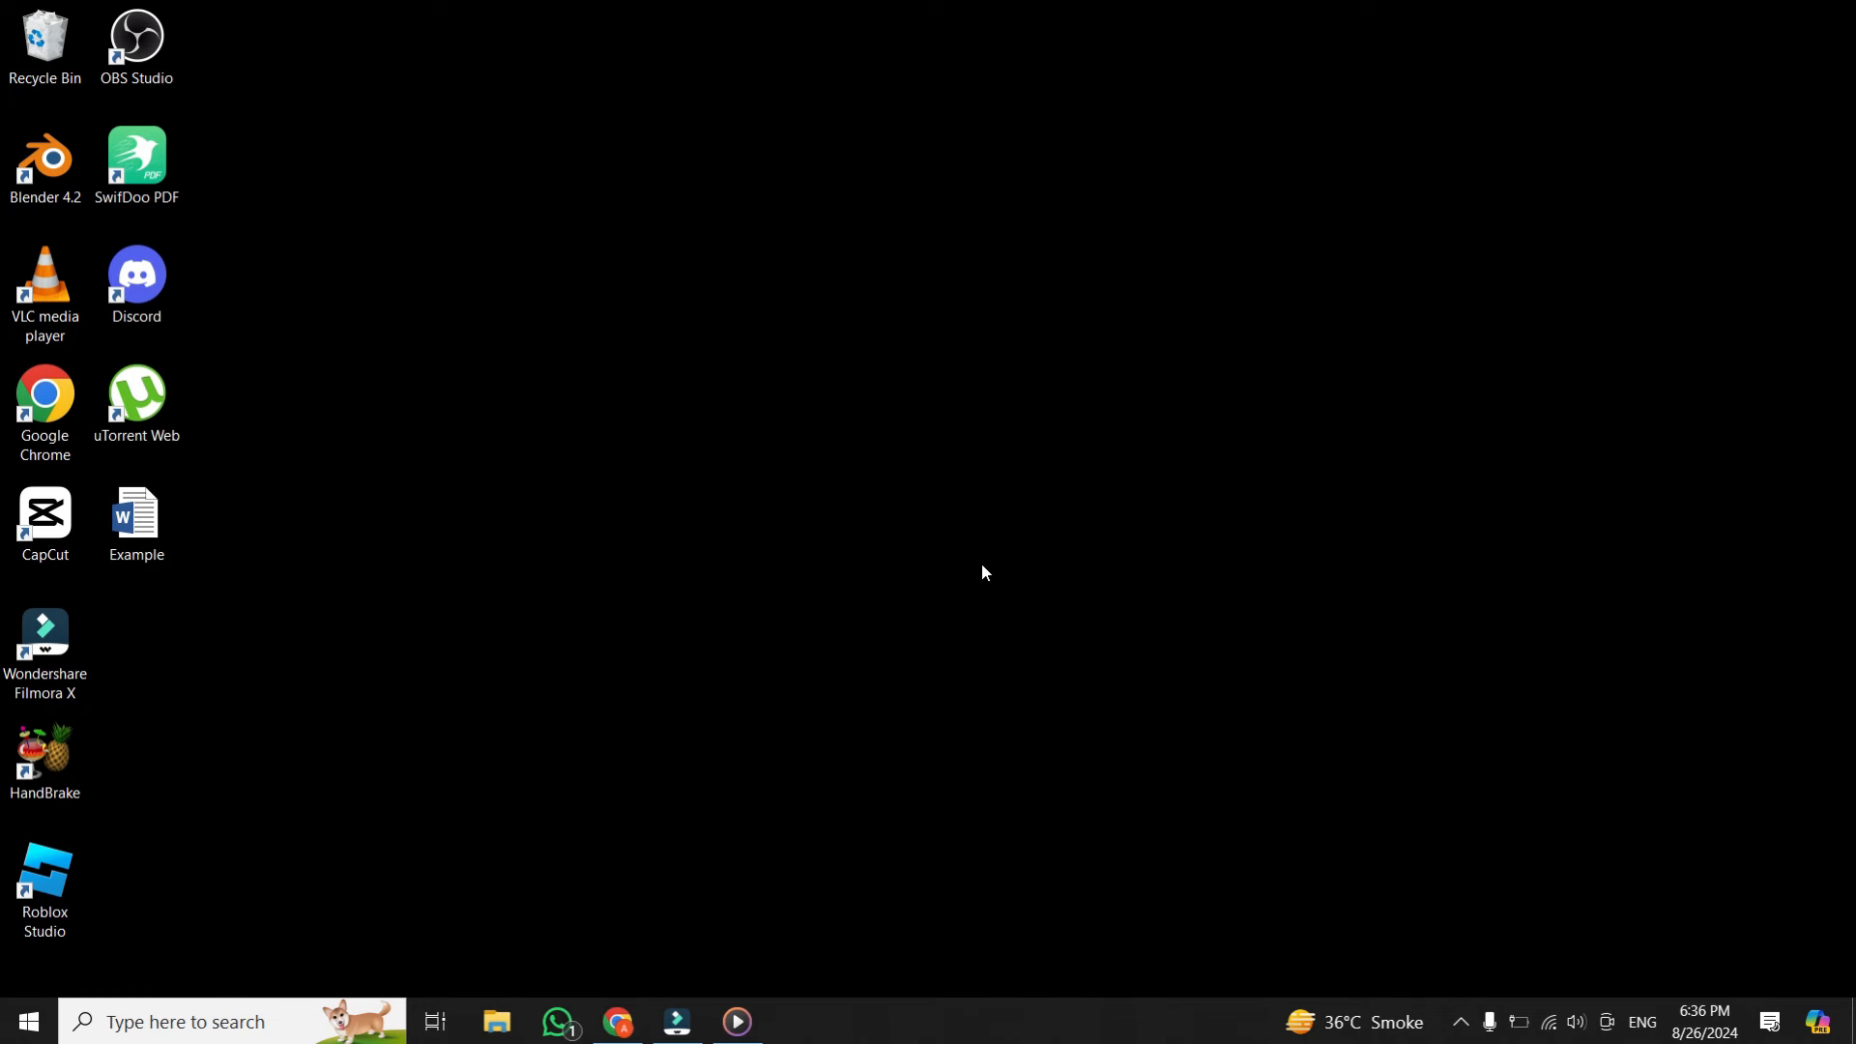
pyautogui.moveTo(563, 420)
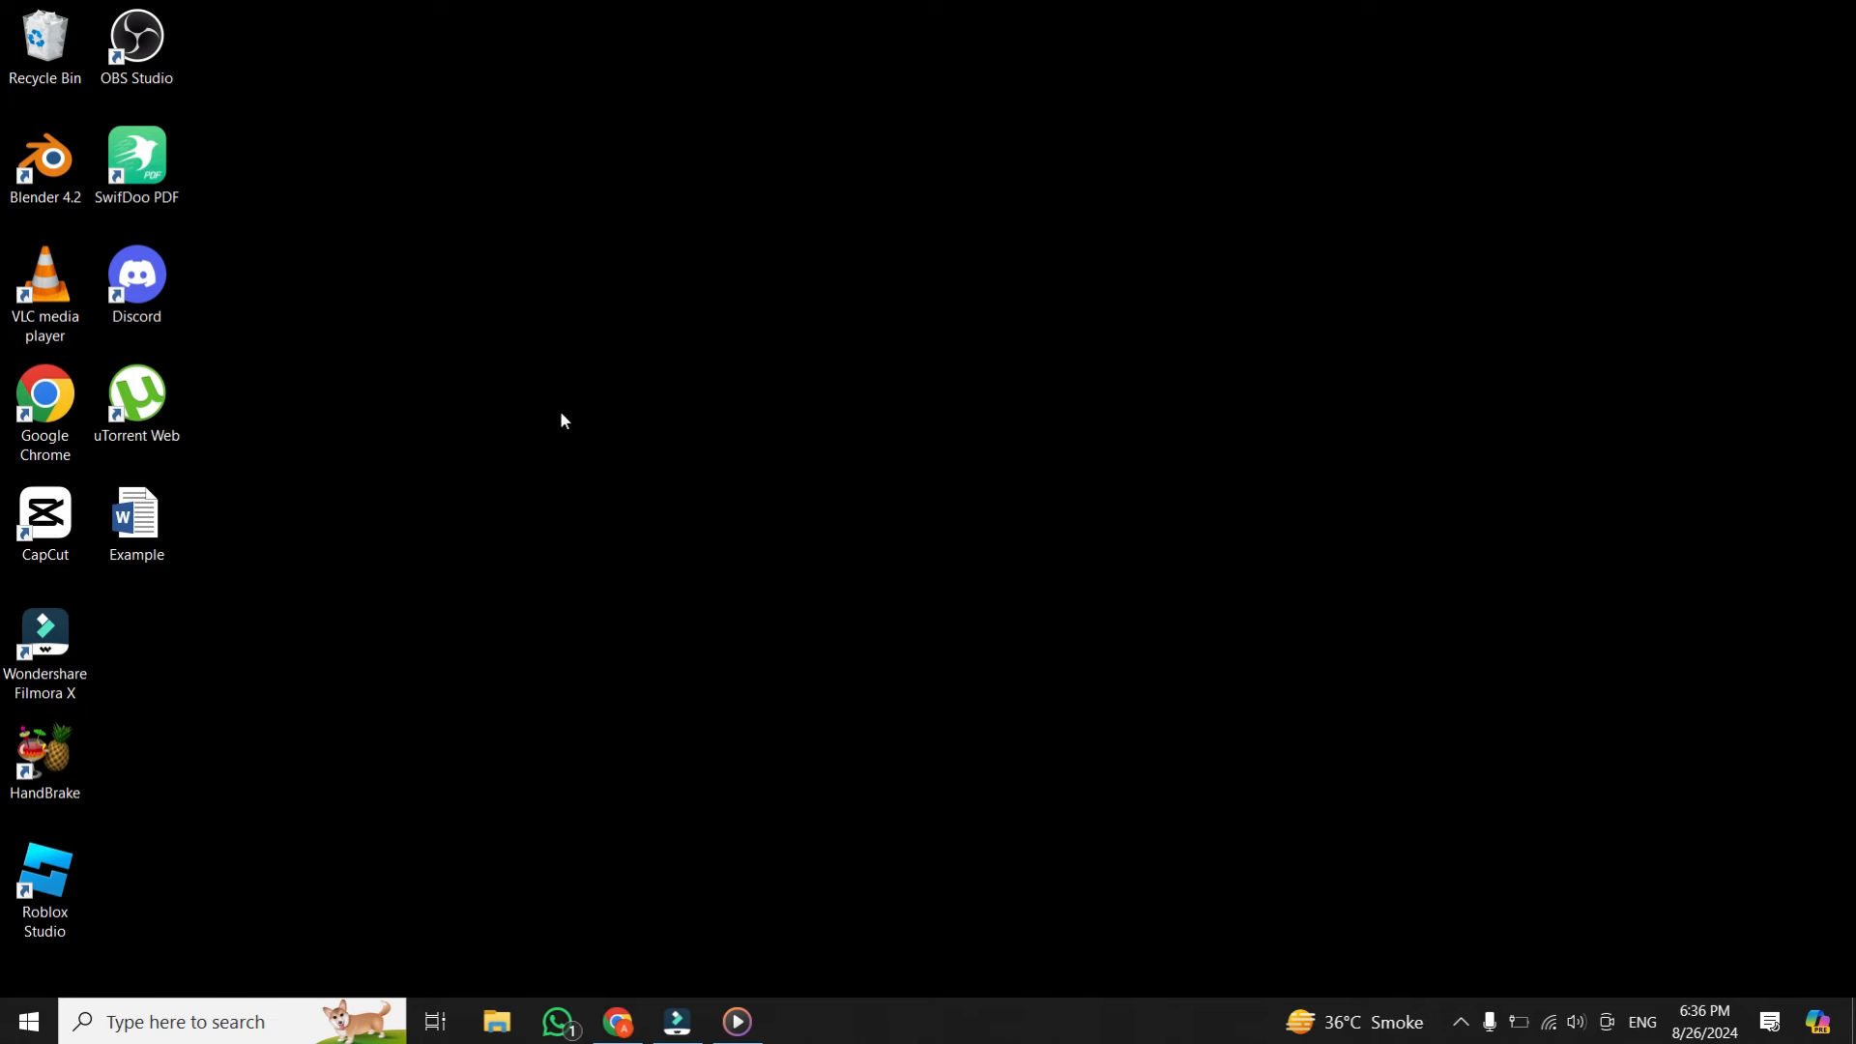
# - Launch SwifDoo PDF from its desktop shortcut to the Home start page
pyautogui.click(135, 161)
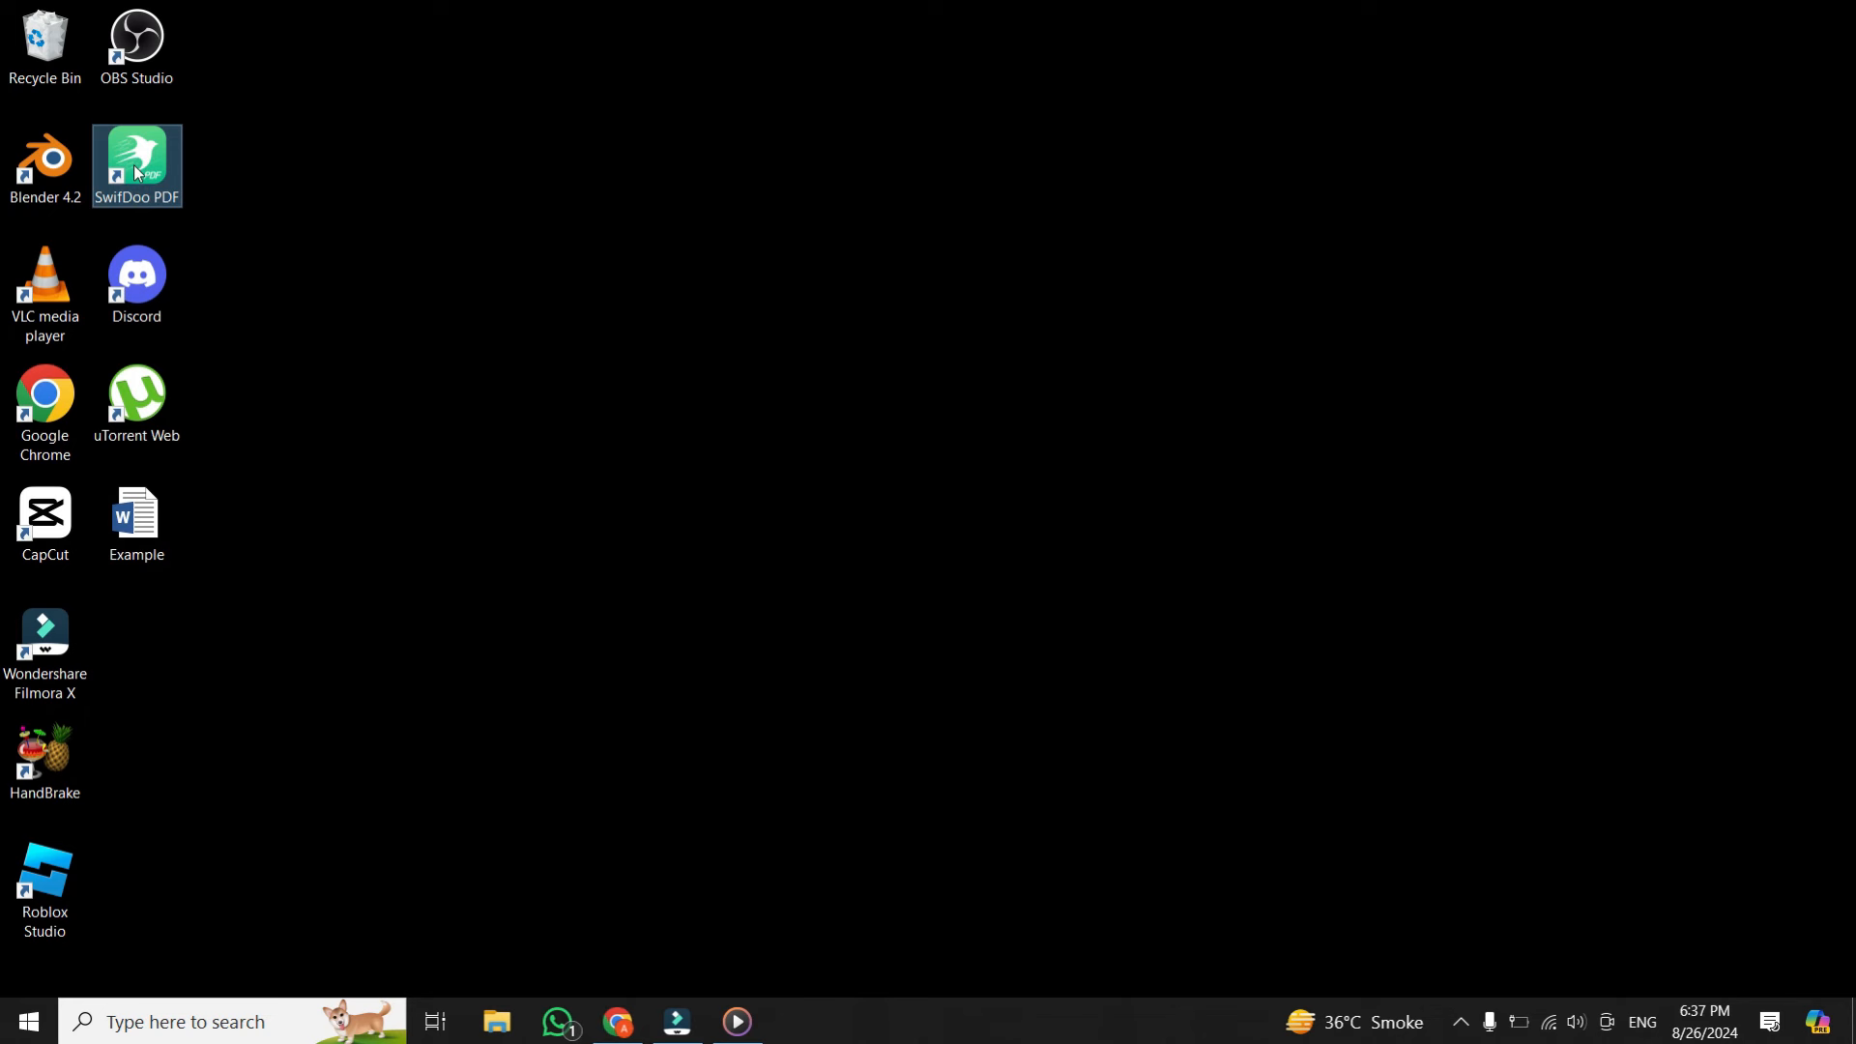
pyautogui.moveTo(178, 178)
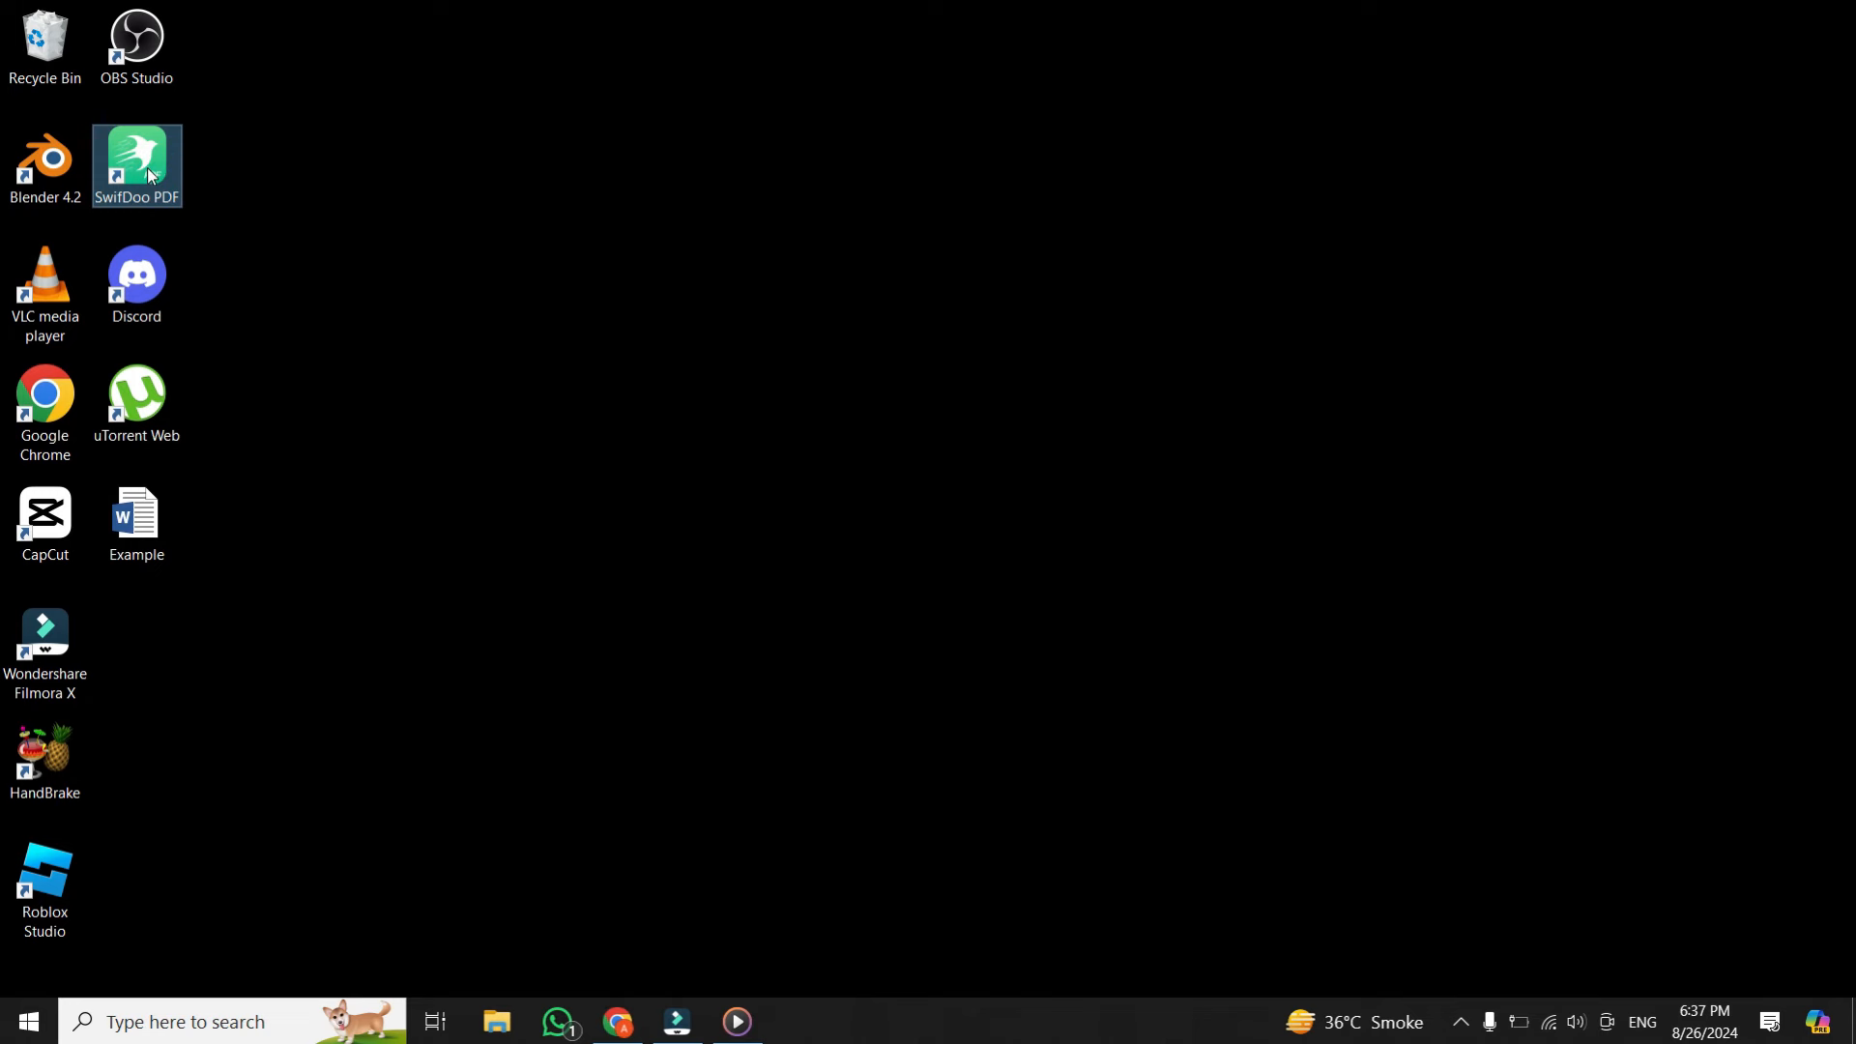
pyautogui.doubleClick(135, 164)
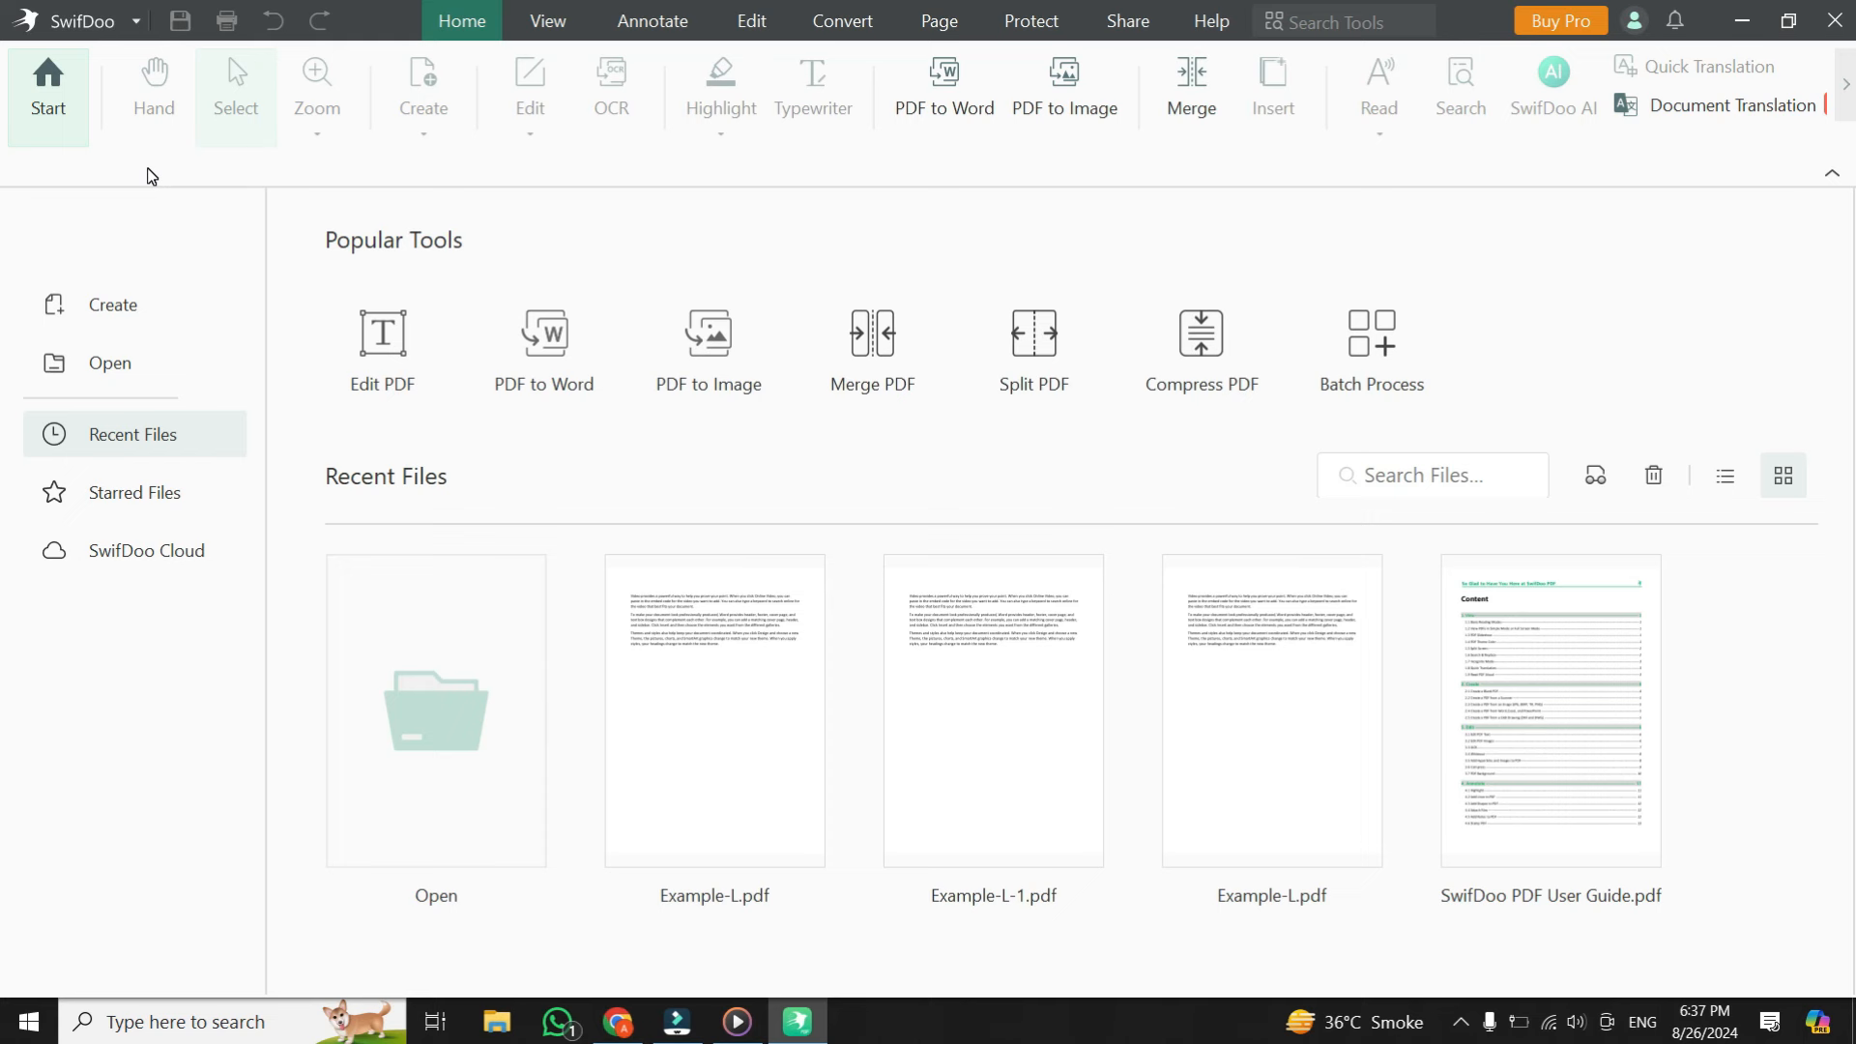
pyautogui.moveTo(551, 534)
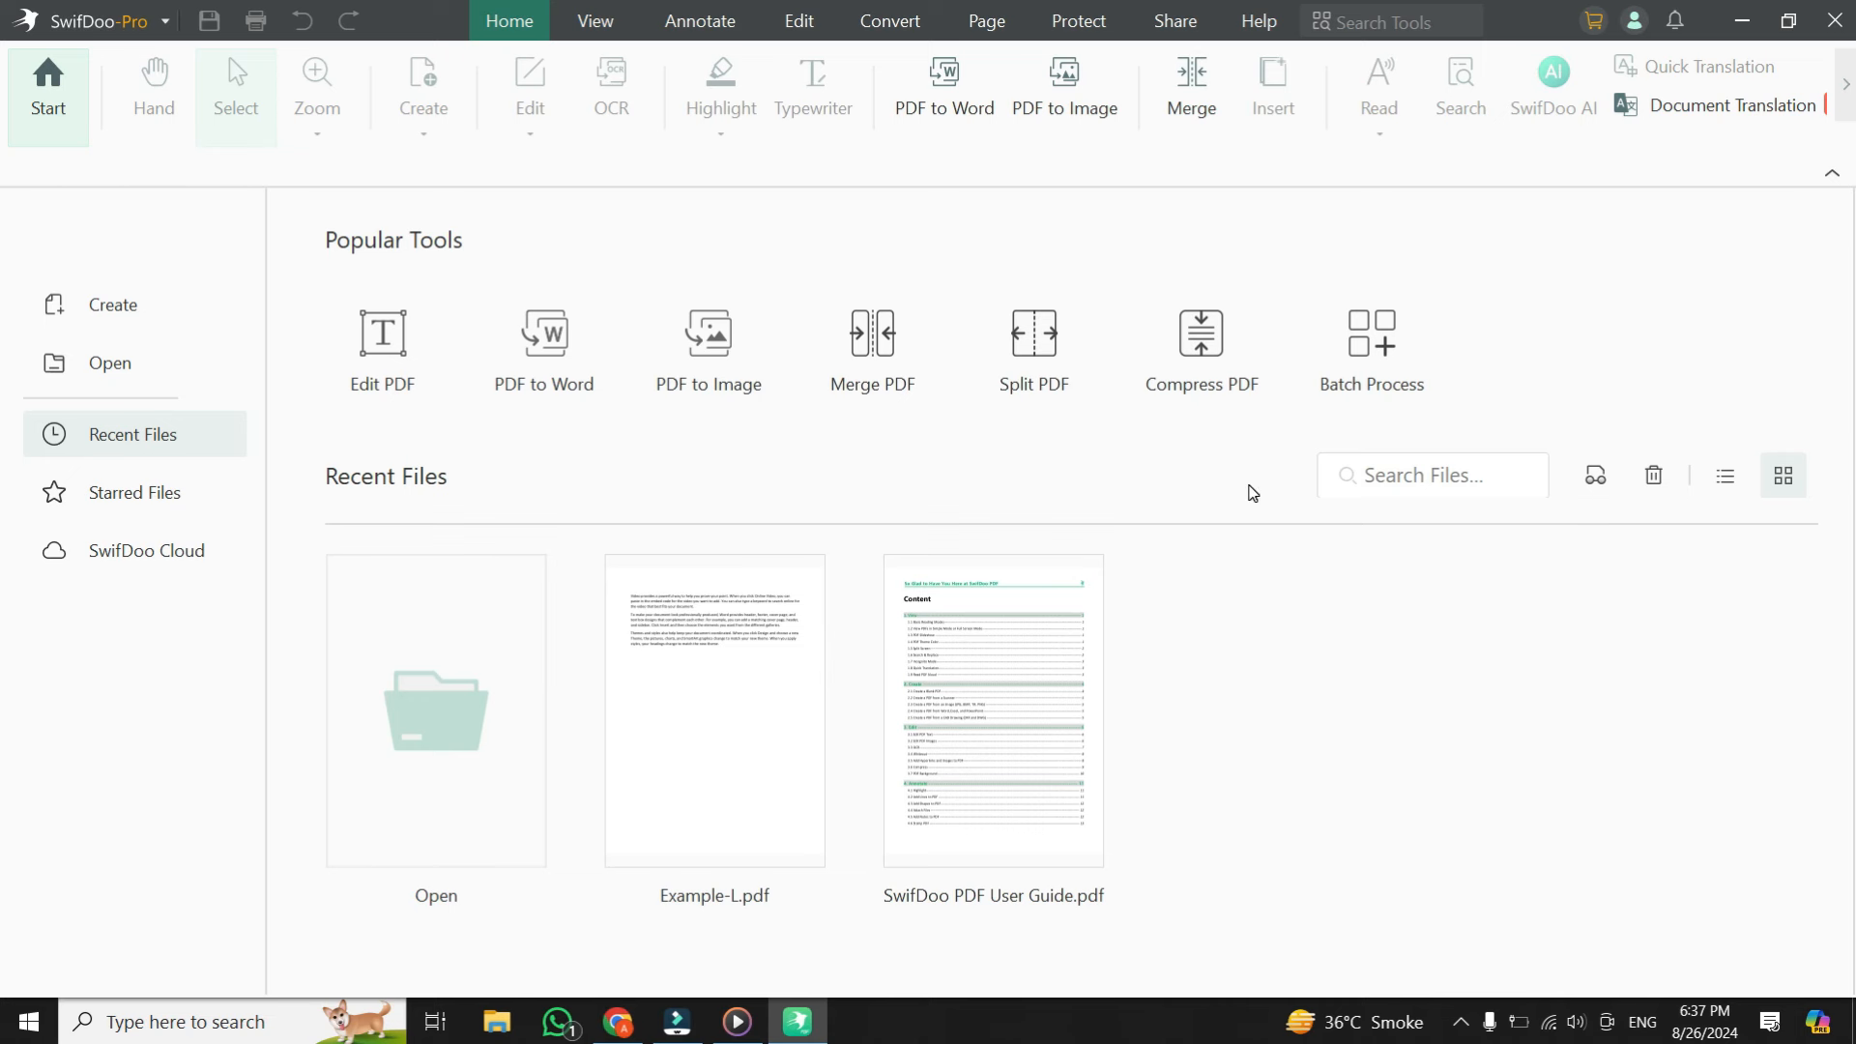
pyautogui.moveTo(1145, 528)
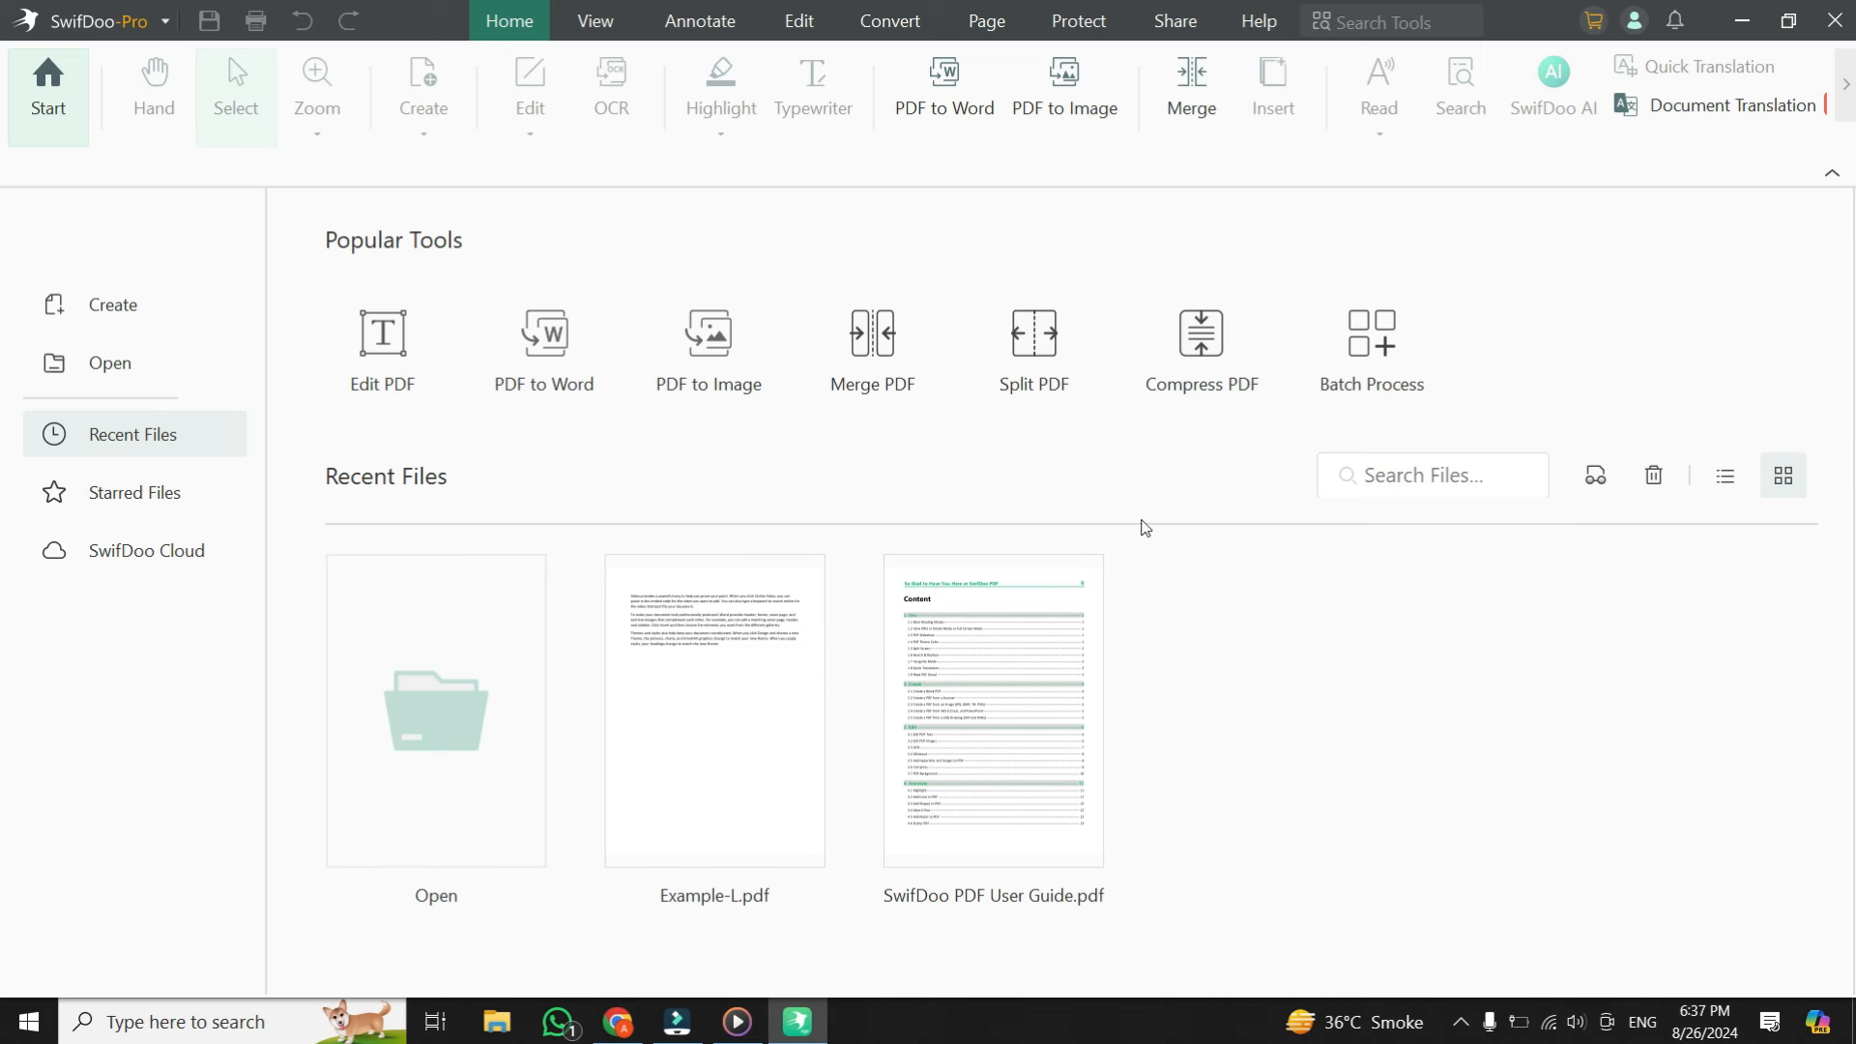
pyautogui.moveTo(959, 352)
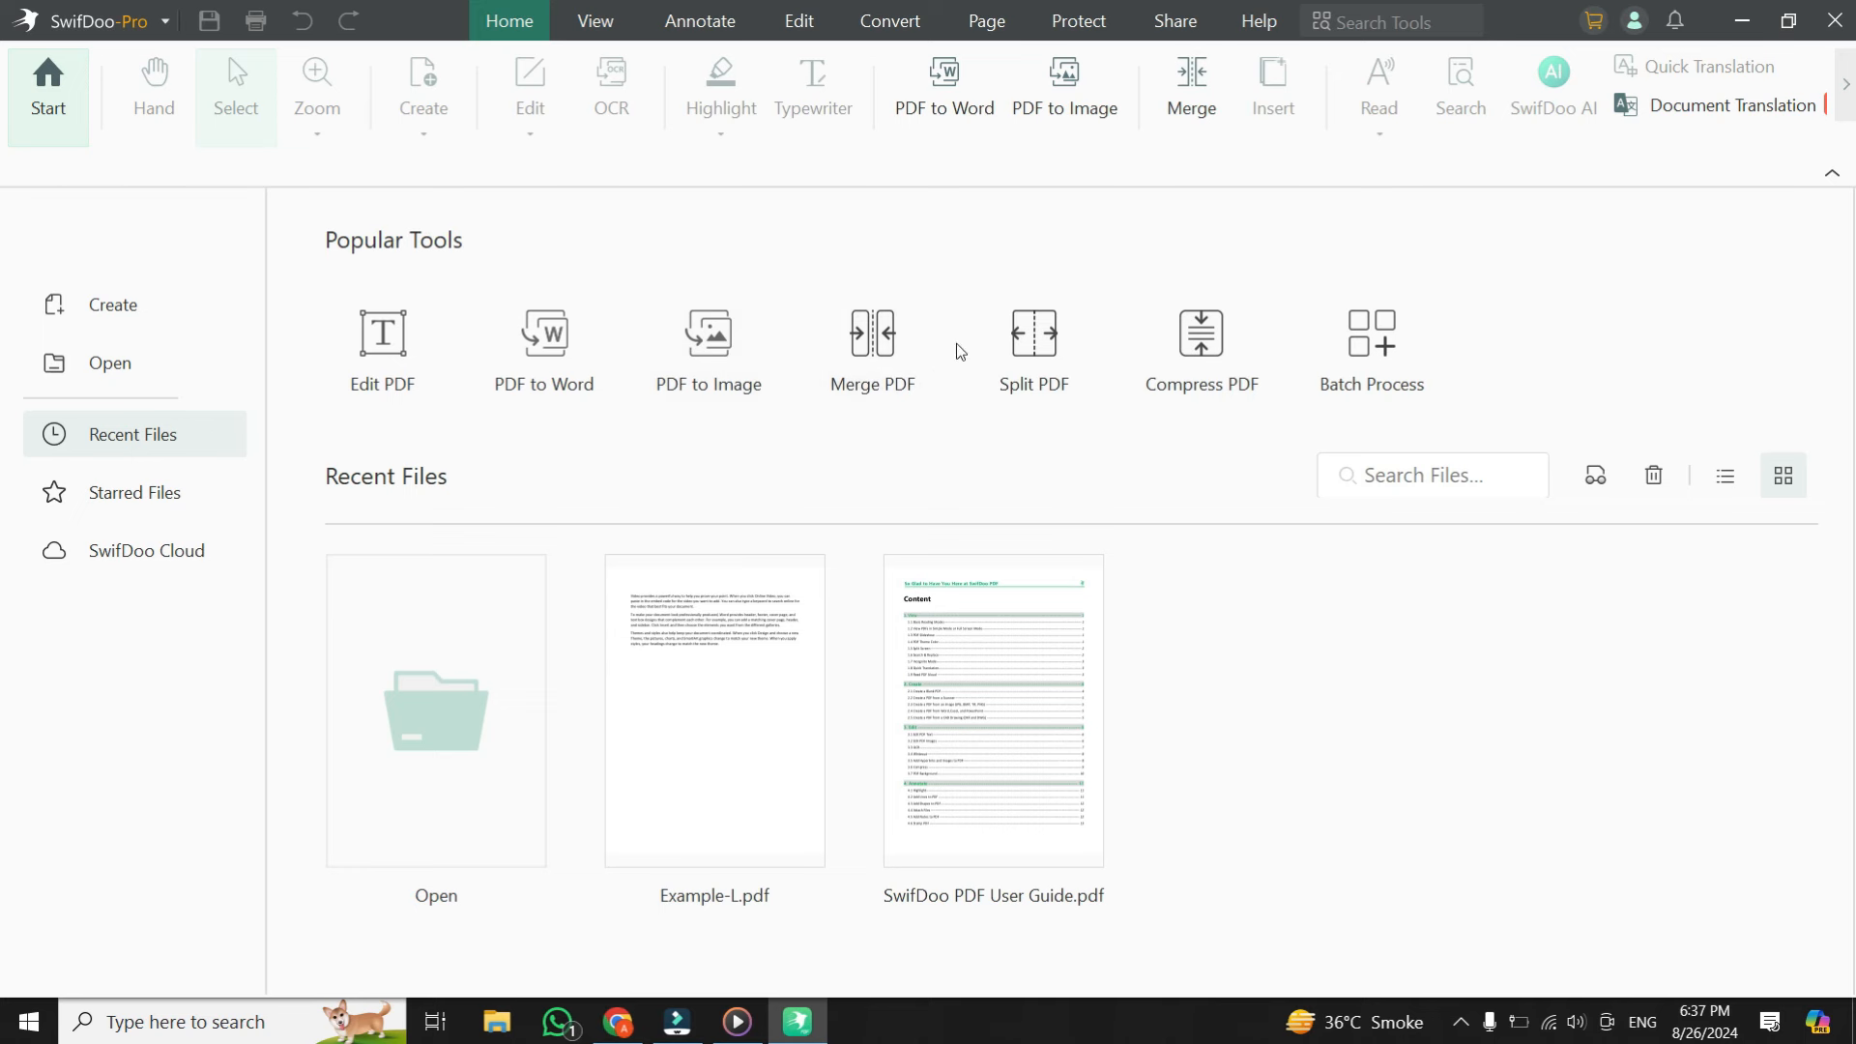
pyautogui.moveTo(791, 482)
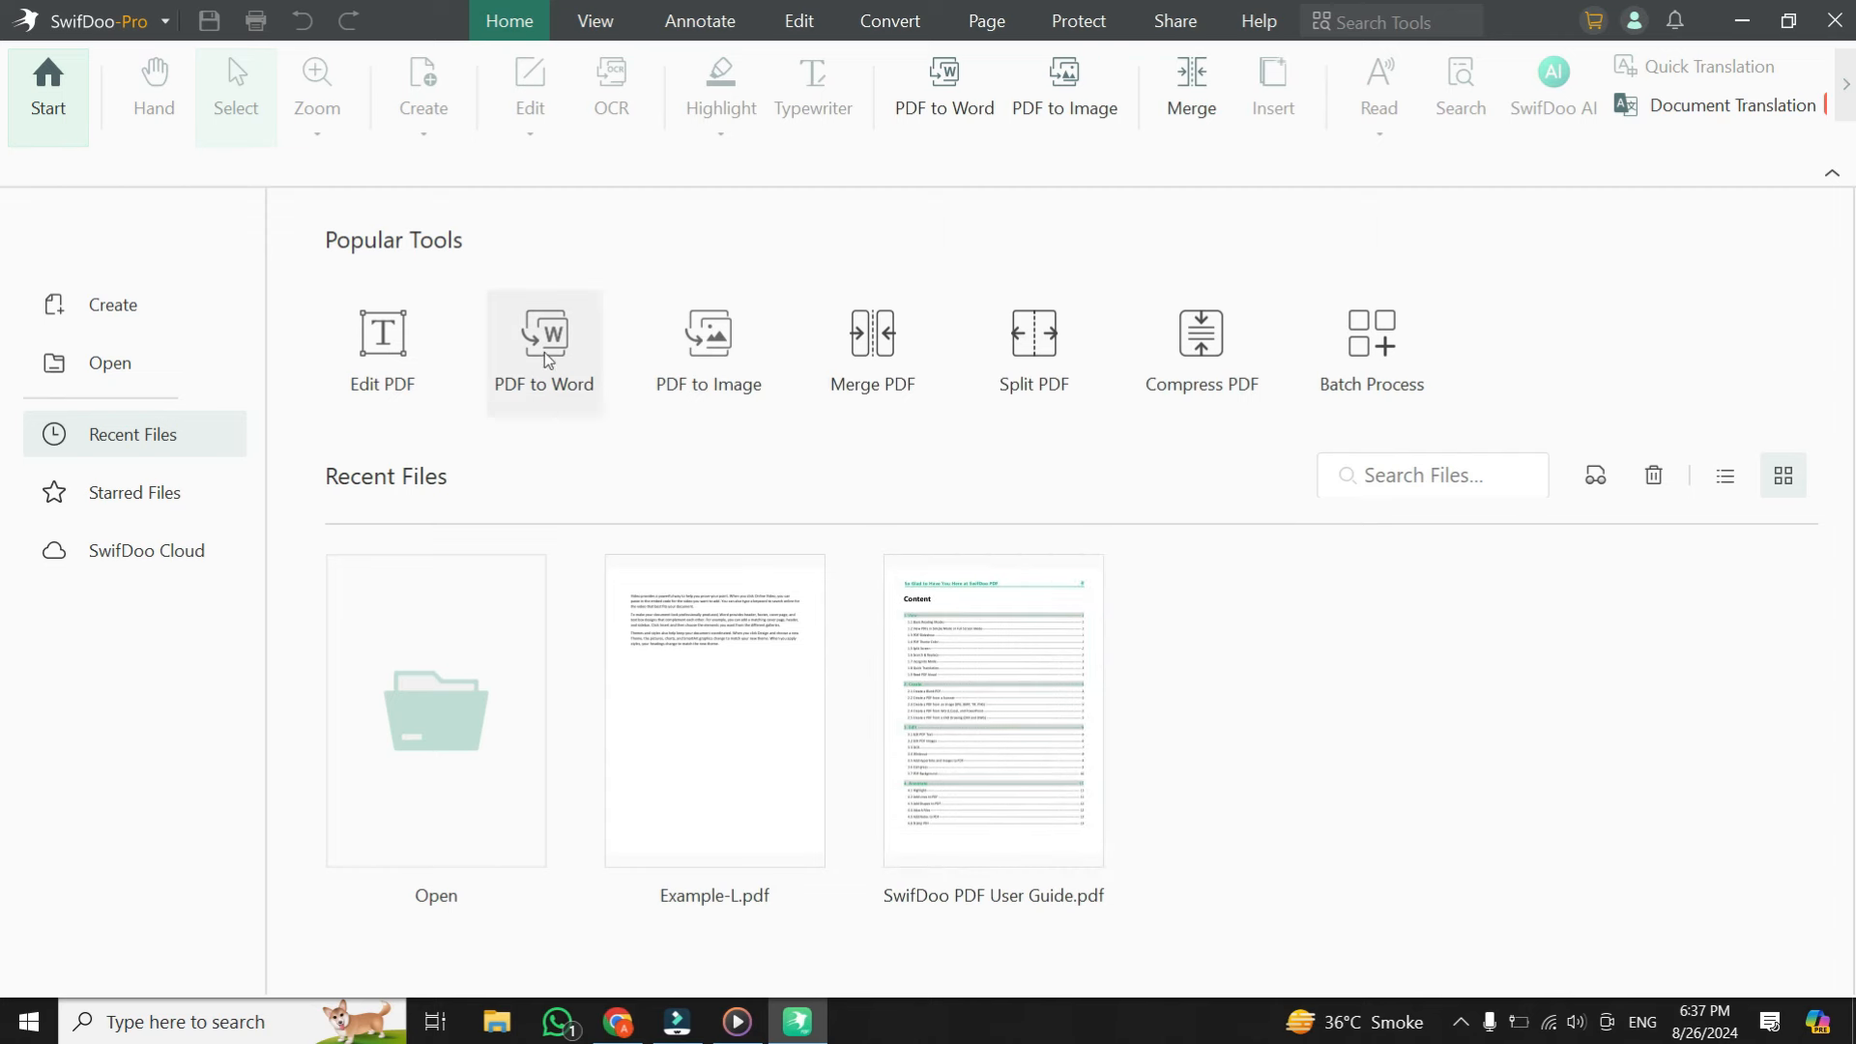
# - Open the PDF to Word converter, then browse PDF to PPT and PDF to PDF/A conversion types
pyautogui.click(545, 350)
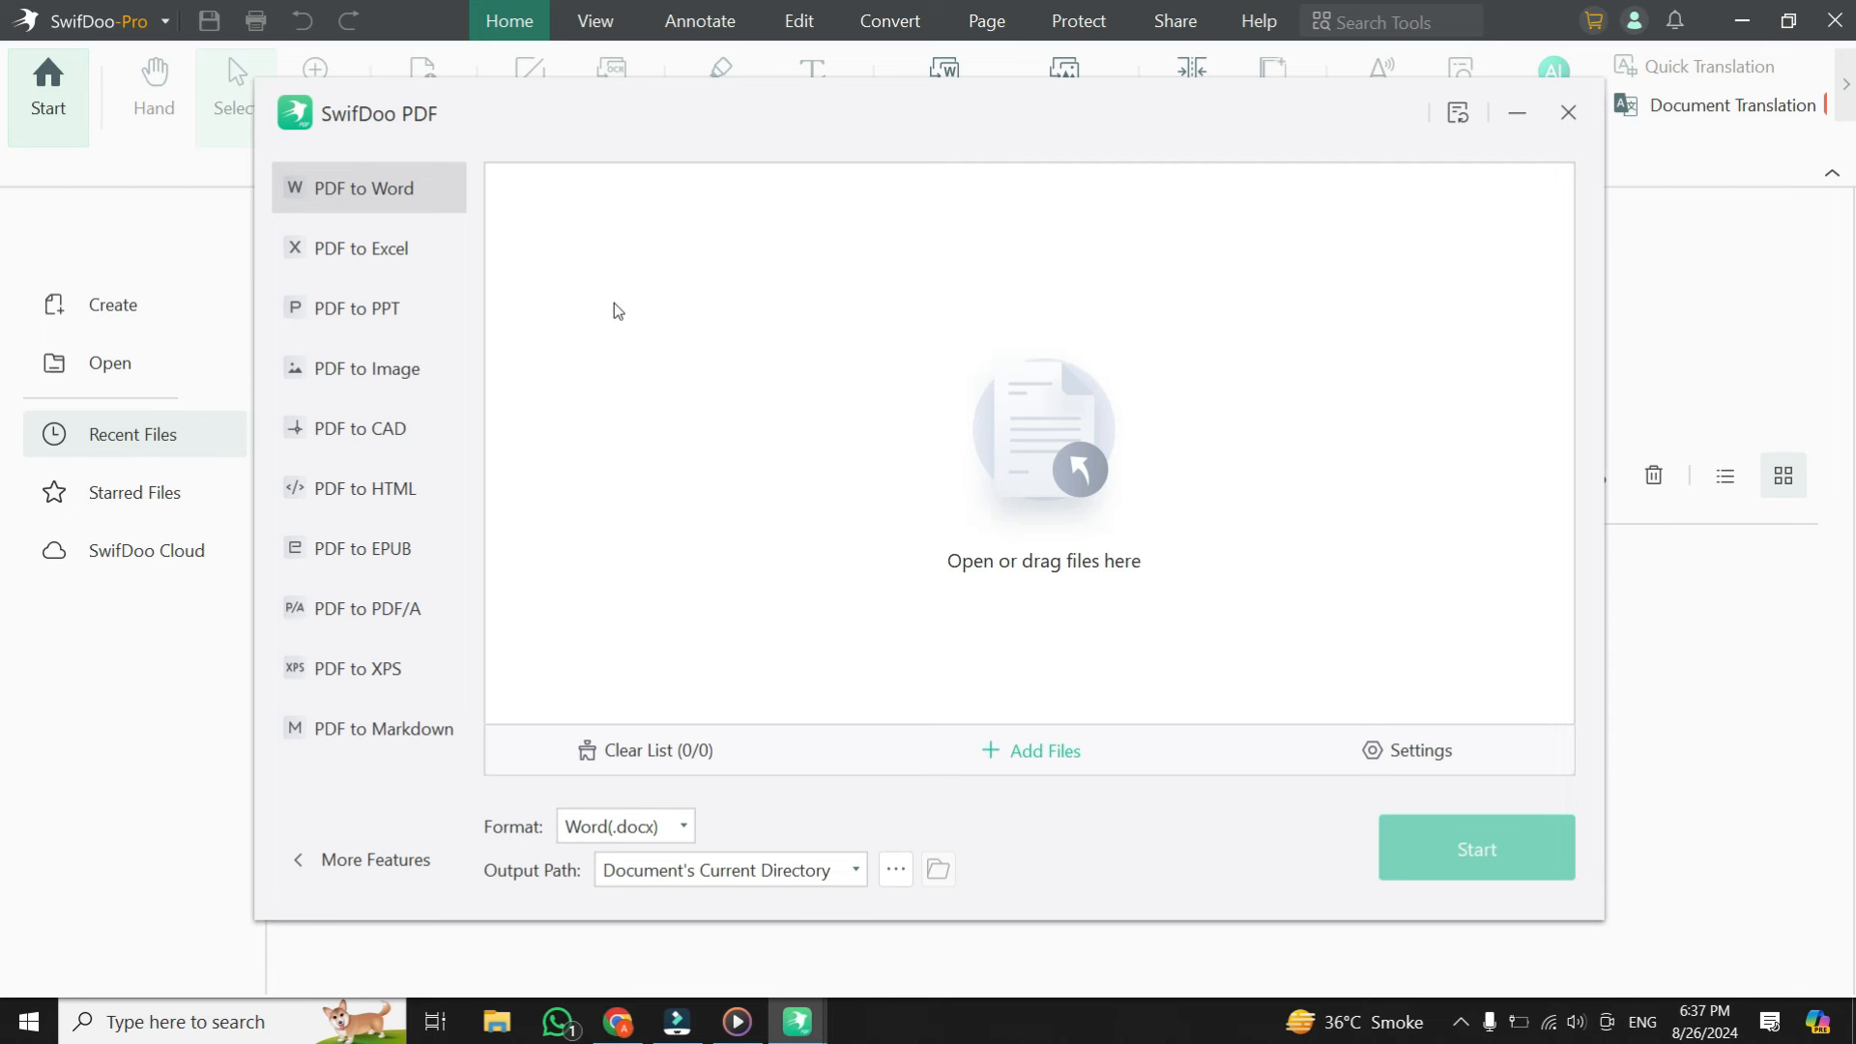
pyautogui.moveTo(647, 309)
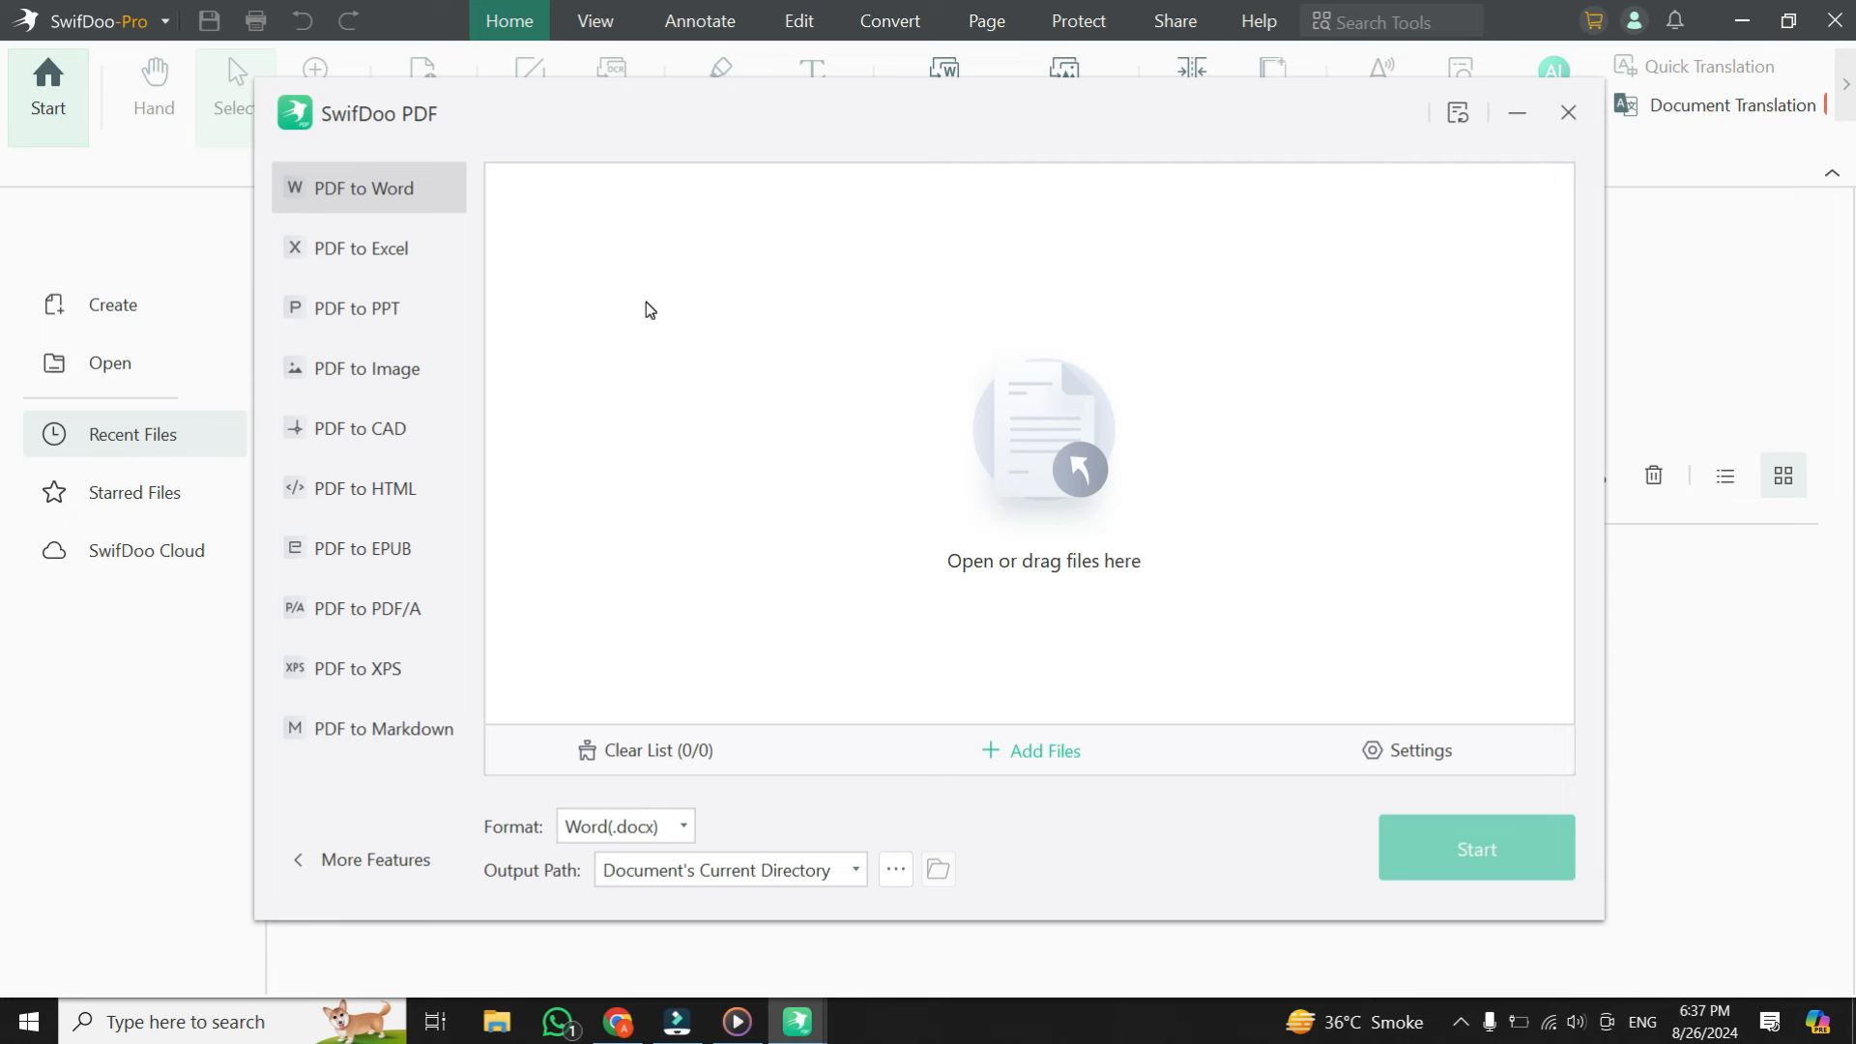
pyautogui.moveTo(597, 346)
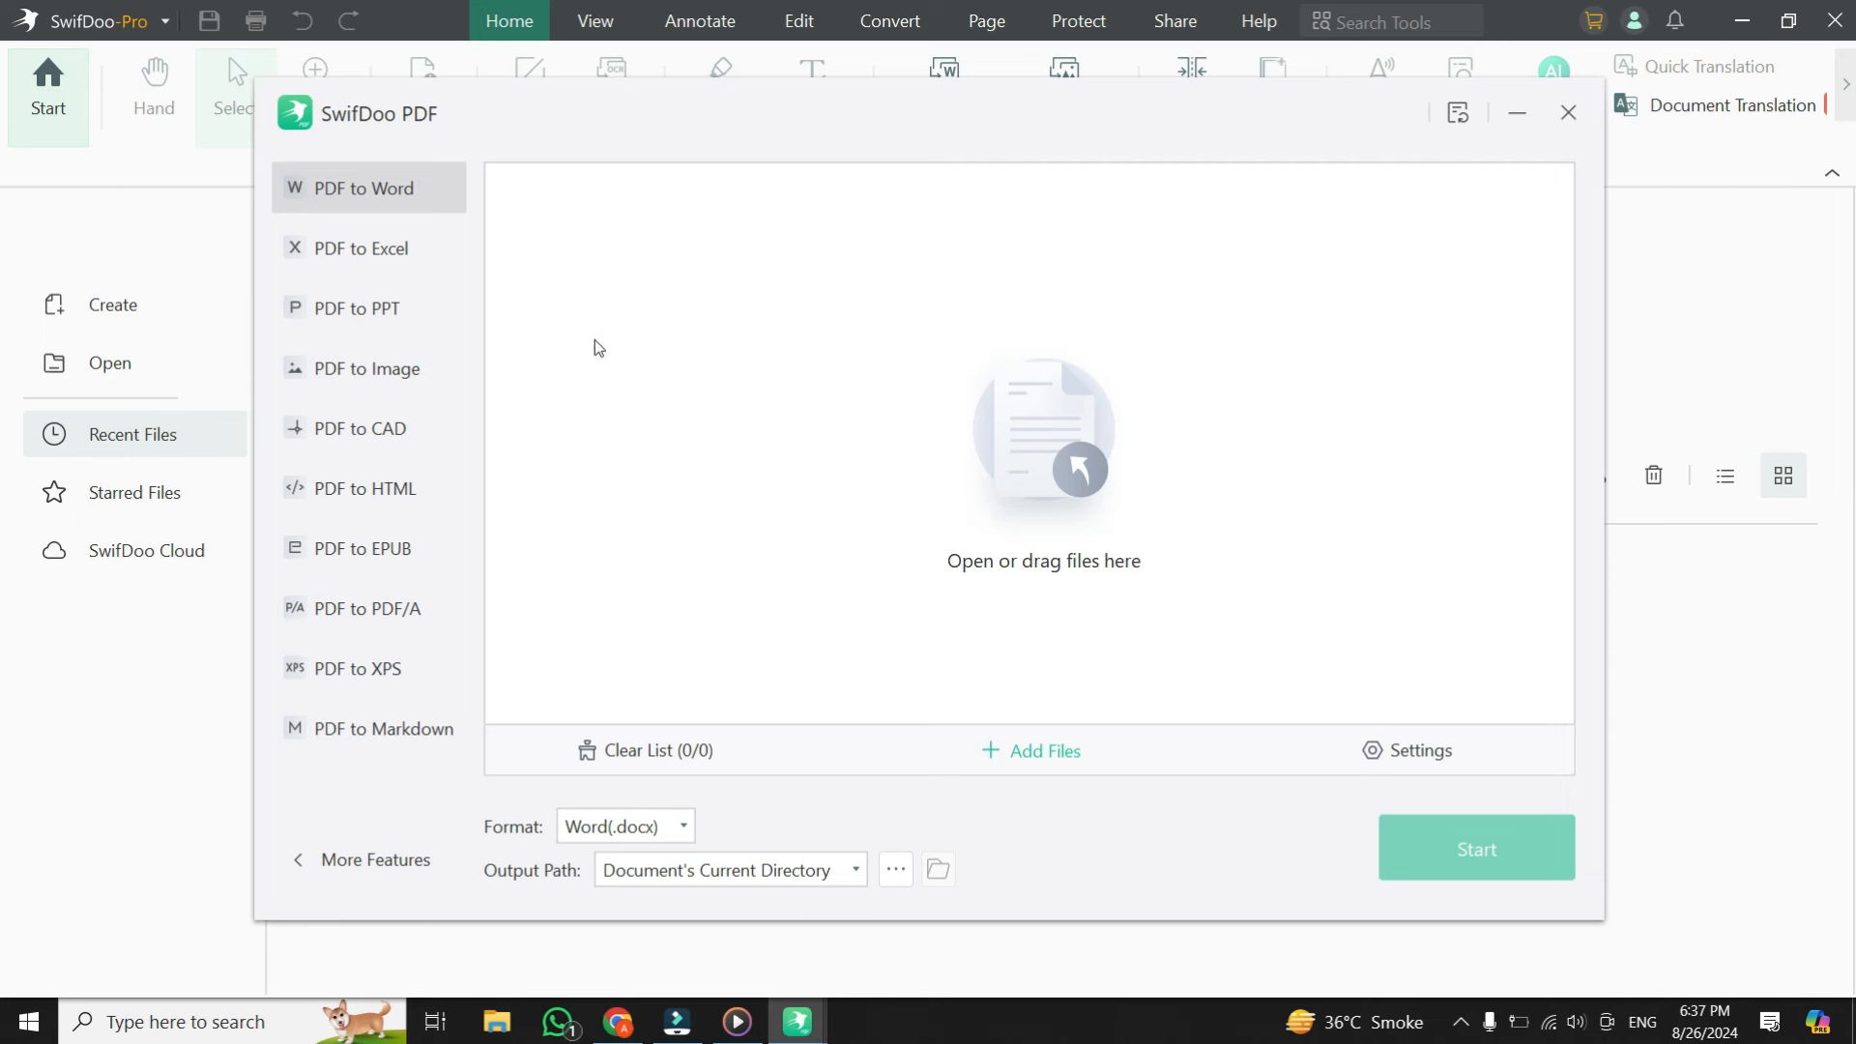
pyautogui.moveTo(357, 336)
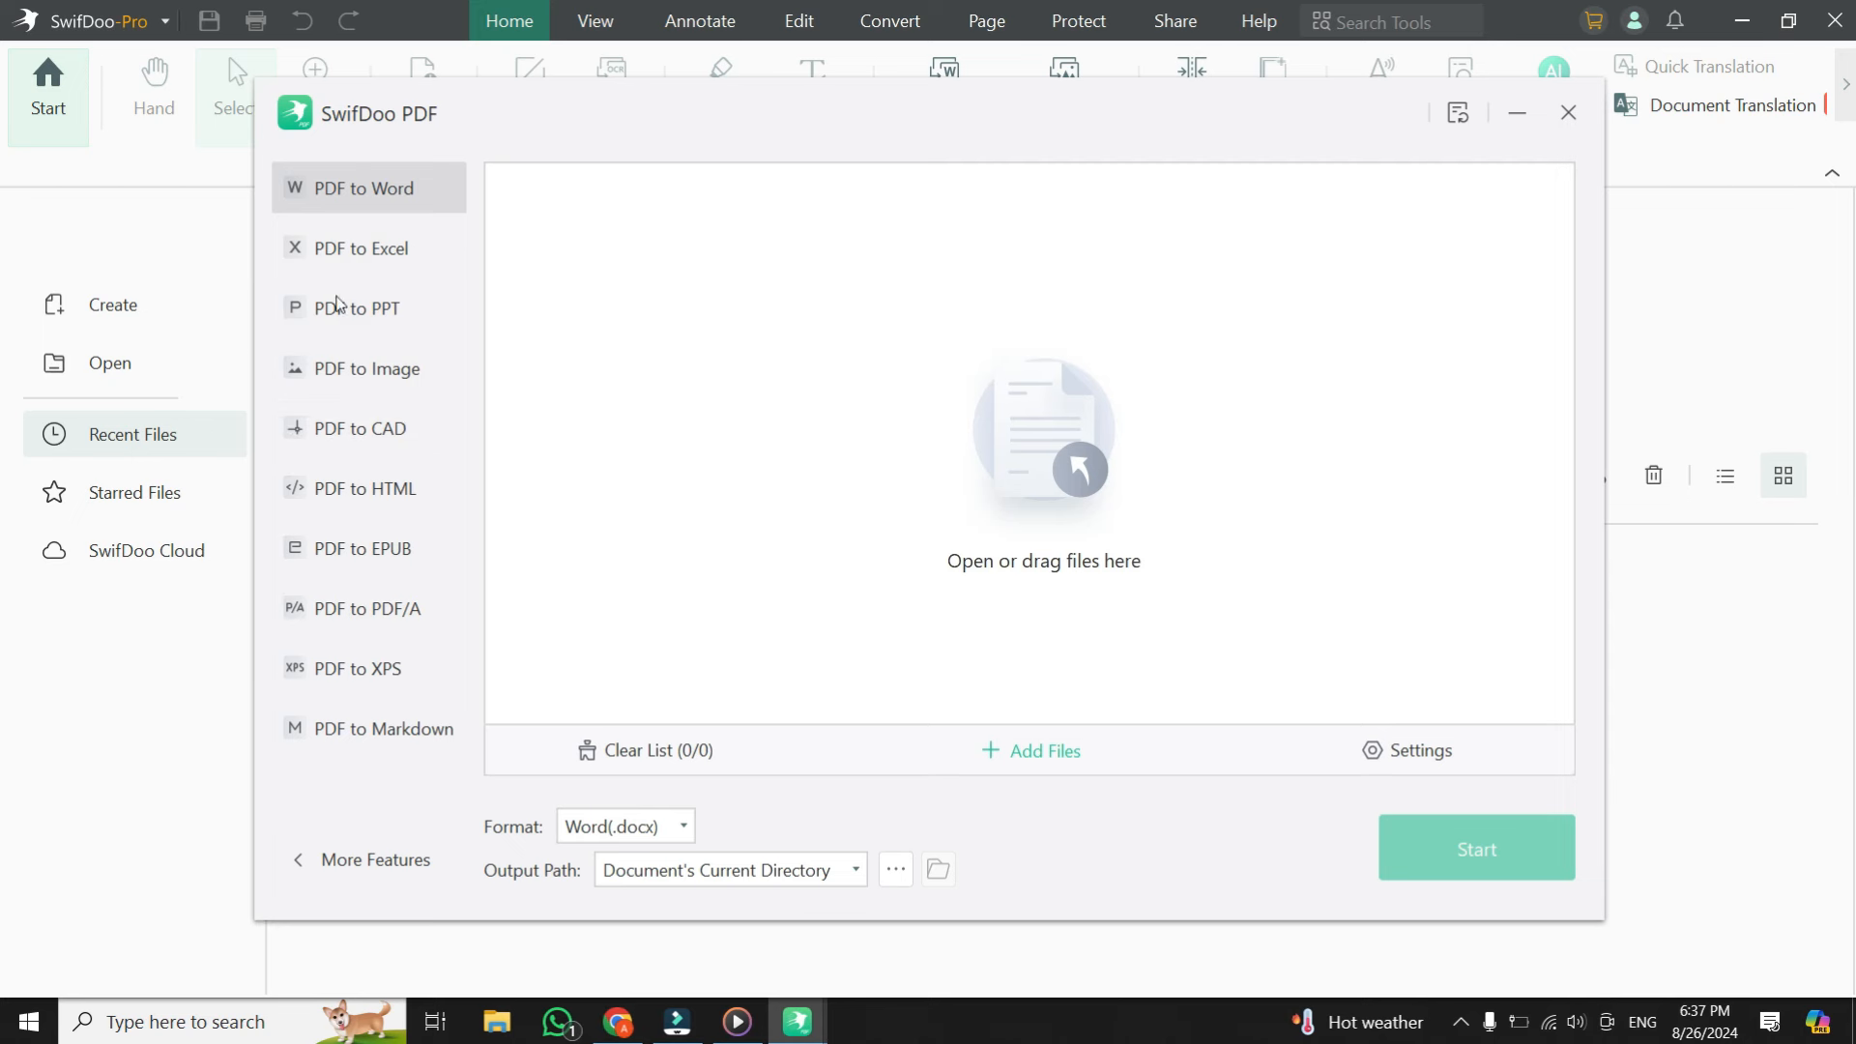
pyautogui.click(359, 308)
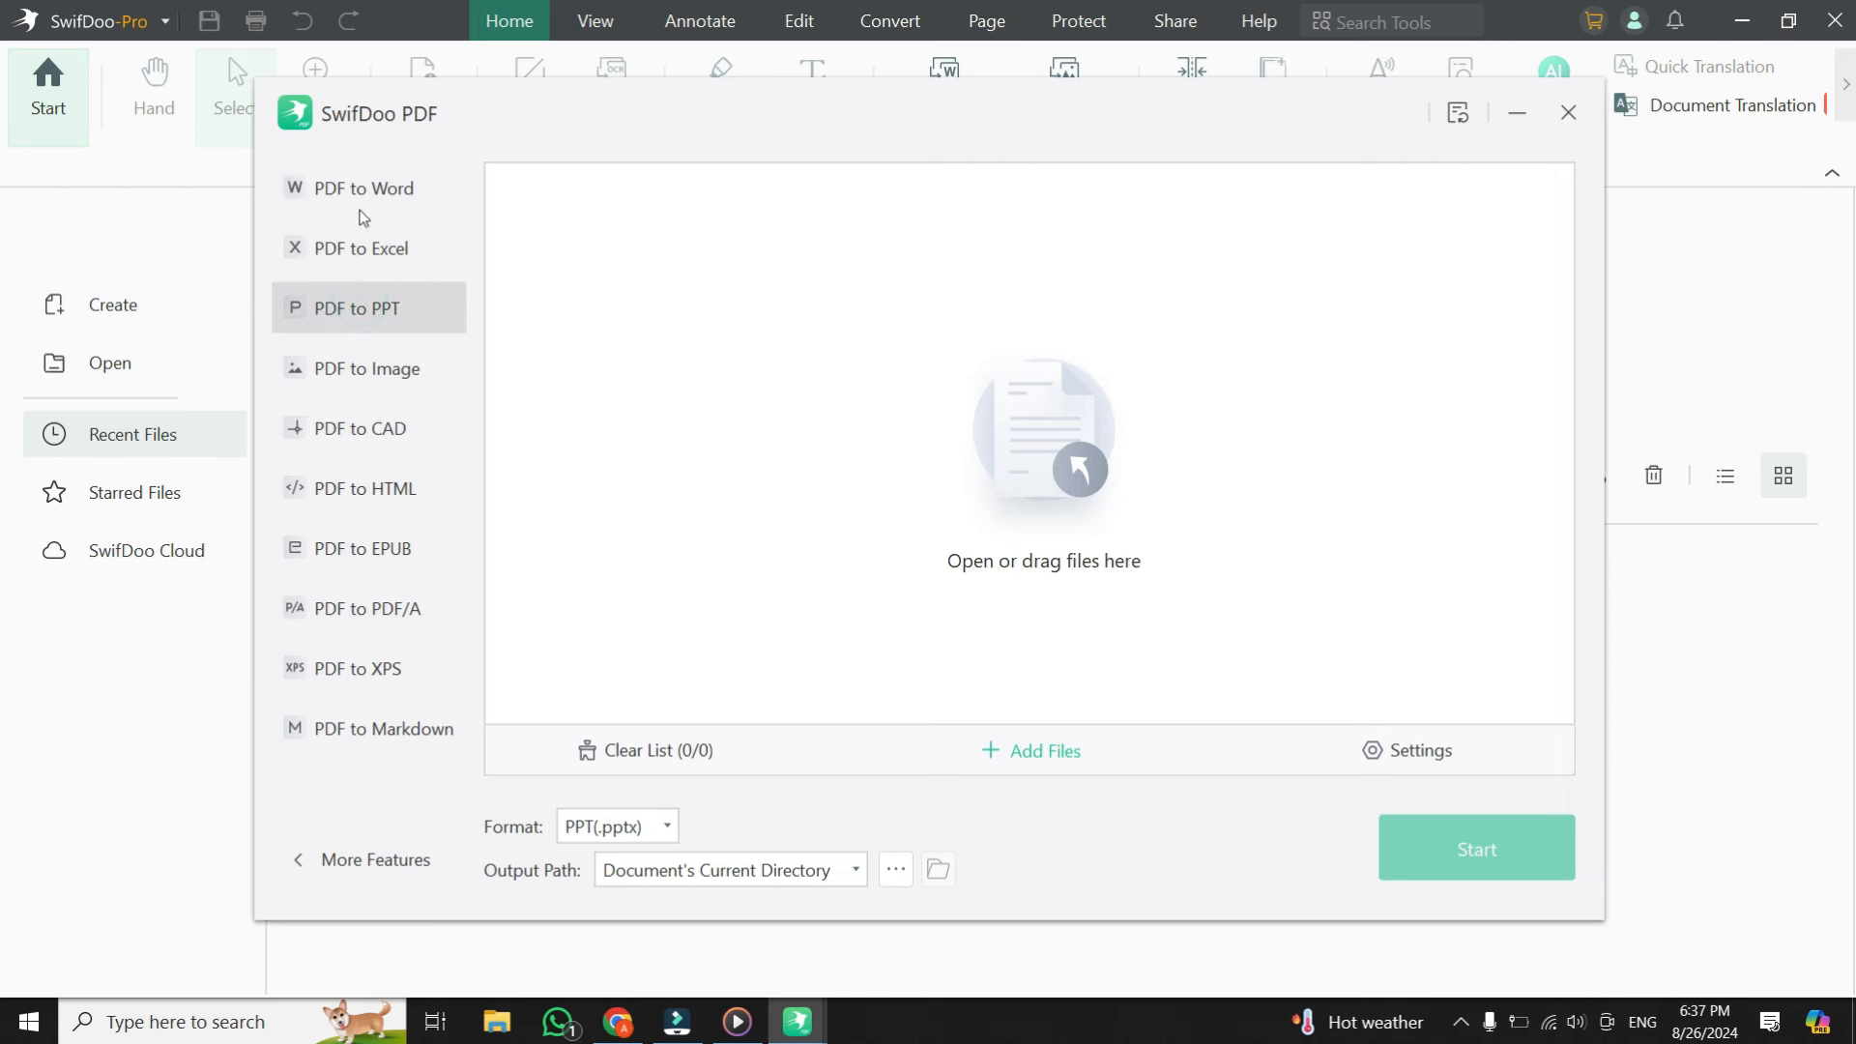
pyautogui.click(362, 248)
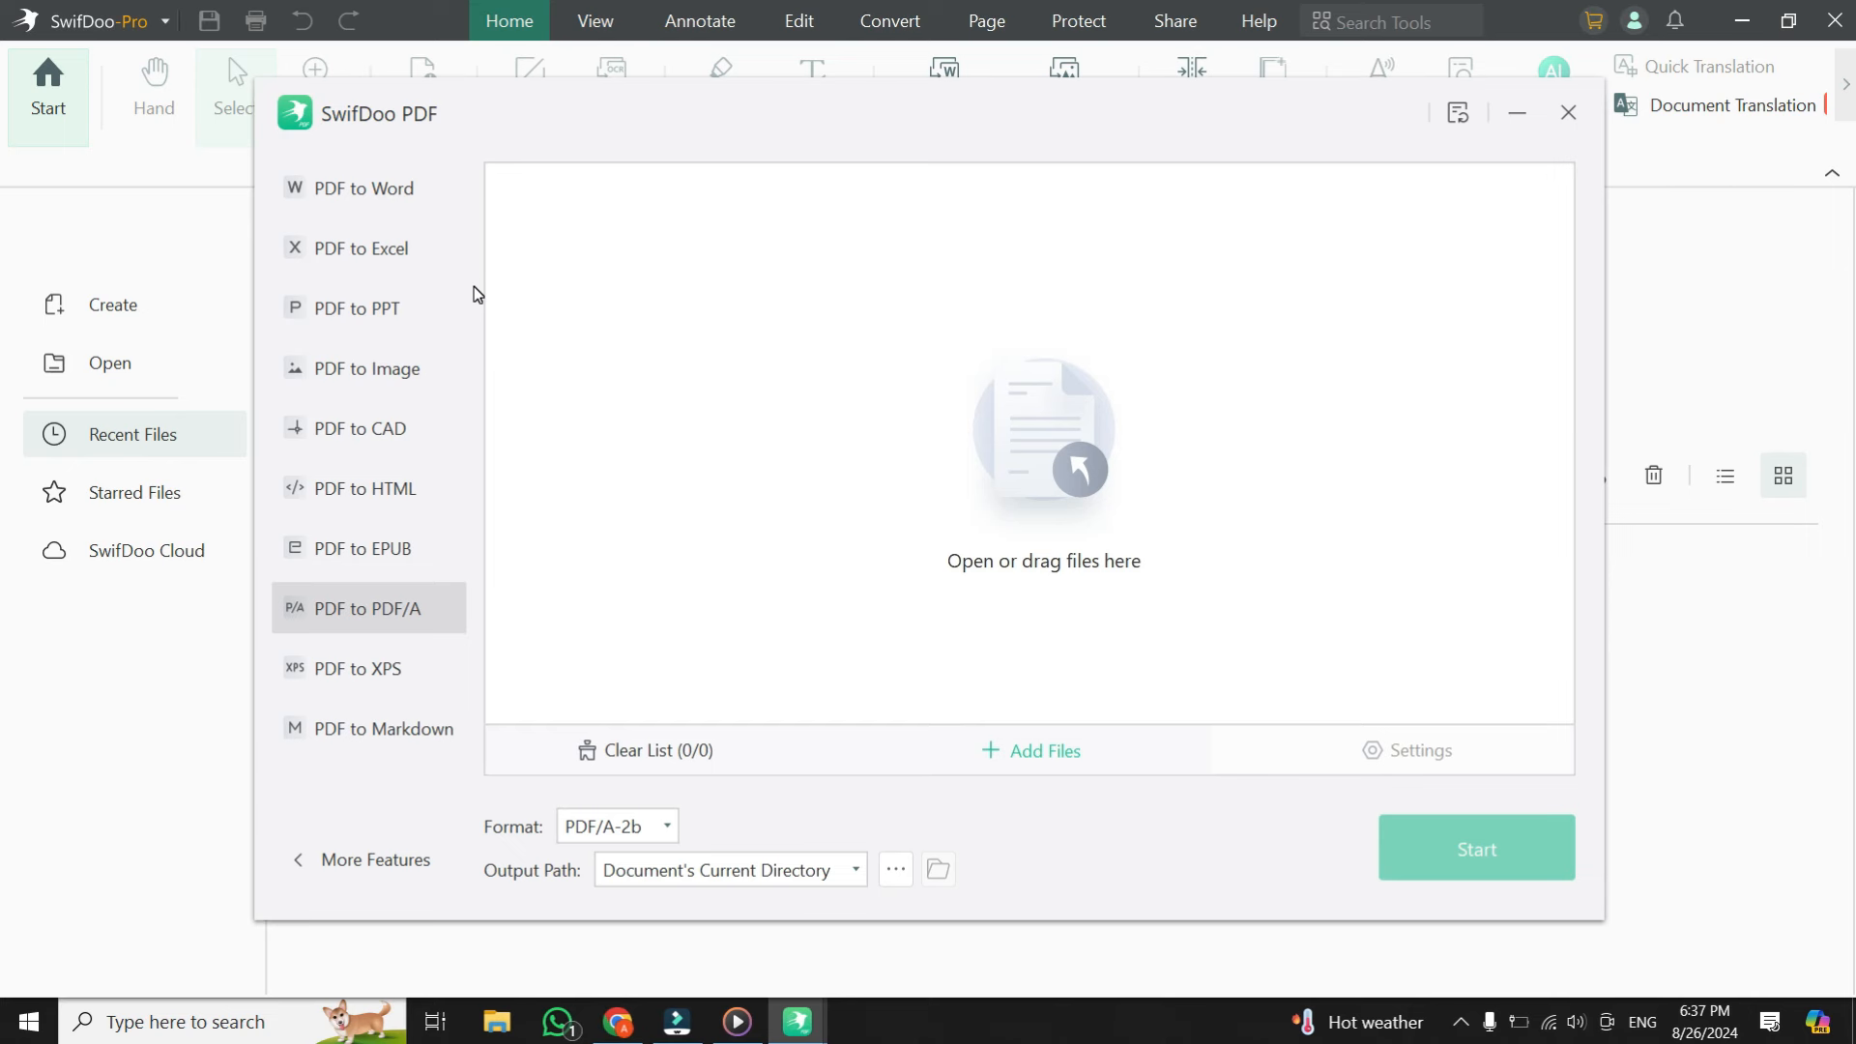
pyautogui.moveTo(377, 859)
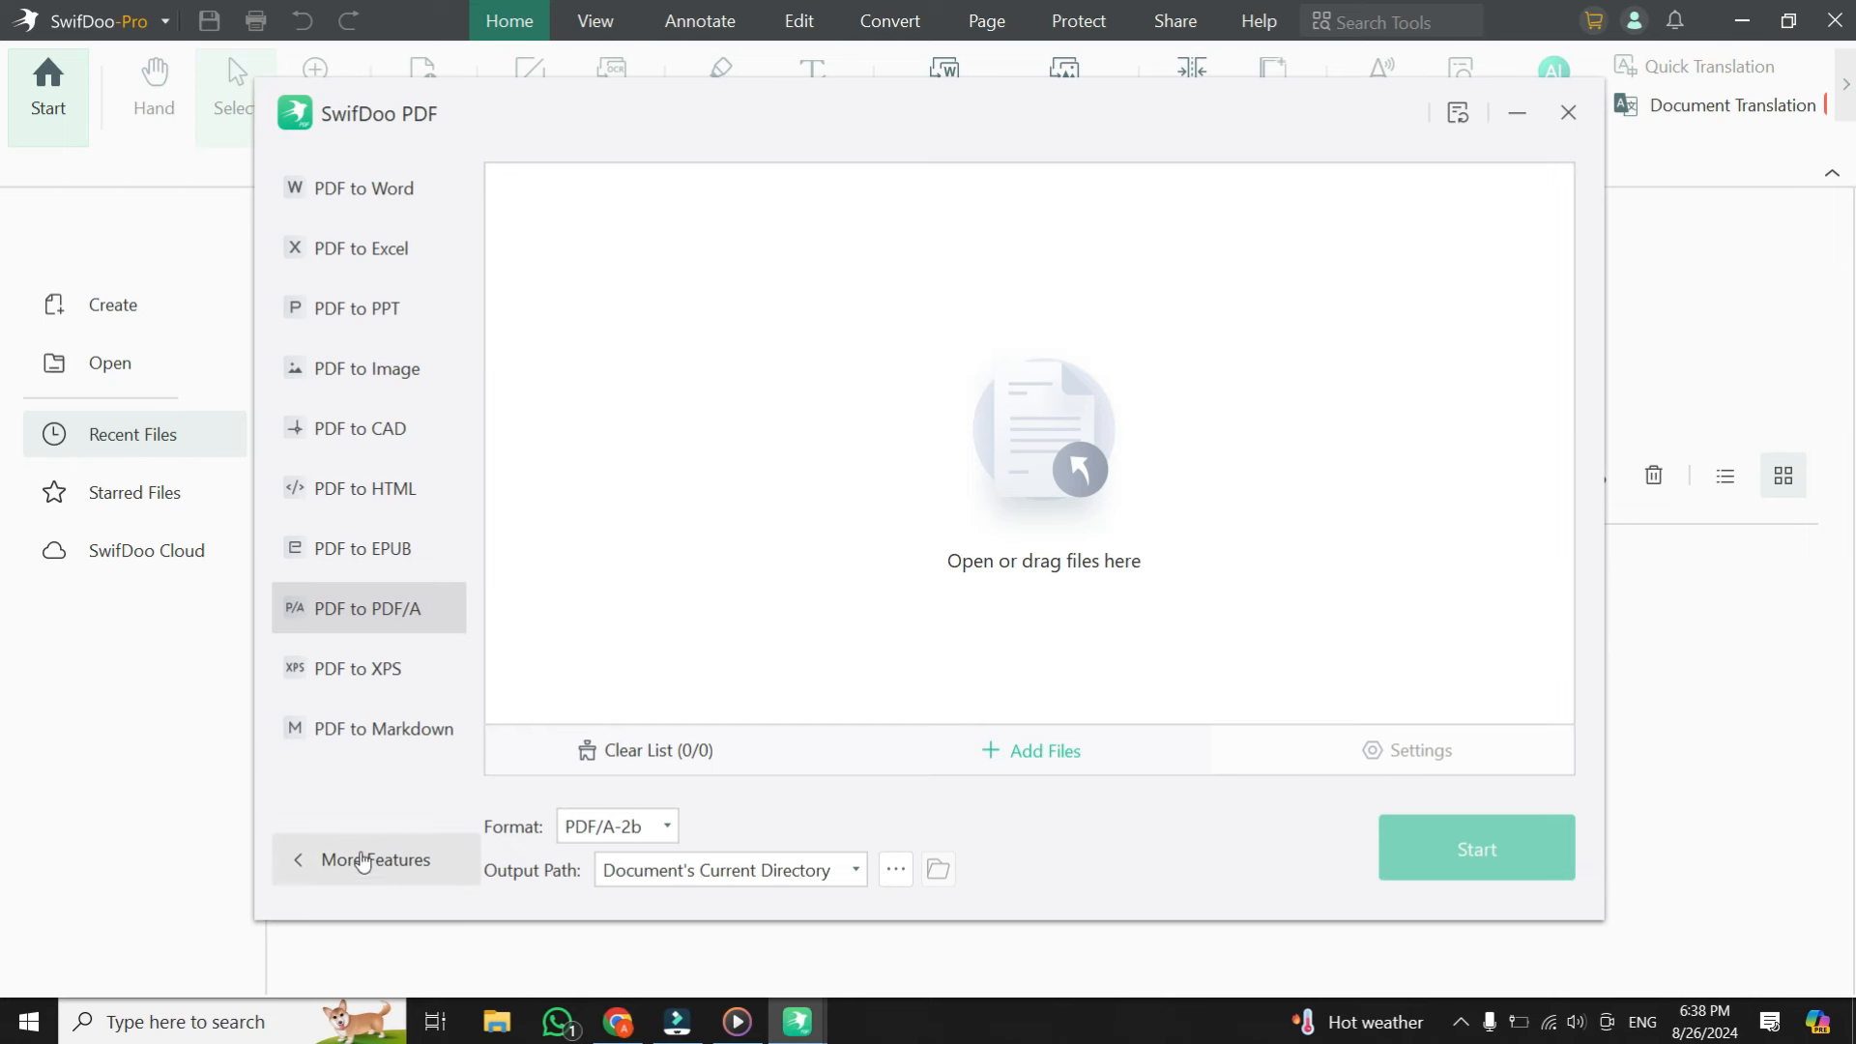
# - Return to More Features to show all converter categories, including Convert to PDF
pyautogui.click(377, 859)
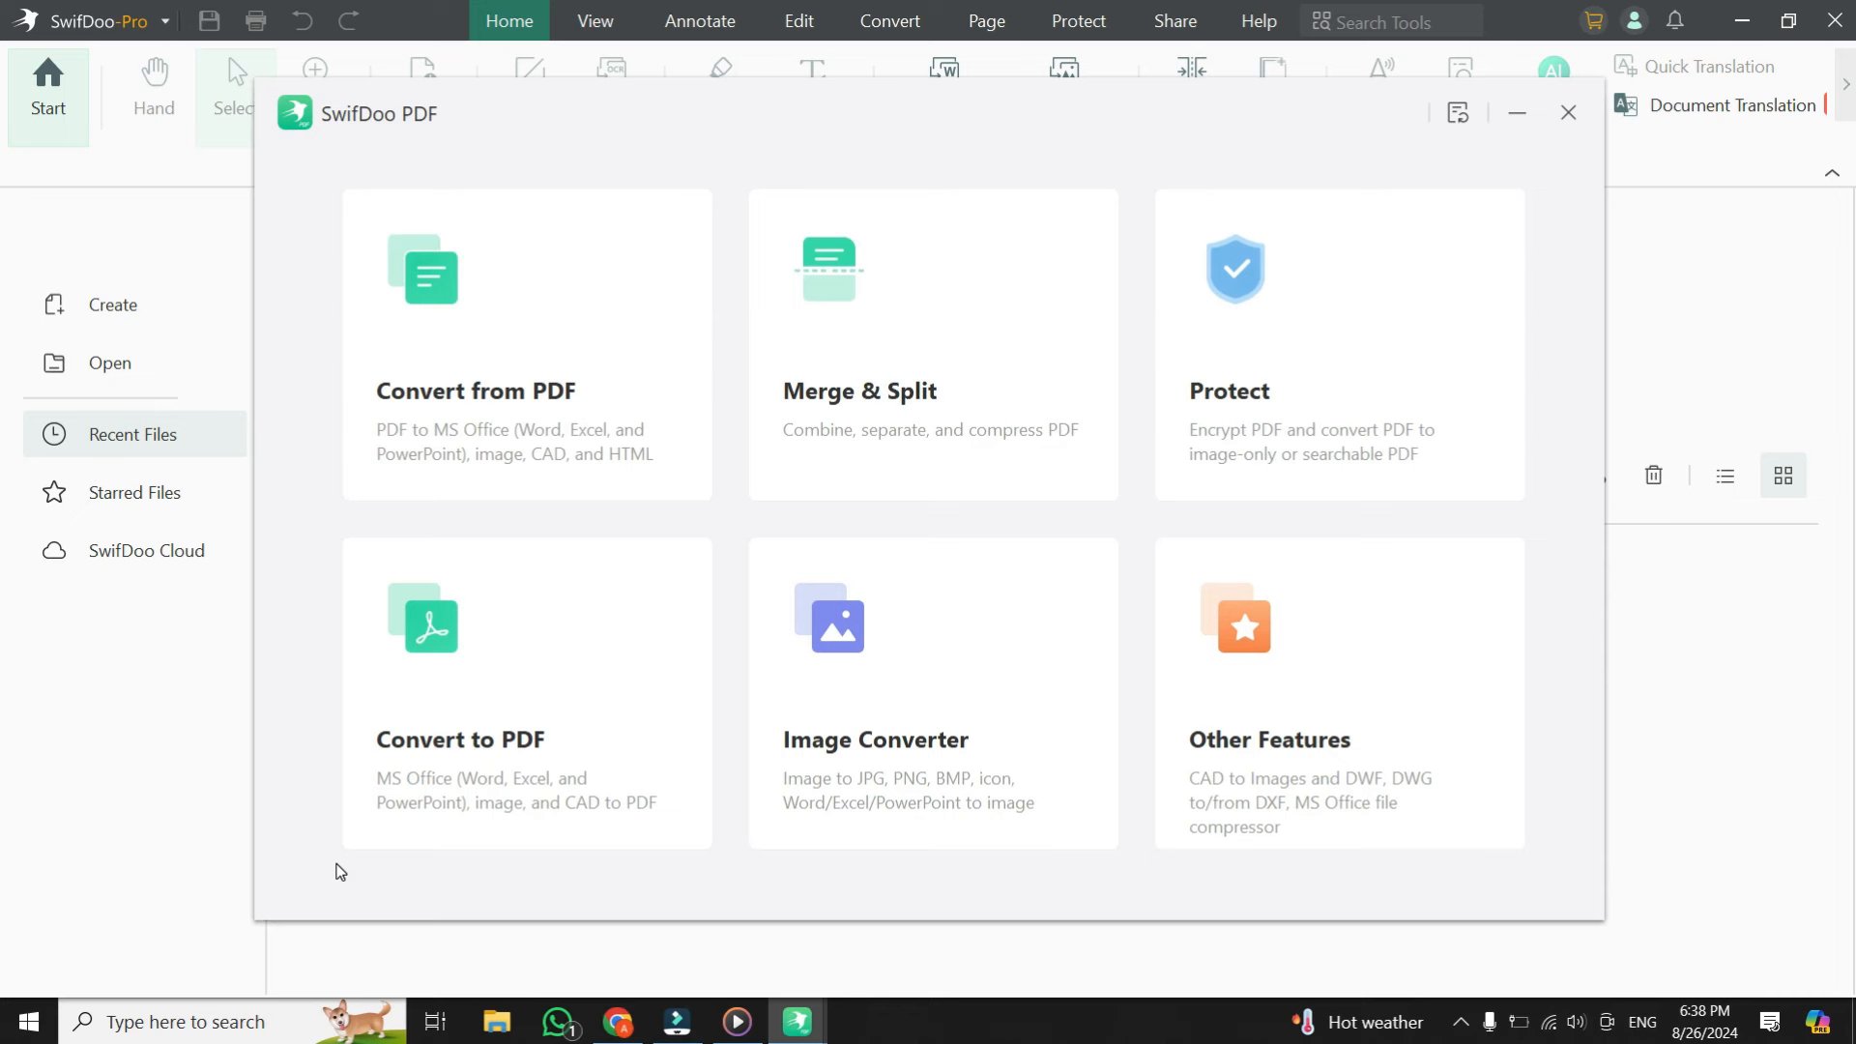
pyautogui.moveTo(1010, 283)
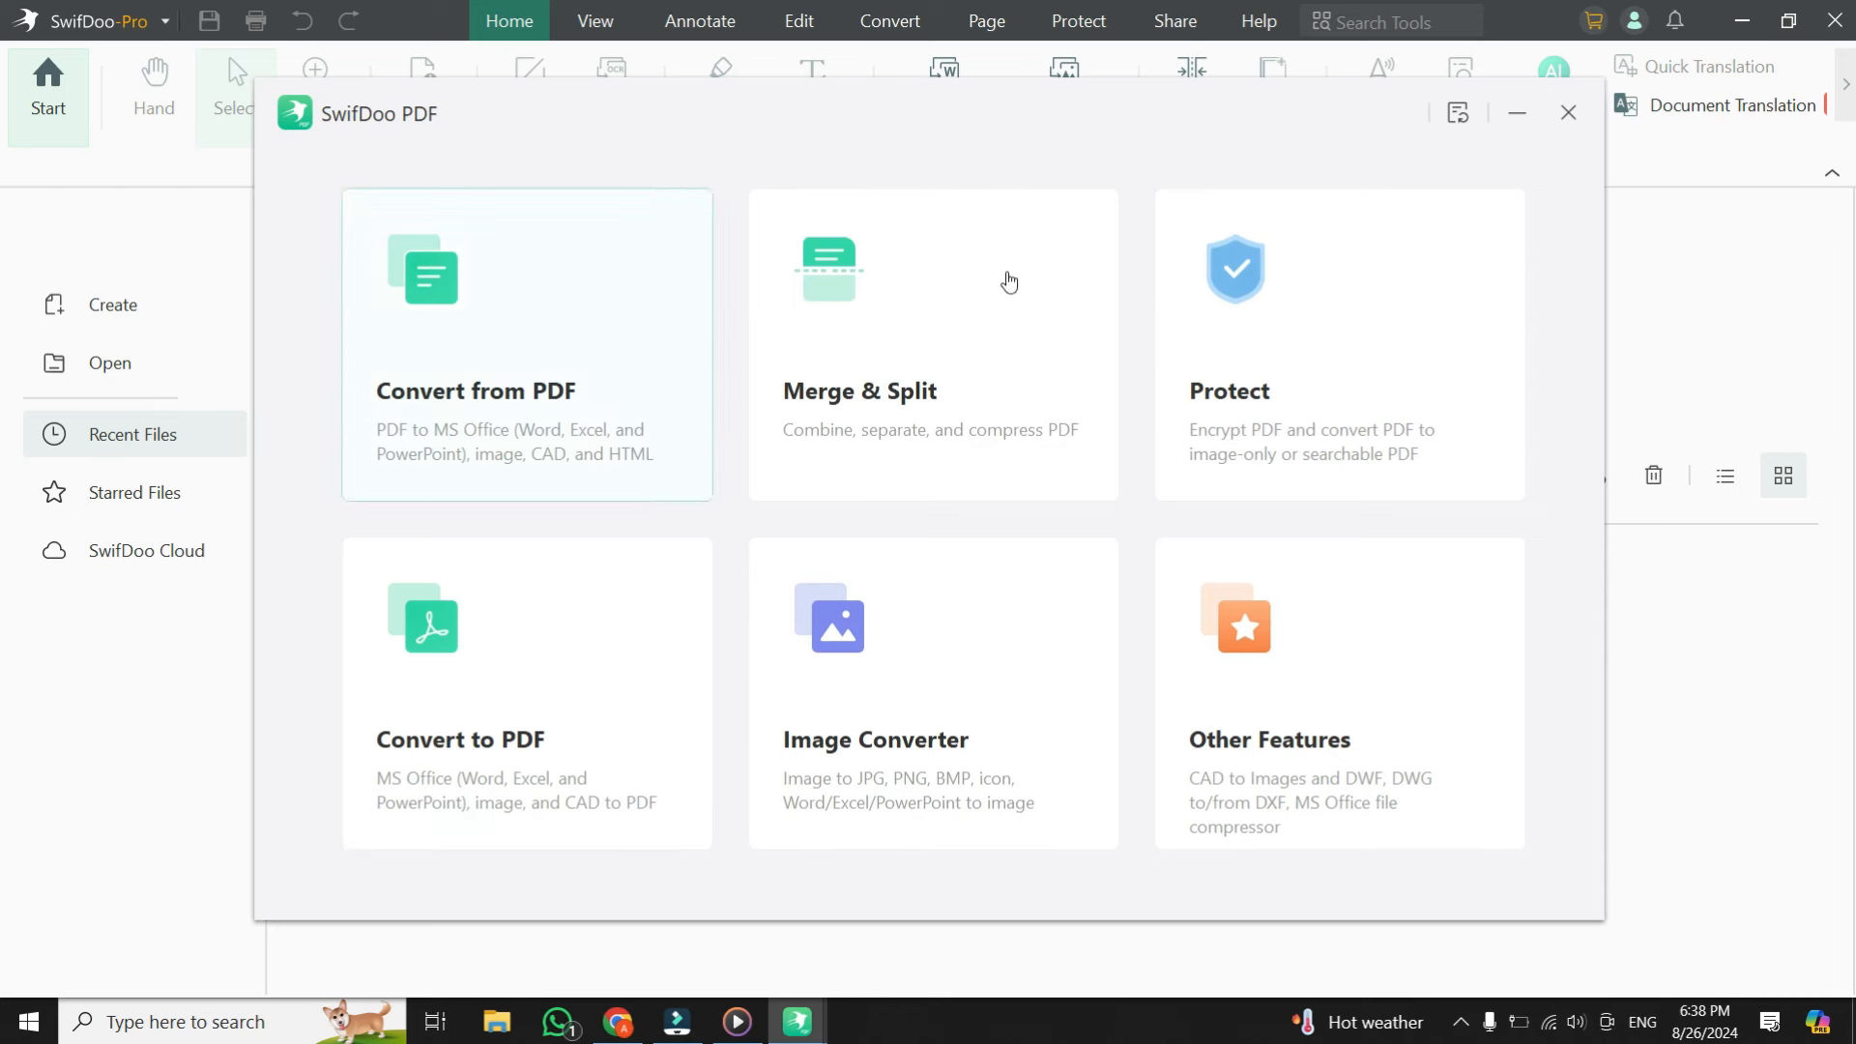
pyautogui.moveTo(1253, 429)
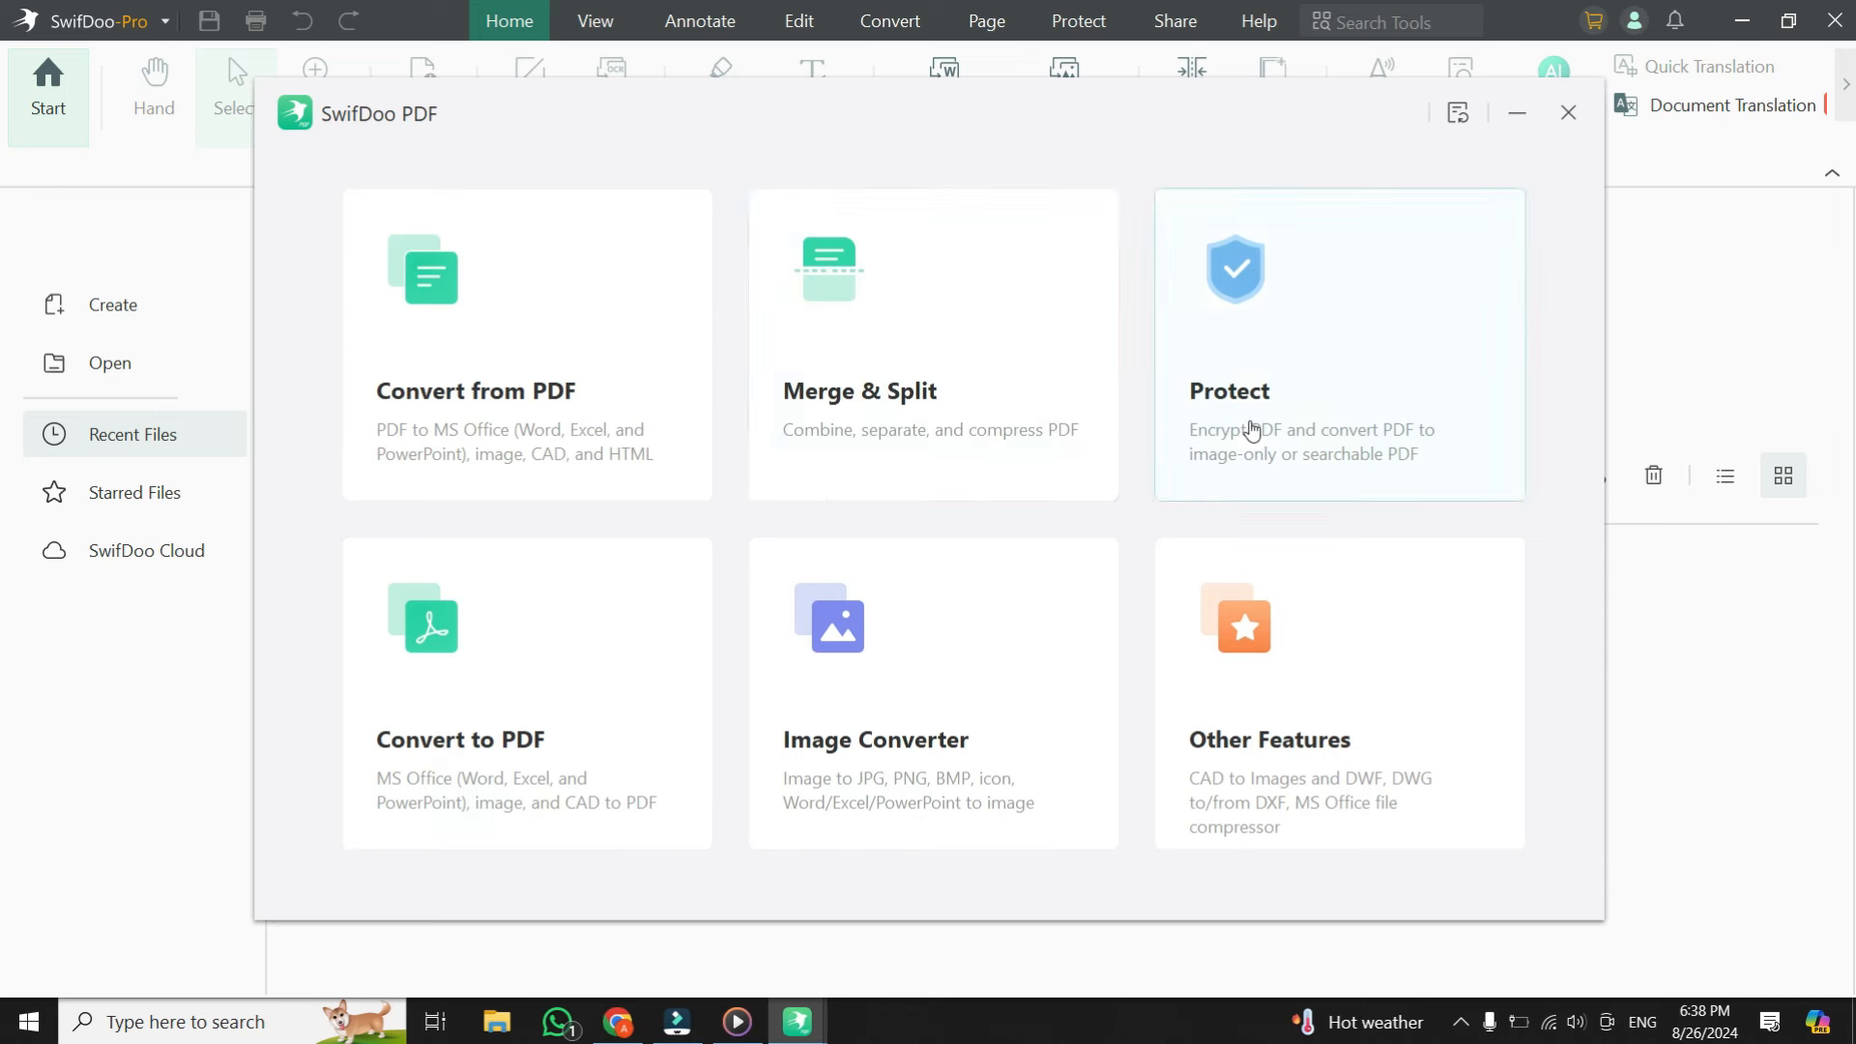
pyautogui.moveTo(561, 671)
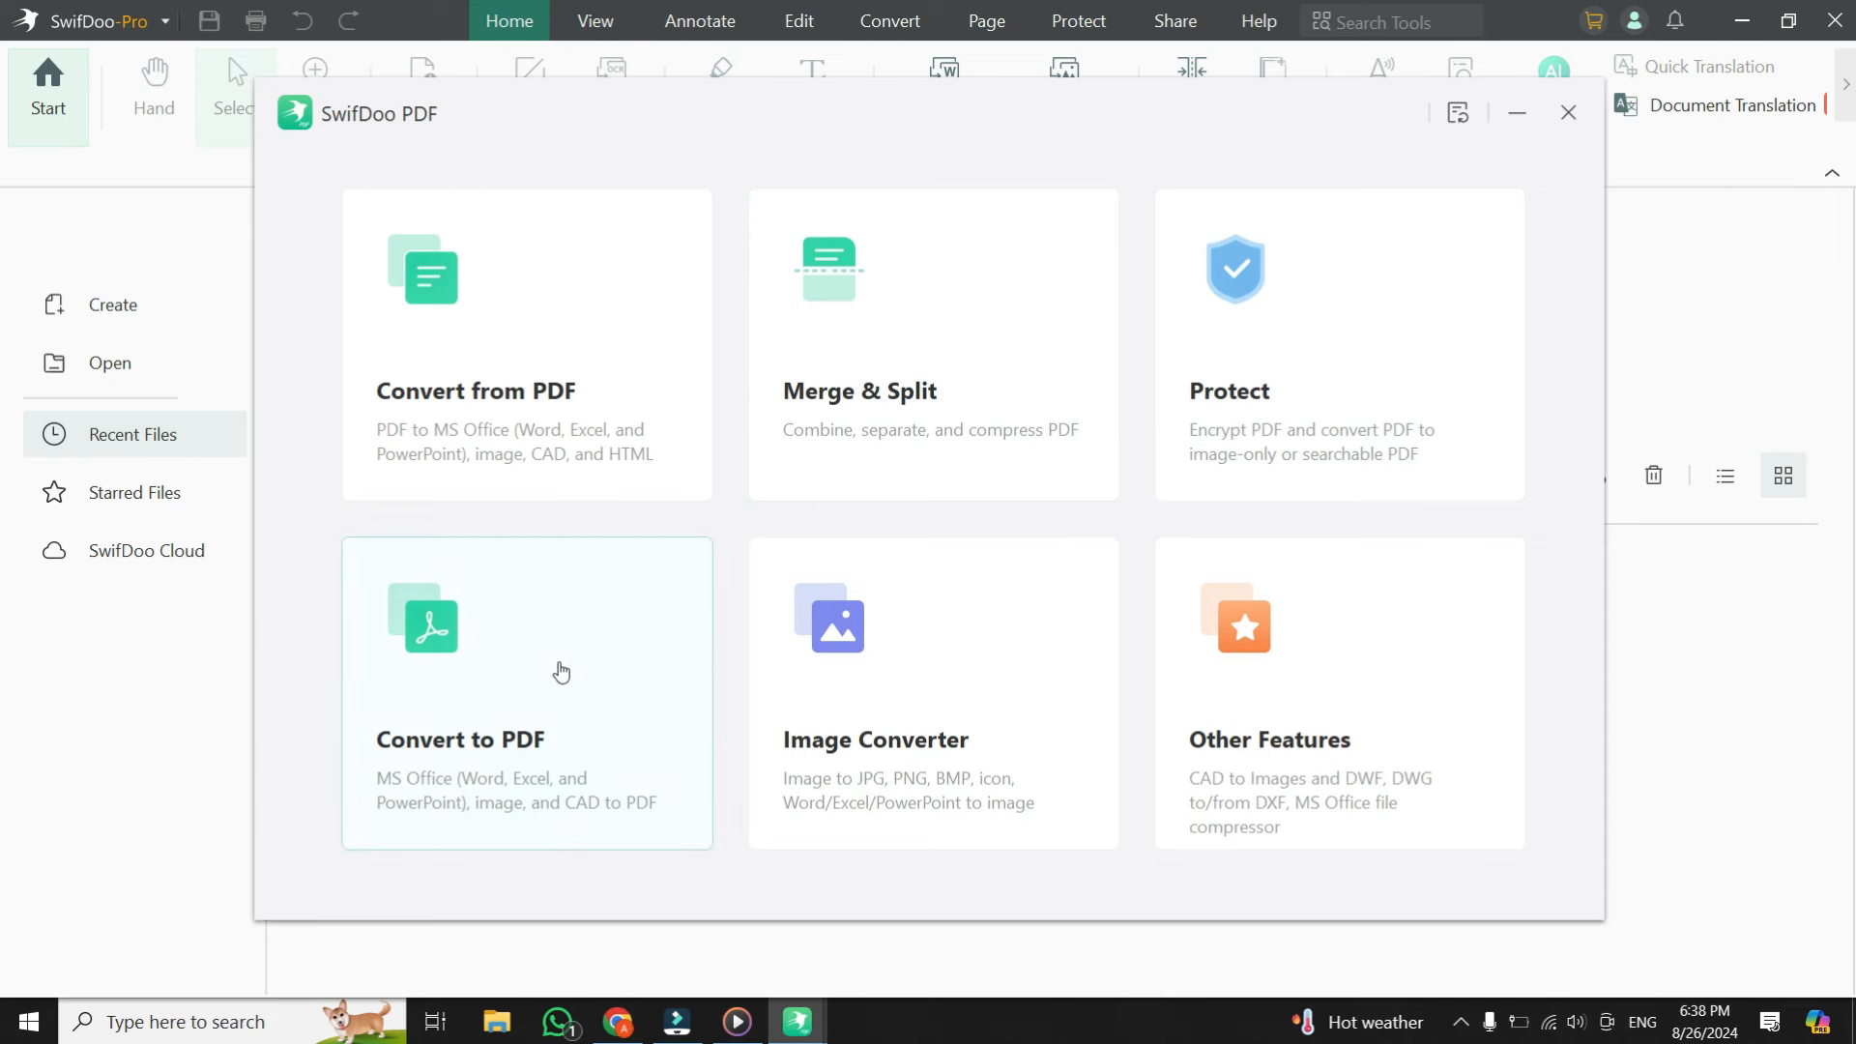
pyautogui.click(526, 692)
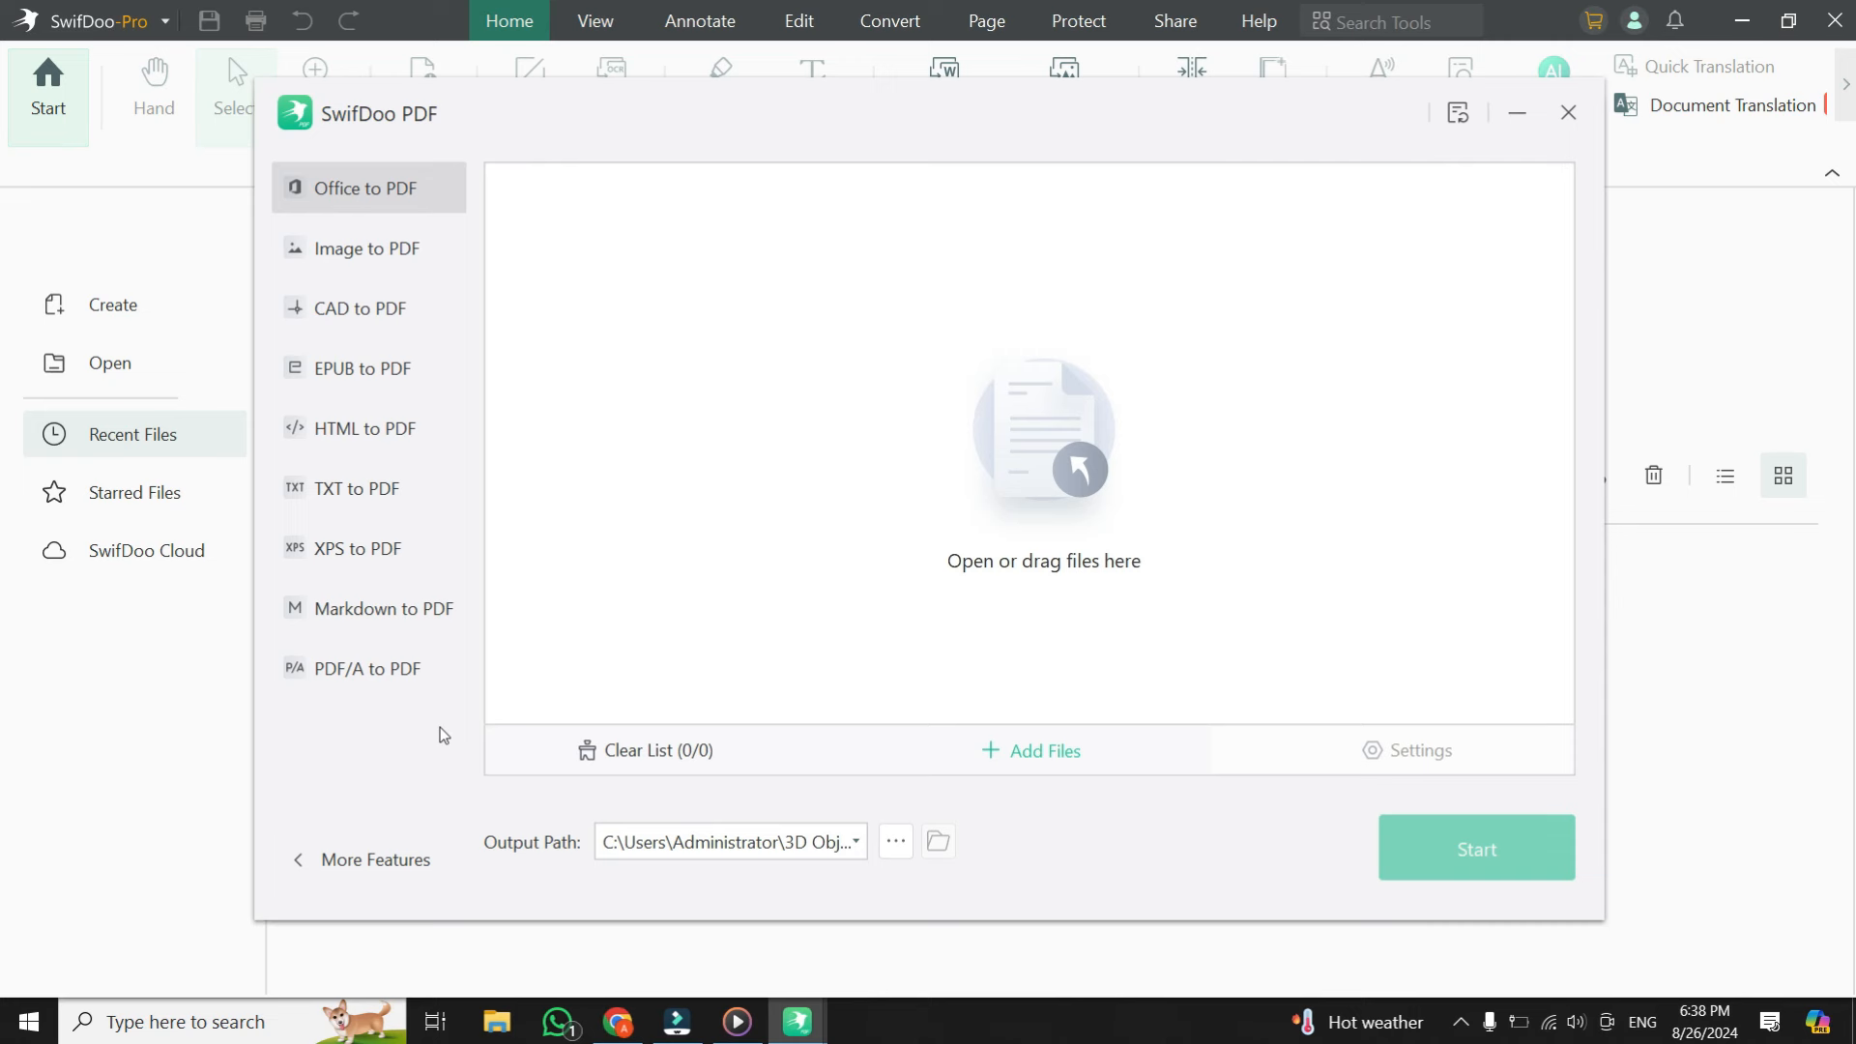
pyautogui.moveTo(333, 667)
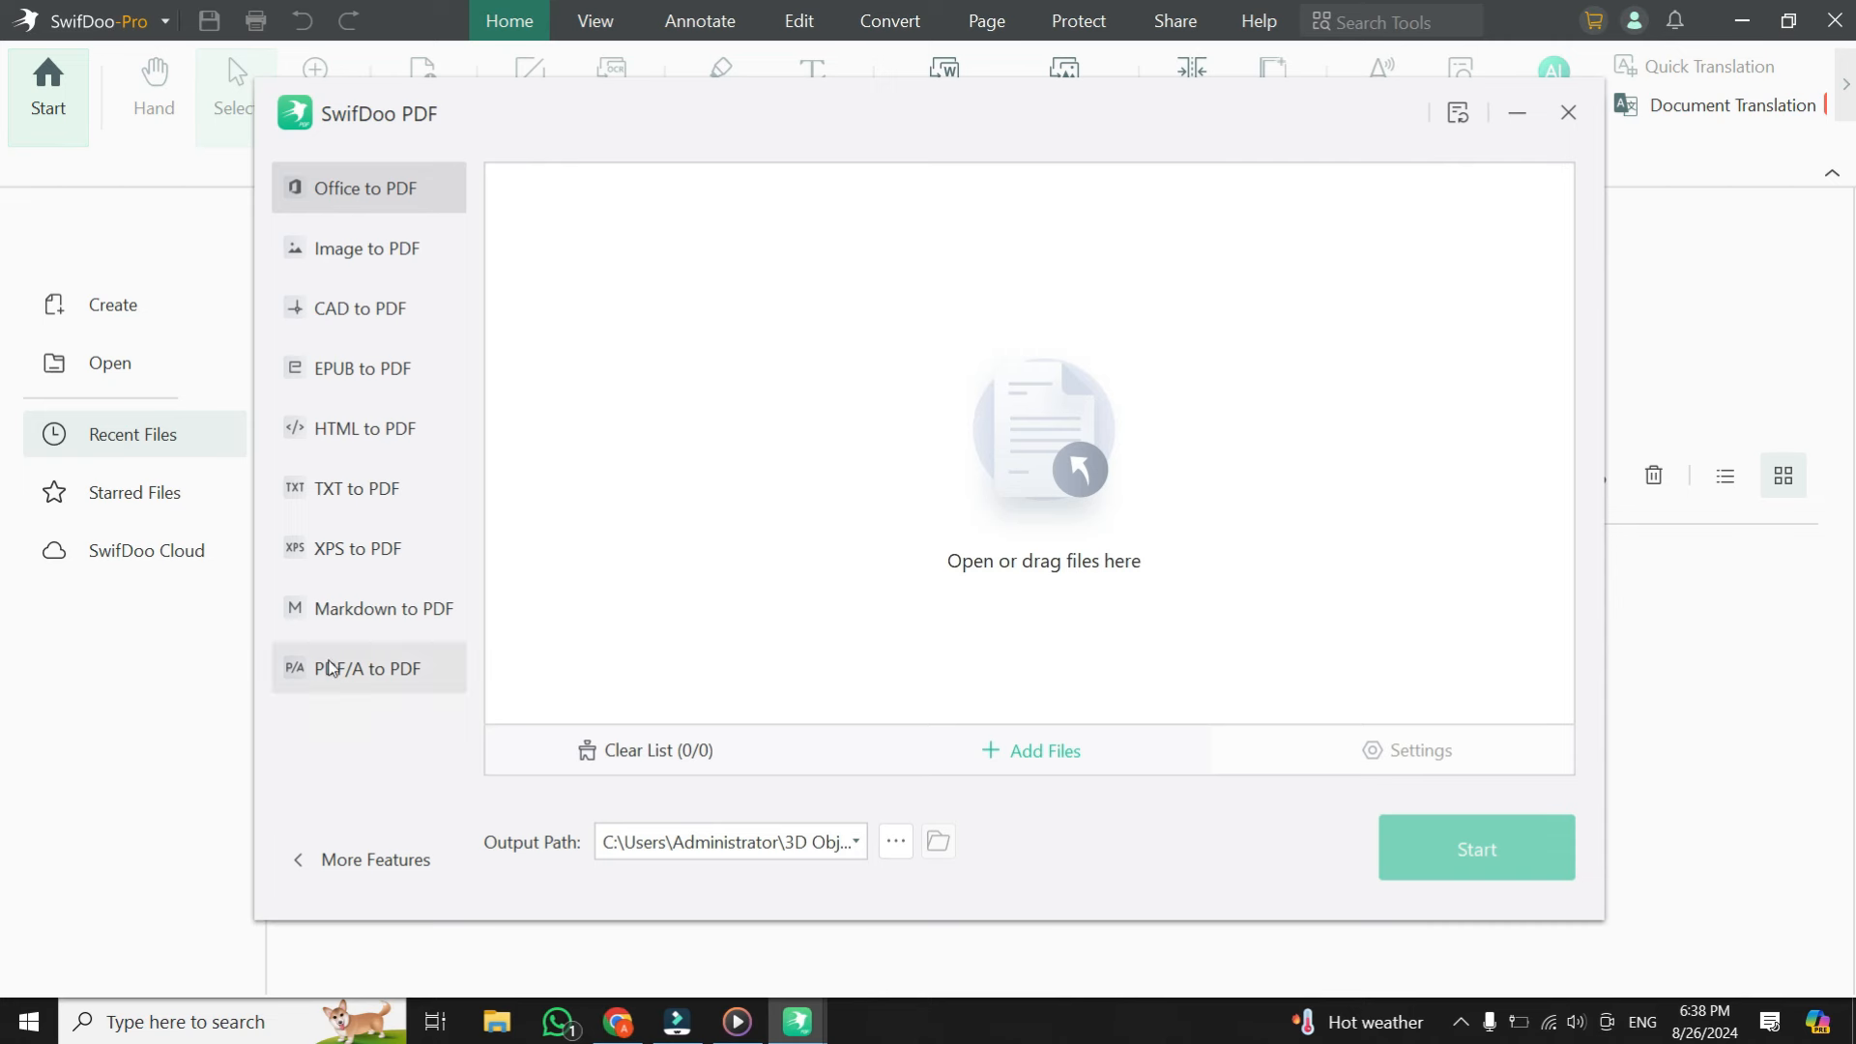
pyautogui.click(365, 368)
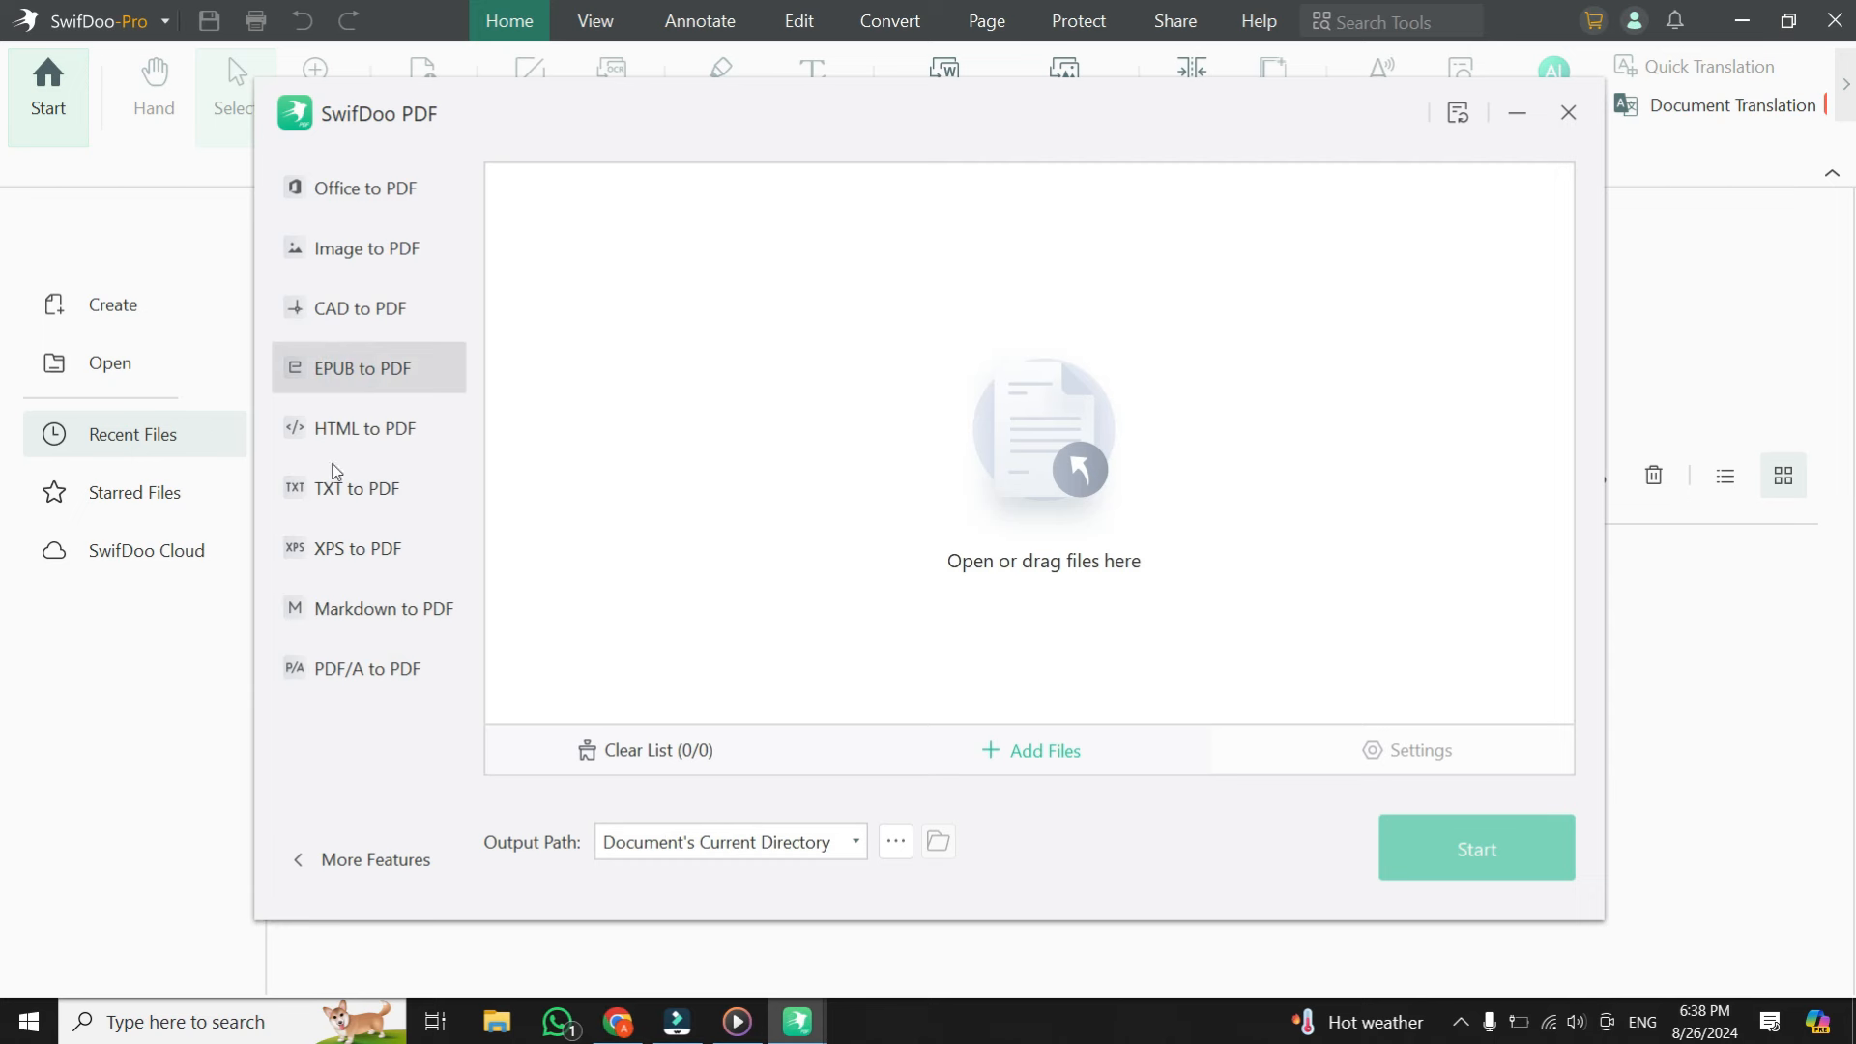
pyautogui.moveTo(359, 195)
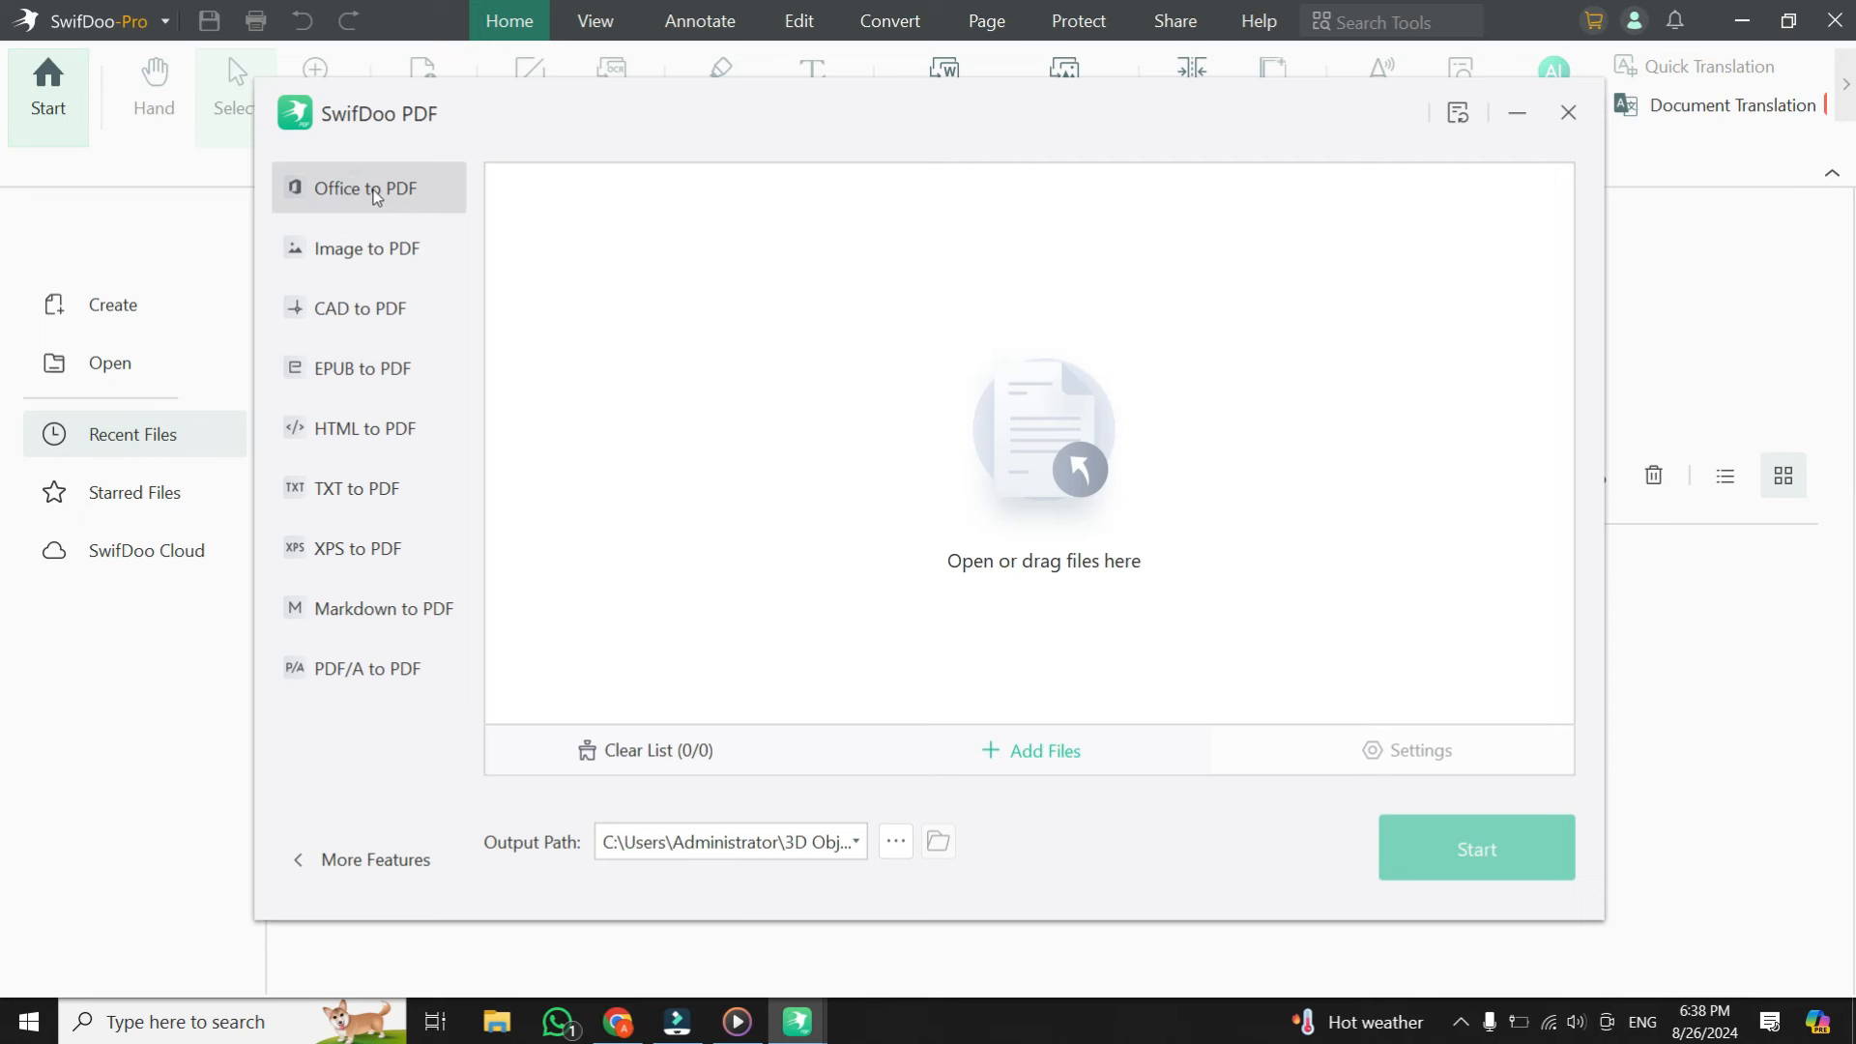
pyautogui.moveTo(367, 187)
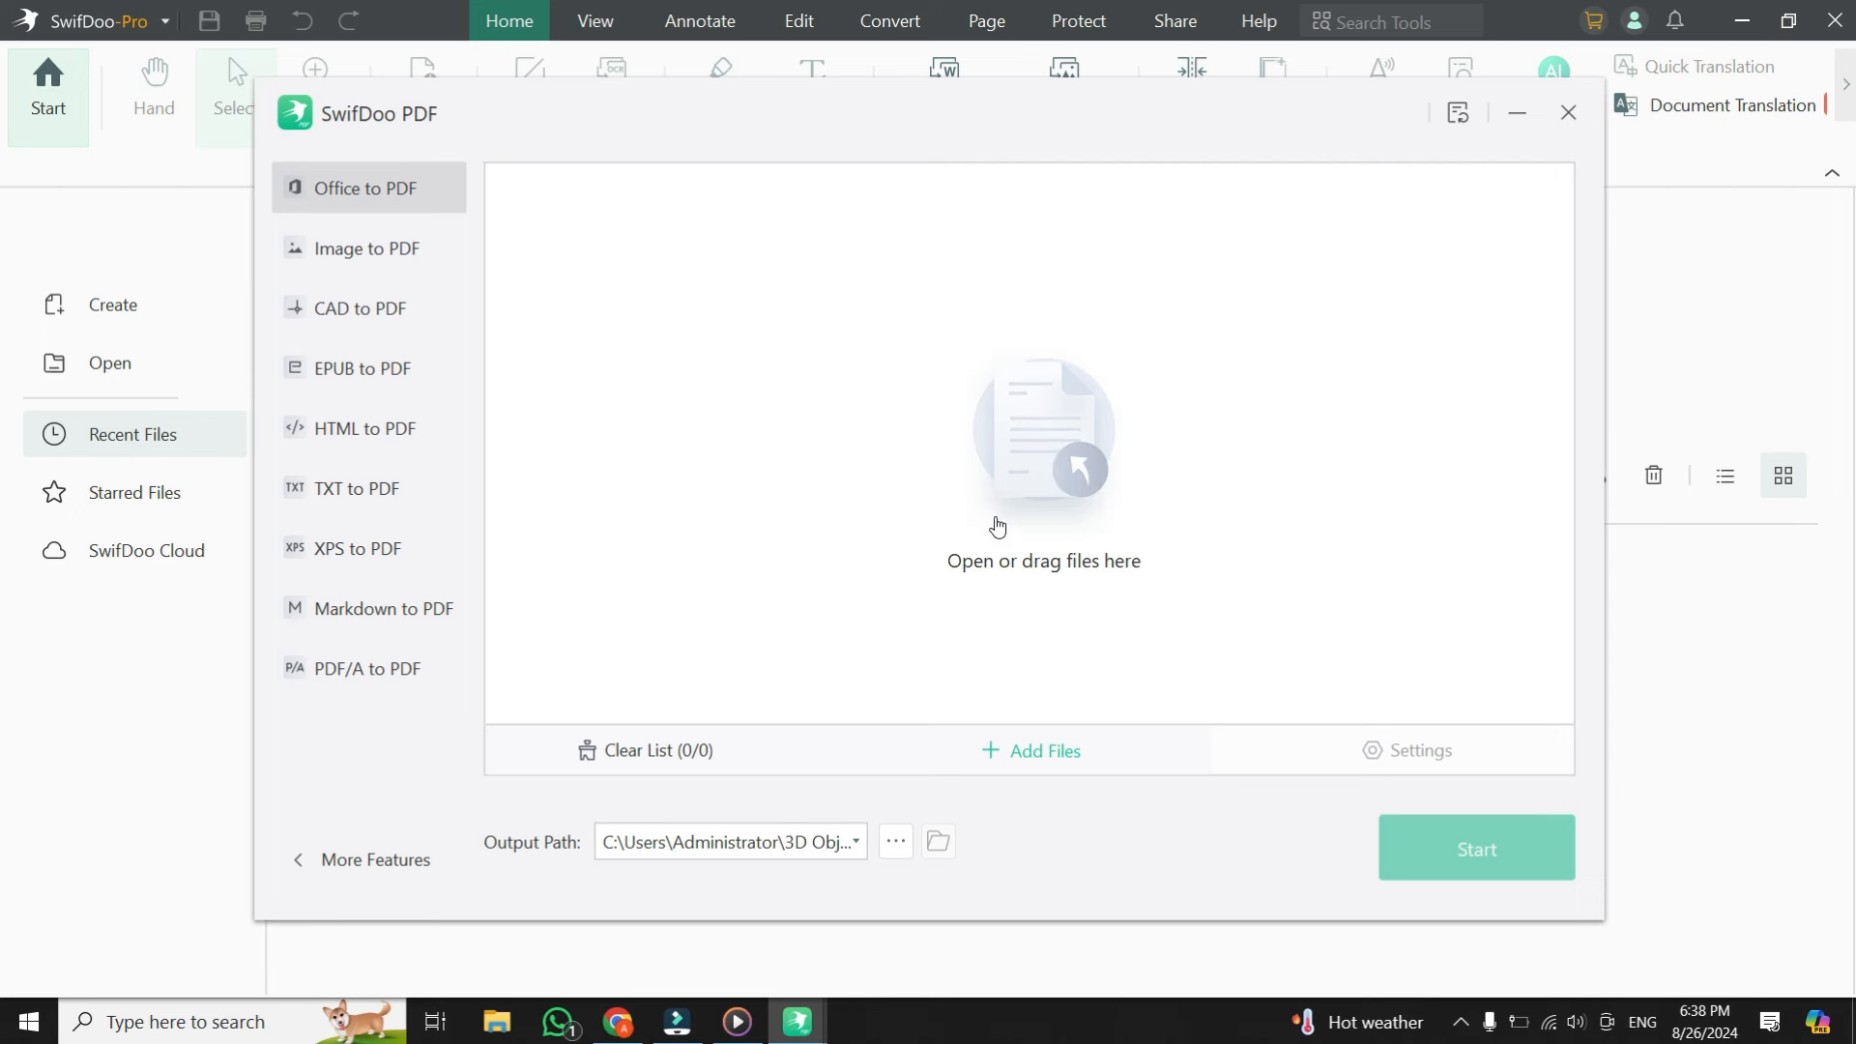
pyautogui.moveTo(1028, 502)
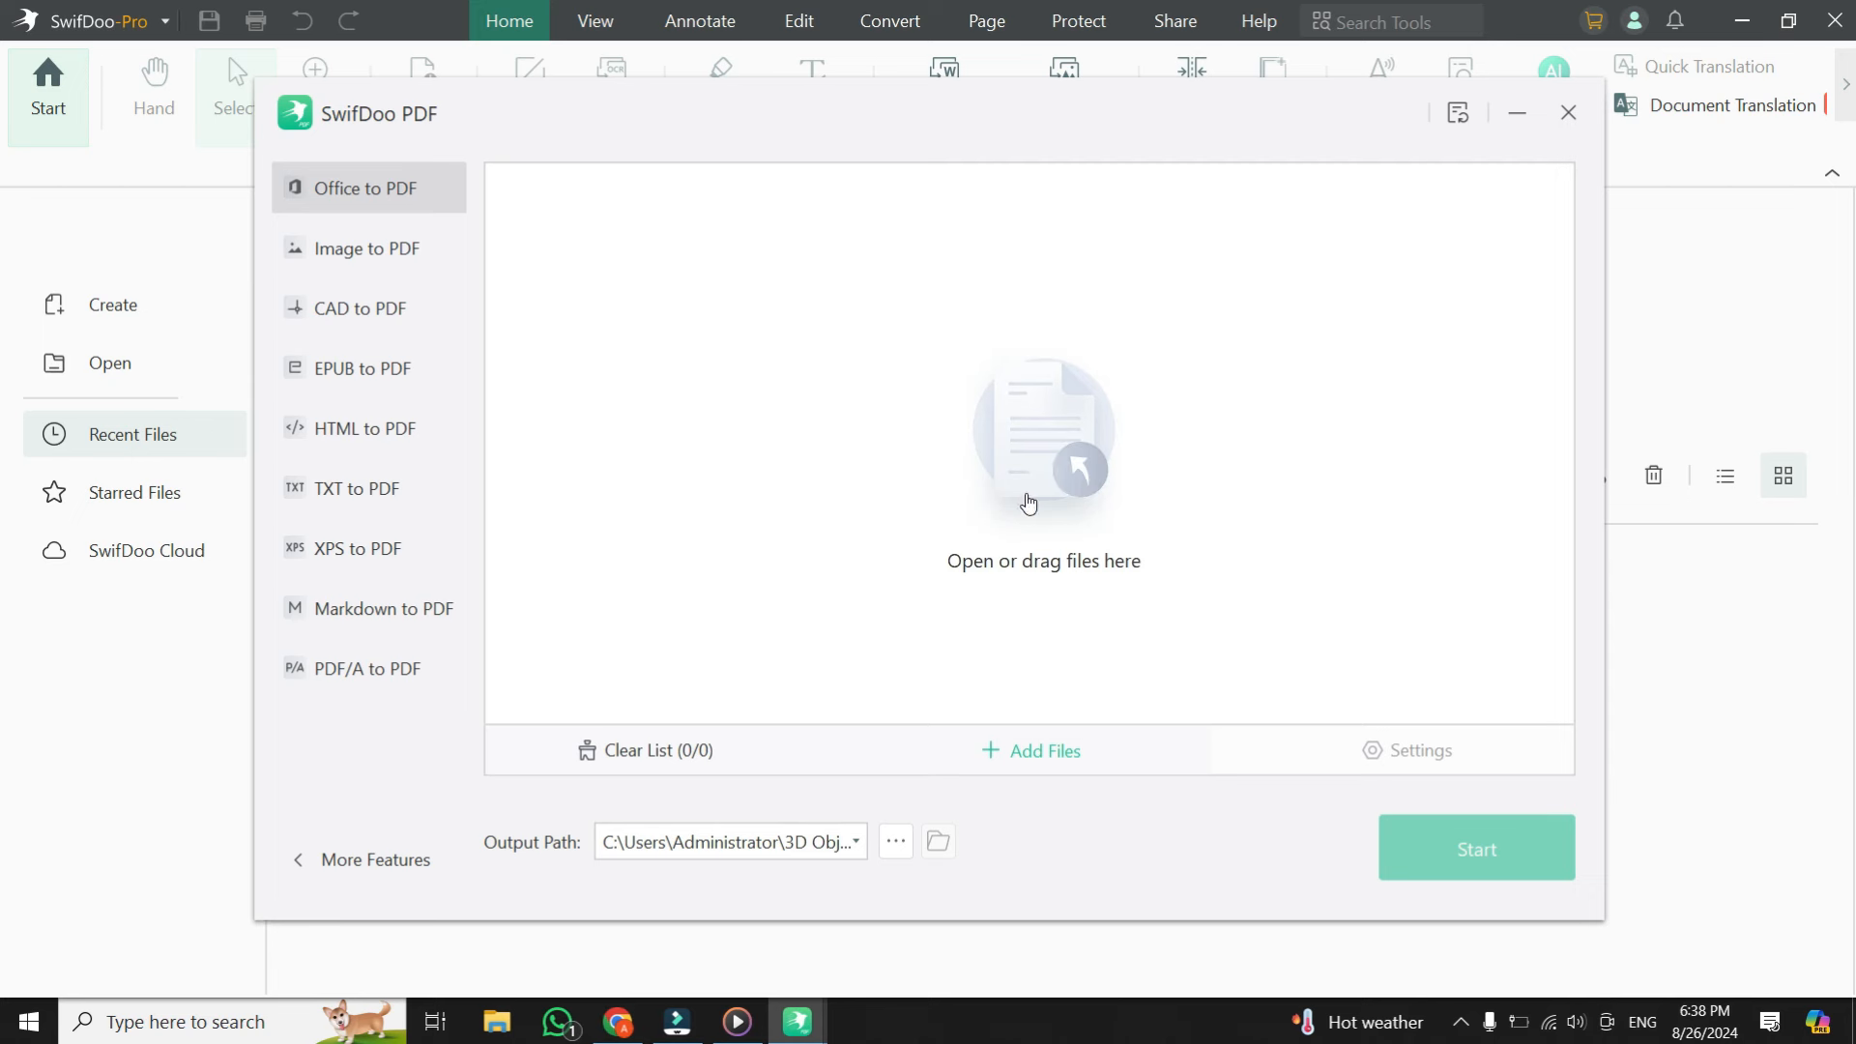
pyautogui.moveTo(1088, 540)
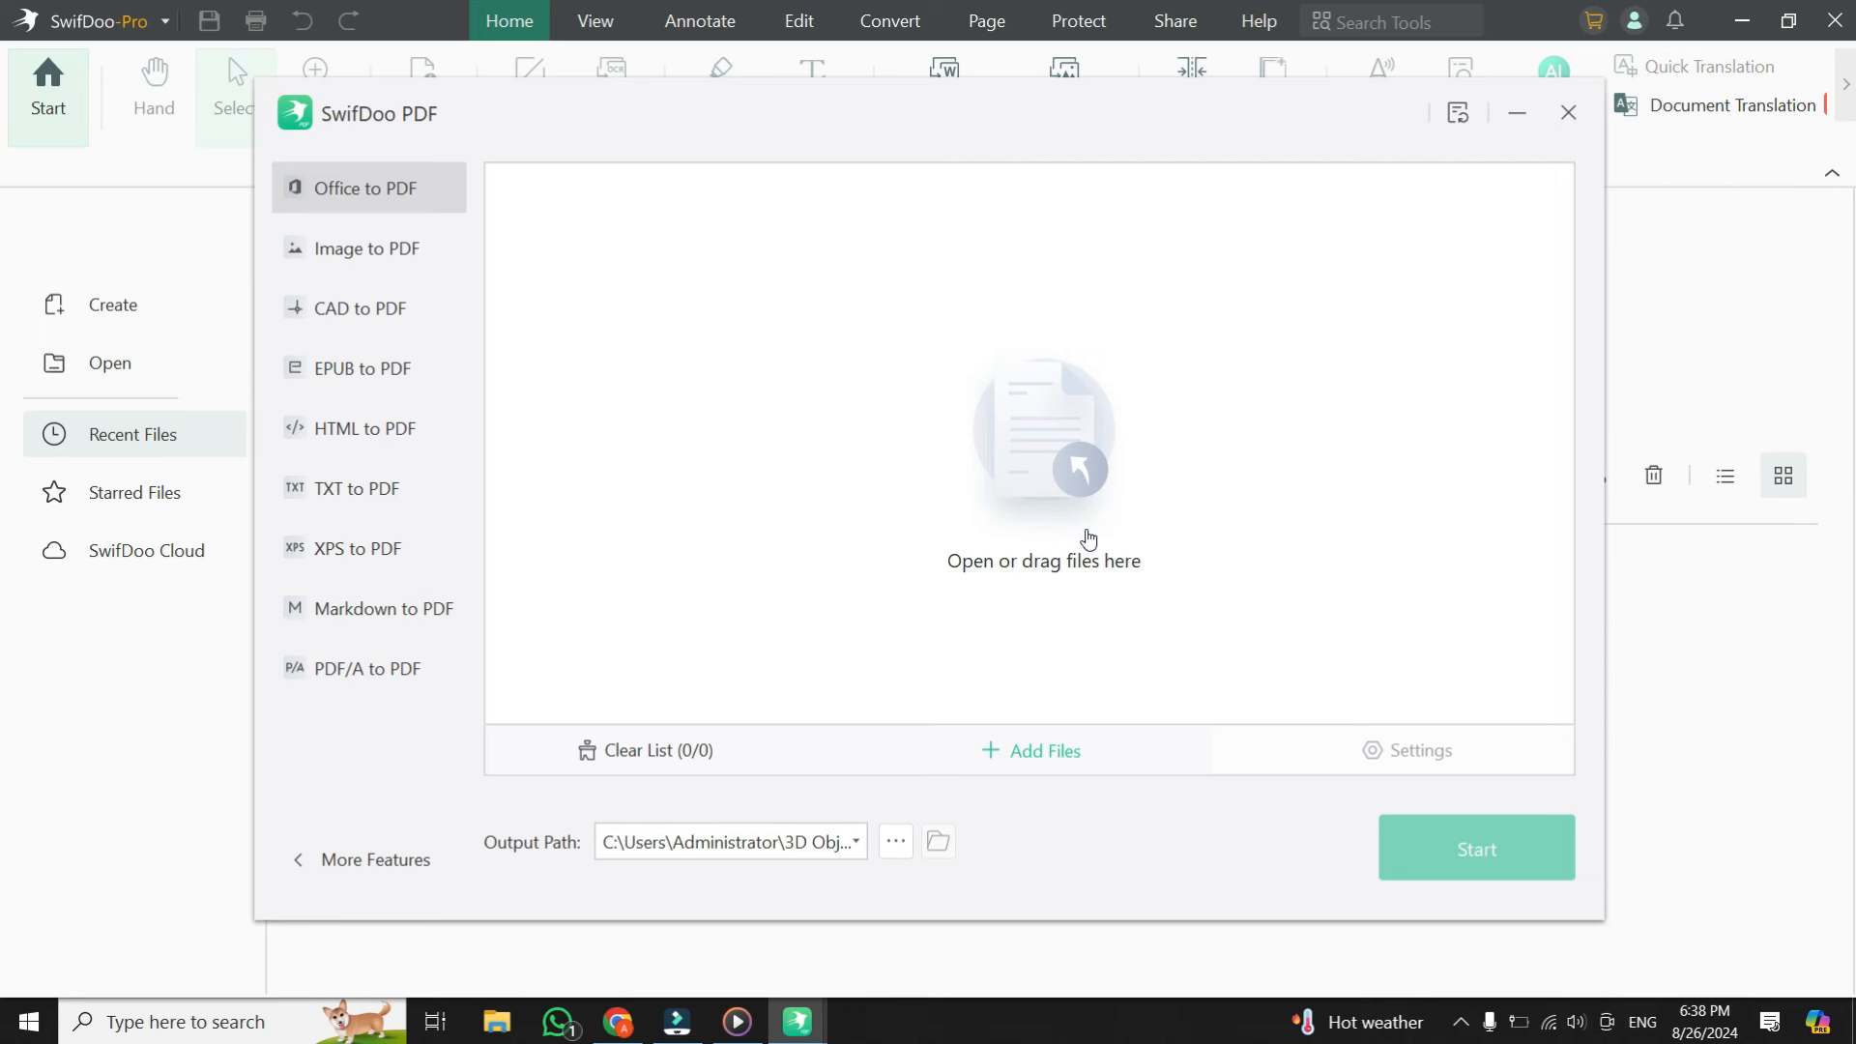
pyautogui.moveTo(1046, 472)
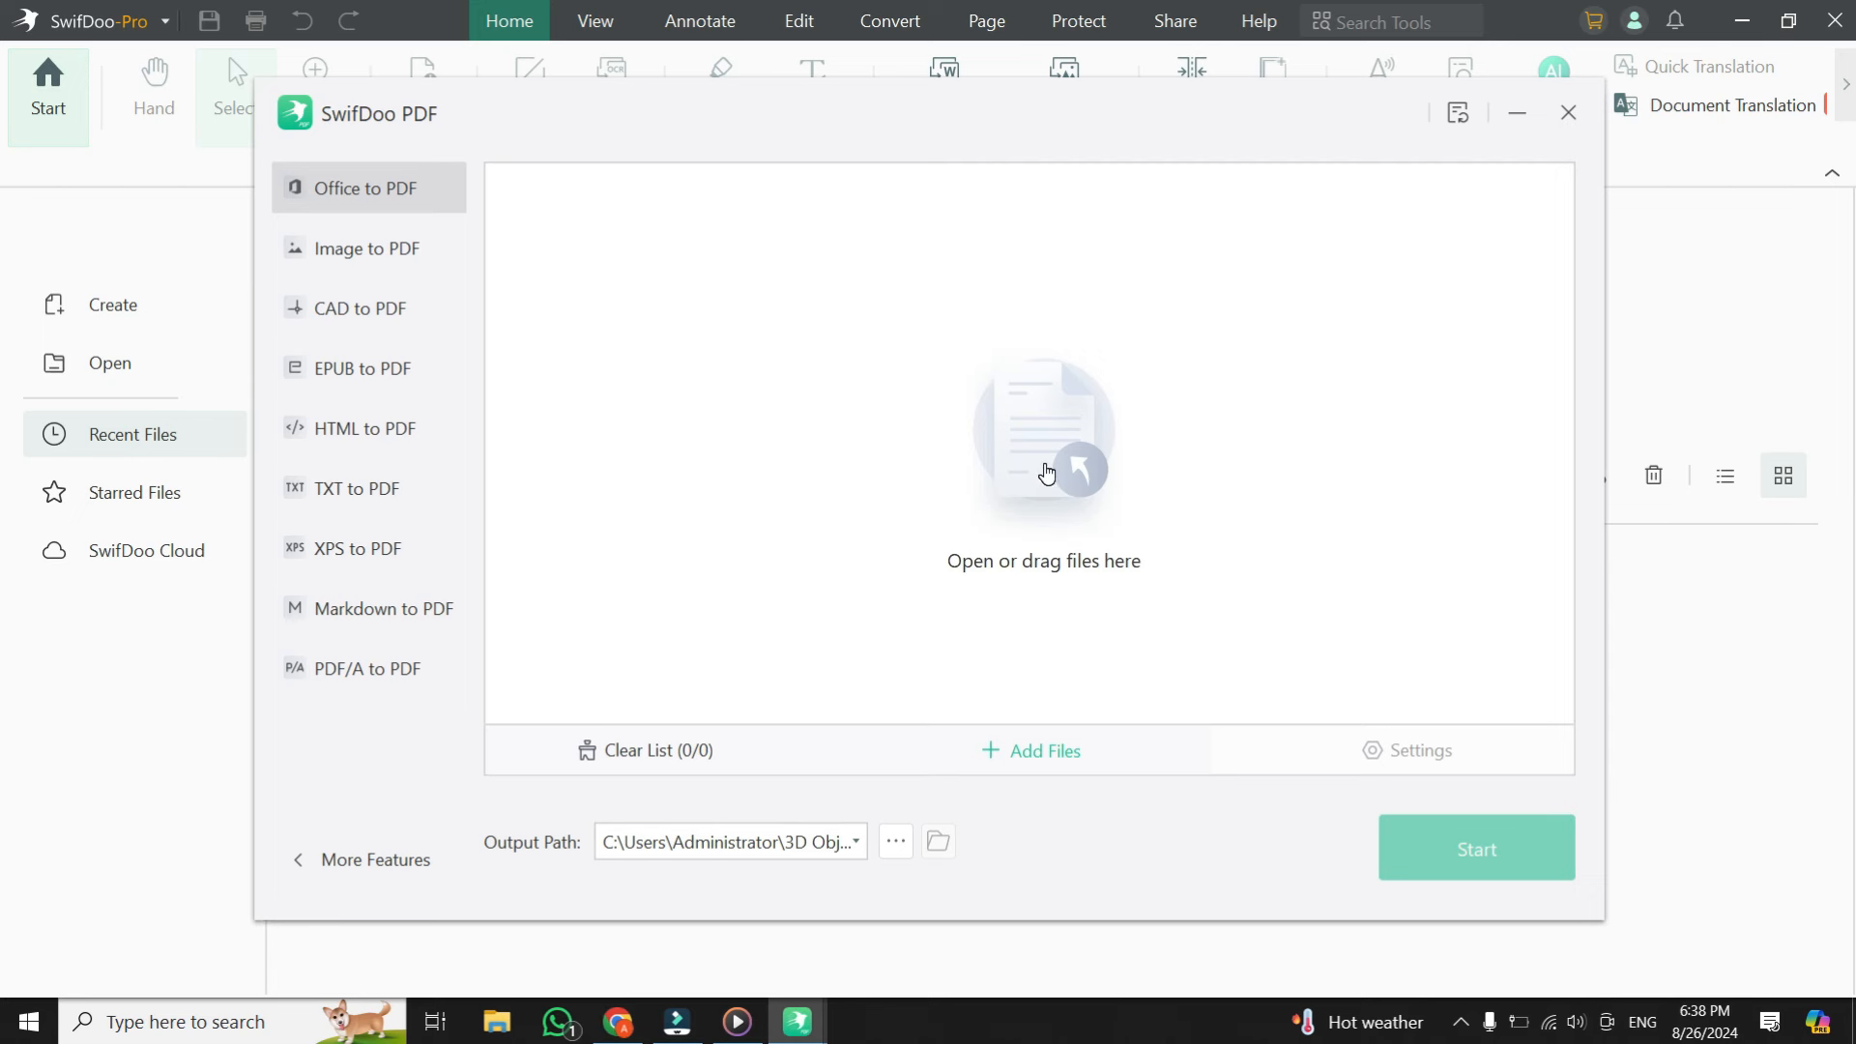
pyautogui.moveTo(1077, 495)
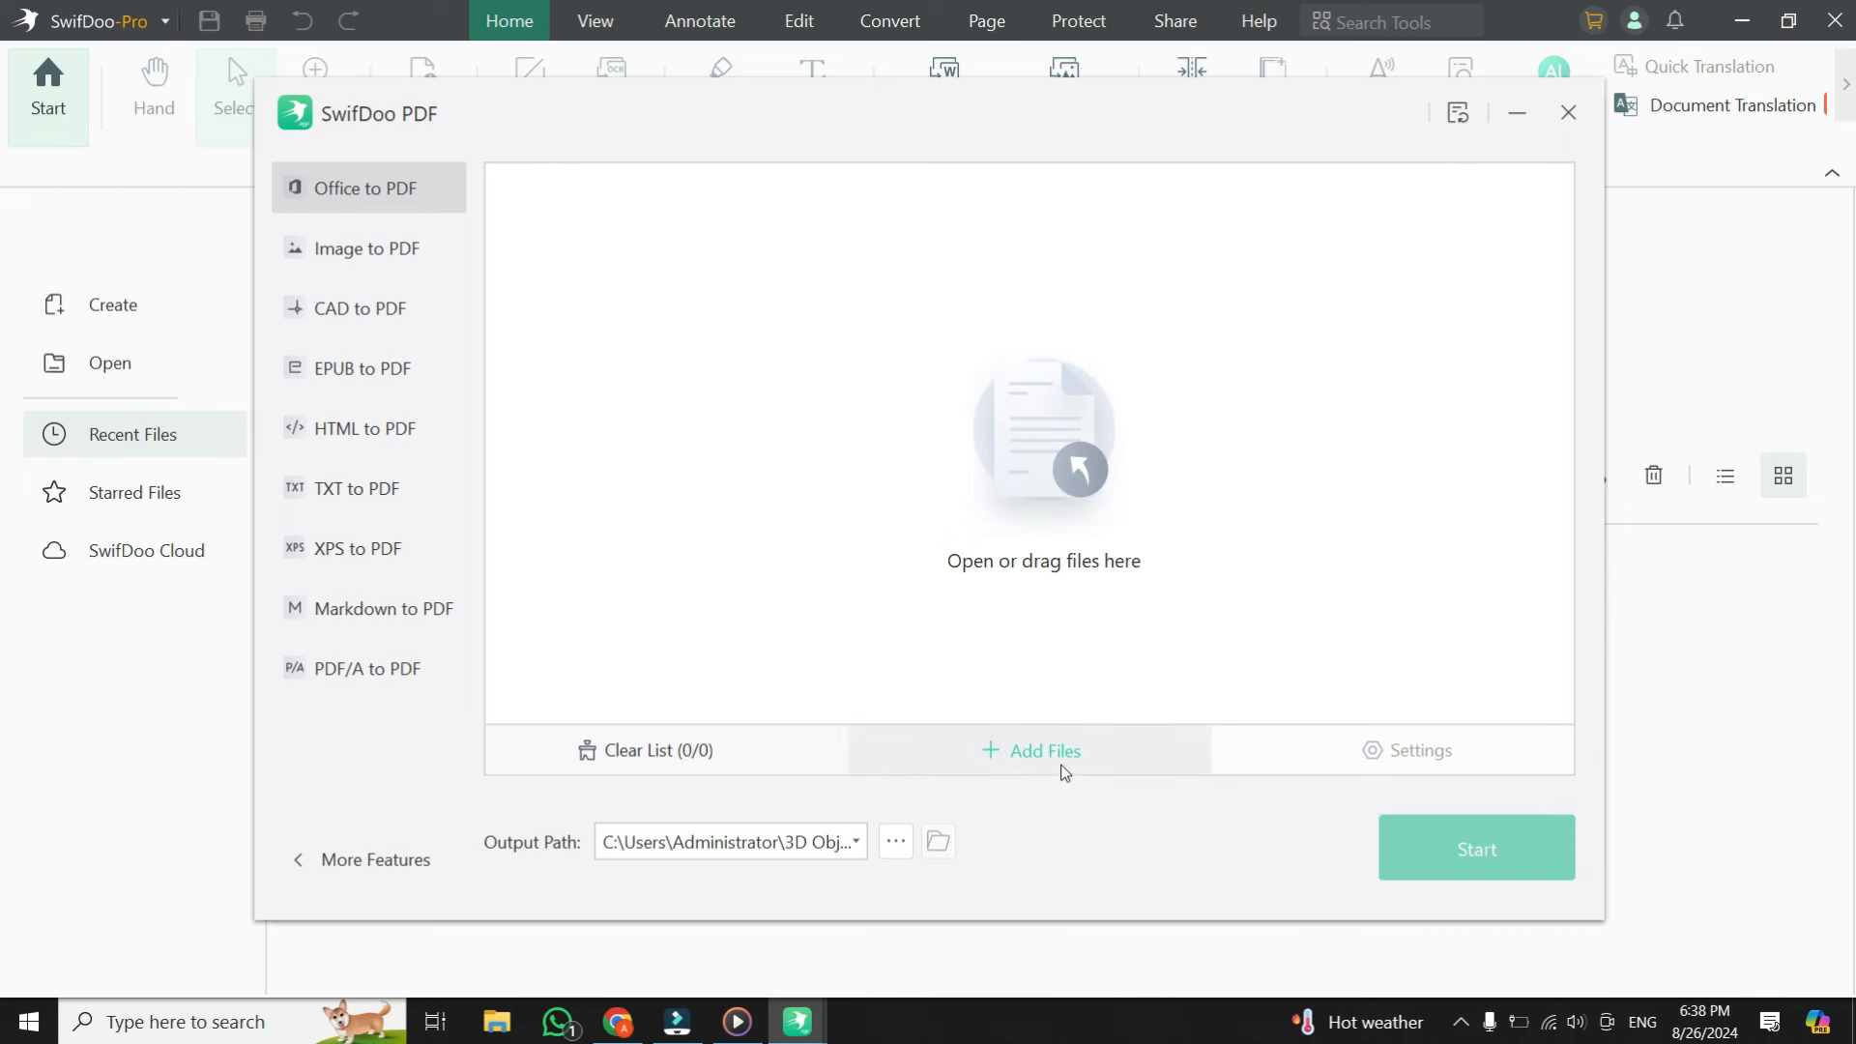
# - Browse Libraries and Quick access in the Add Files dialog, then return to Desktop for Example.docx
pyautogui.click(1042, 751)
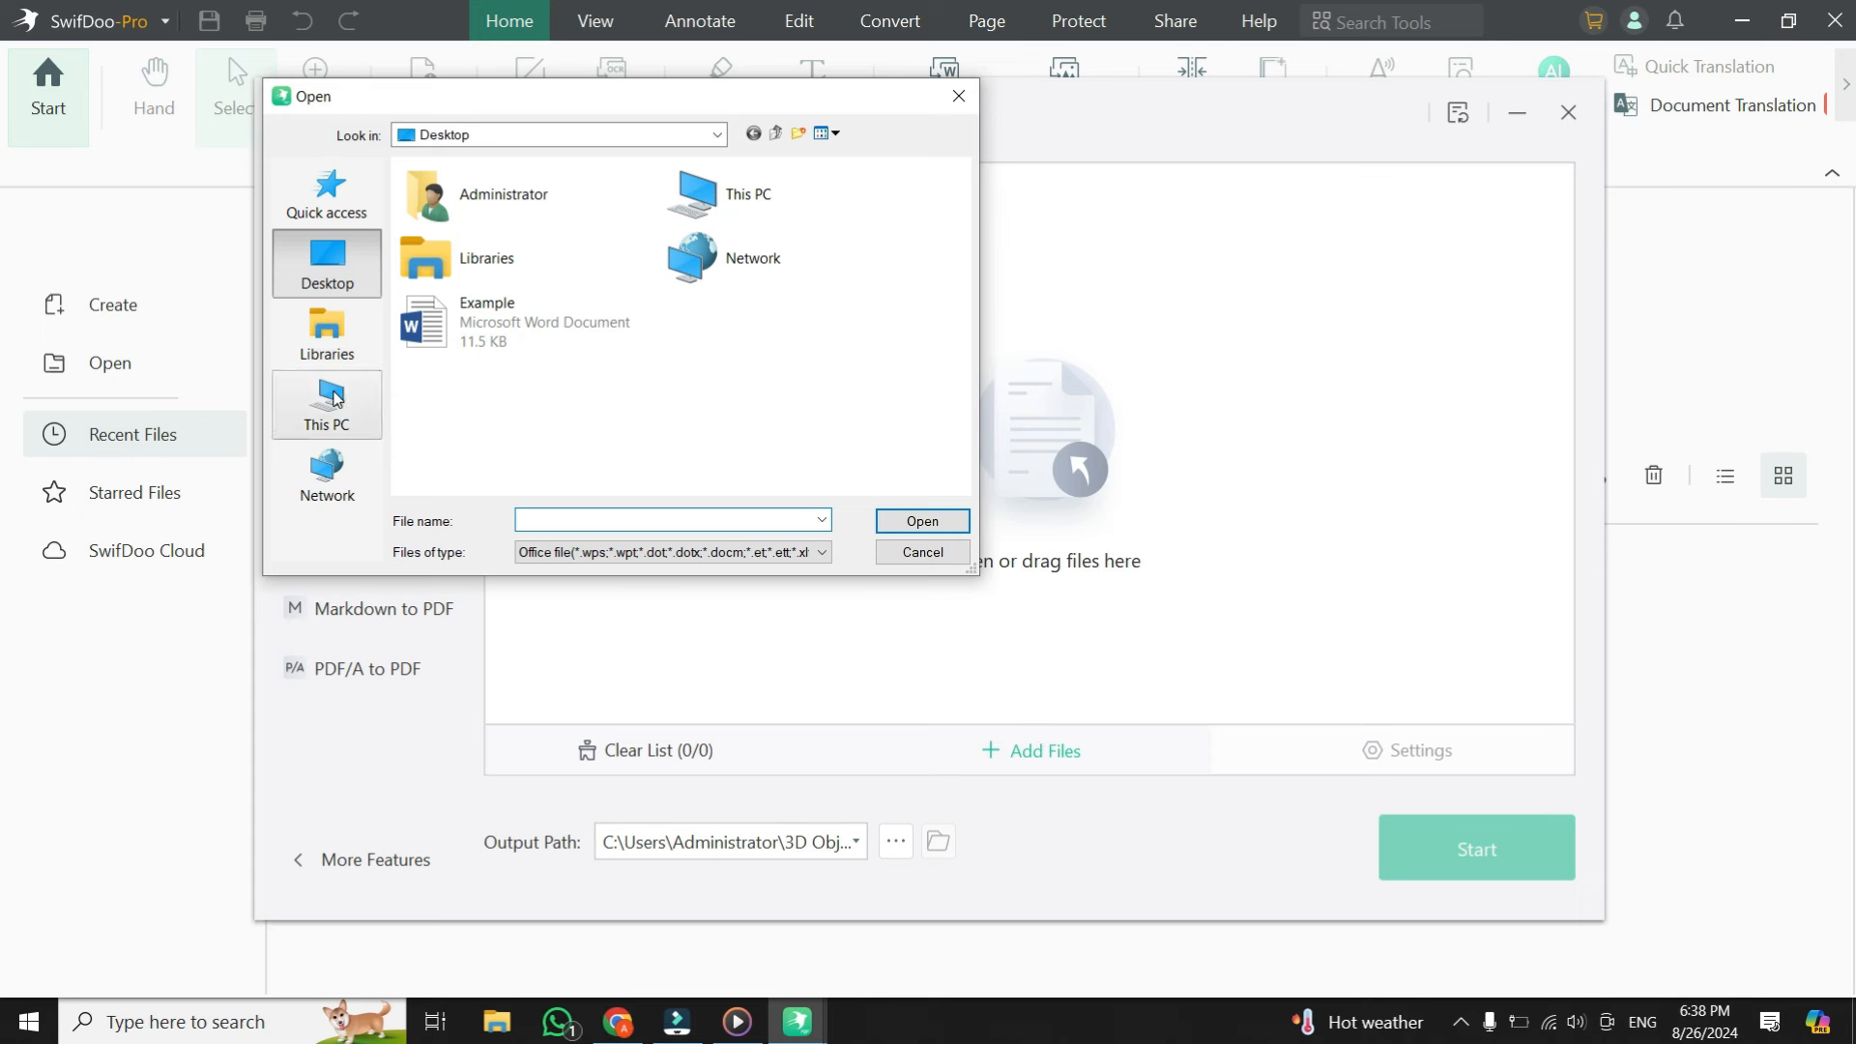
pyautogui.click(324, 335)
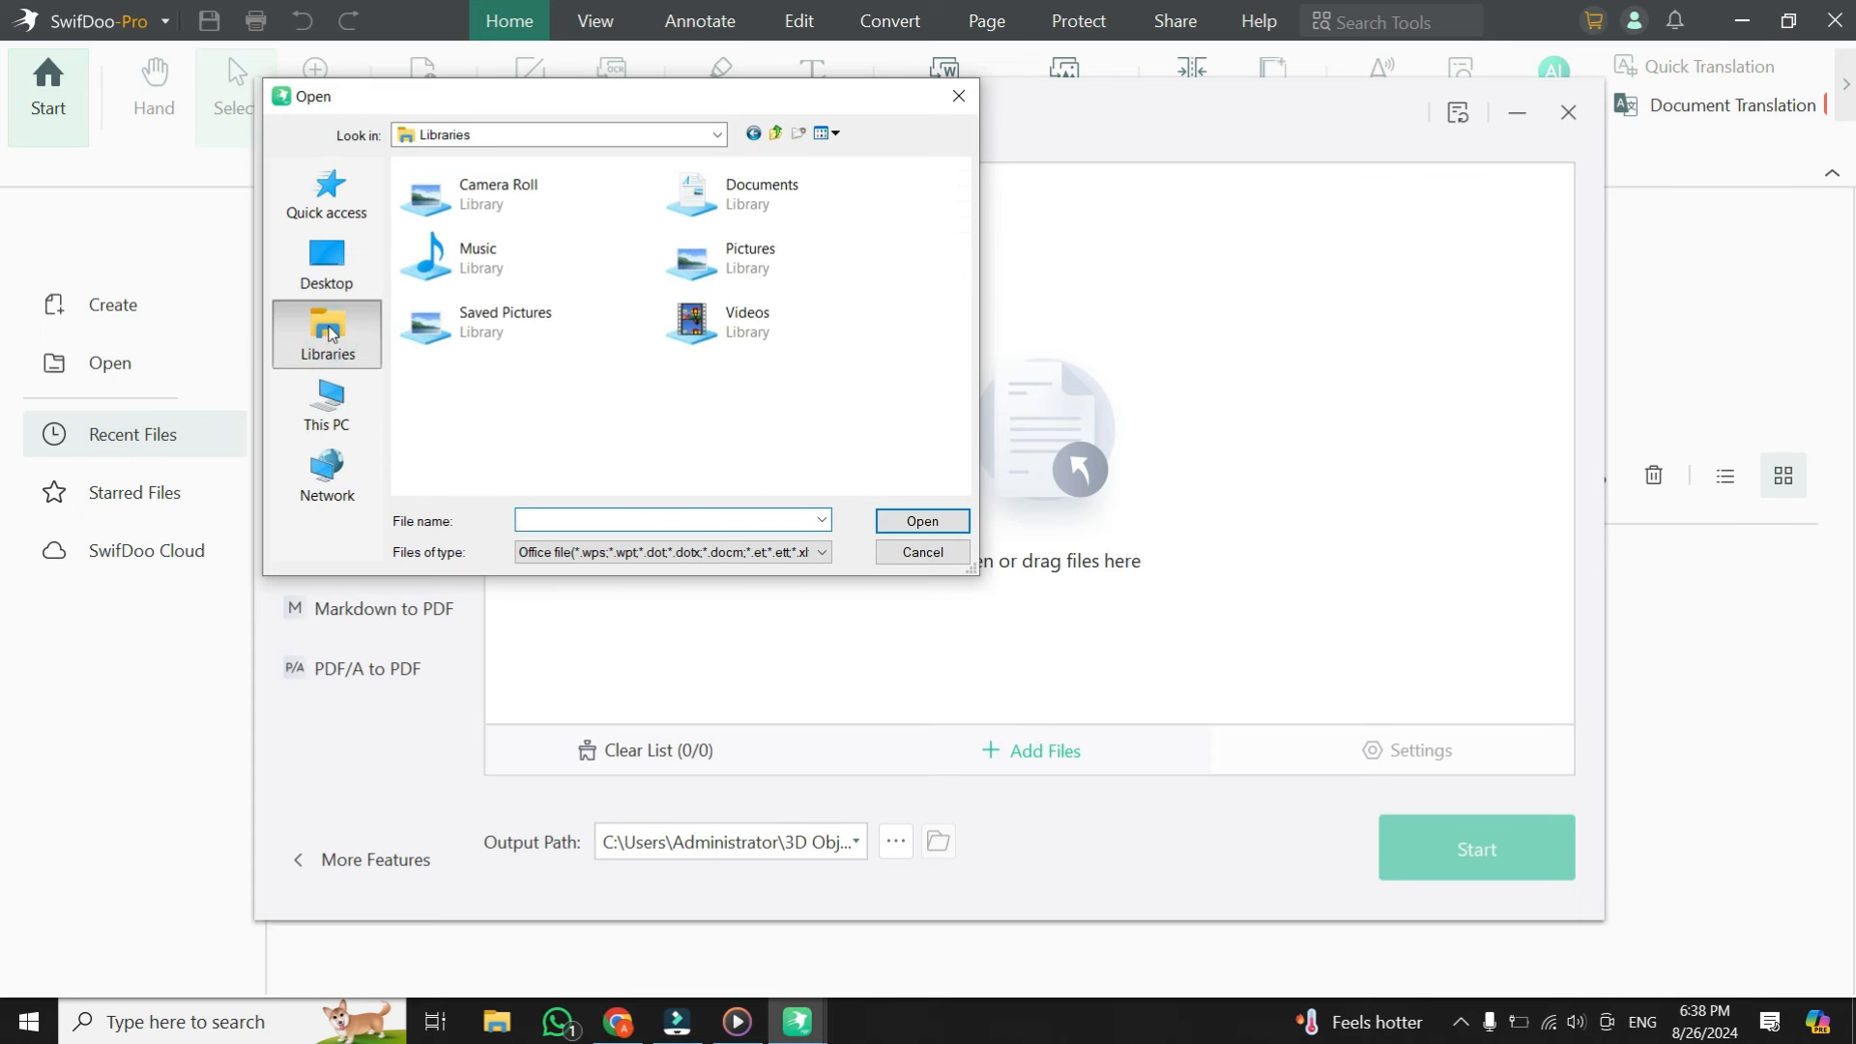
pyautogui.click(325, 192)
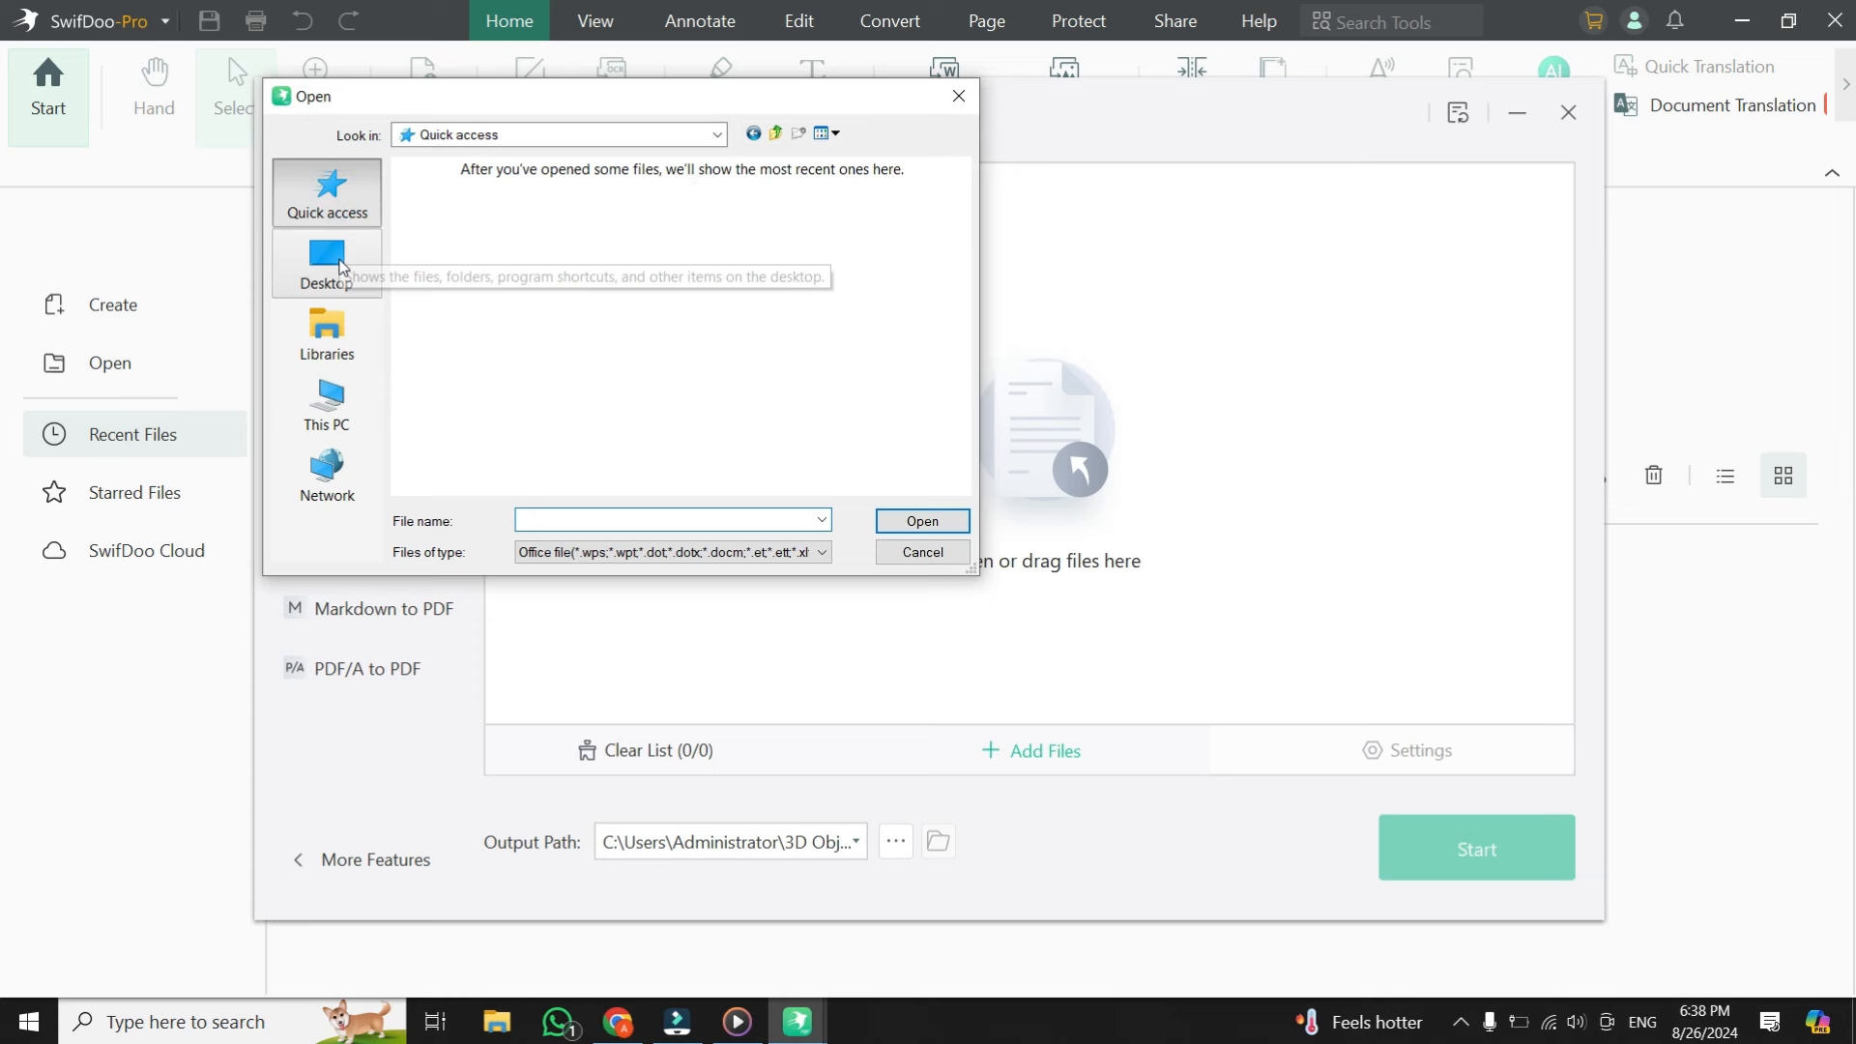
pyautogui.click(327, 263)
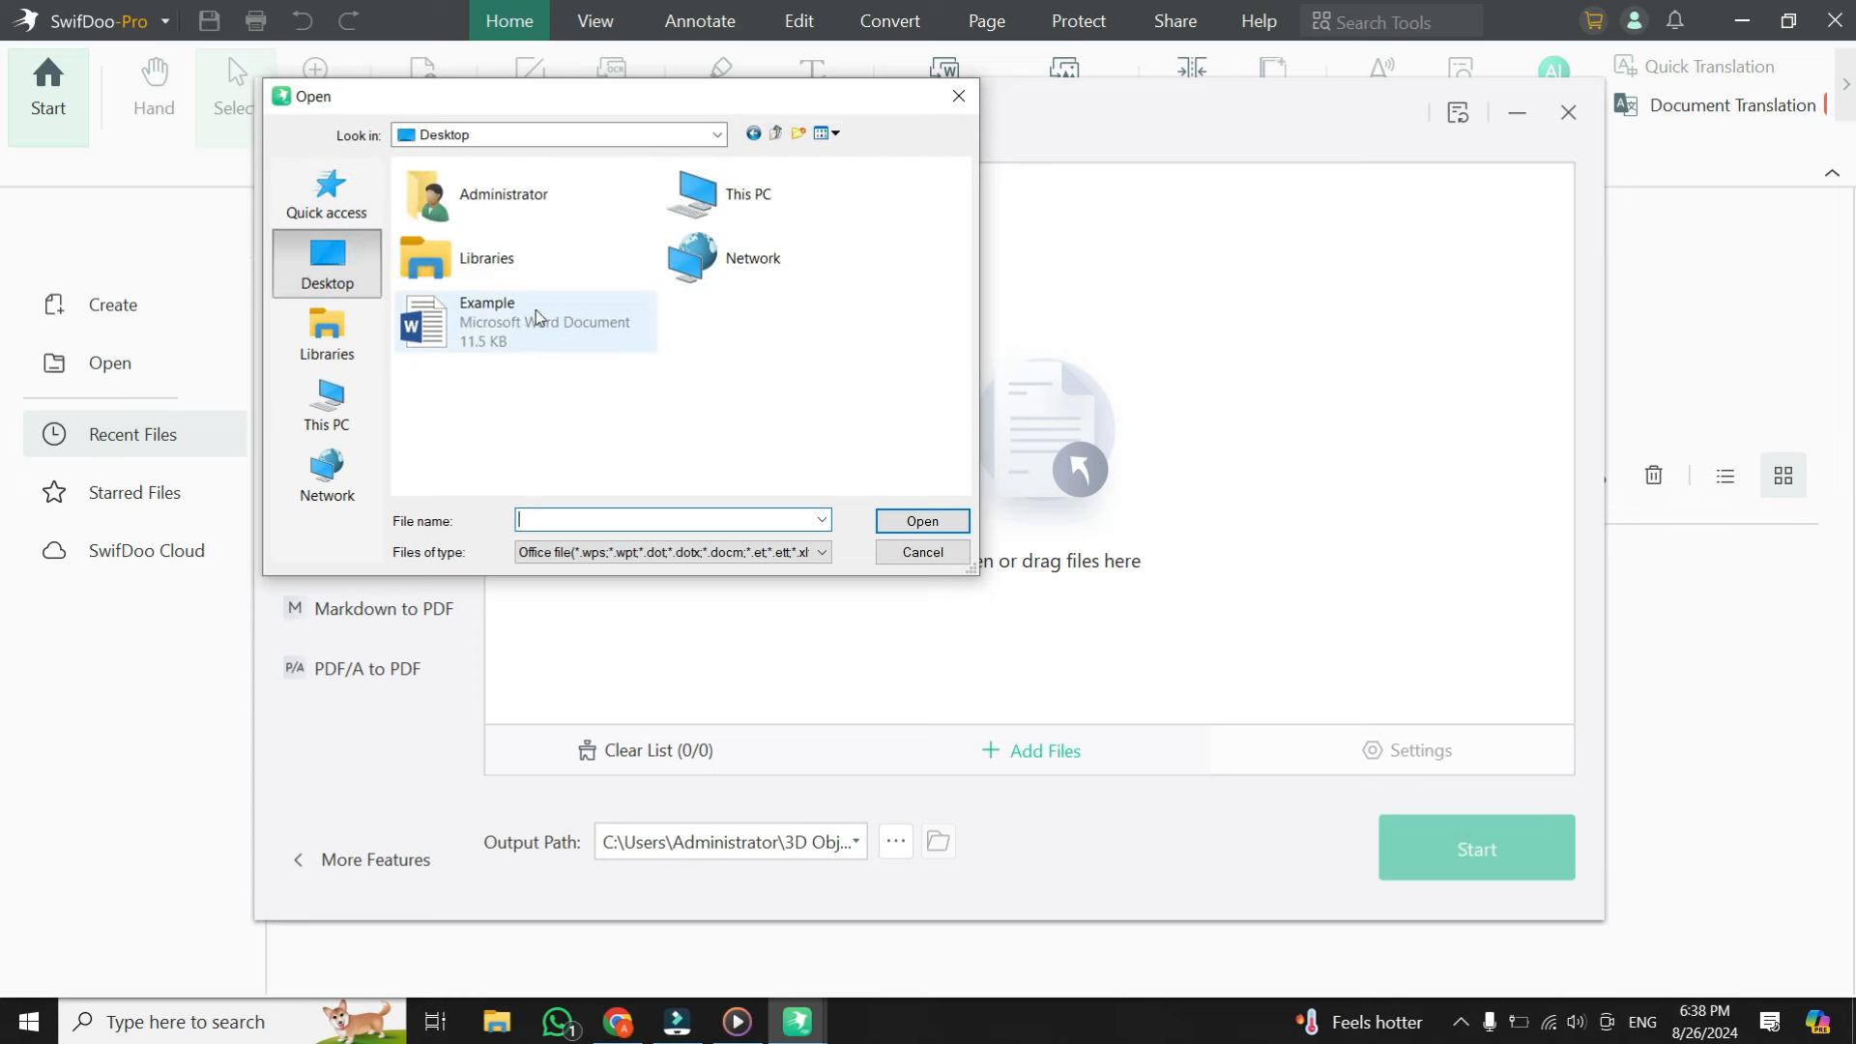
pyautogui.moveTo(520, 317)
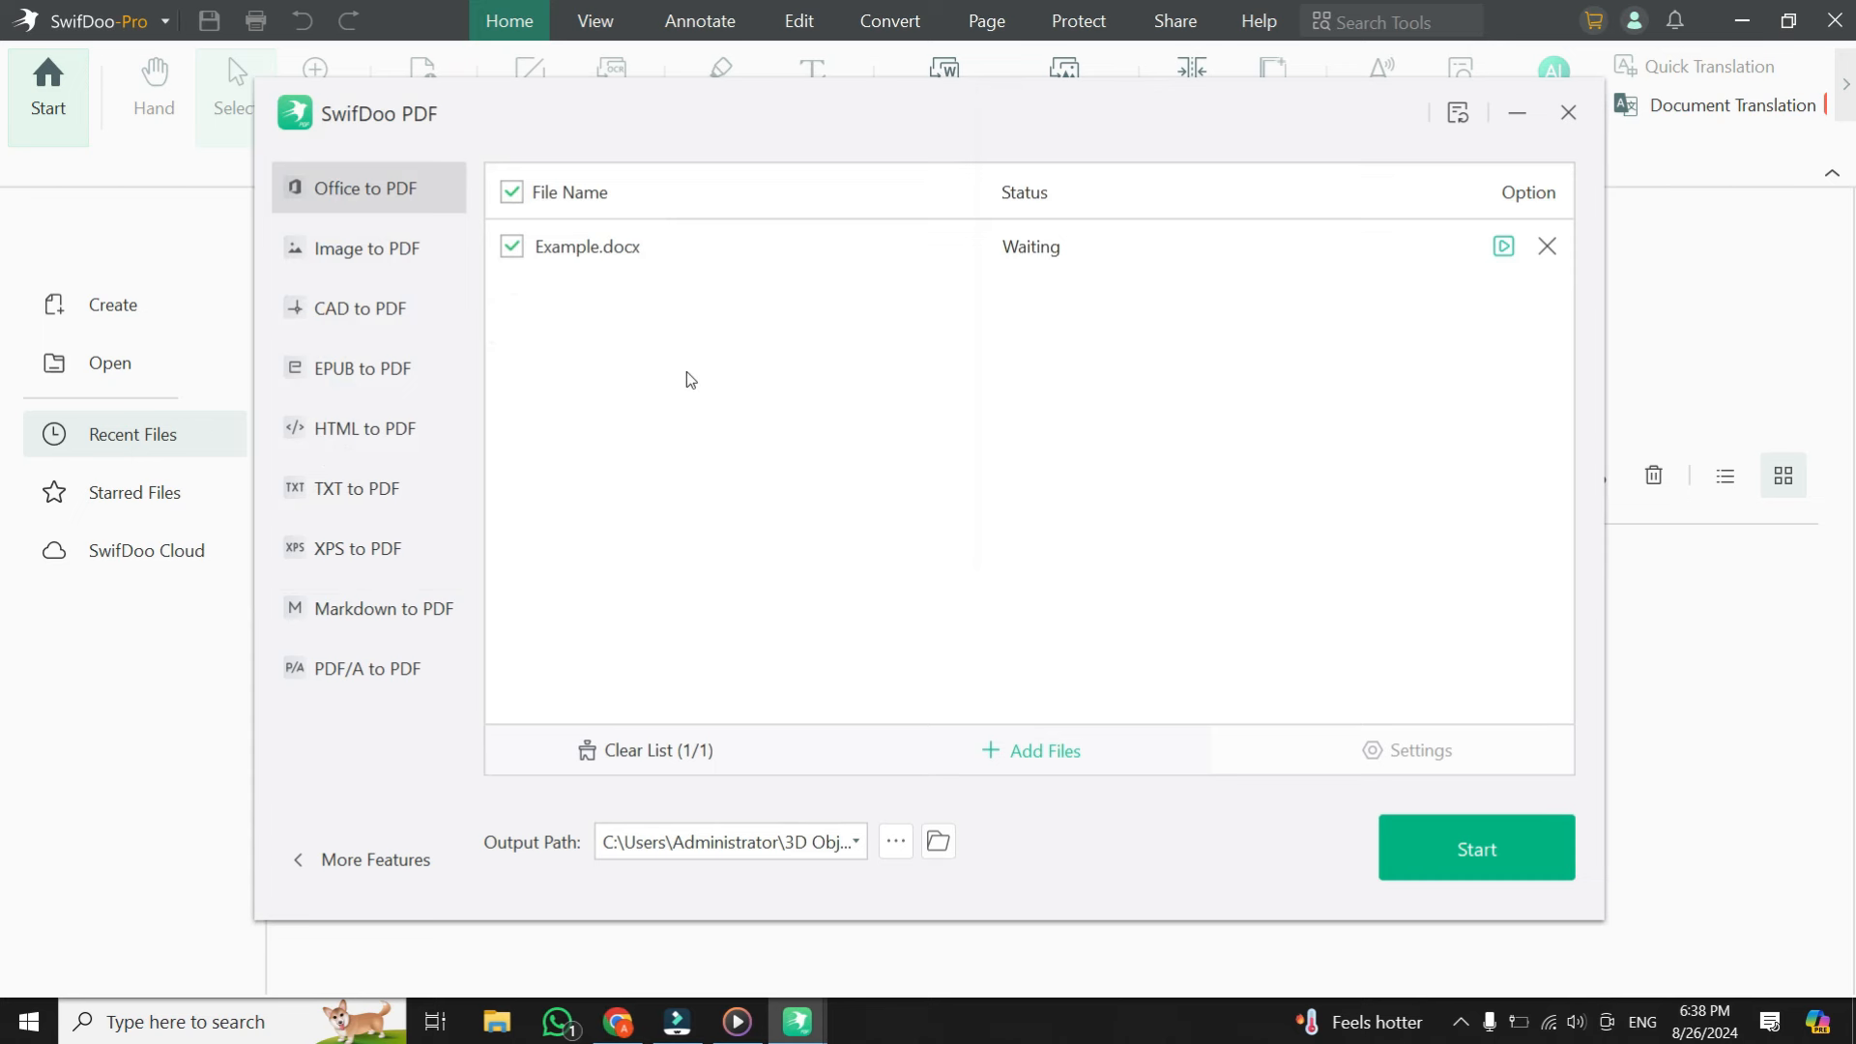
pyautogui.moveTo(707, 375)
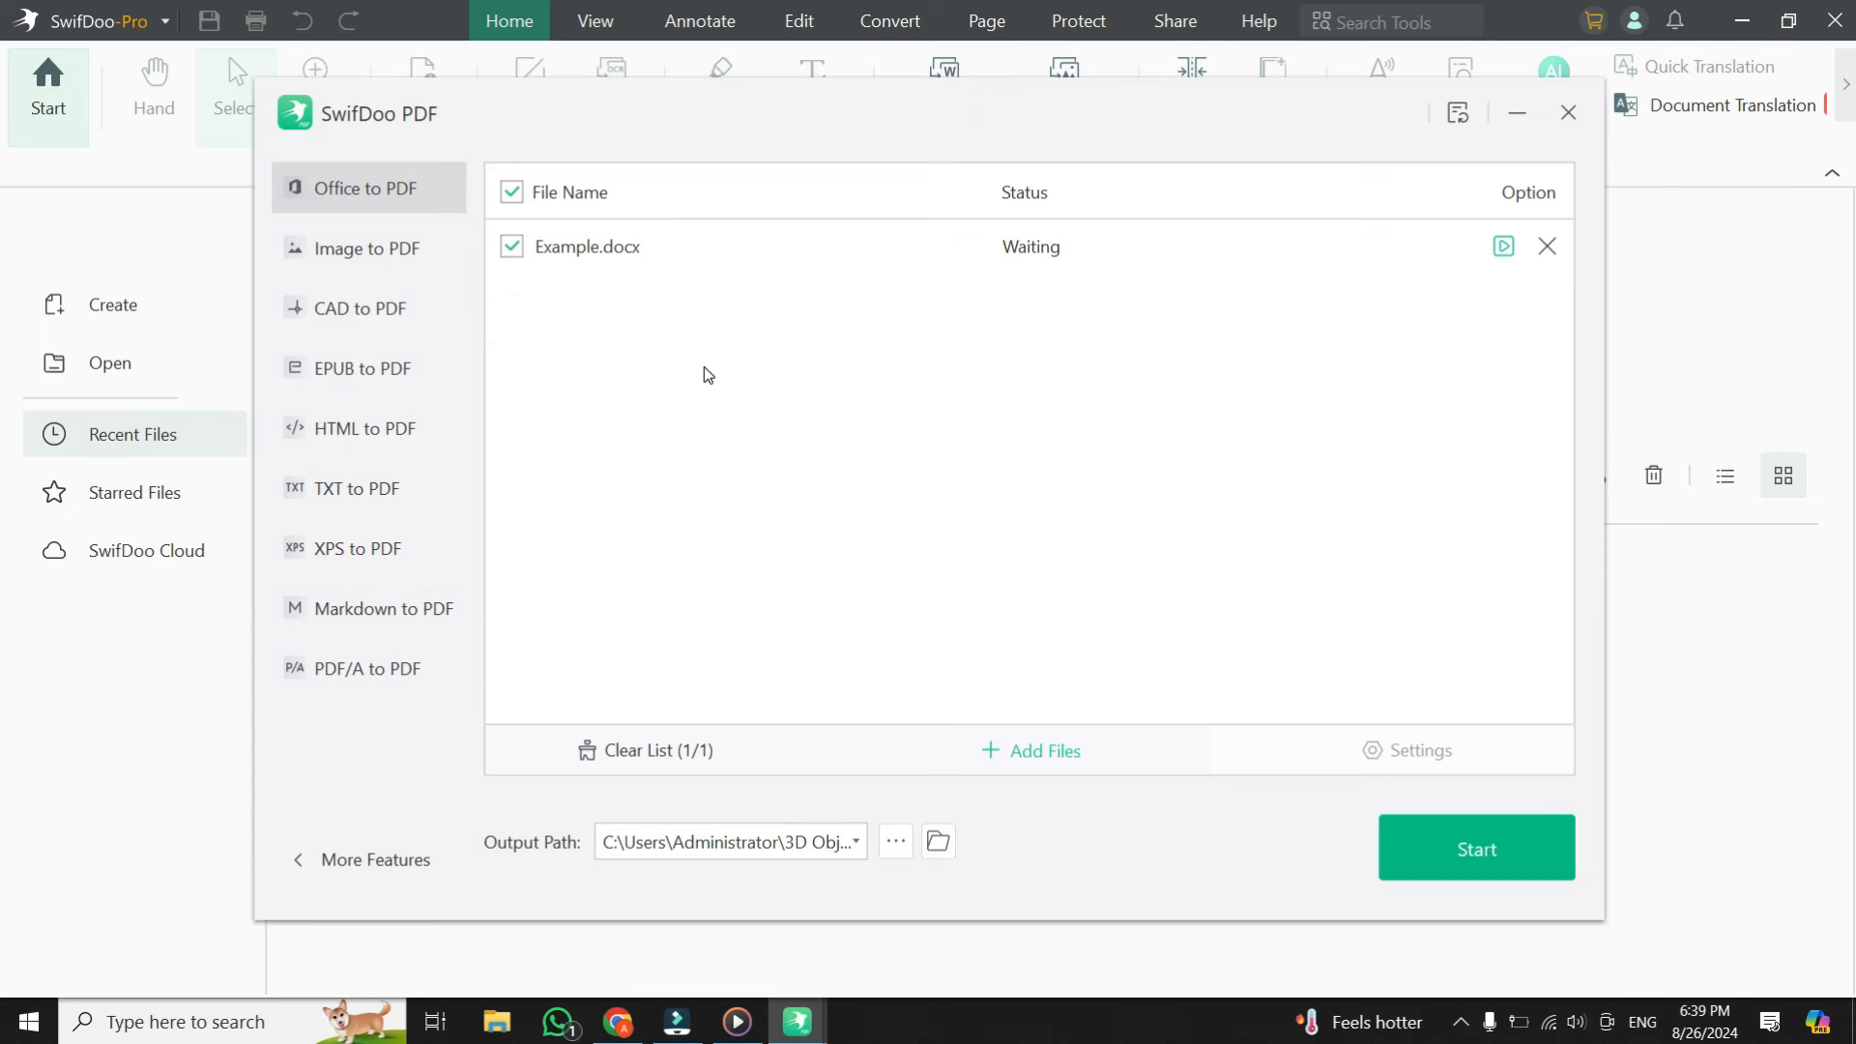
pyautogui.moveTo(870, 466)
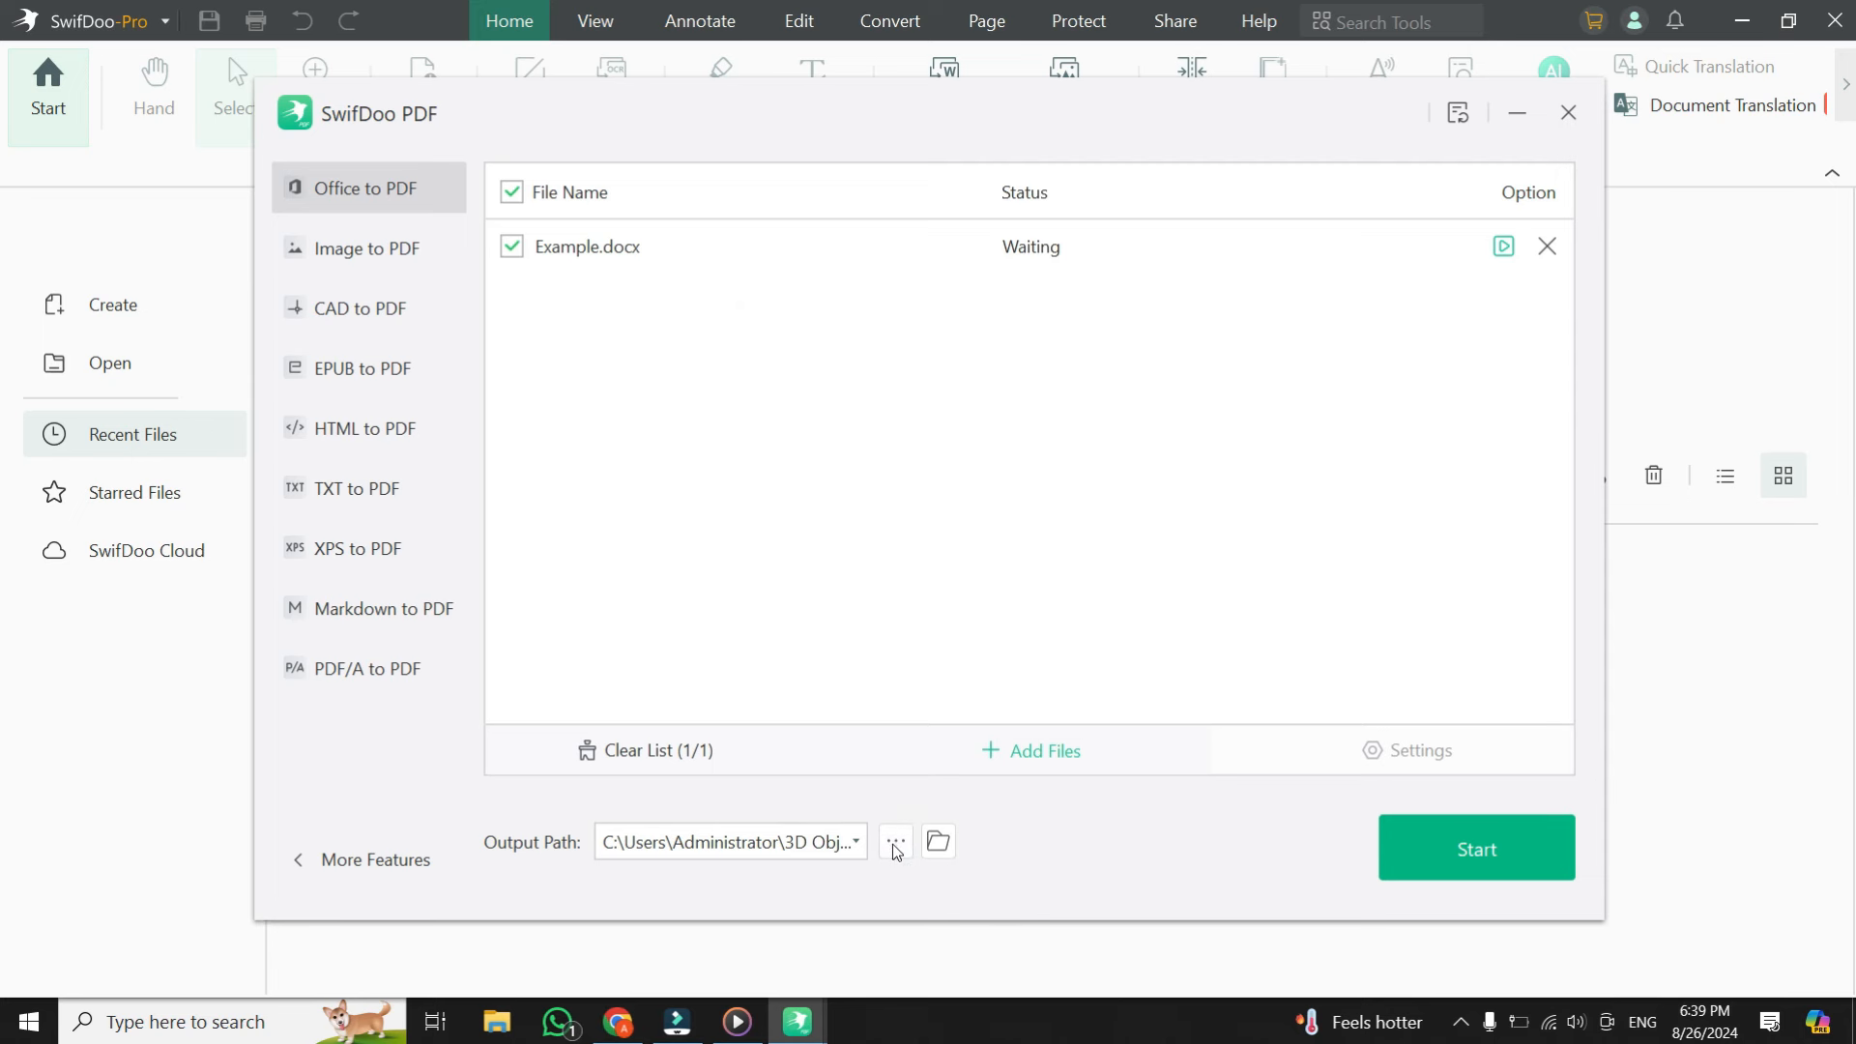
# - Set the Office to PDF output path to the Desktop via Browse For Folder
pyautogui.click(895, 841)
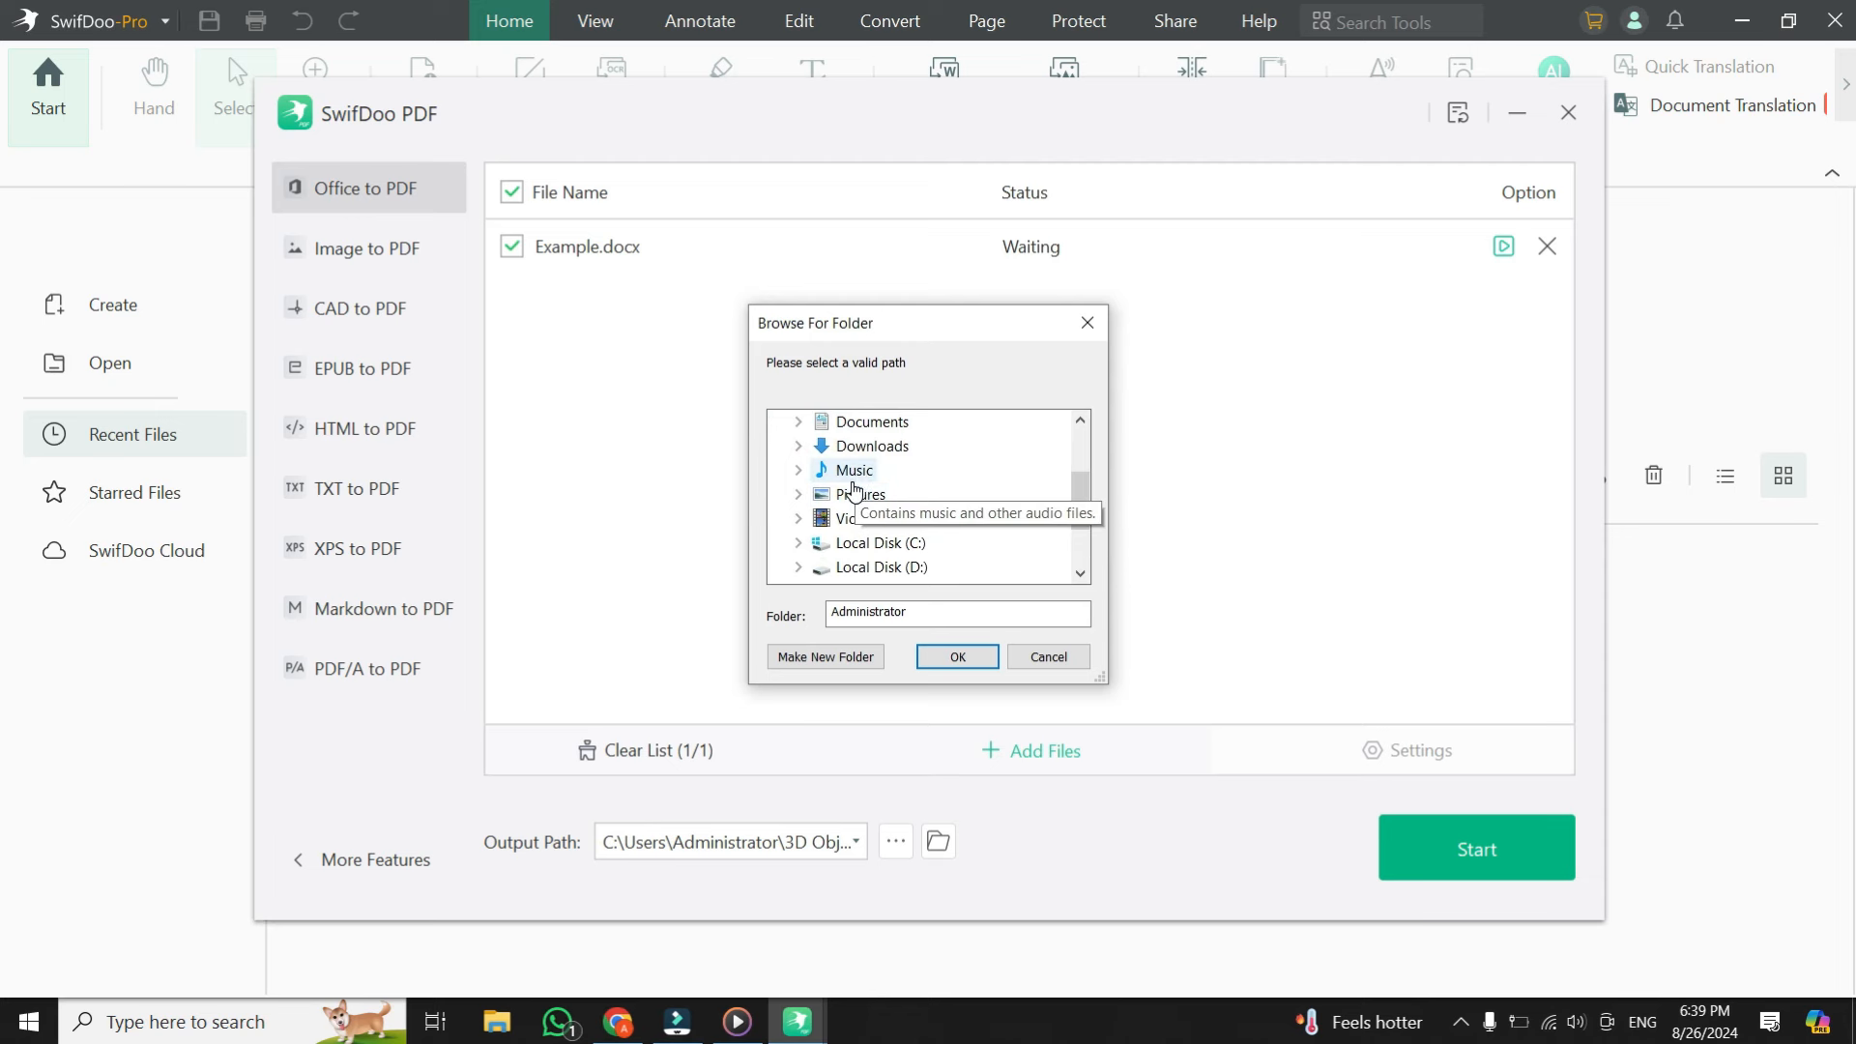
pyautogui.click(861, 470)
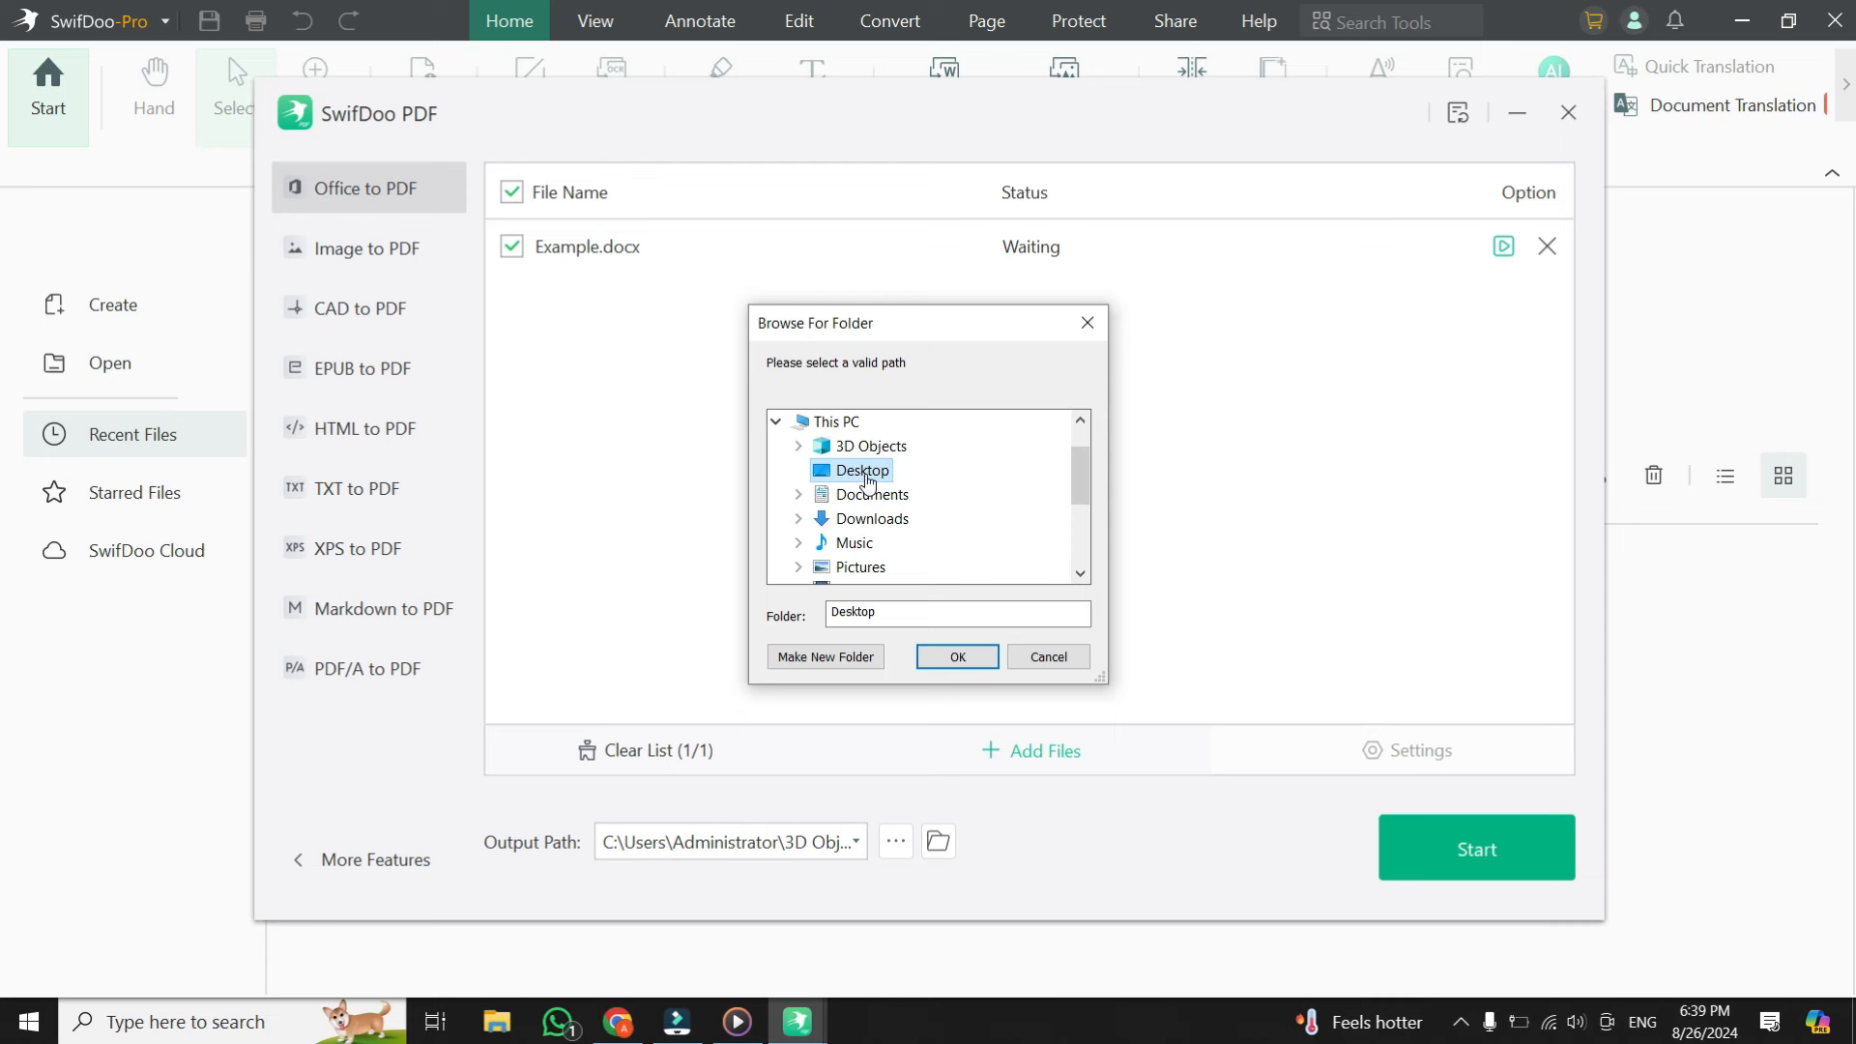
pyautogui.click(957, 658)
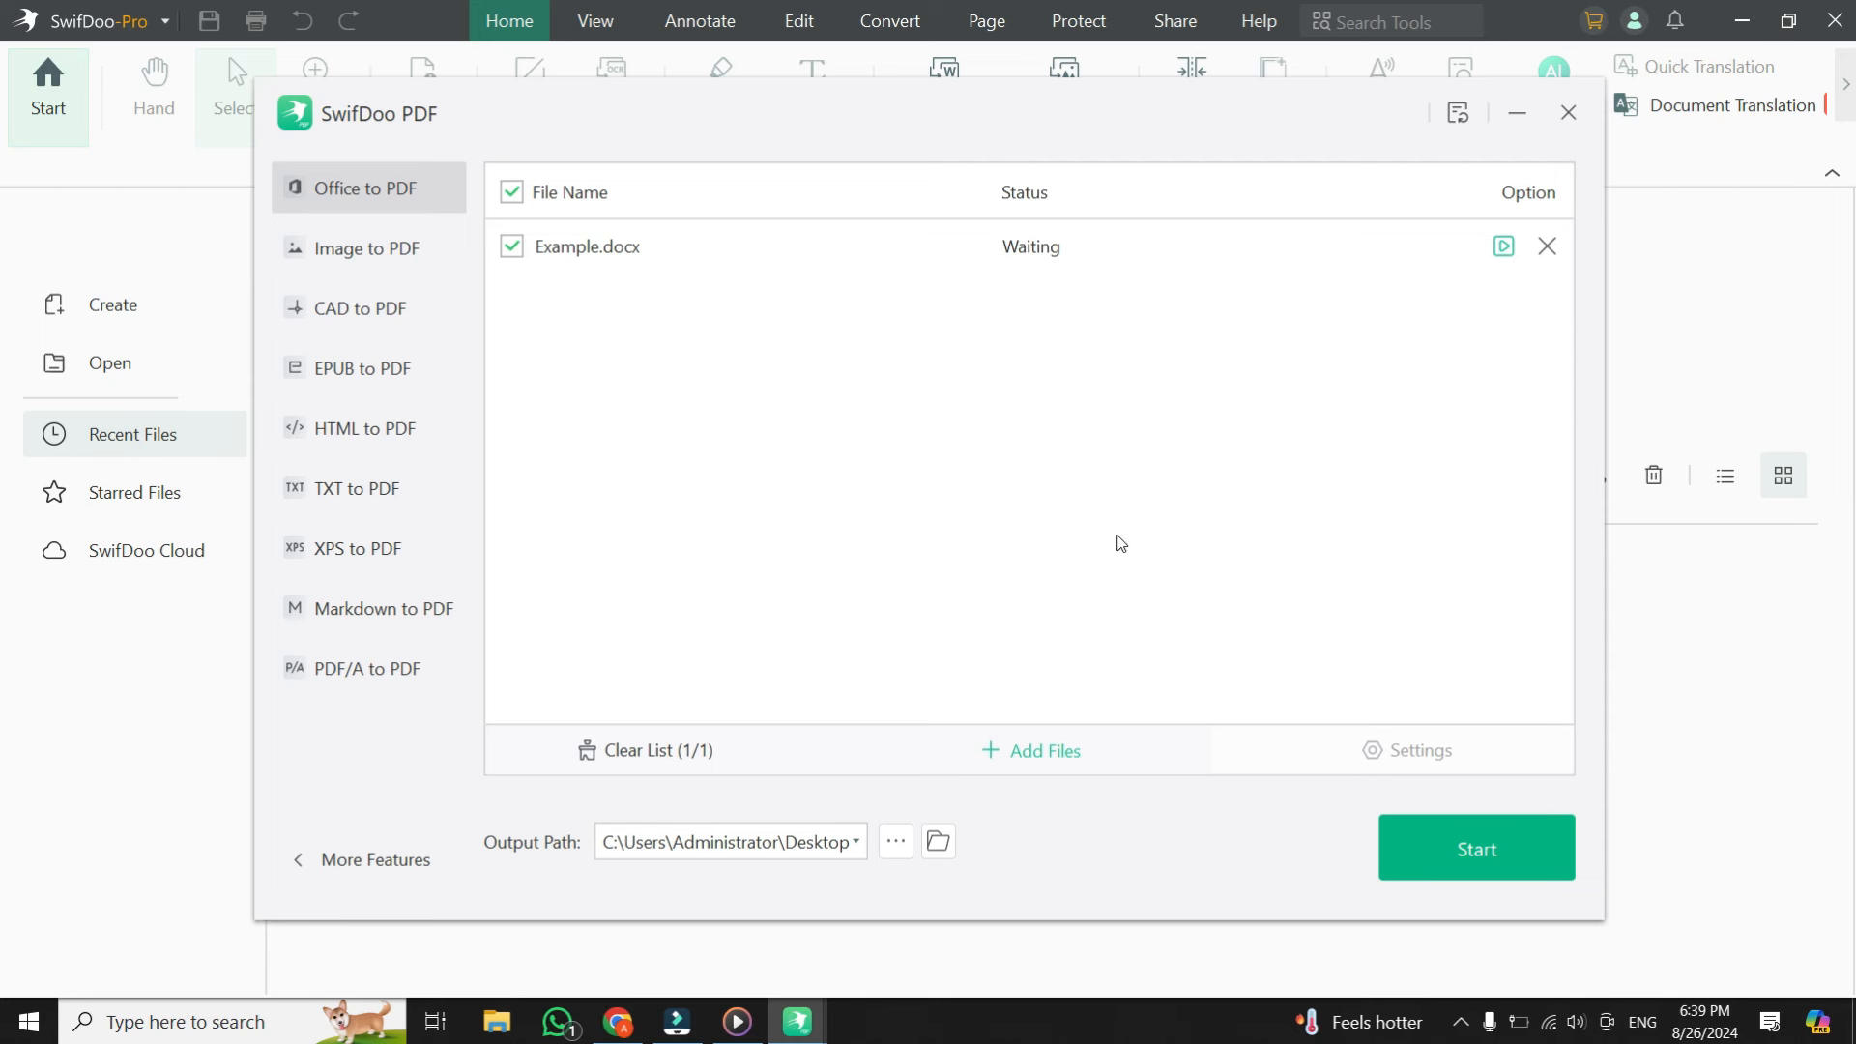
pyautogui.moveTo(1014, 538)
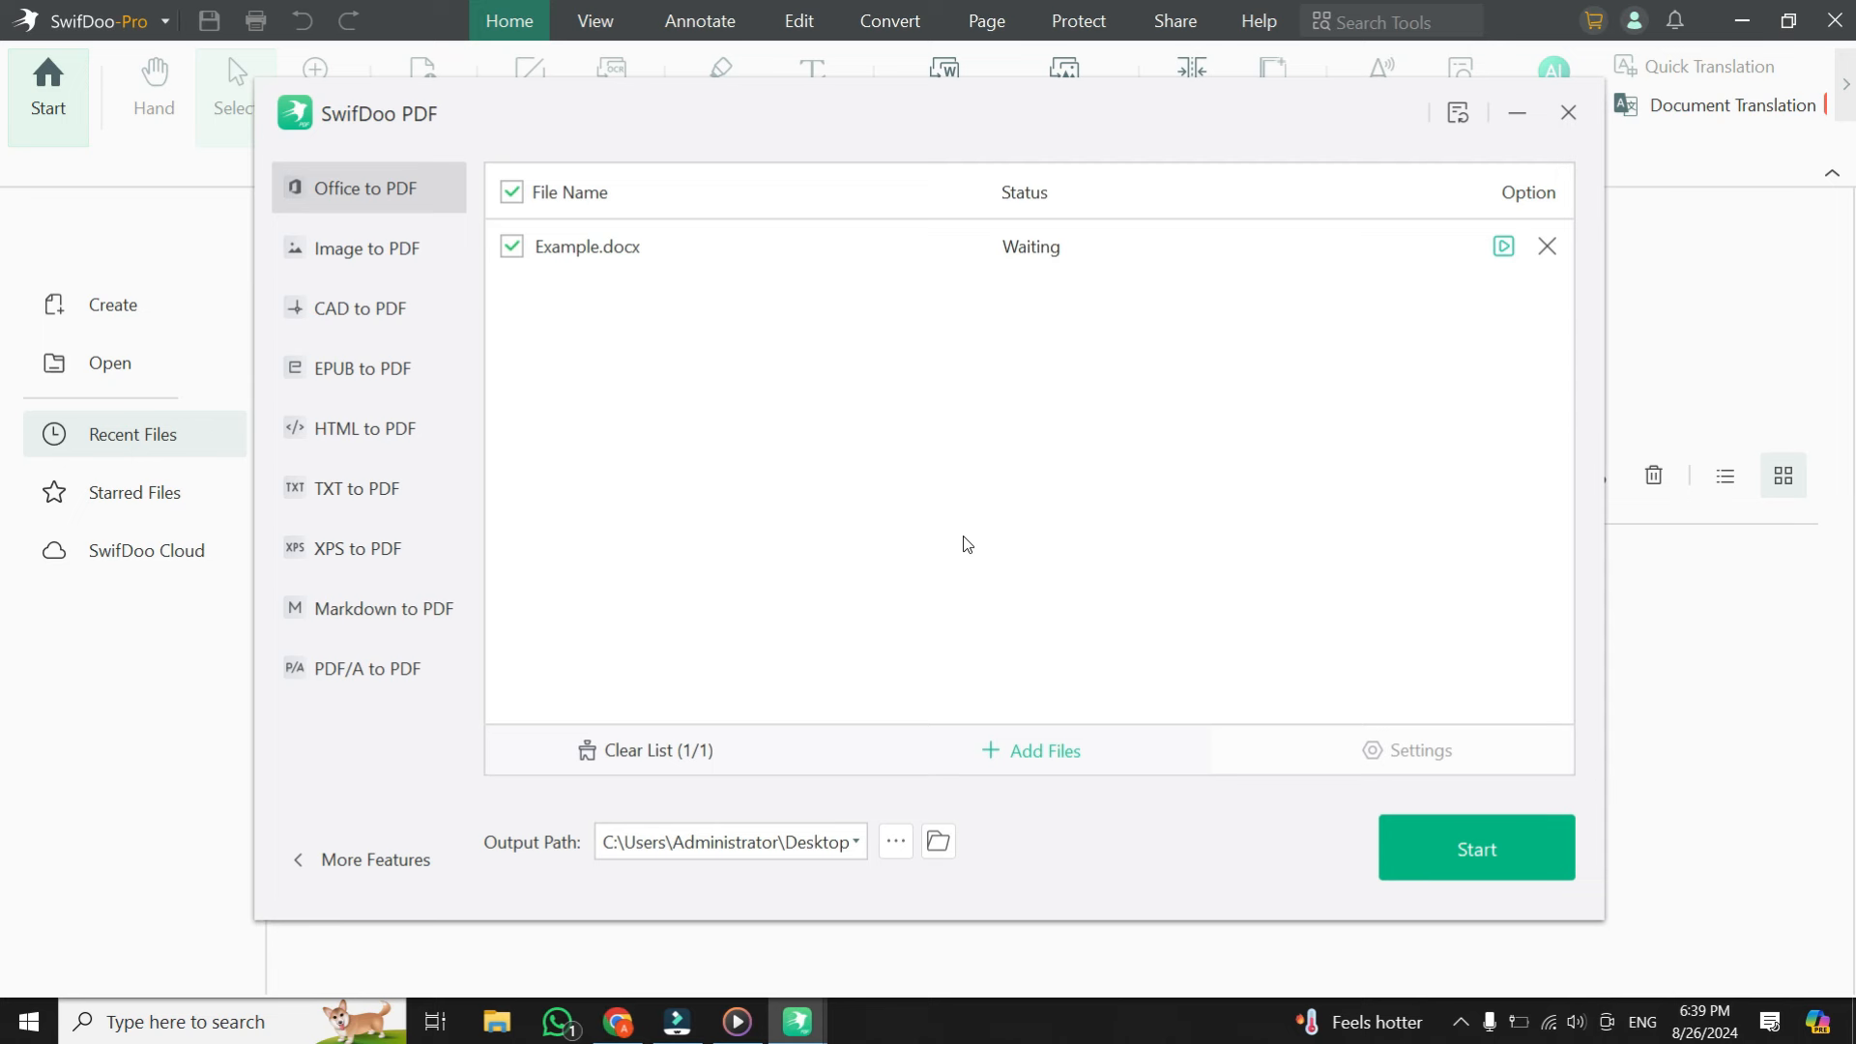
pyautogui.moveTo(1008, 601)
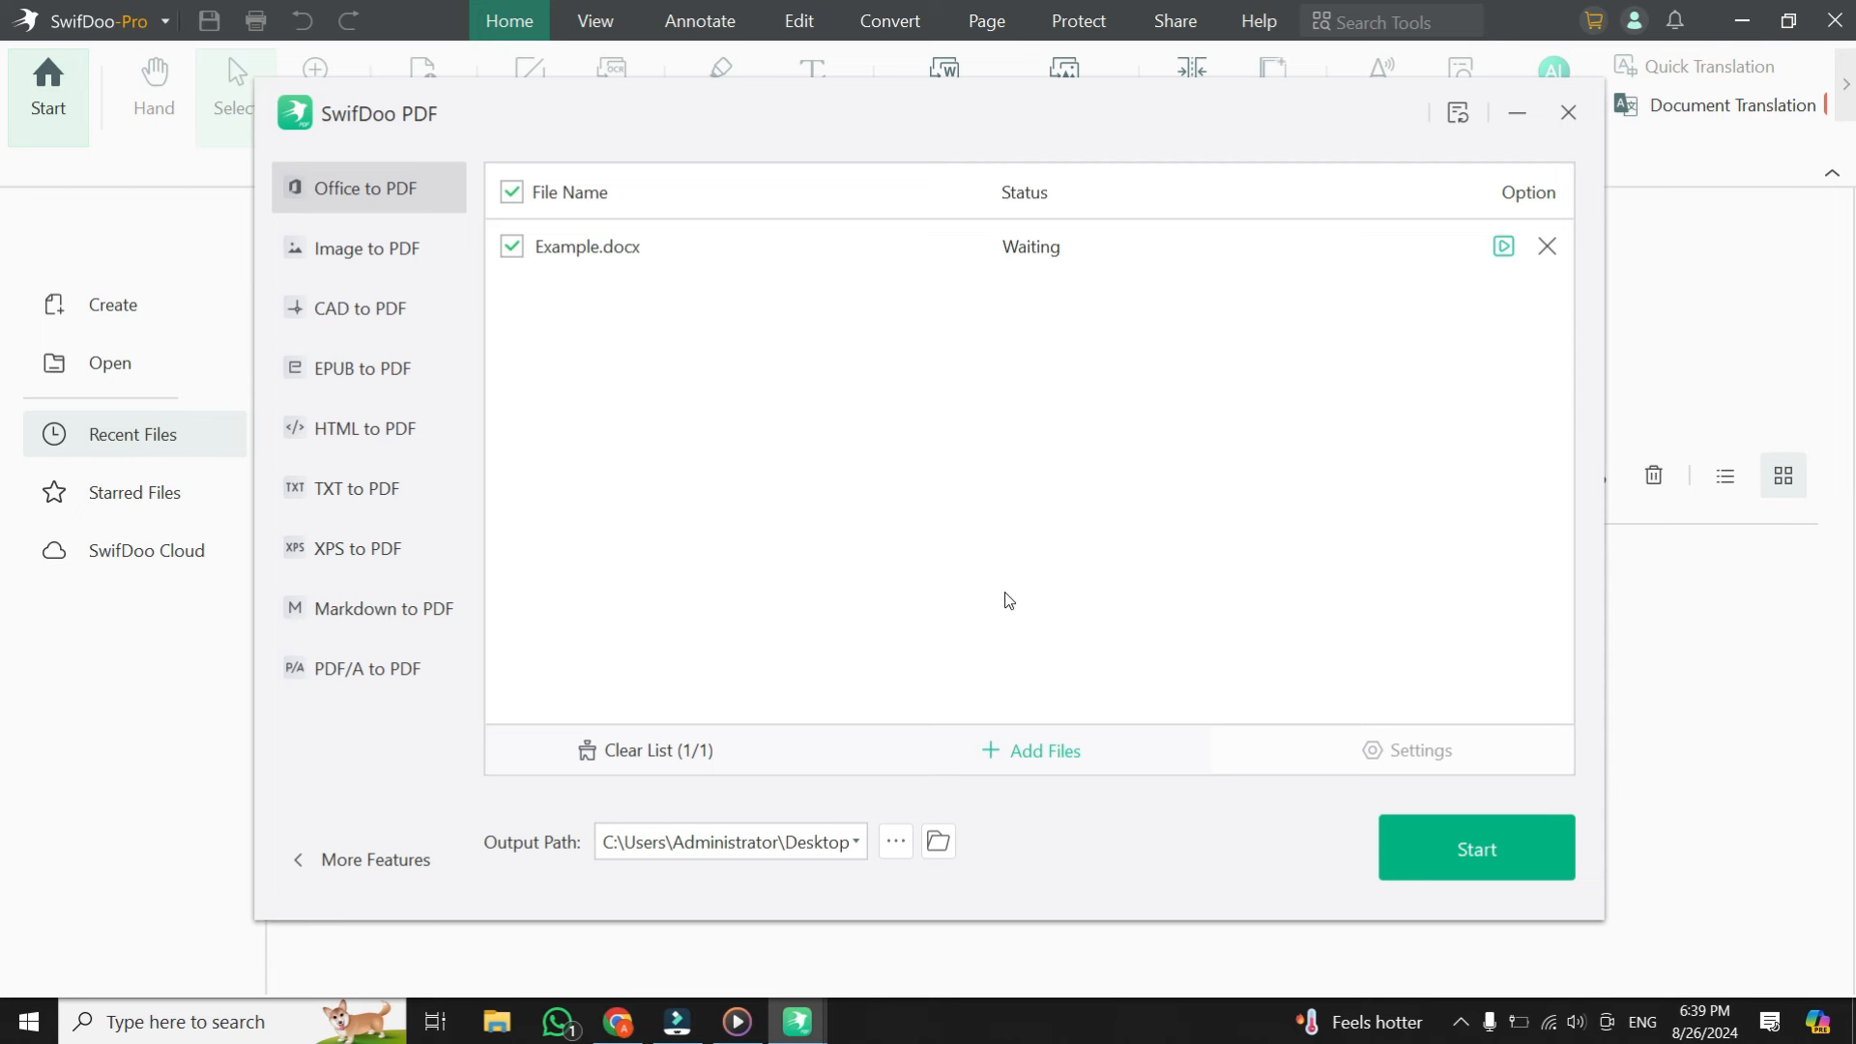
pyautogui.moveTo(899, 588)
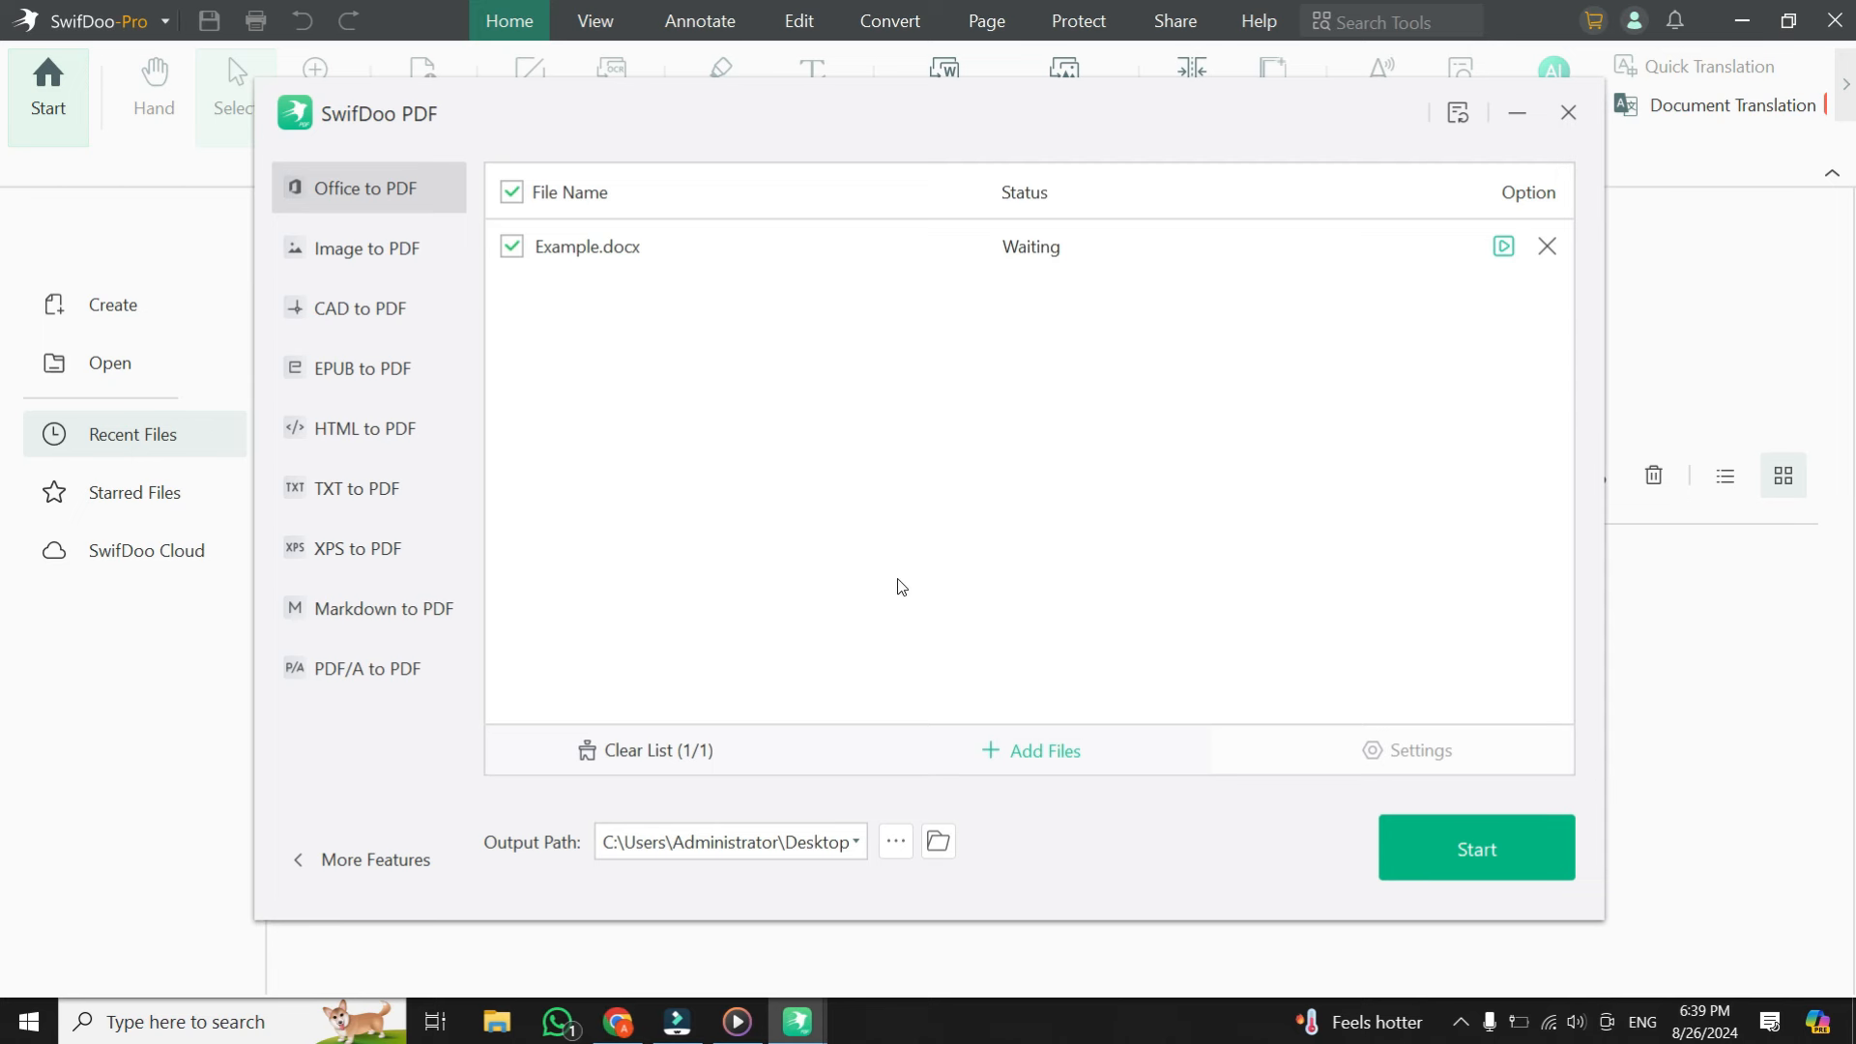
pyautogui.click(648, 750)
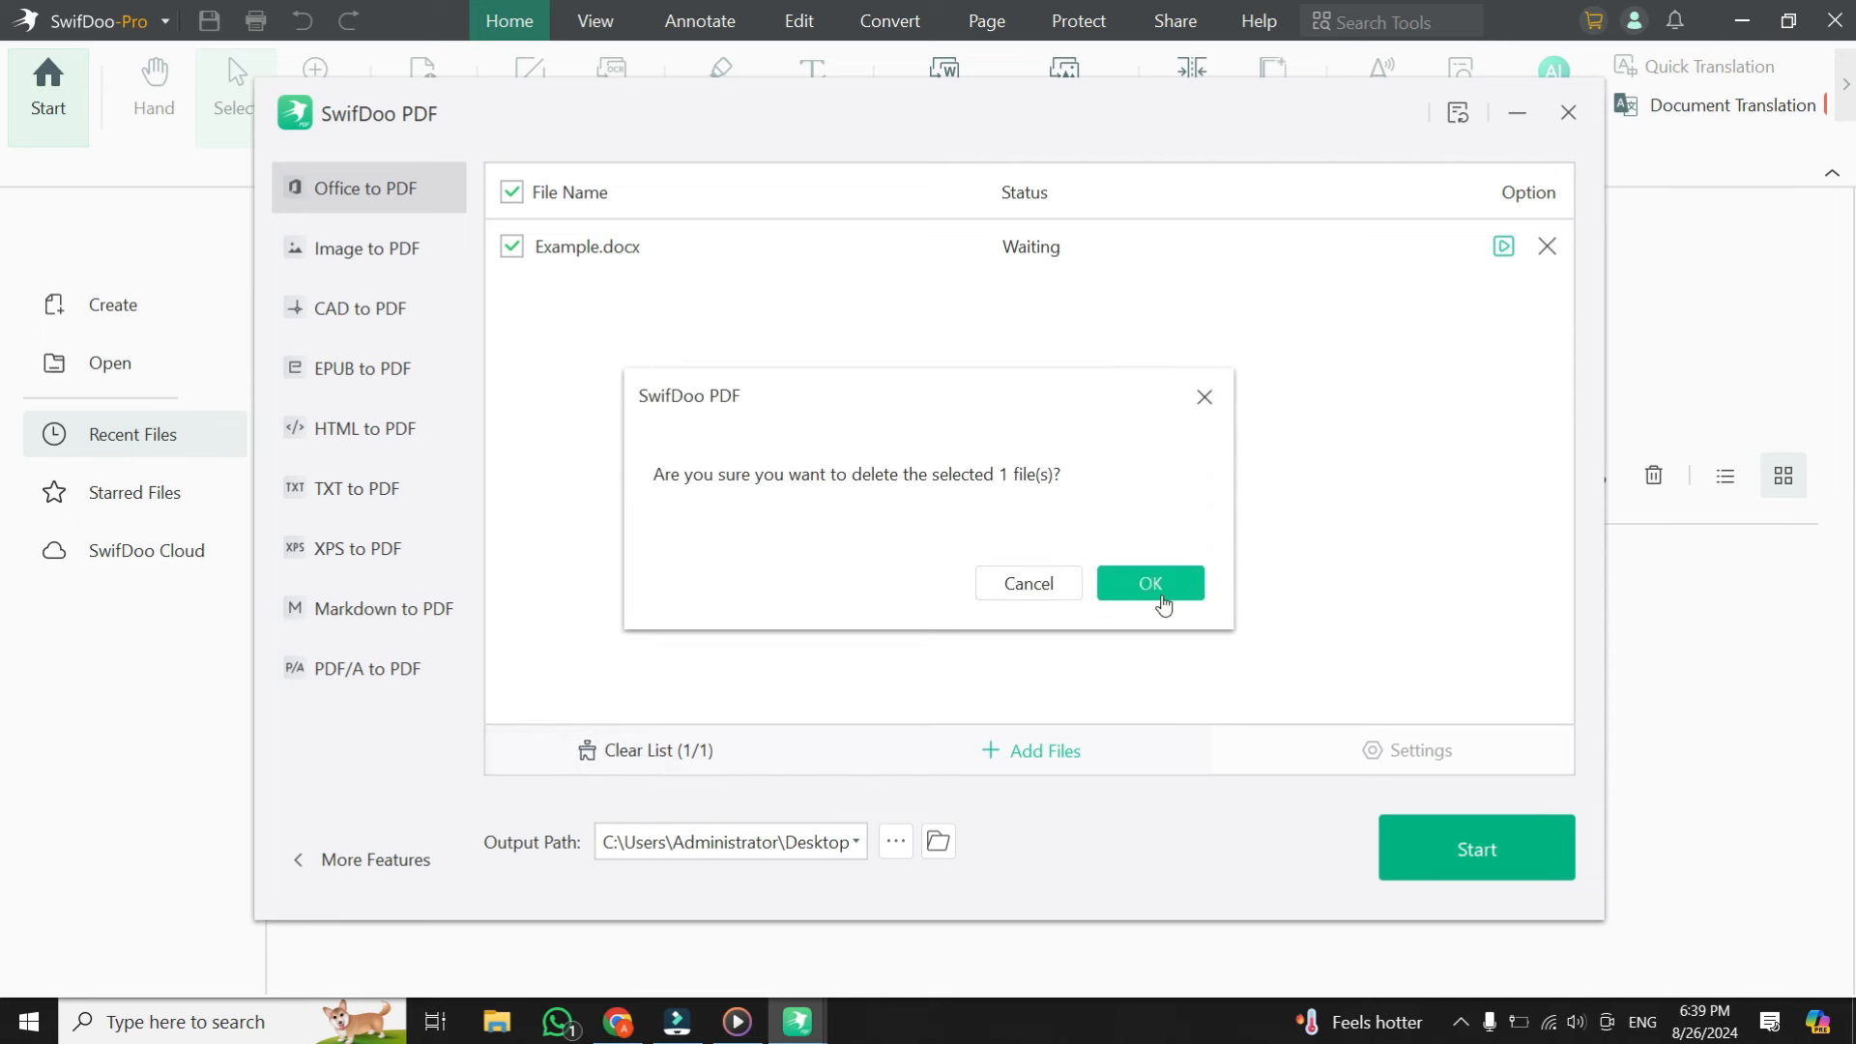
pyautogui.click(1147, 582)
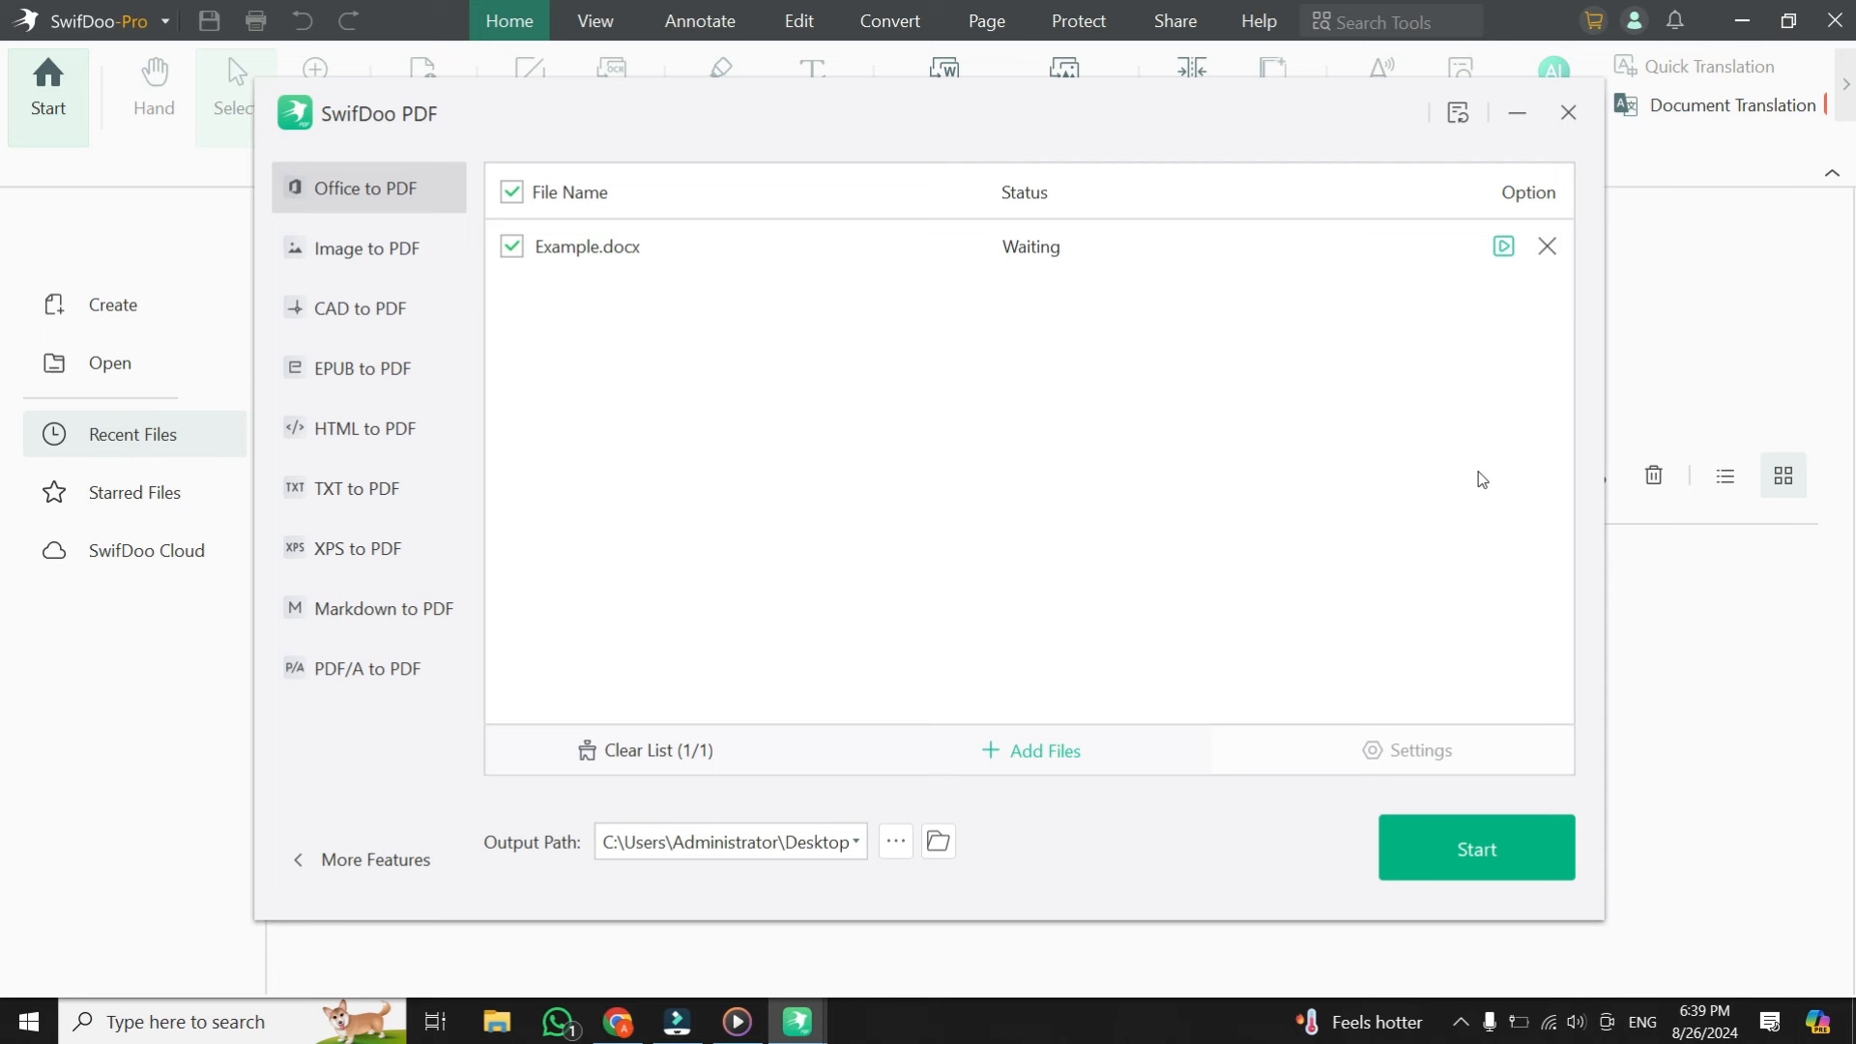
pyautogui.moveTo(1321, 497)
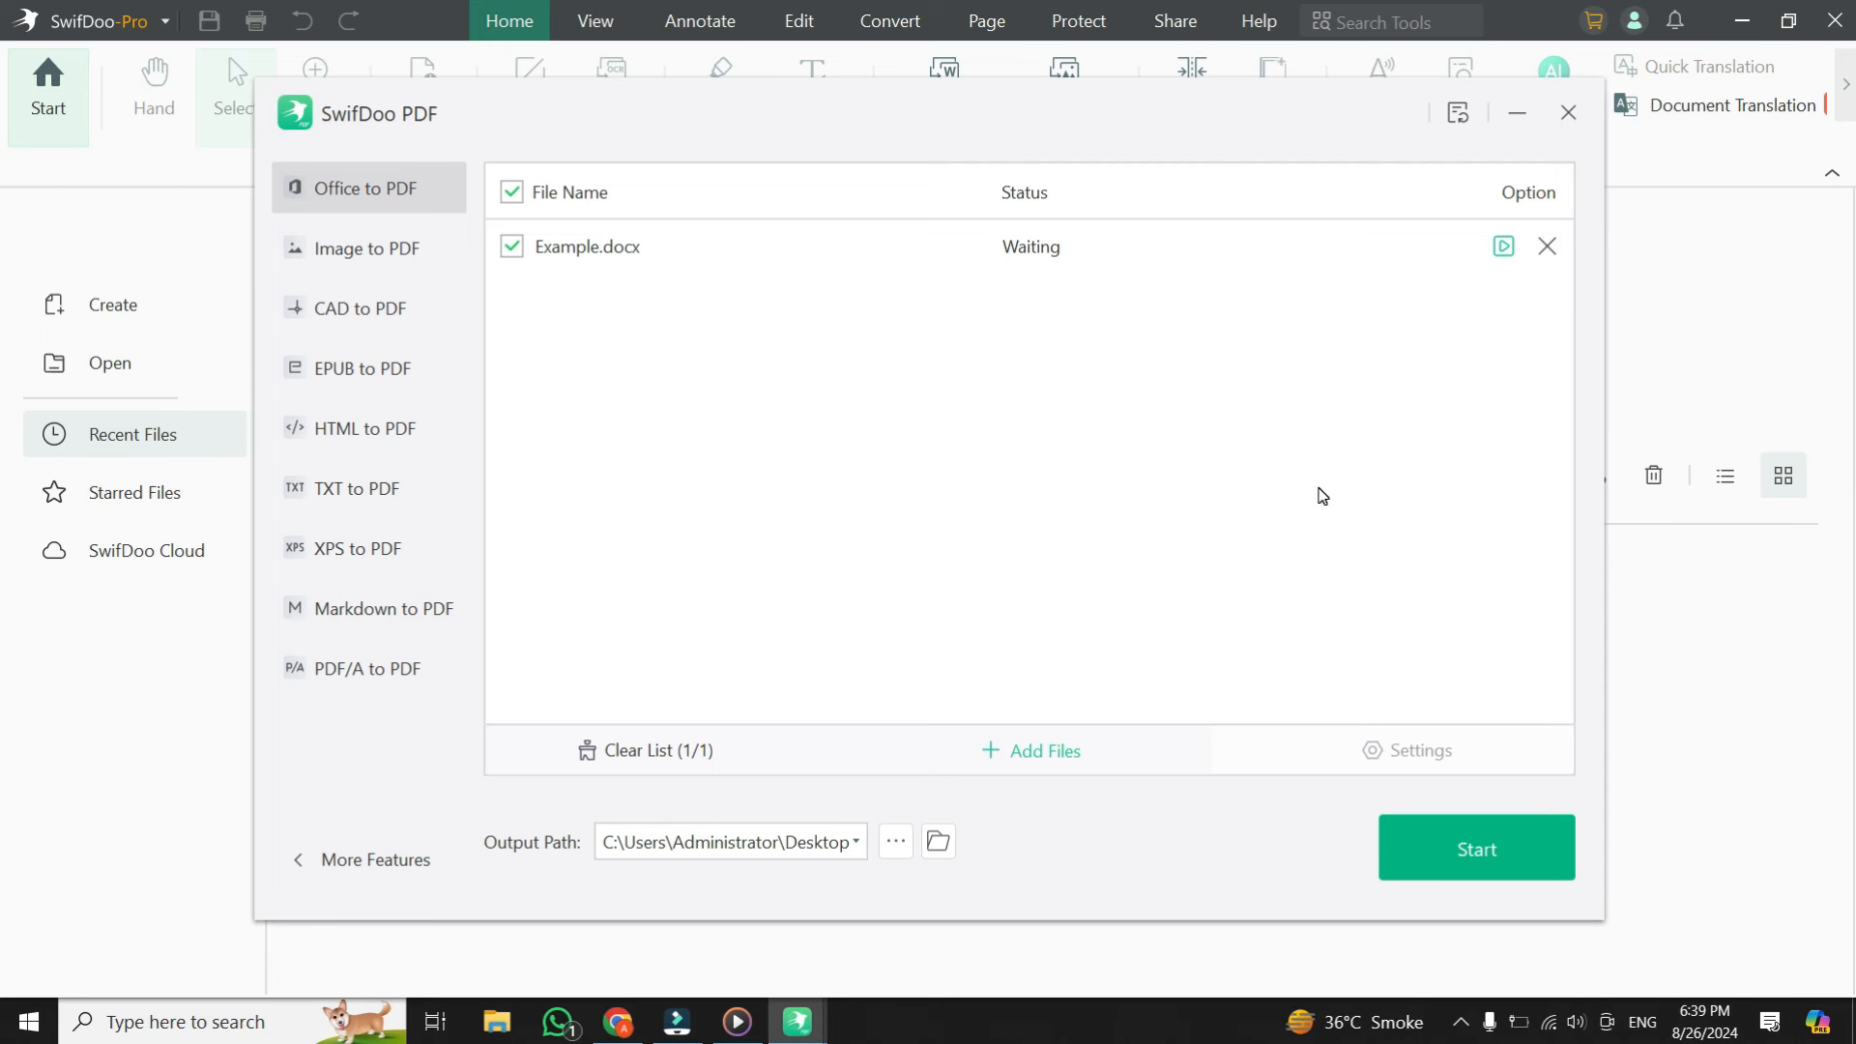
pyautogui.moveTo(1251, 490)
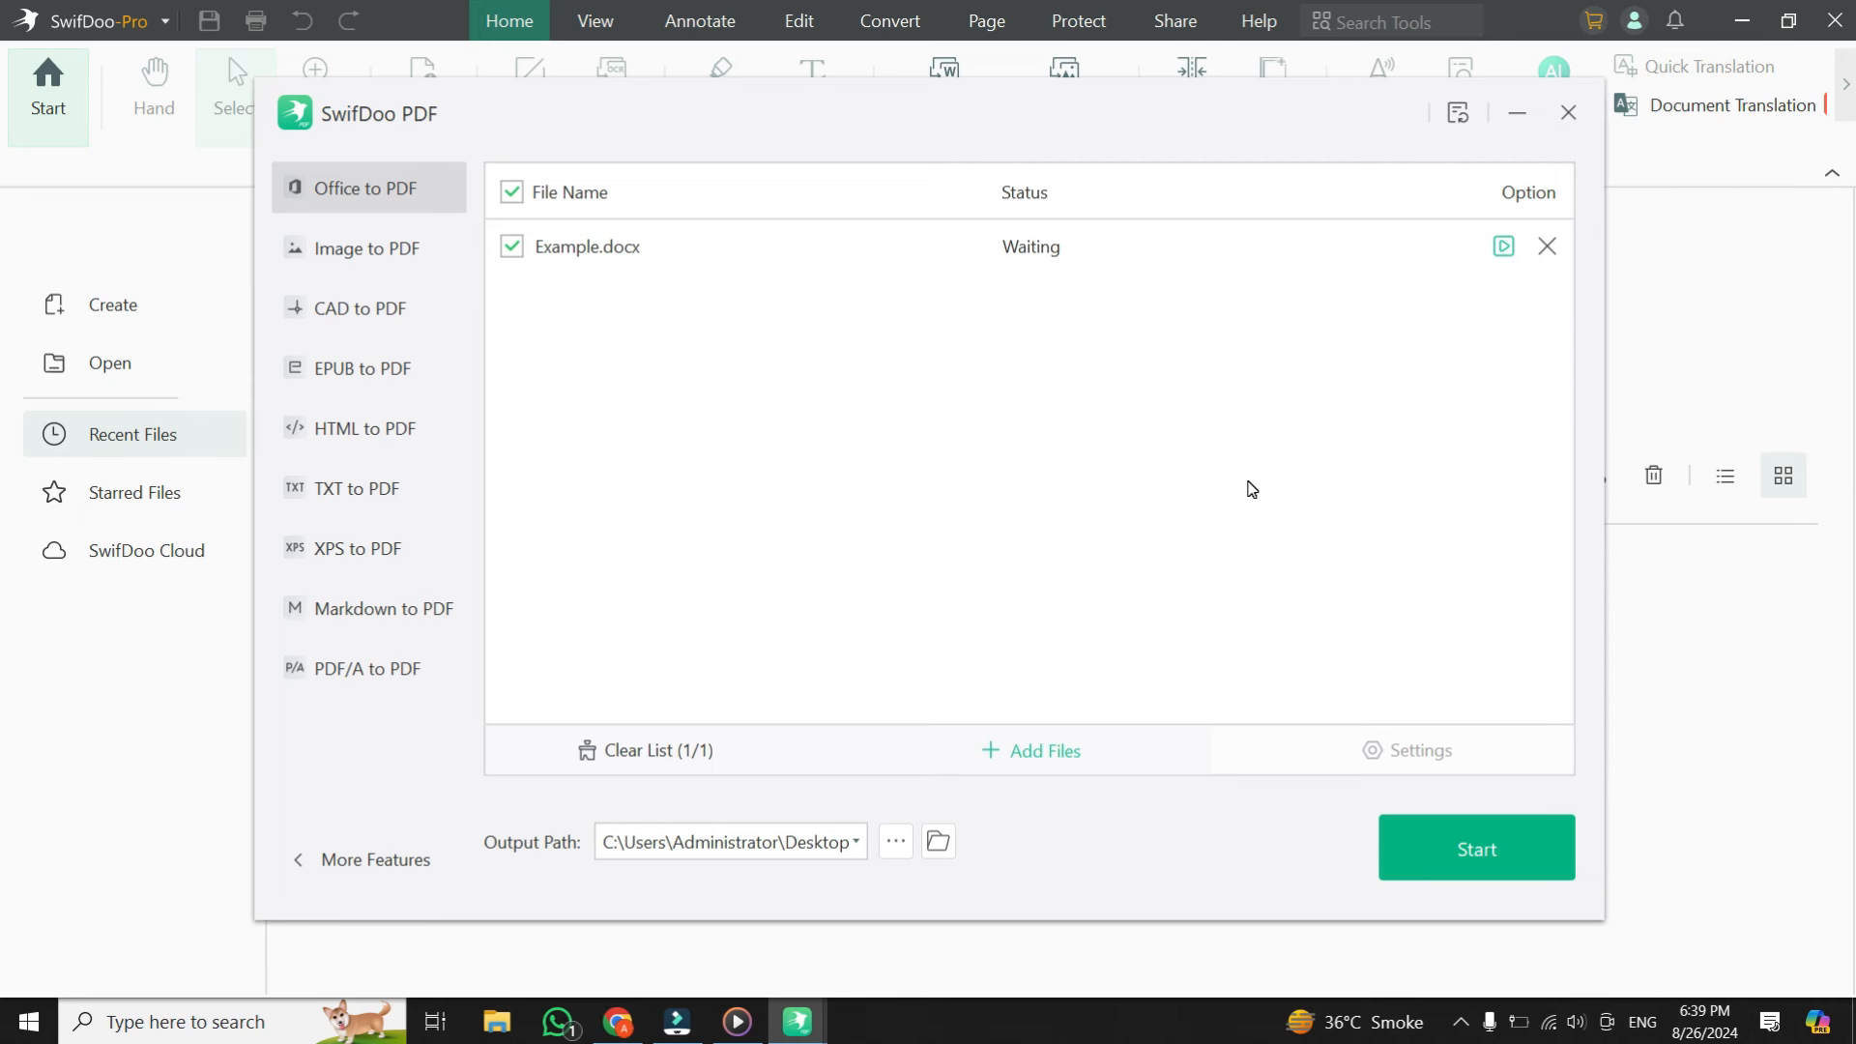
pyautogui.moveTo(1168, 475)
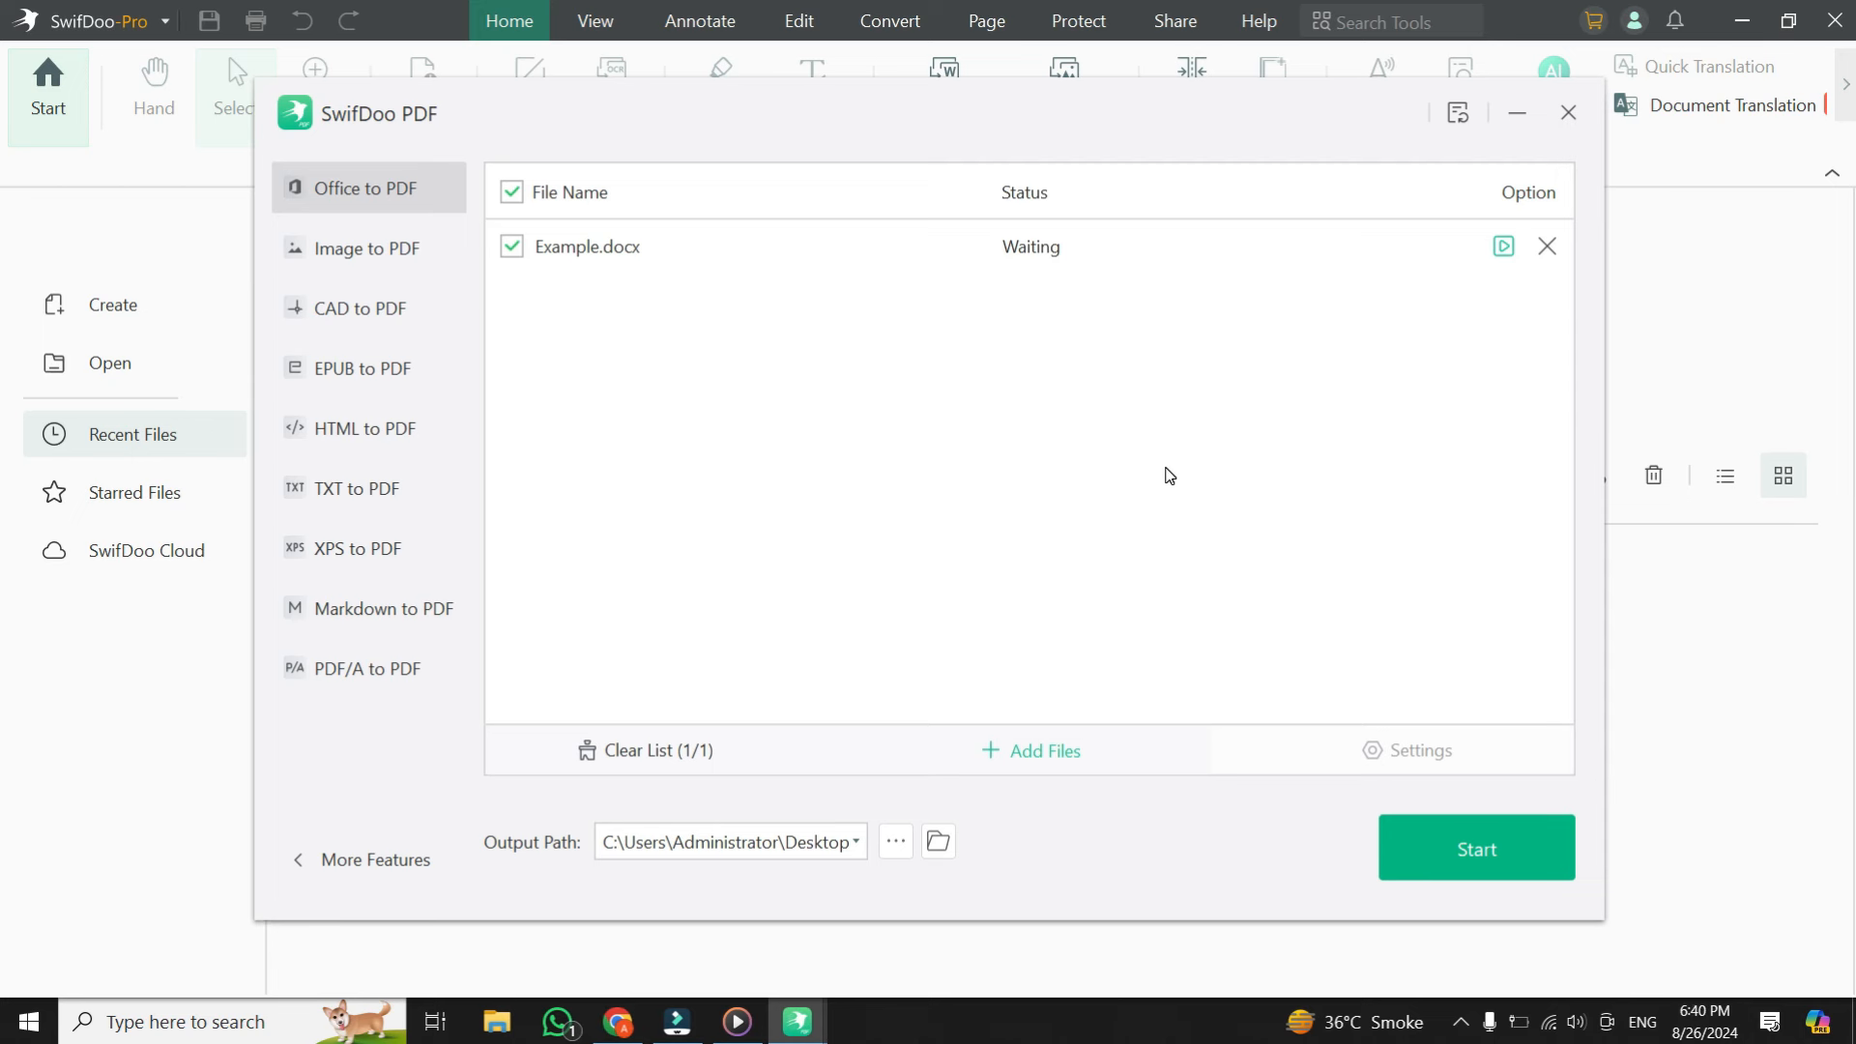
pyautogui.moveTo(1394, 735)
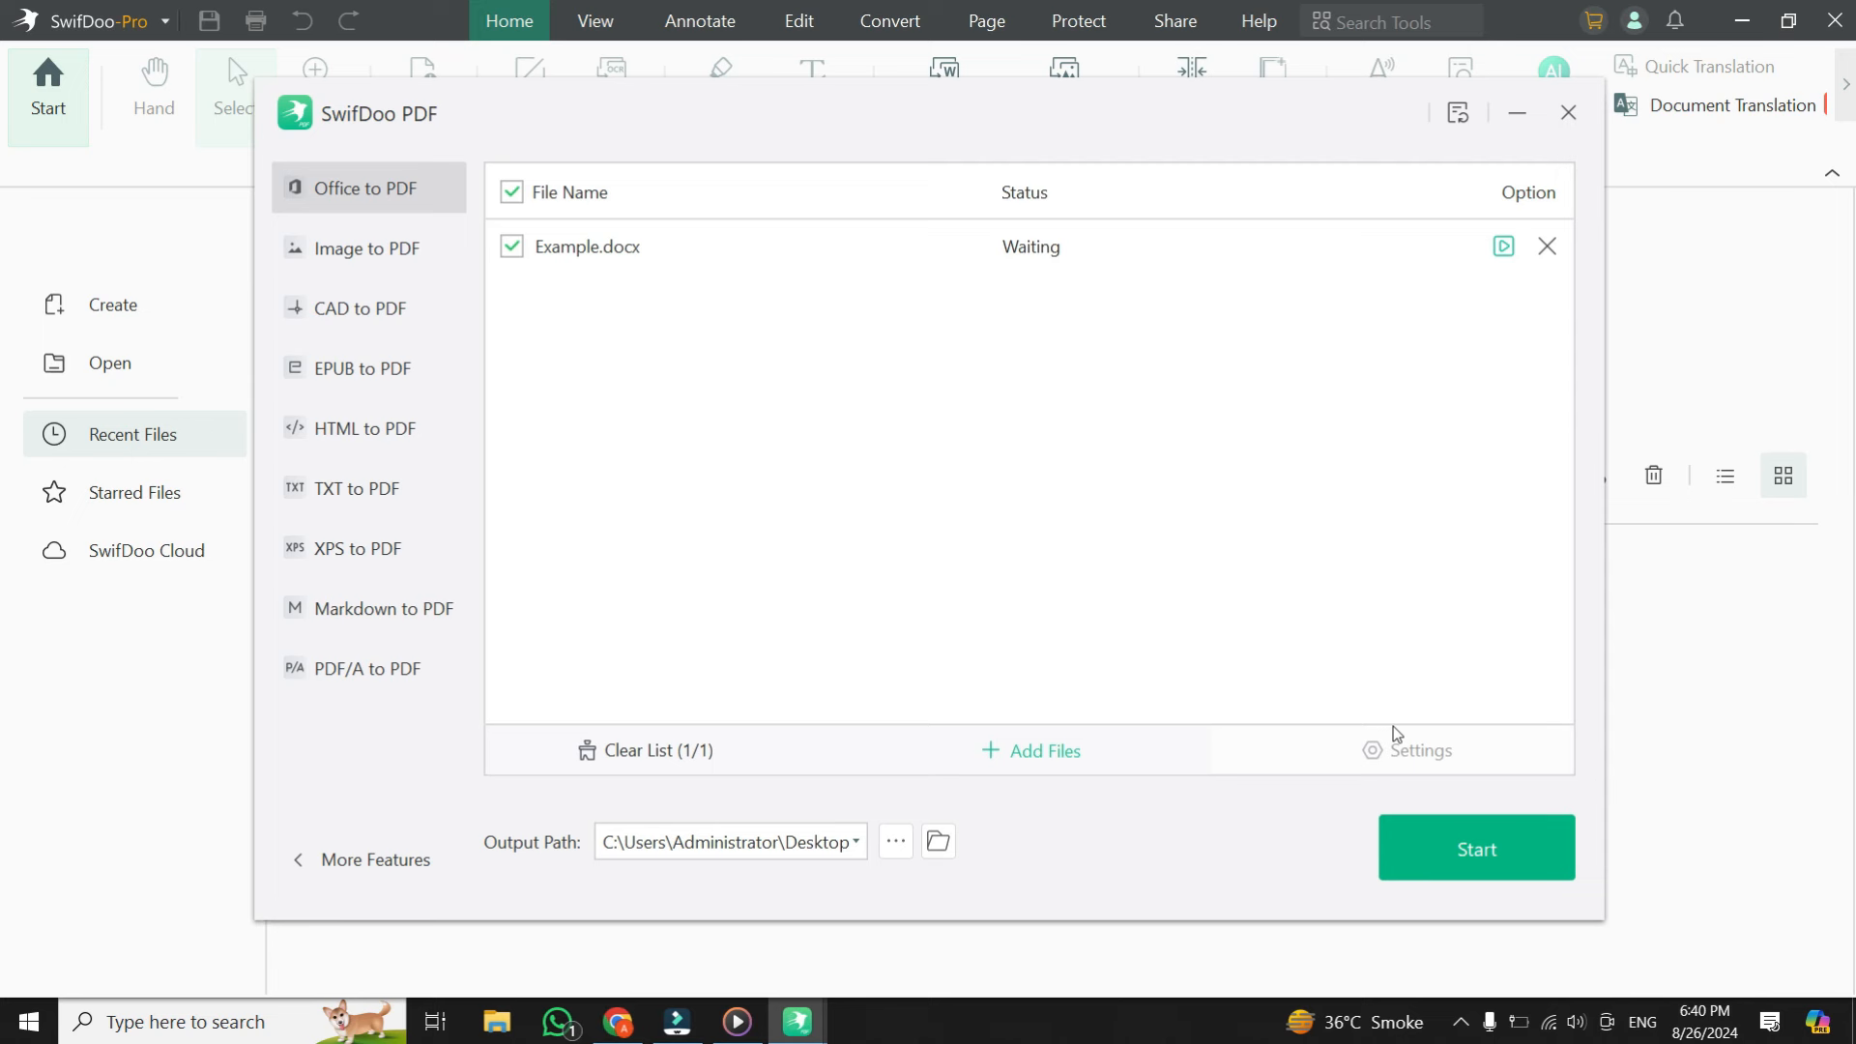
pyautogui.moveTo(1400, 771)
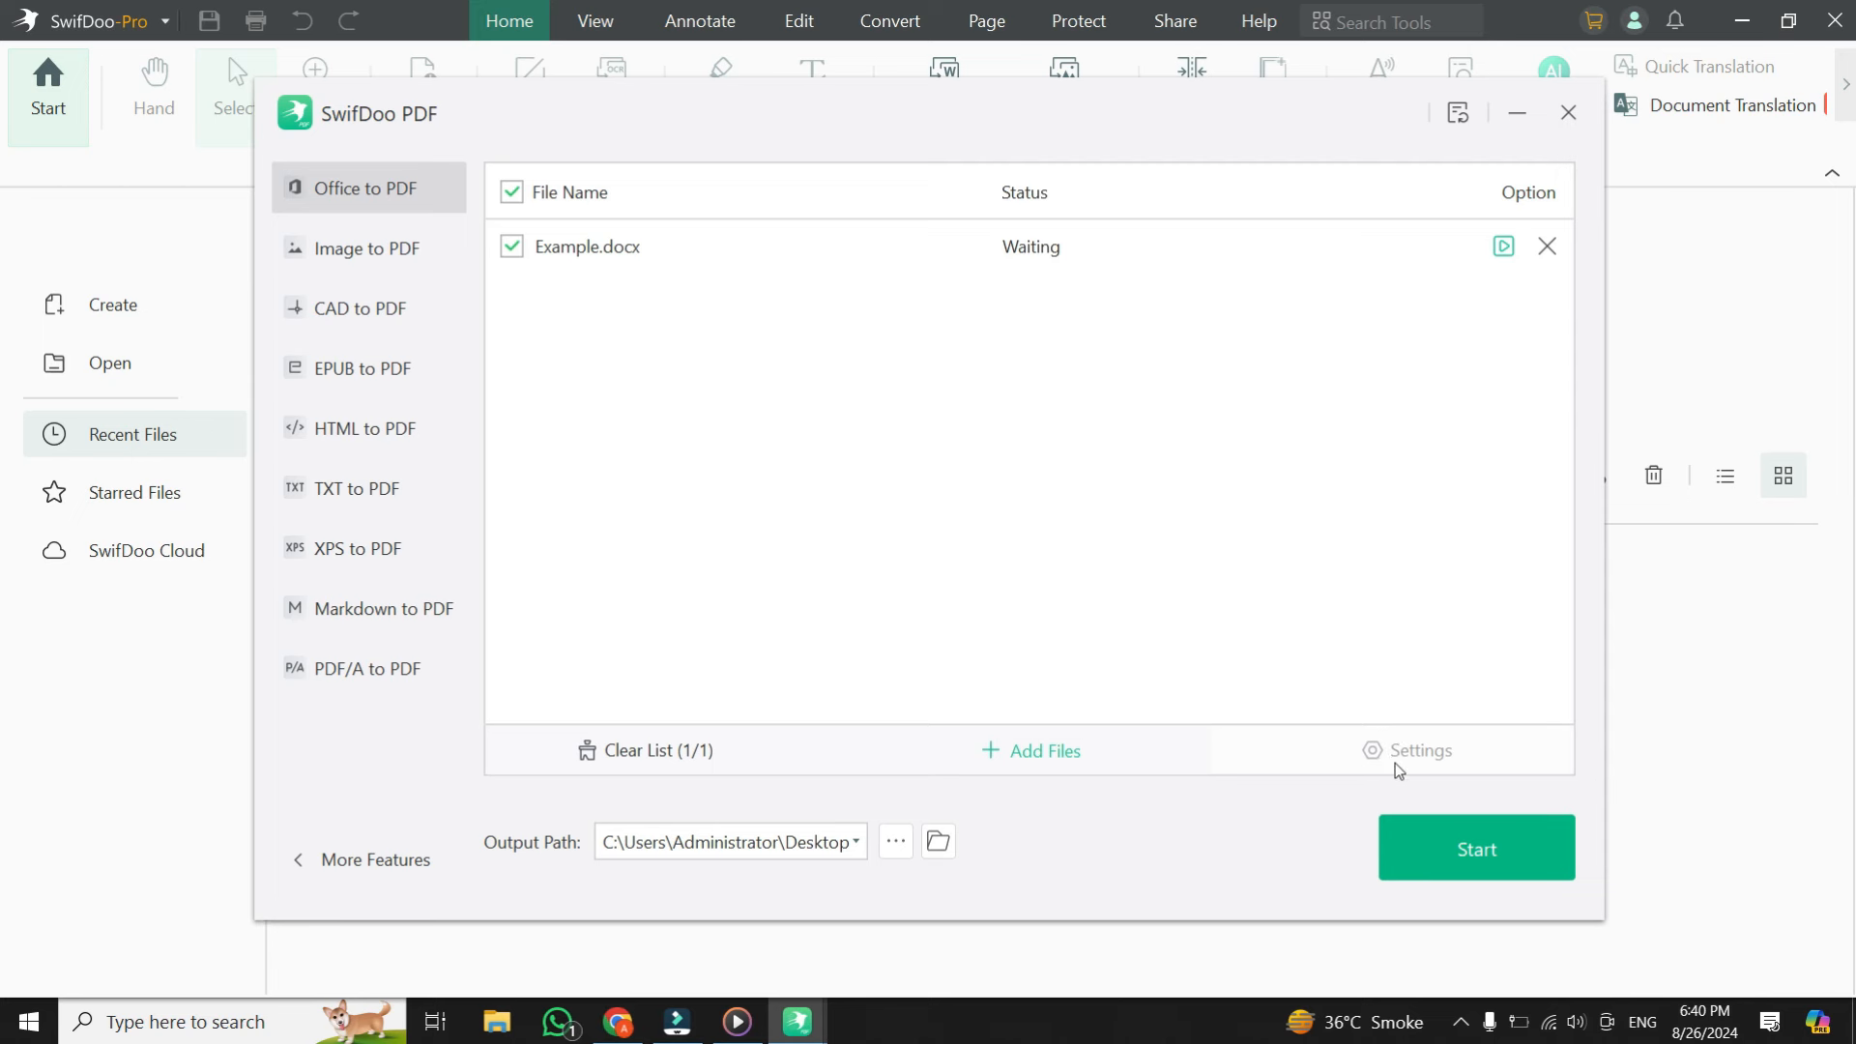
pyautogui.moveTo(1394, 772)
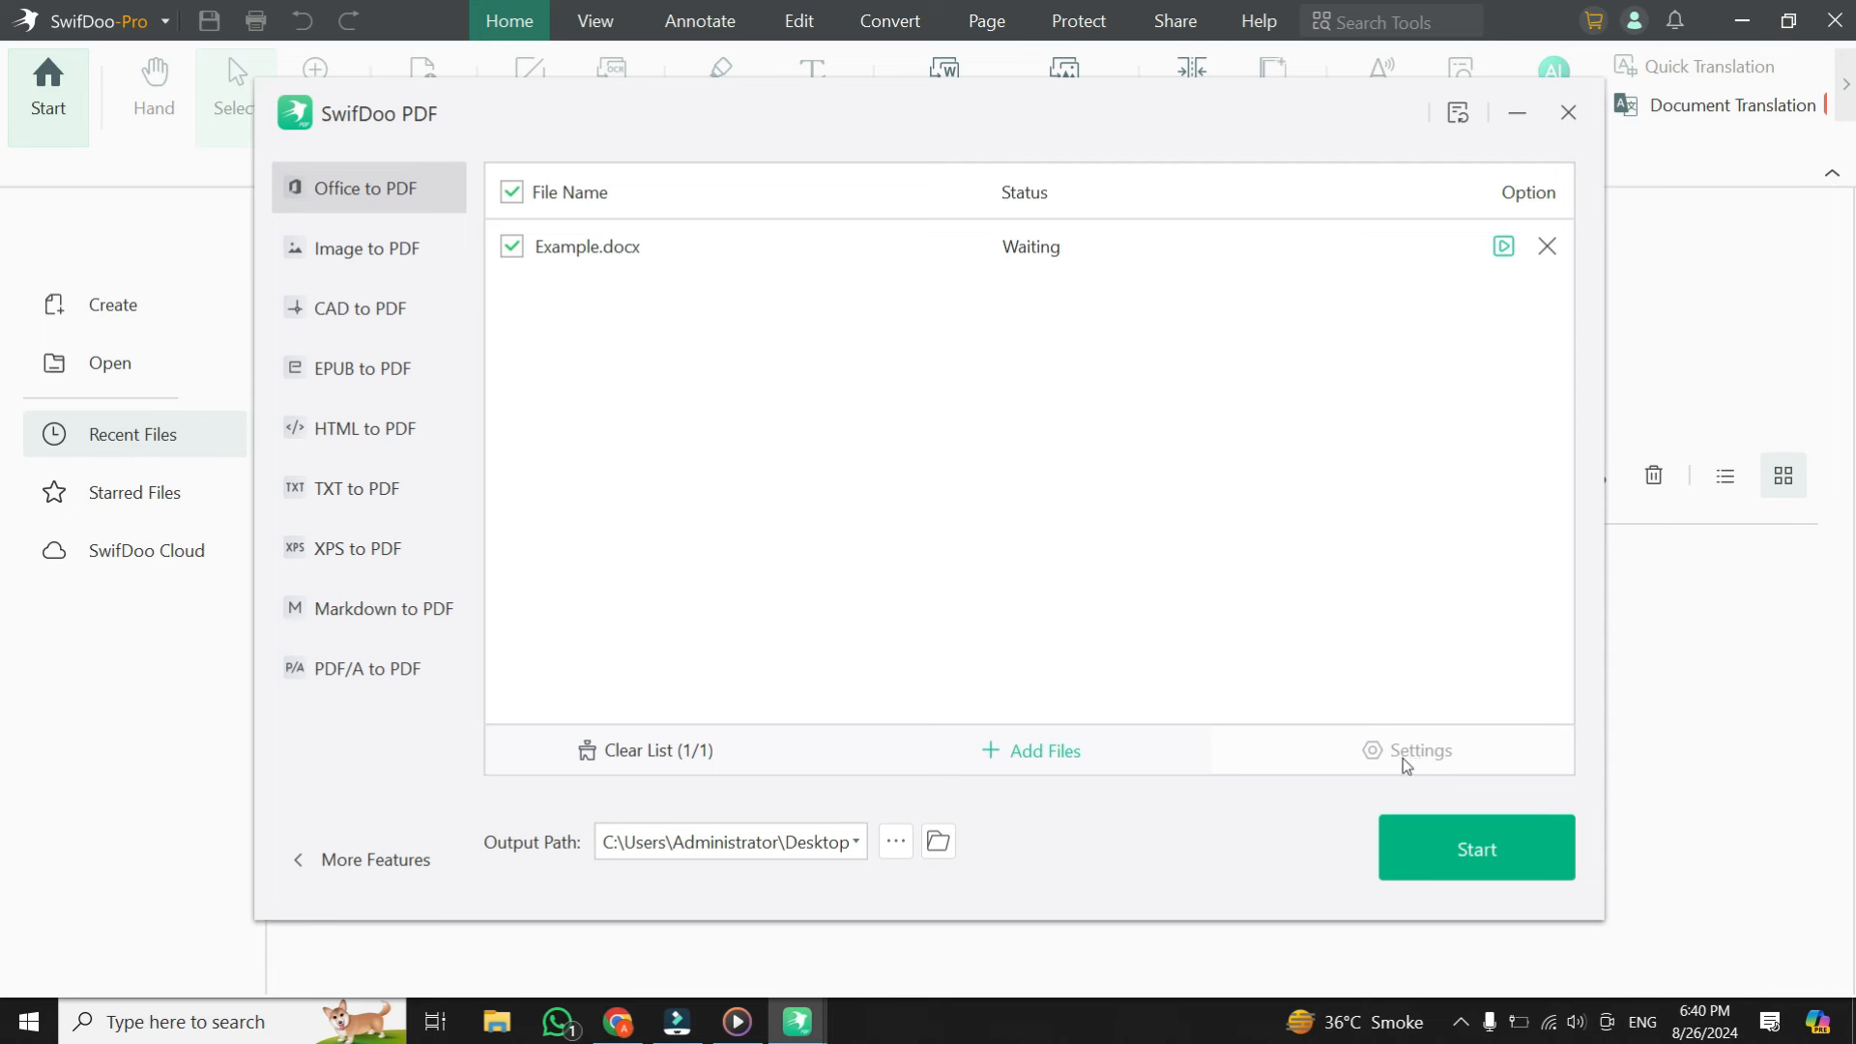
pyautogui.moveTo(1404, 764)
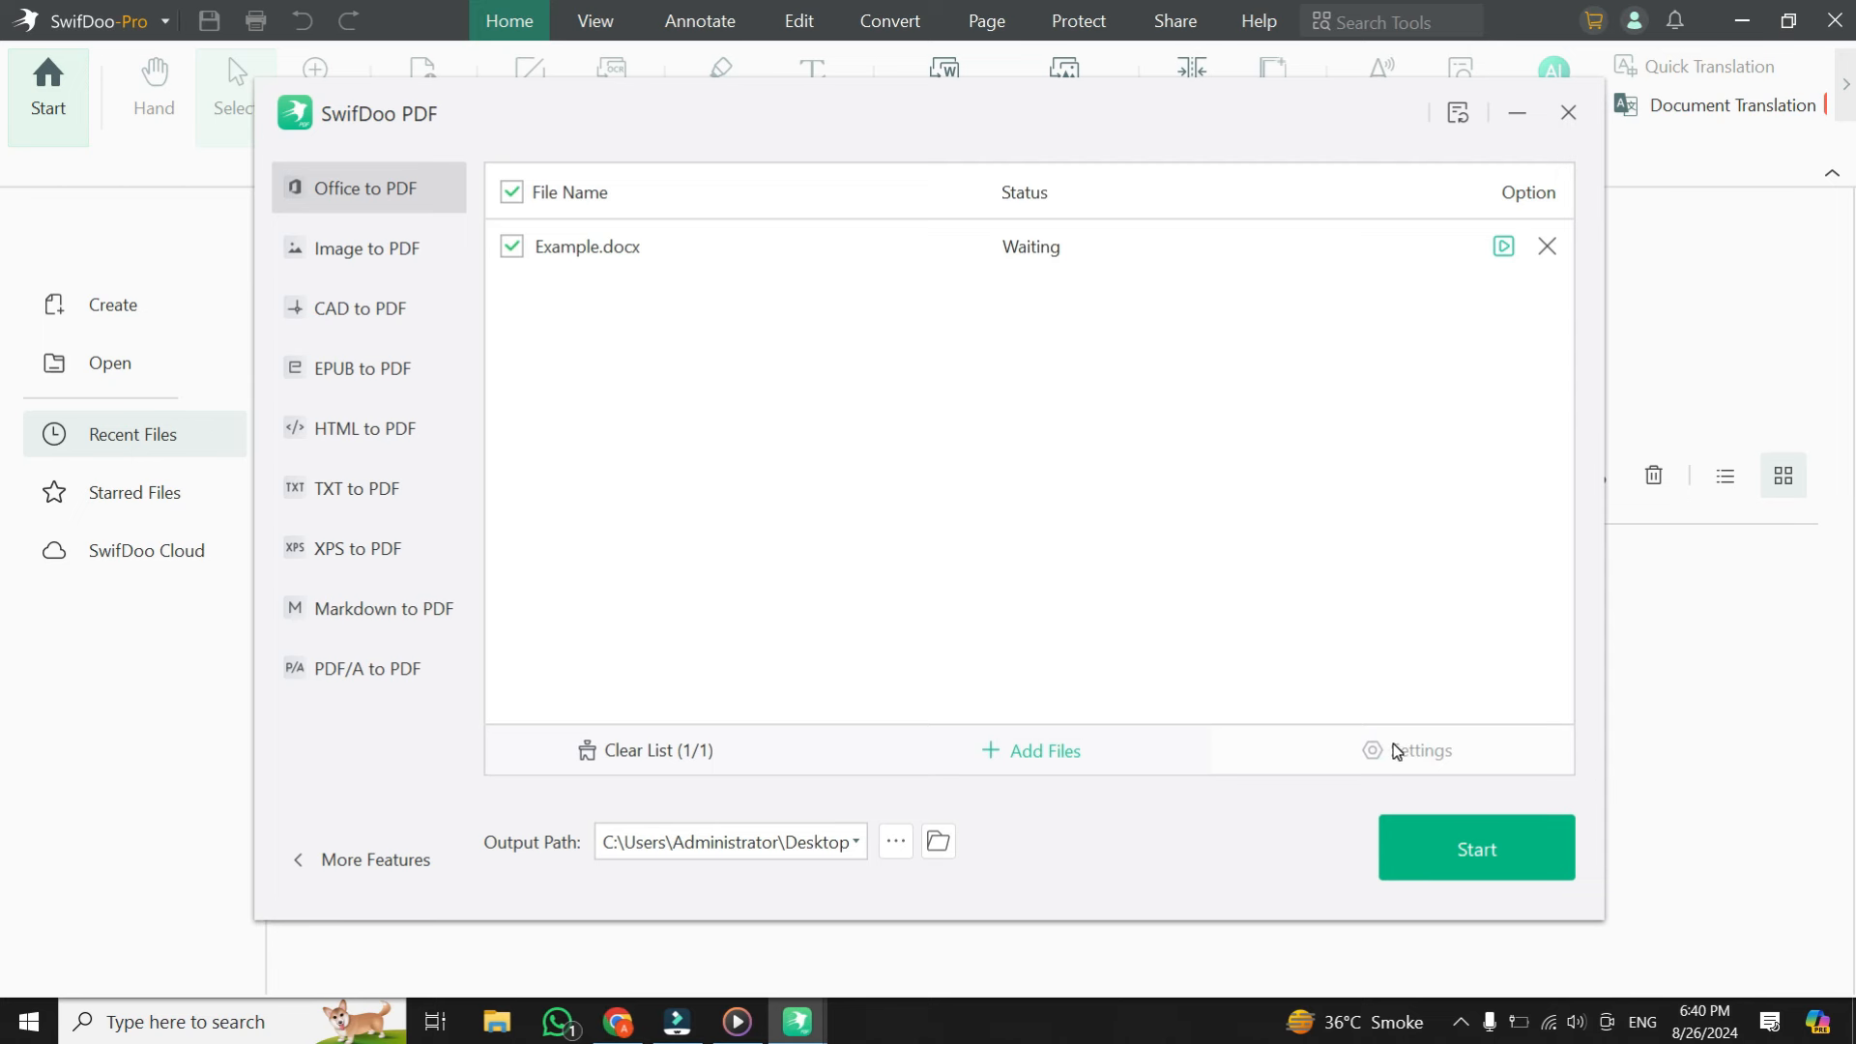
pyautogui.moveTo(1197, 561)
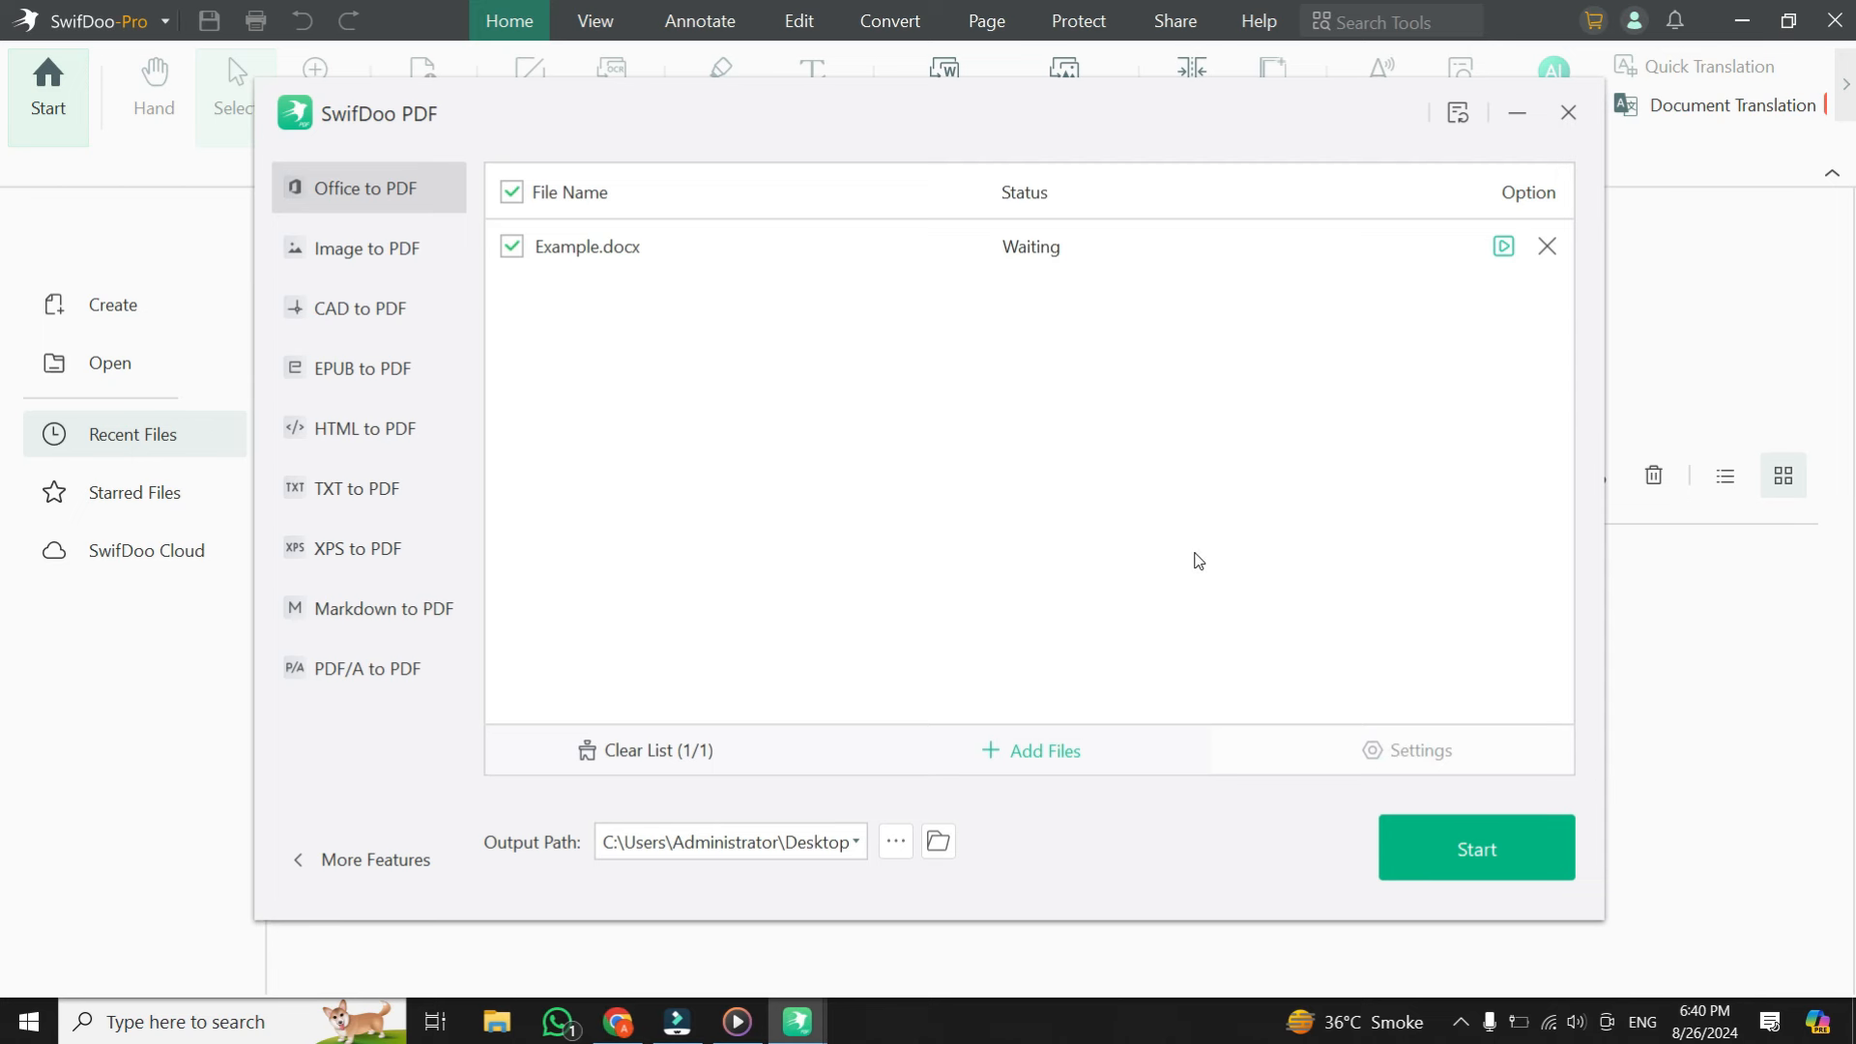
pyautogui.moveTo(1491, 814)
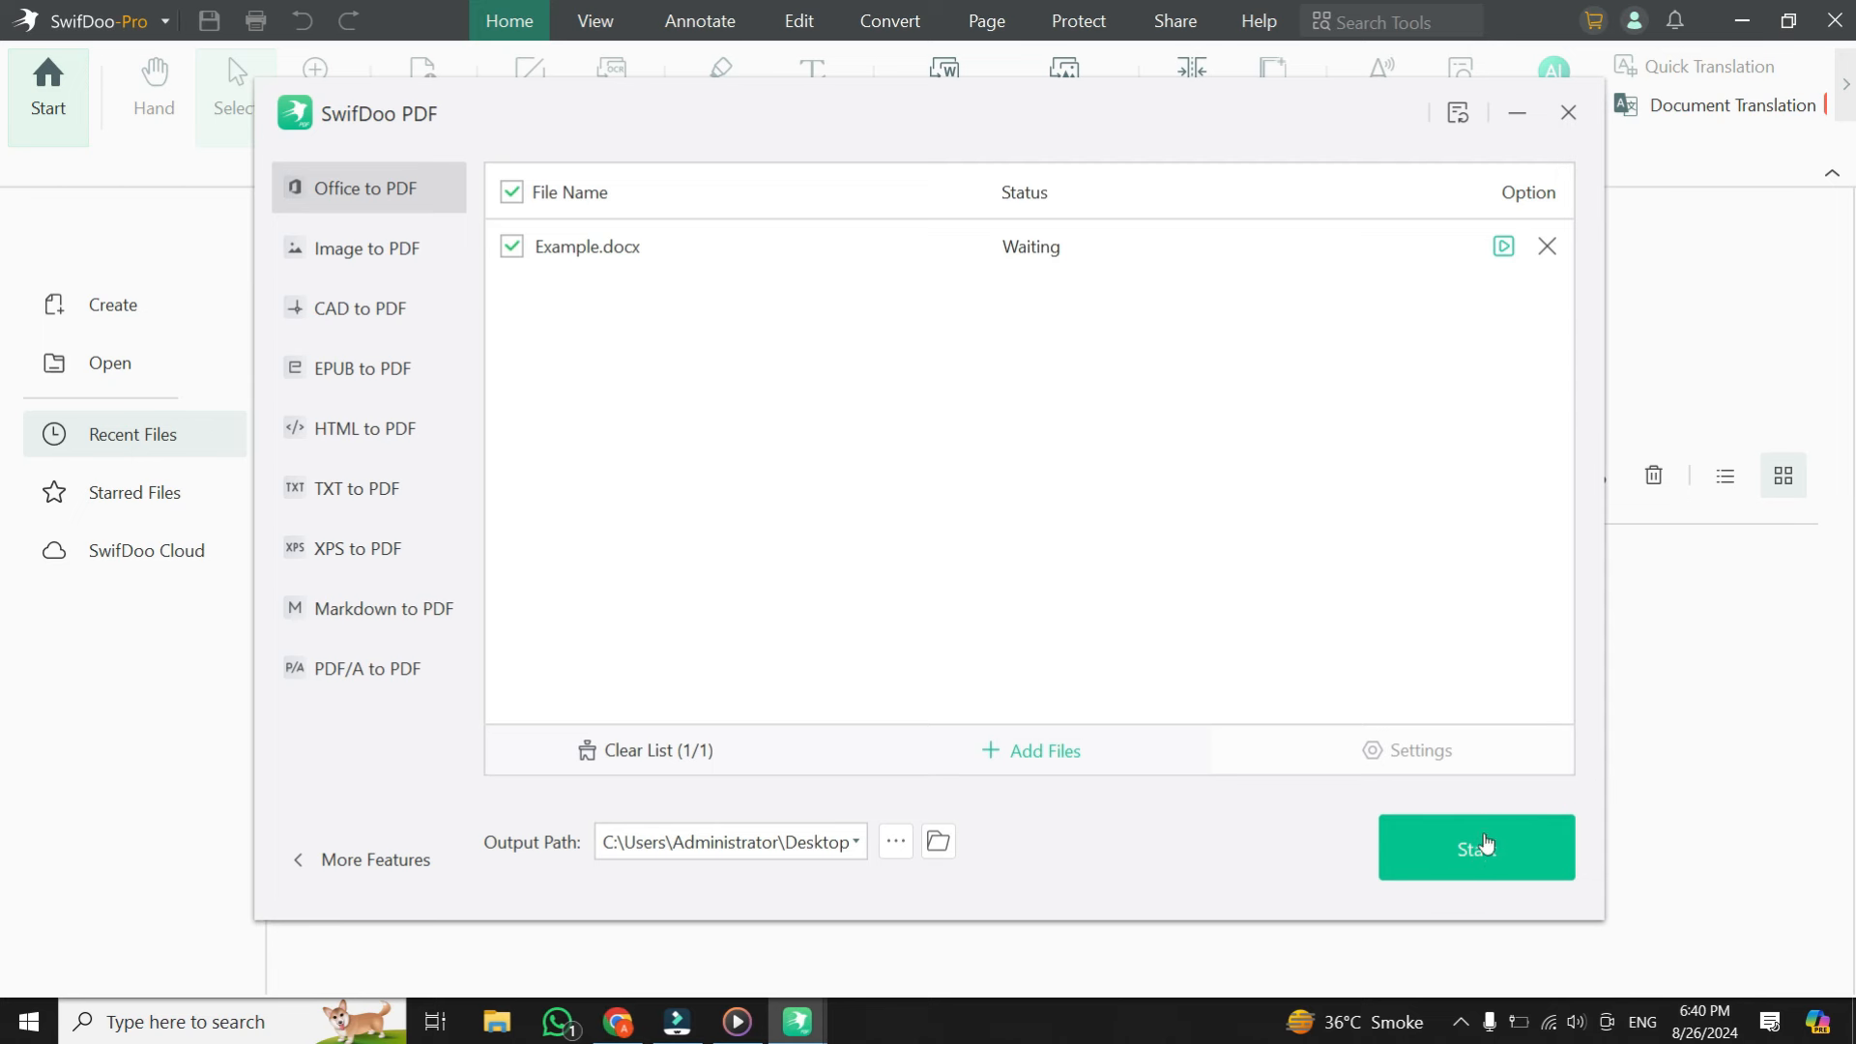
# - Start the Office to PDF conversion of Example.docx and wait until it reads Completed
pyautogui.click(1475, 847)
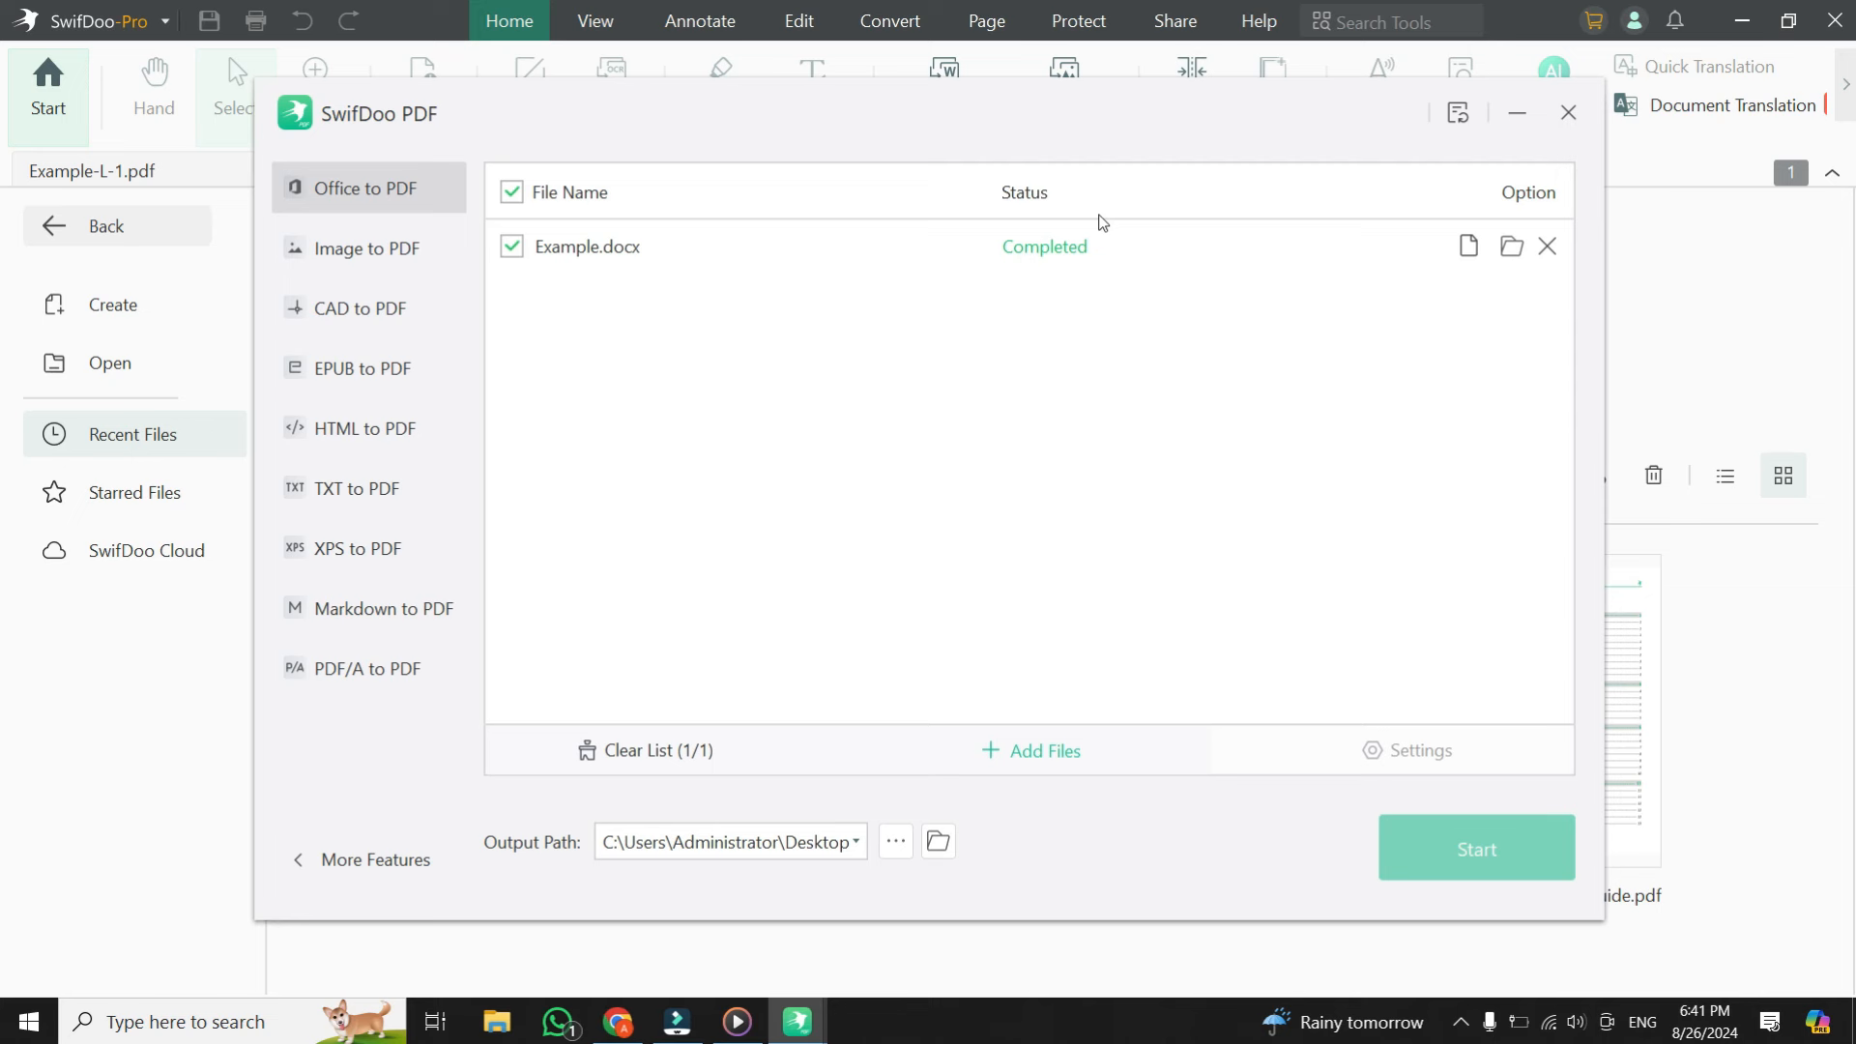
pyautogui.moveTo(945, 244)
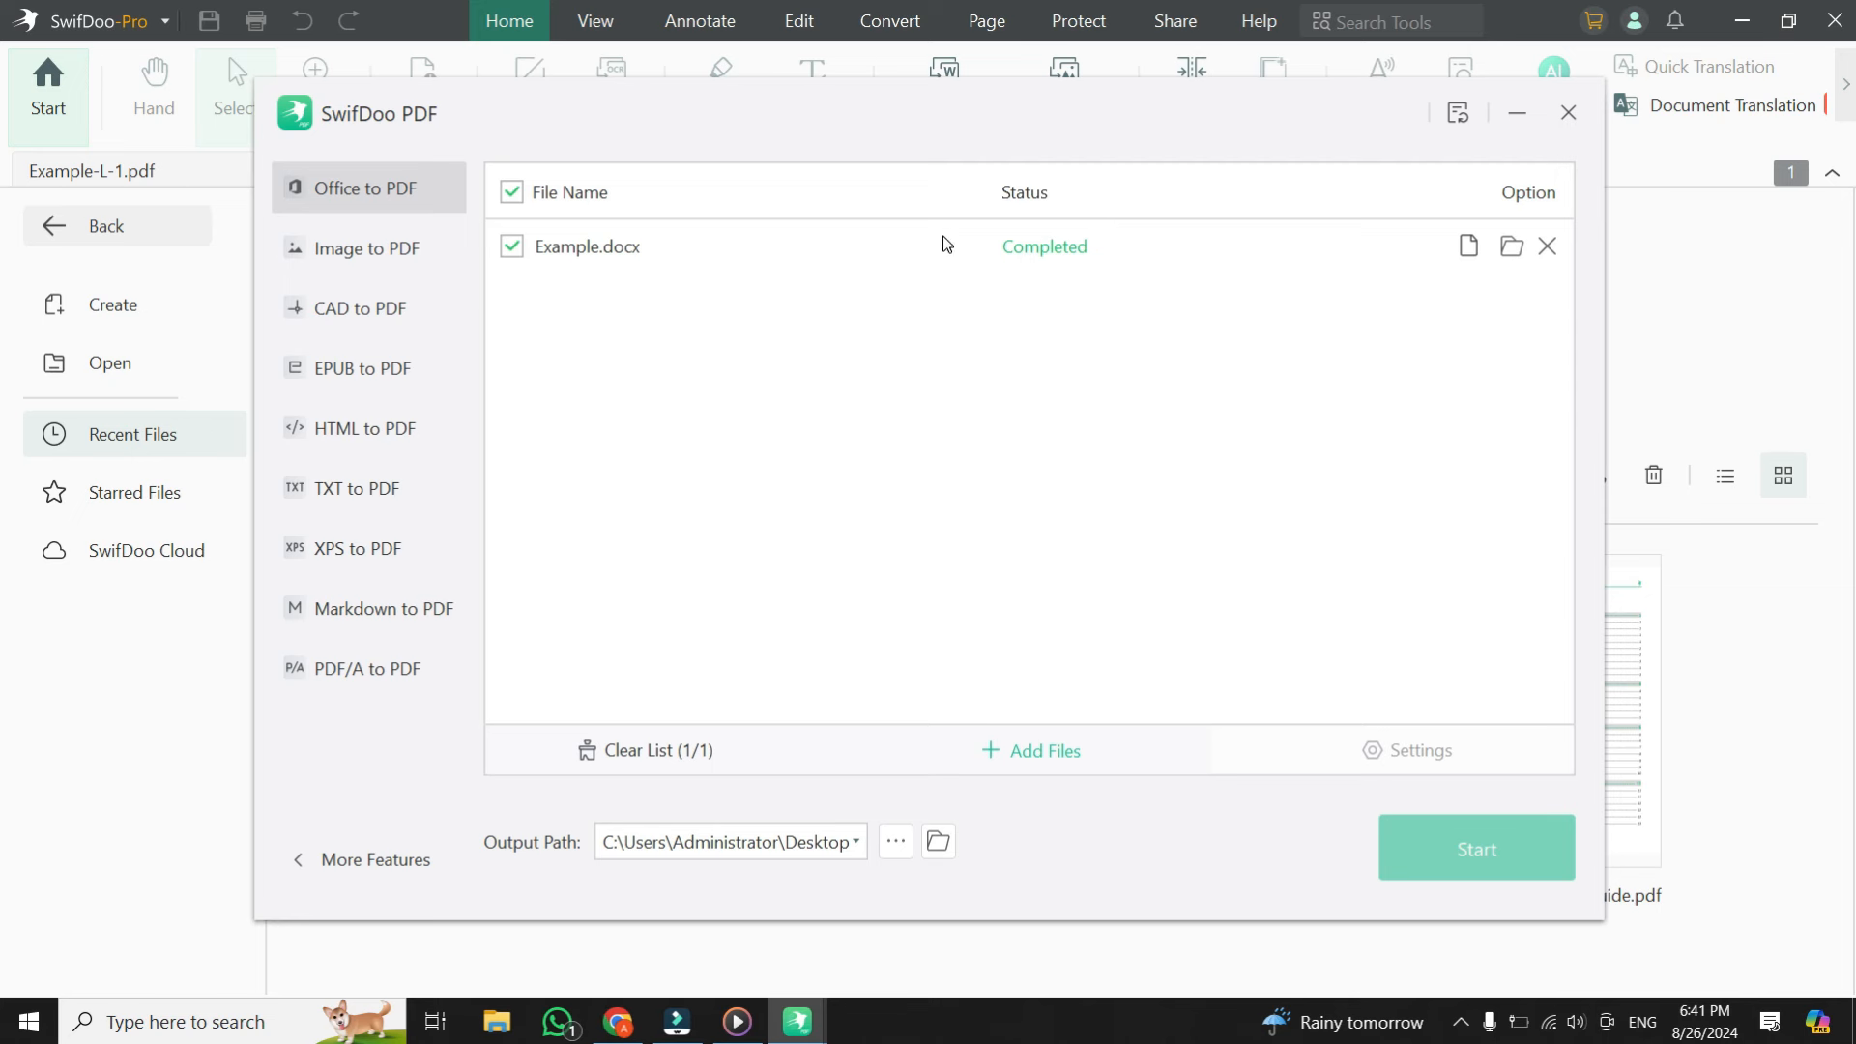
pyautogui.moveTo(1207, 350)
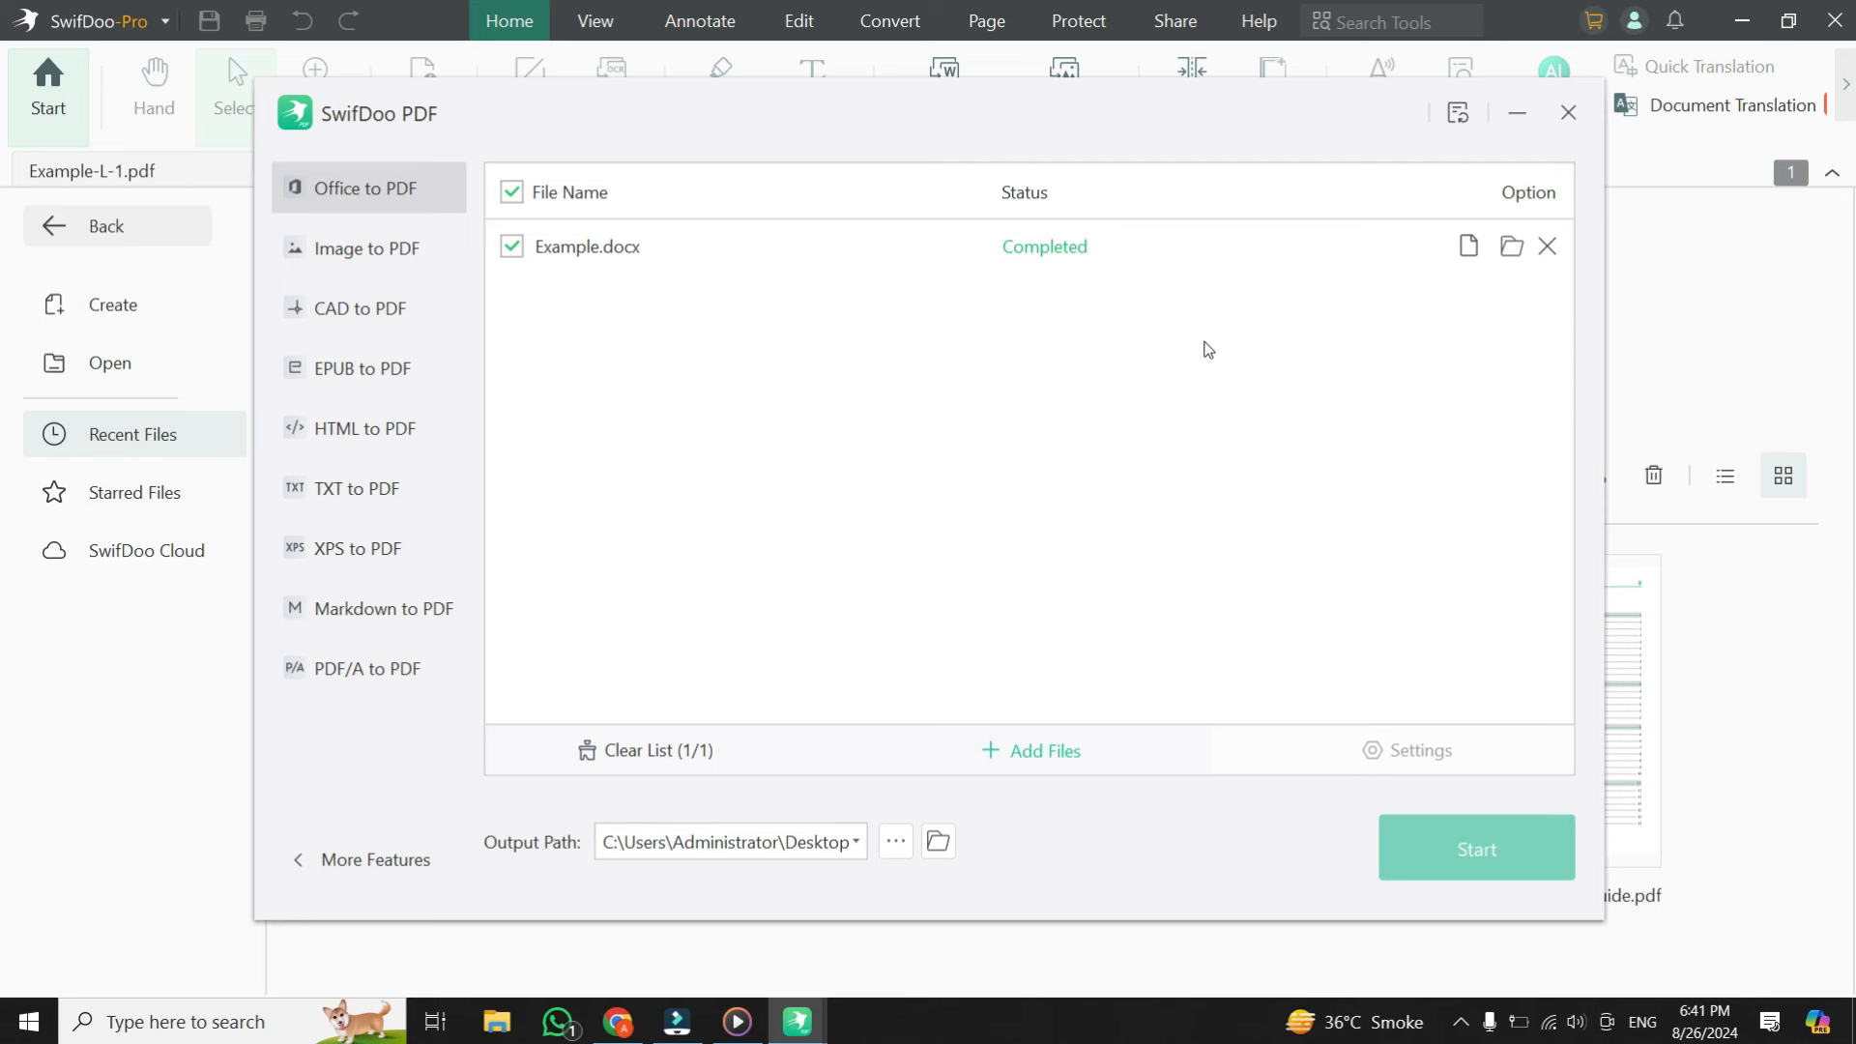
pyautogui.moveTo(1443, 333)
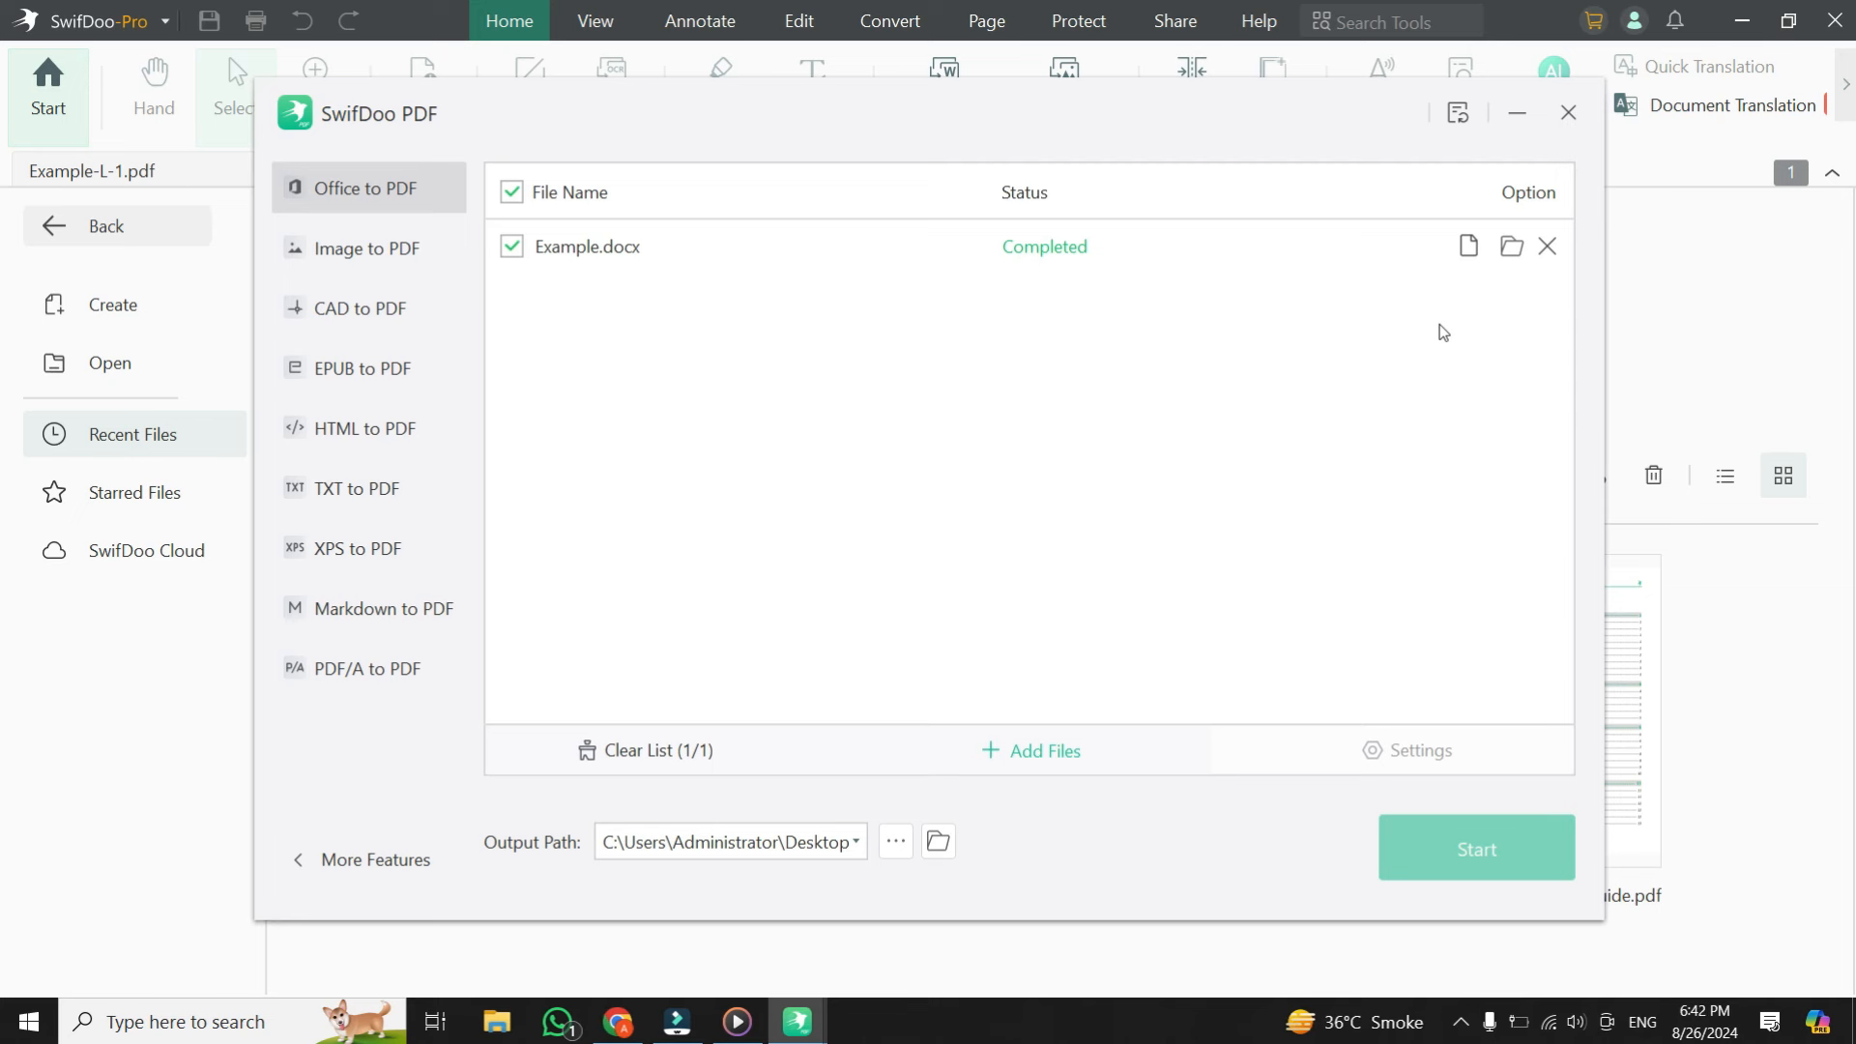
pyautogui.moveTo(1454, 352)
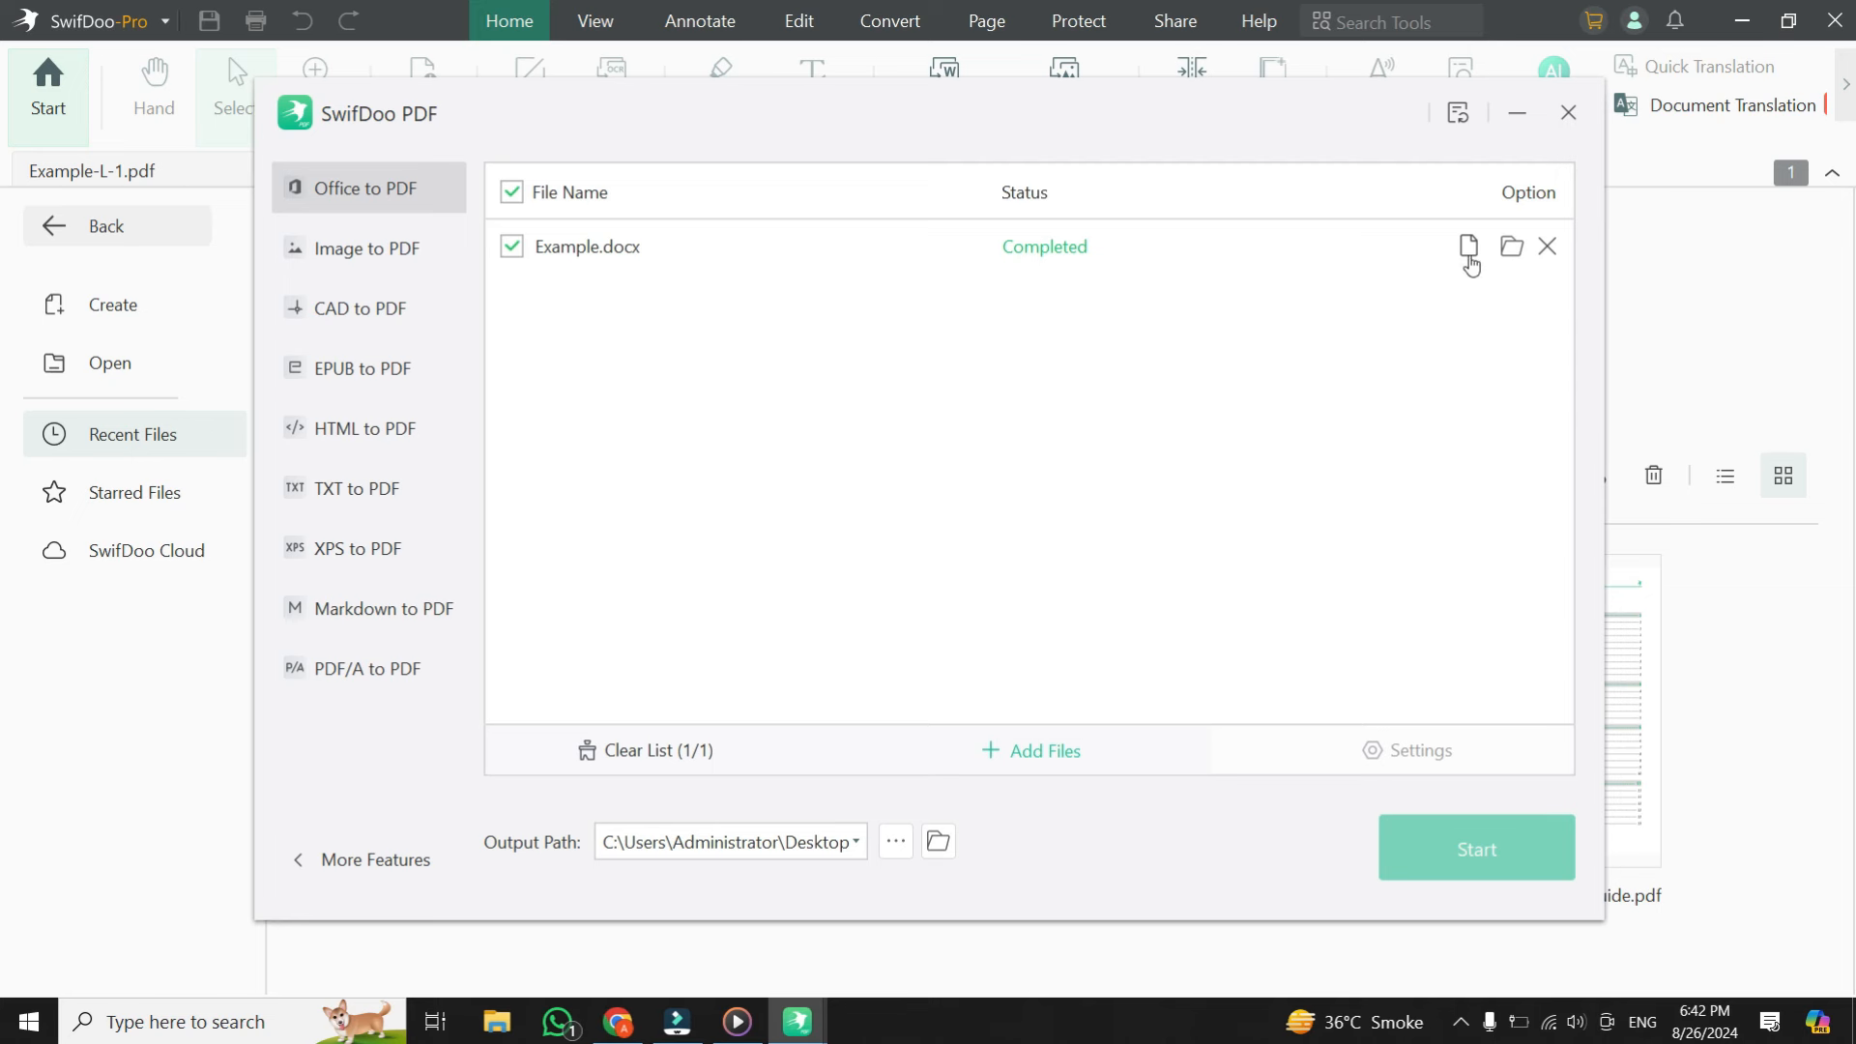
pyautogui.moveTo(1467, 250)
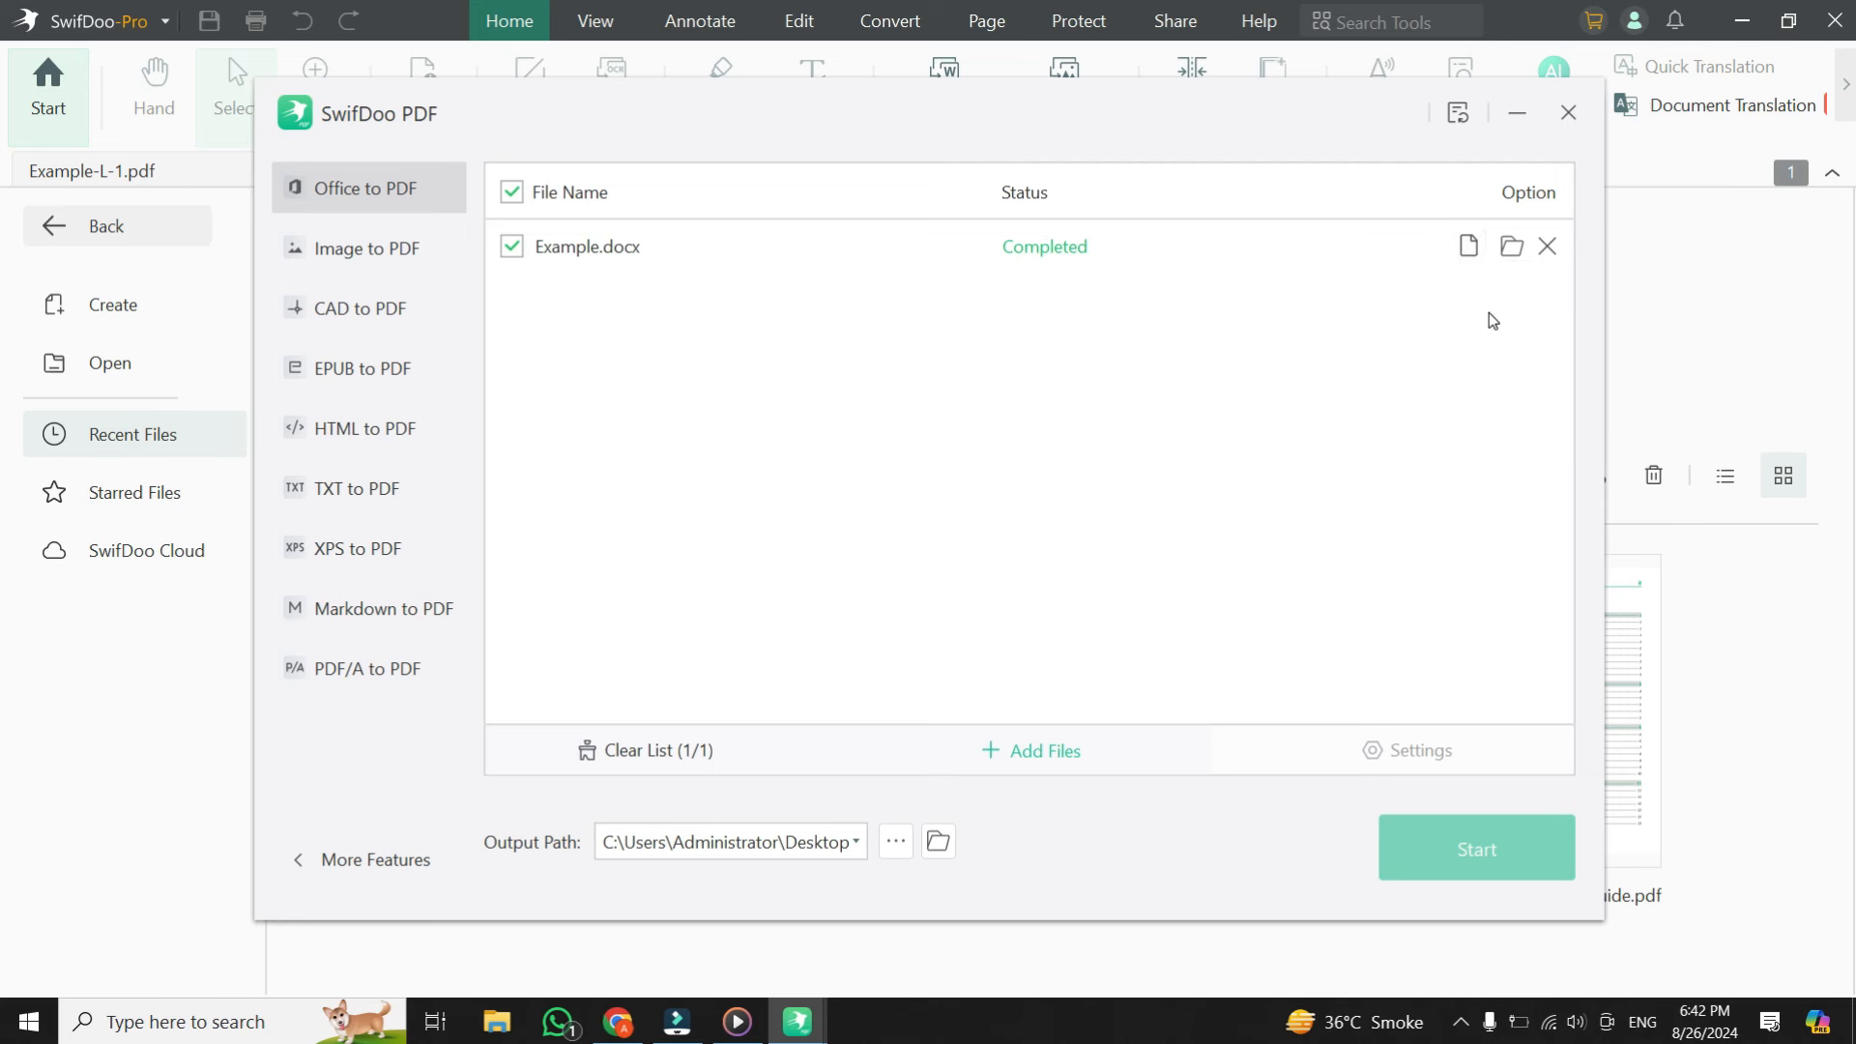
pyautogui.moveTo(1507, 281)
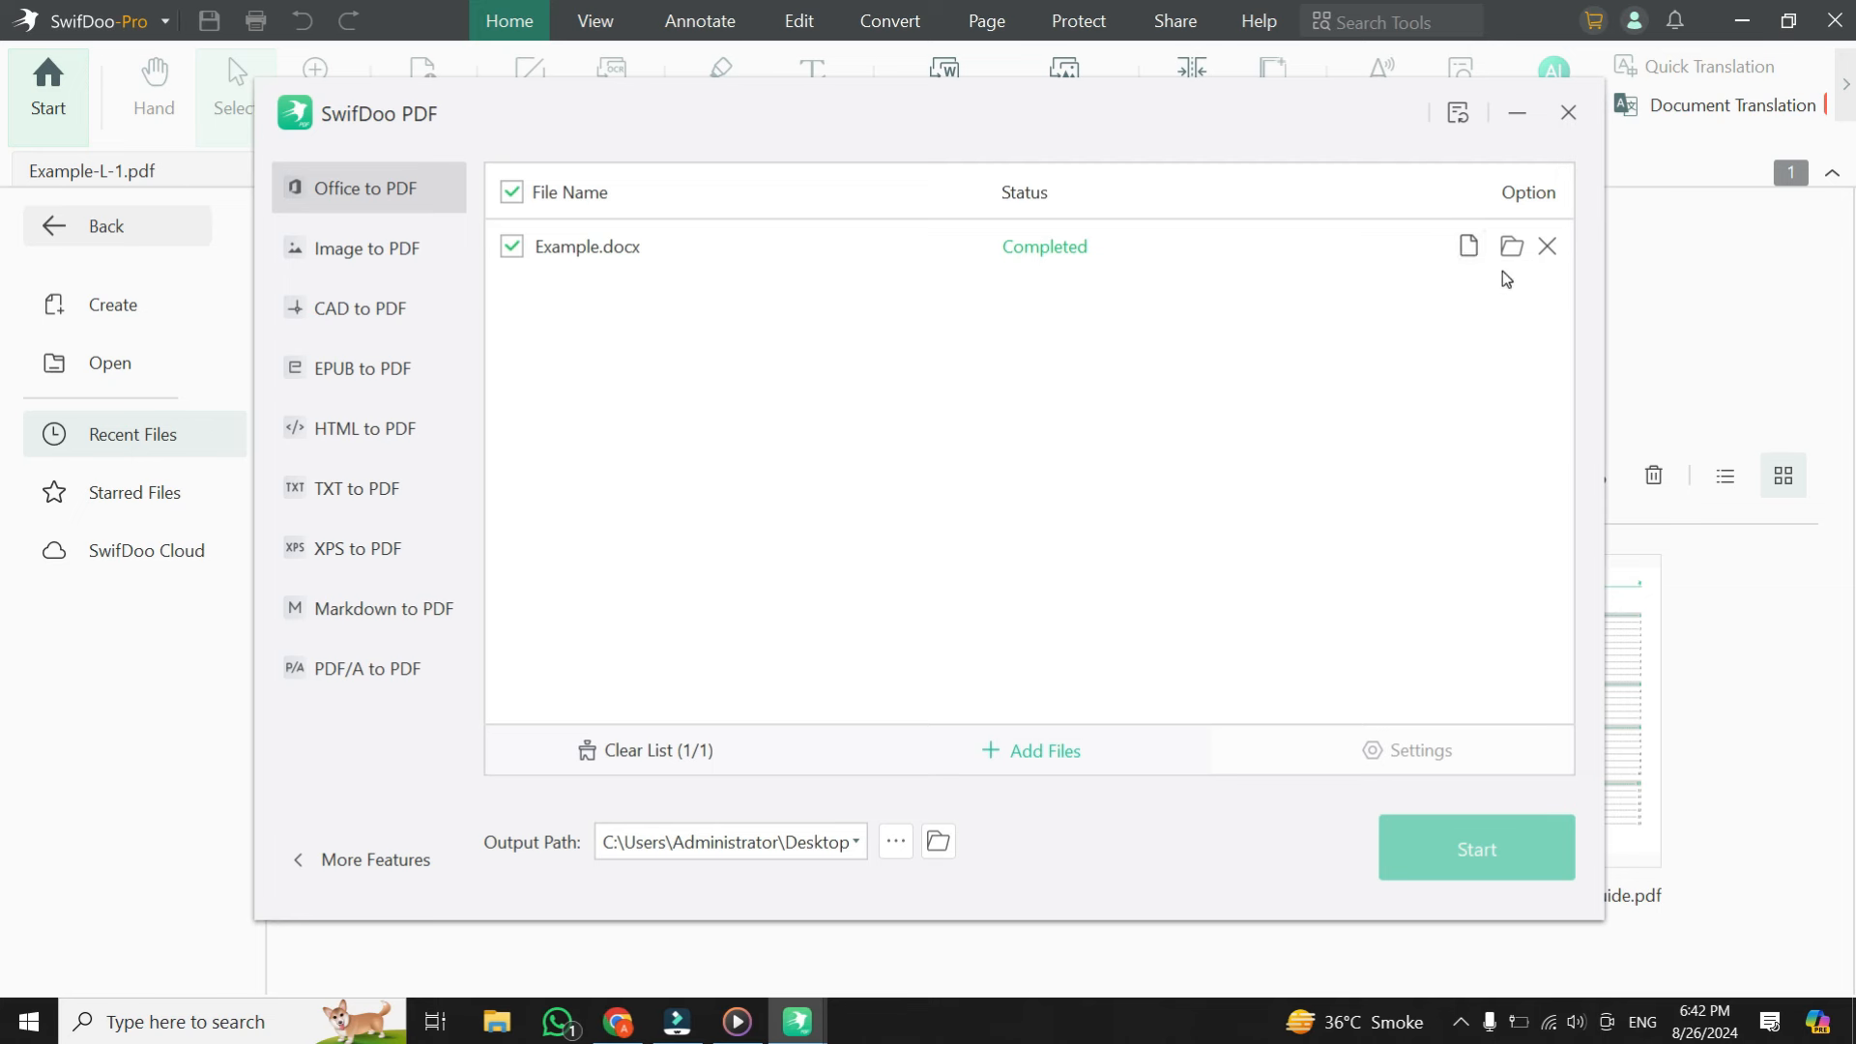
pyautogui.moveTo(1512, 246)
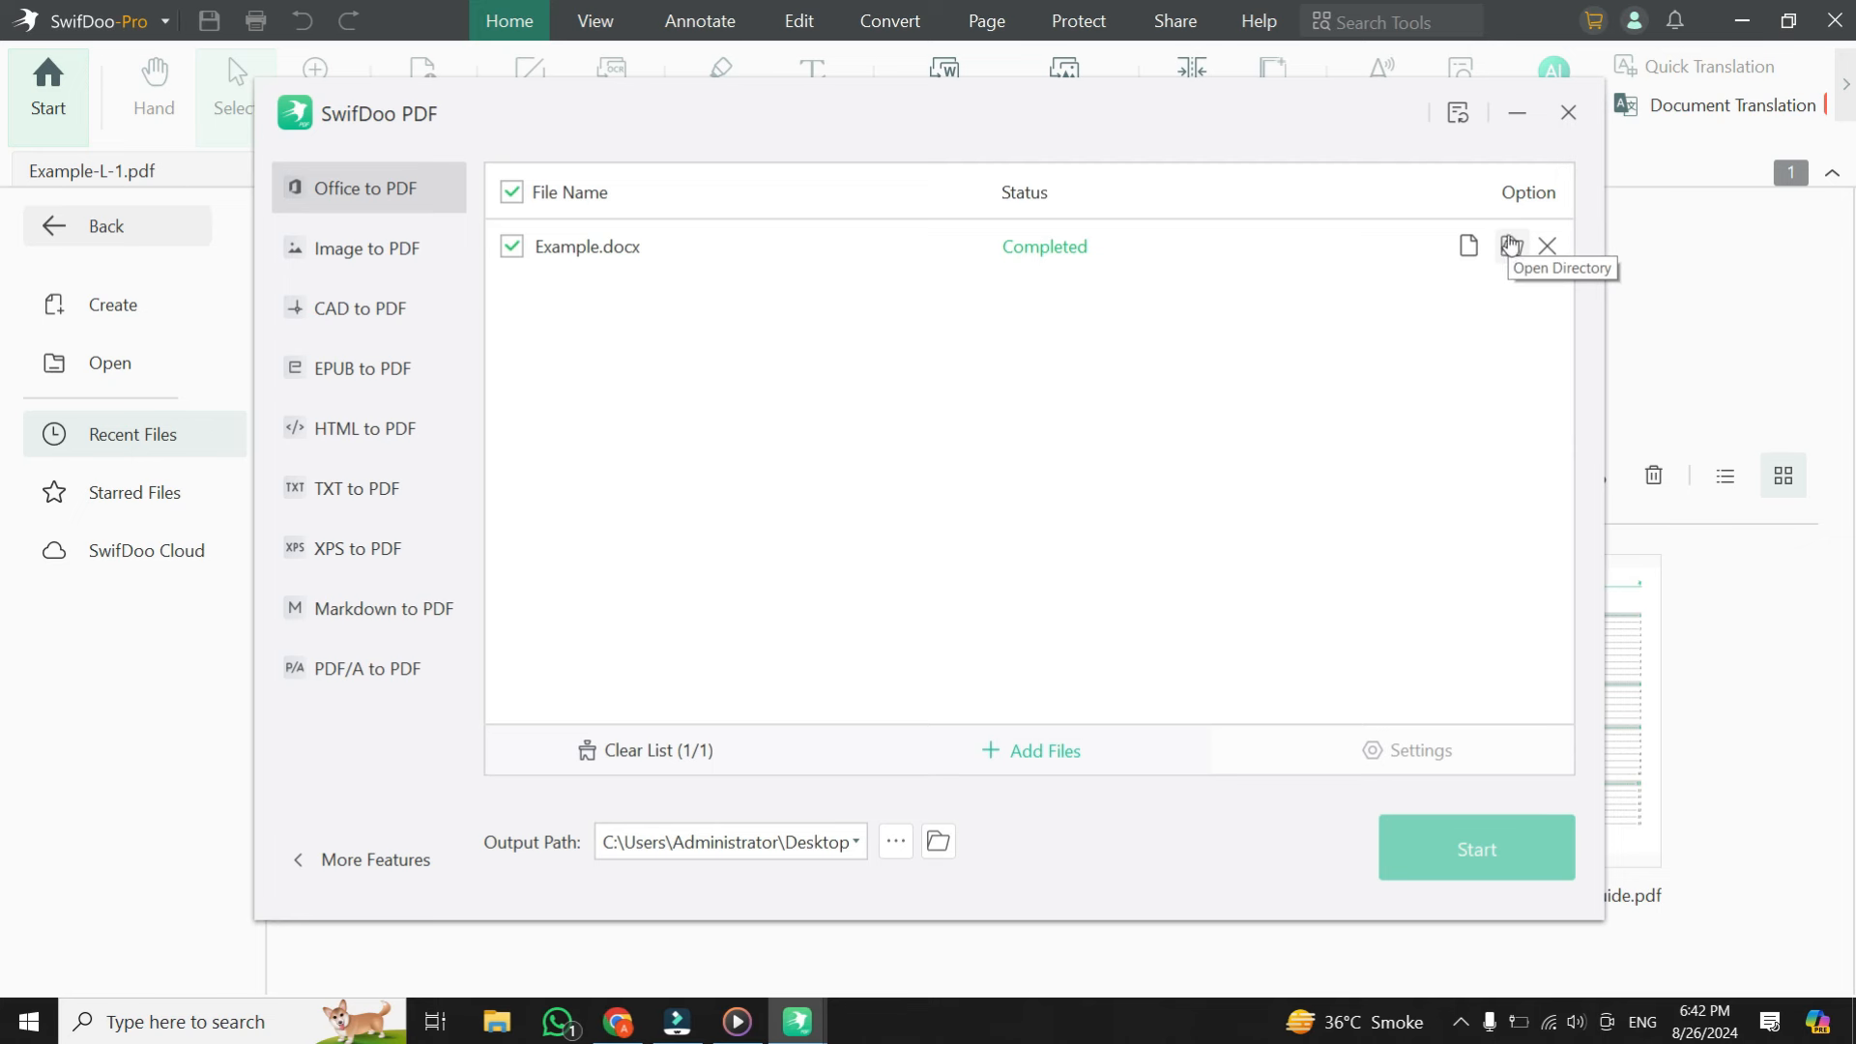
pyautogui.moveTo(1549, 251)
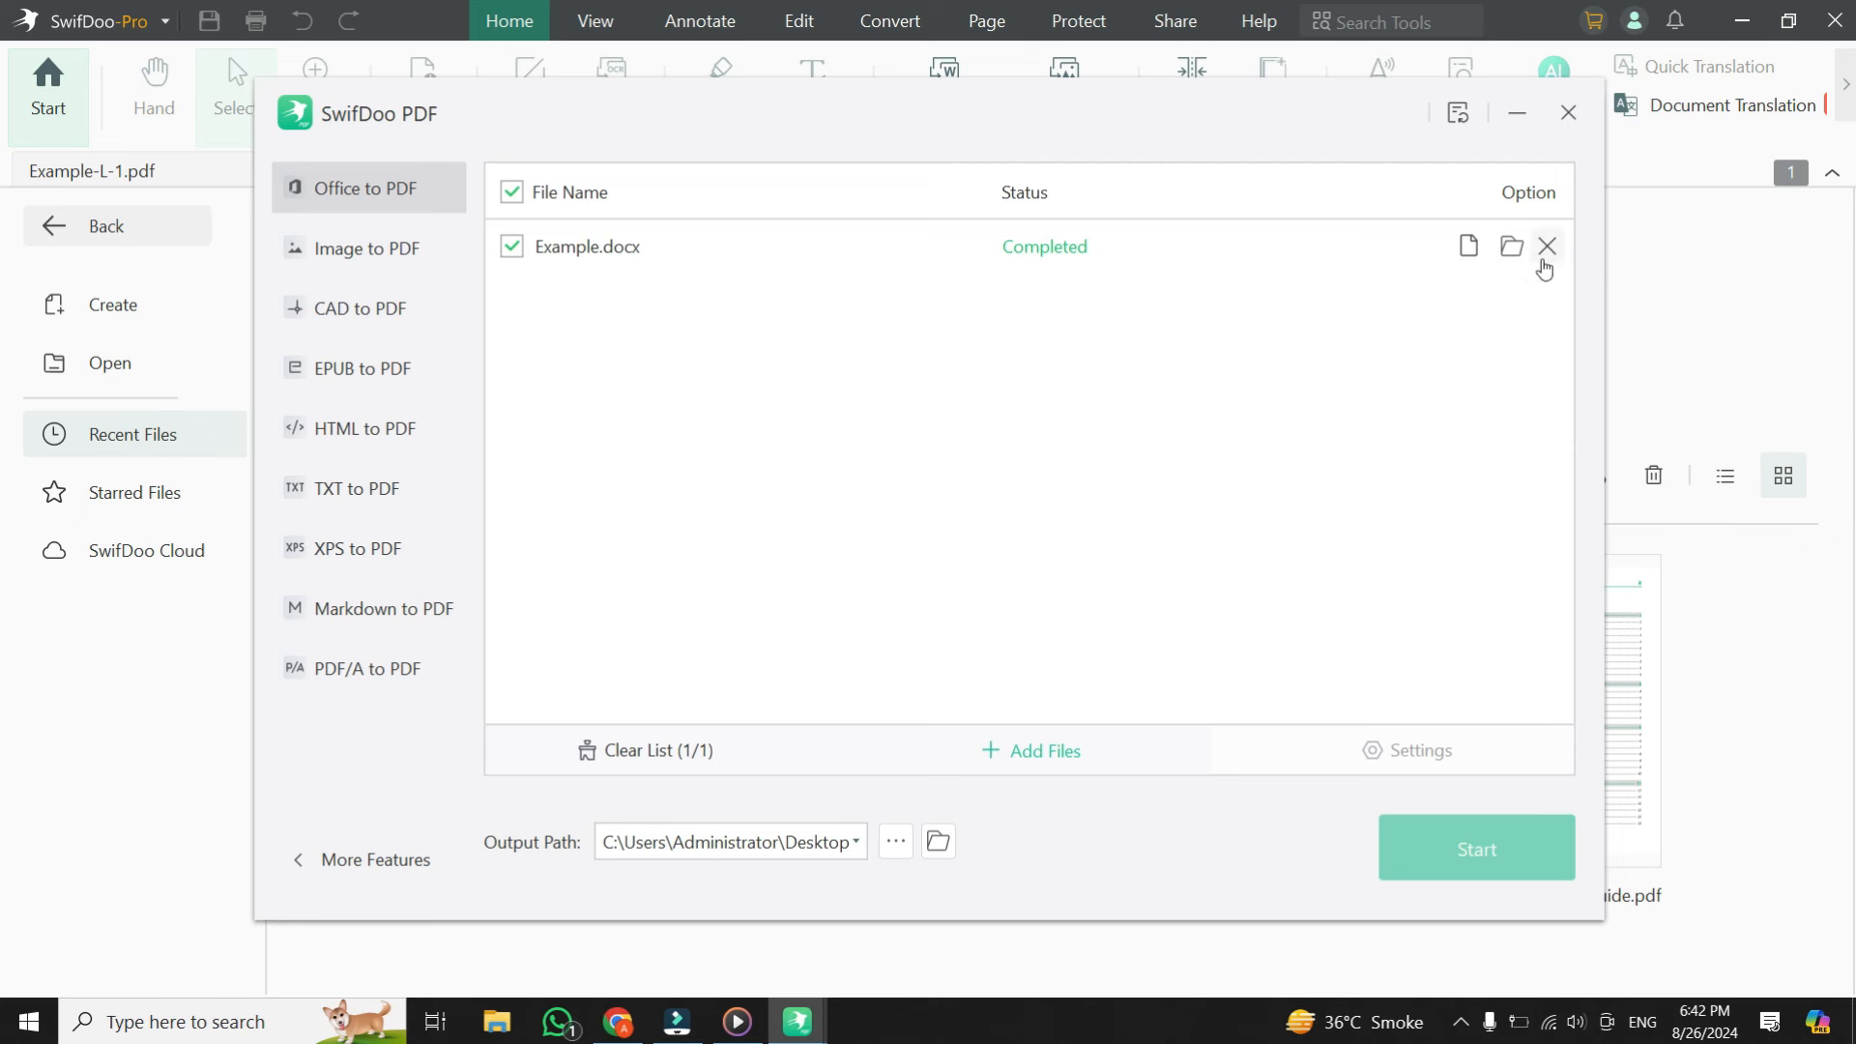
pyautogui.moveTo(1547, 246)
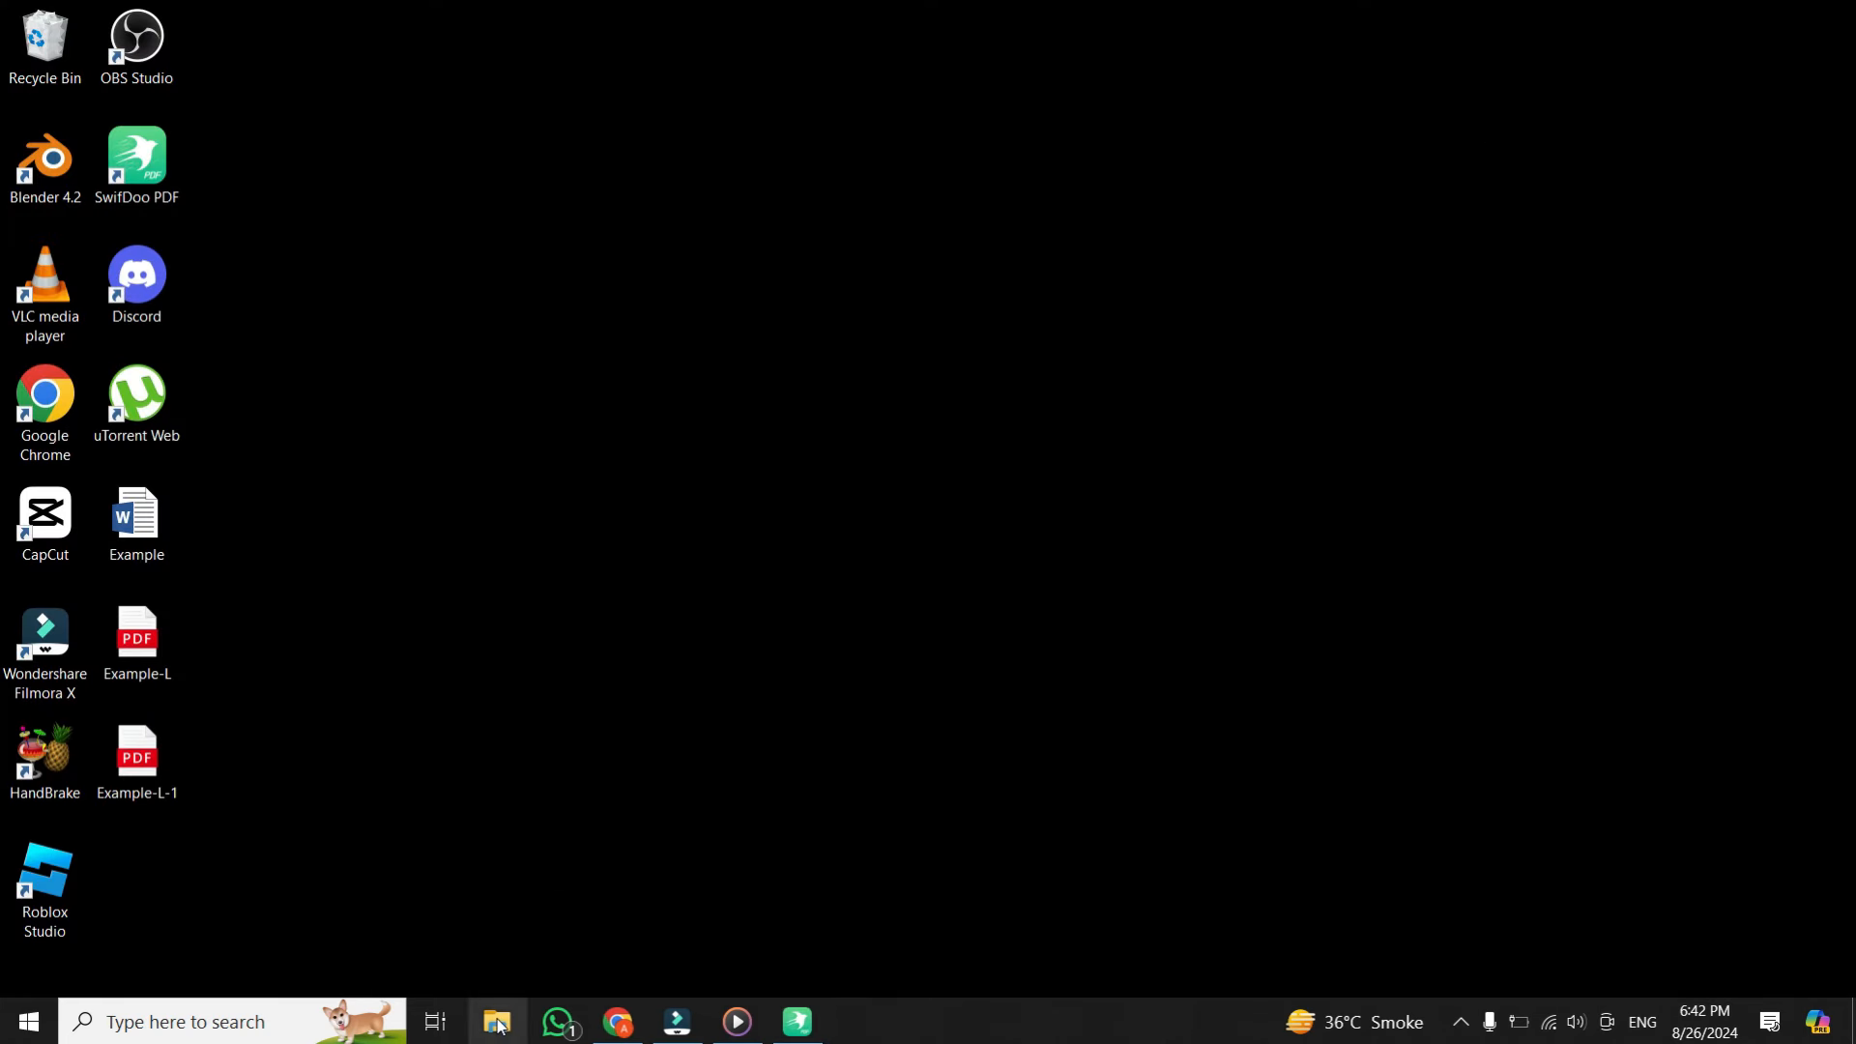
# - Navigate File Explorer through This PC to the Desktop folder
pyautogui.click(497, 1021)
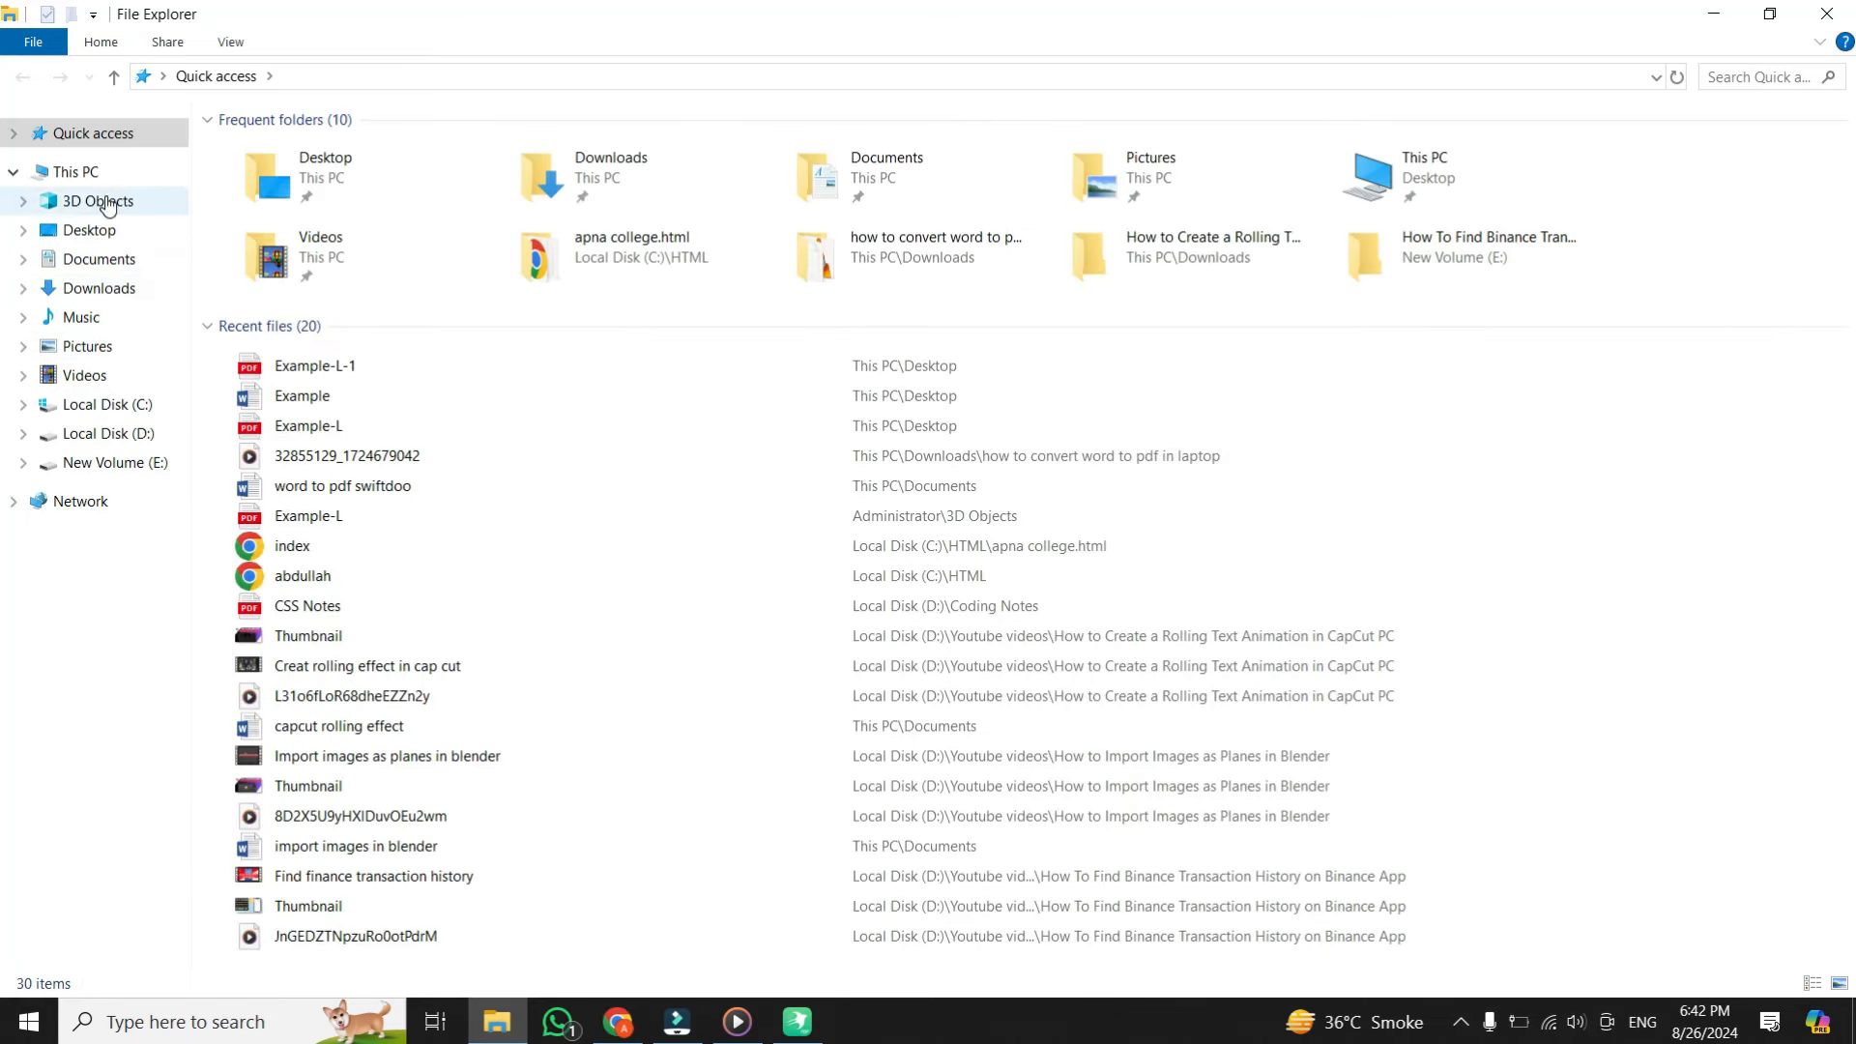
pyautogui.click(76, 173)
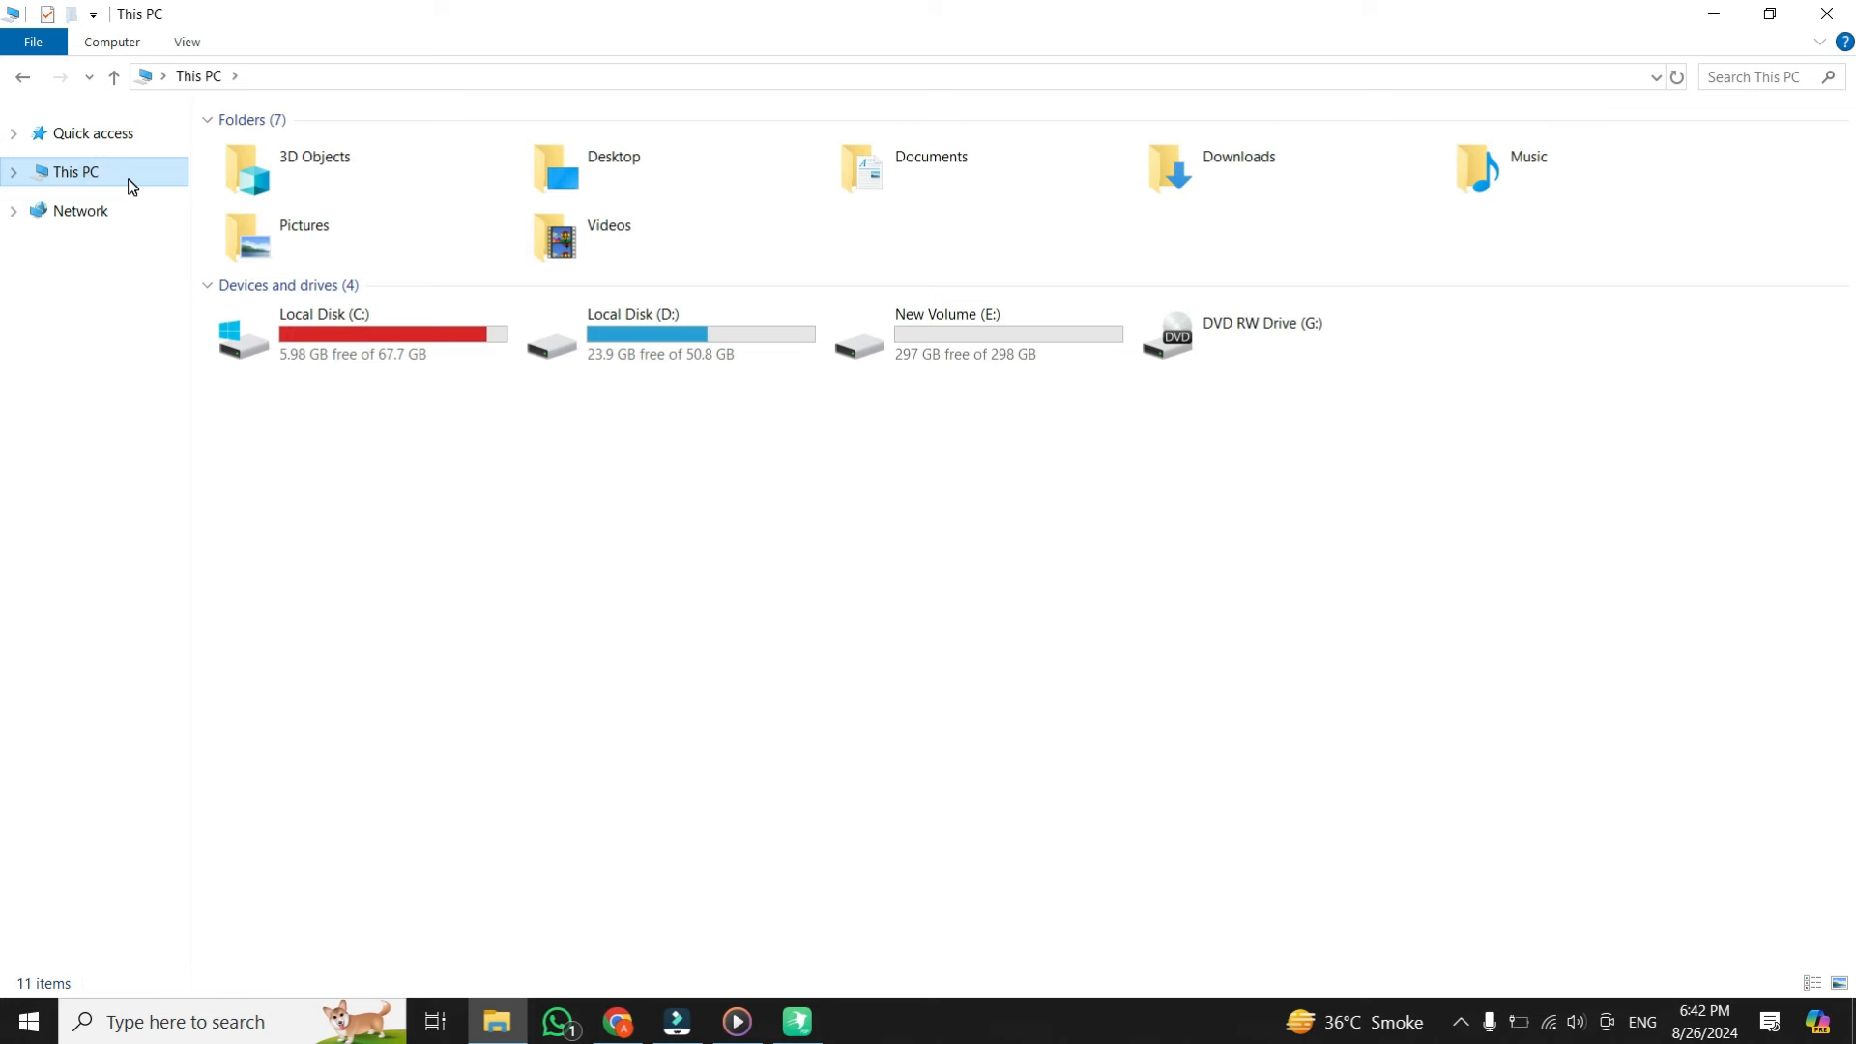
pyautogui.click(613, 167)
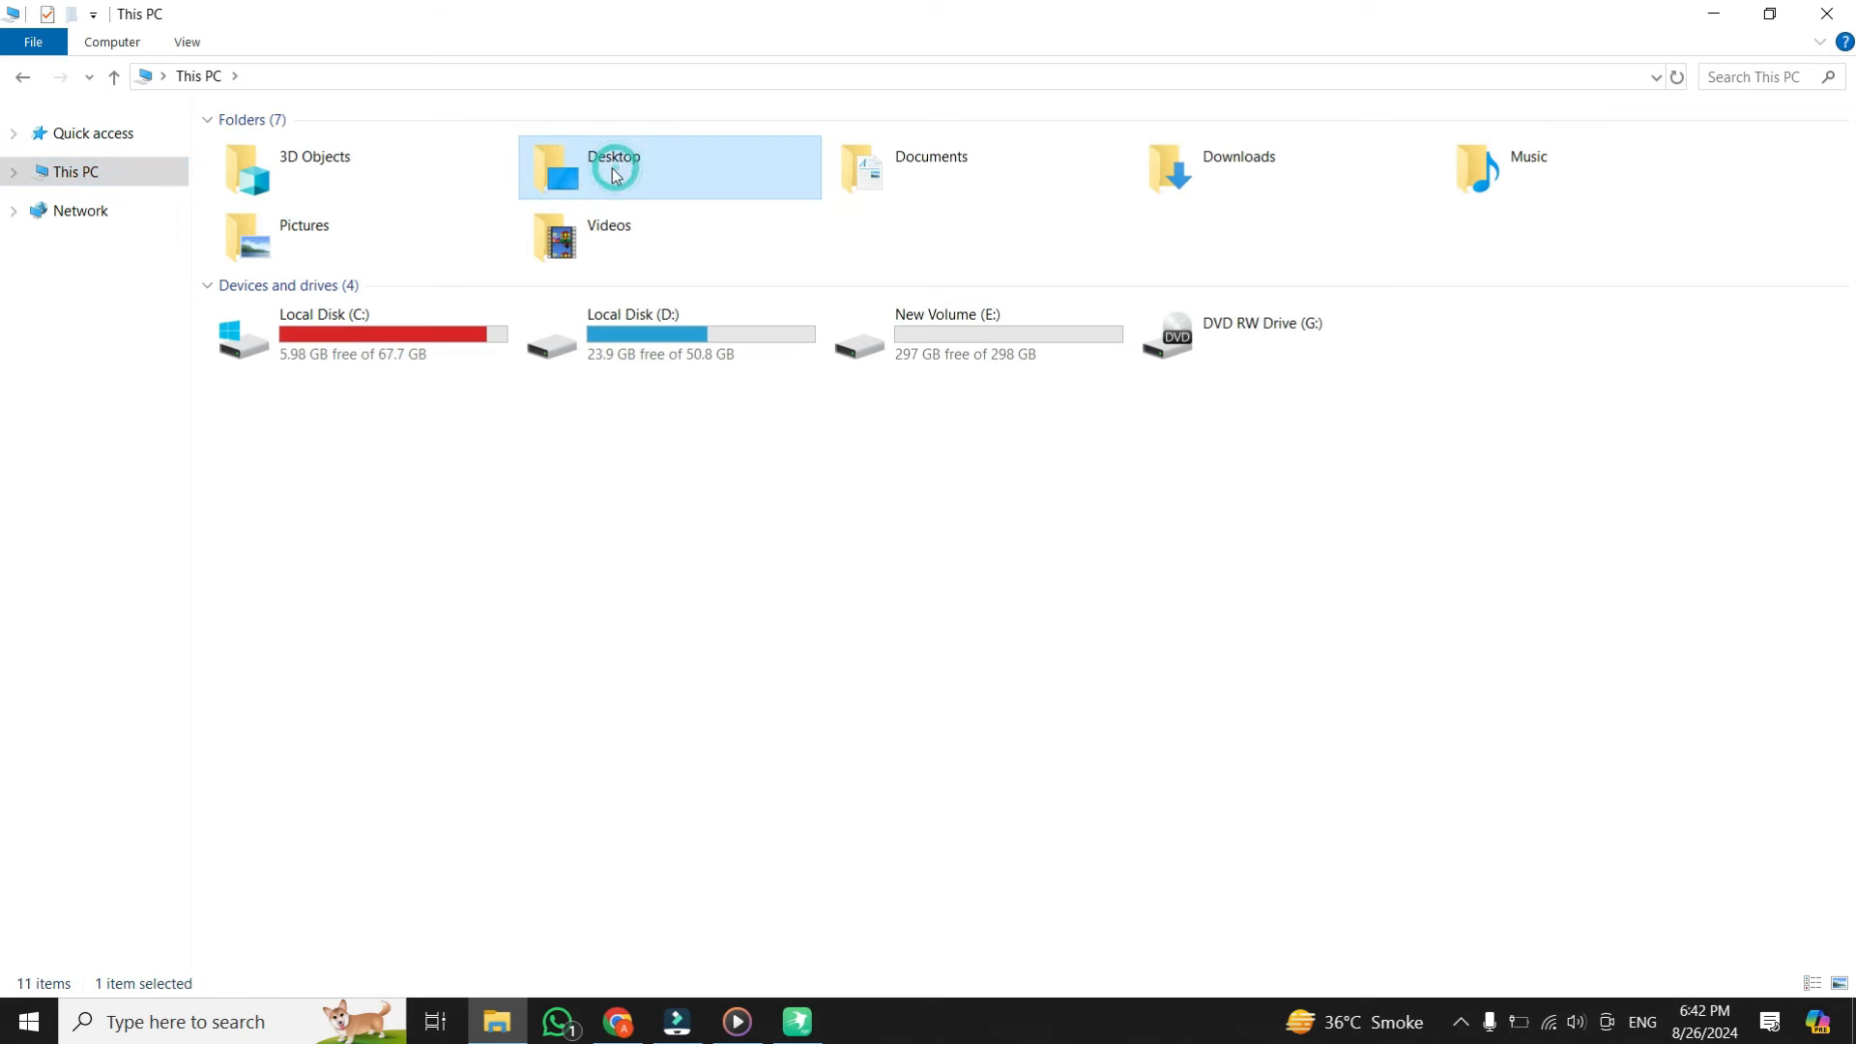
pyautogui.moveTo(613, 170)
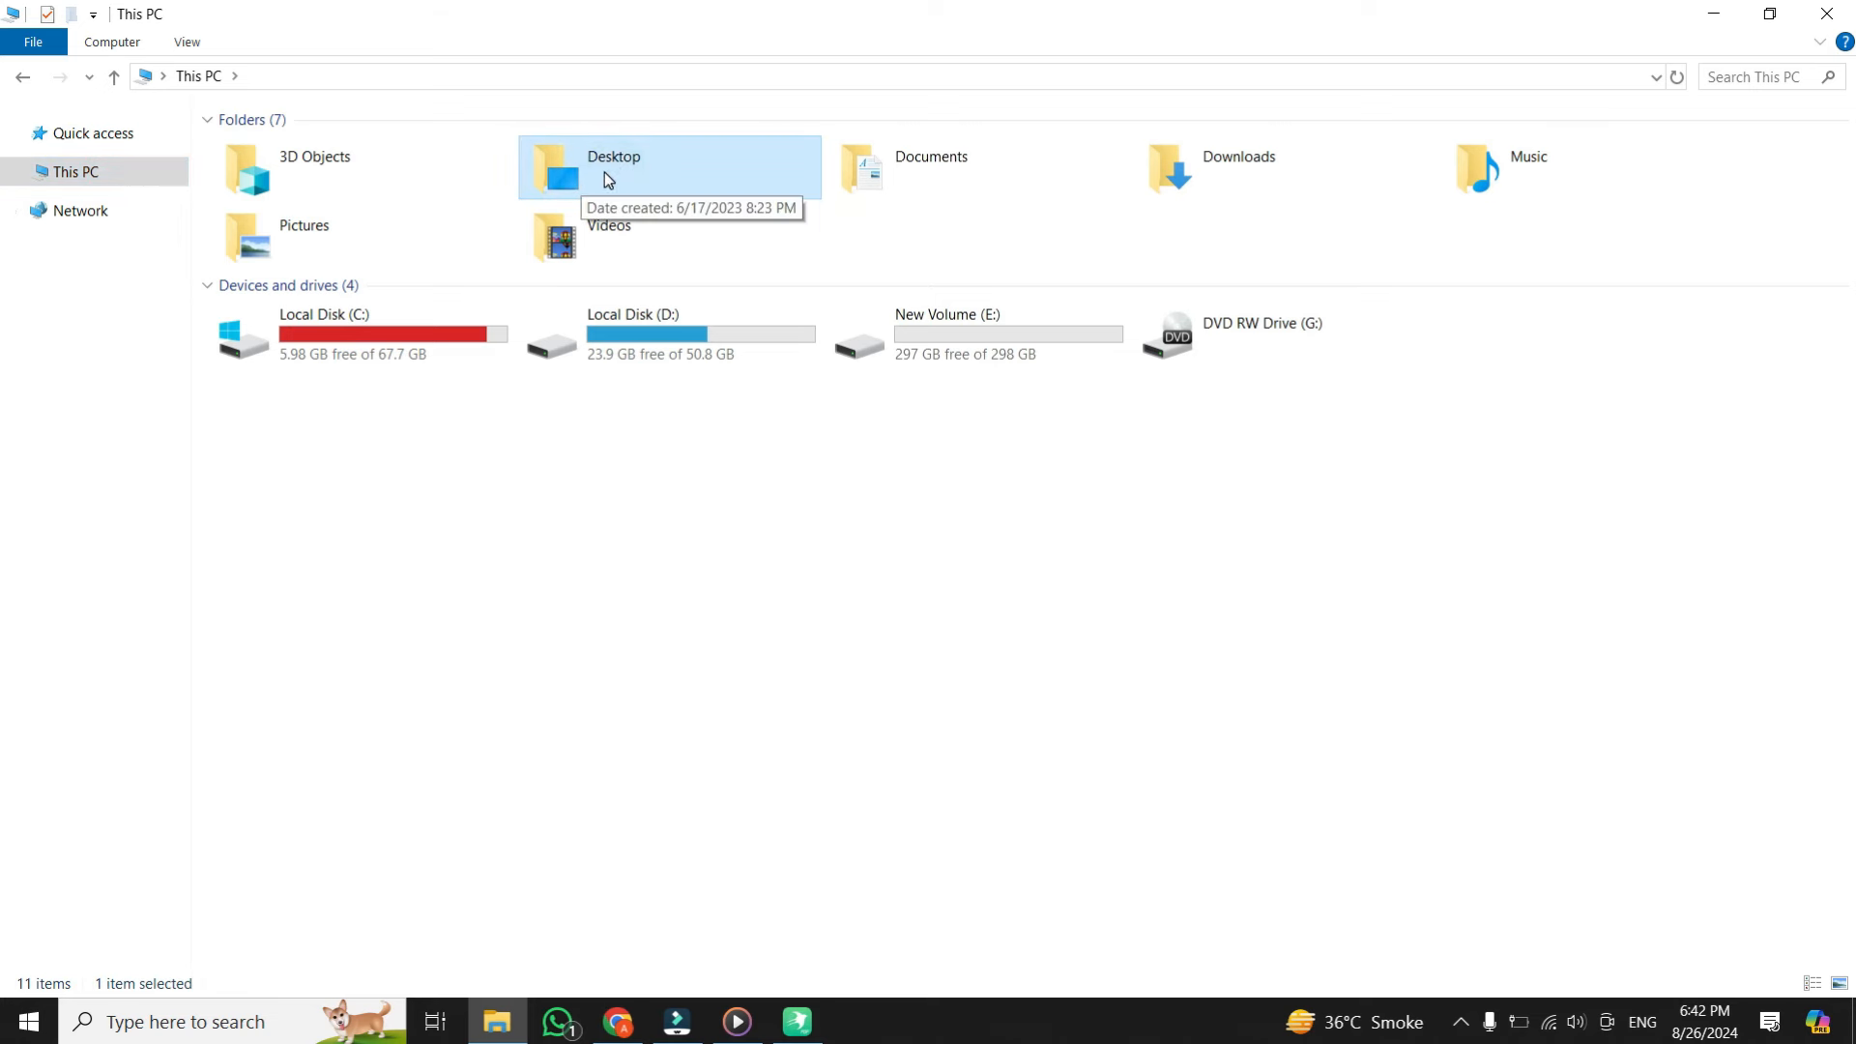
pyautogui.doubleClick(669, 168)
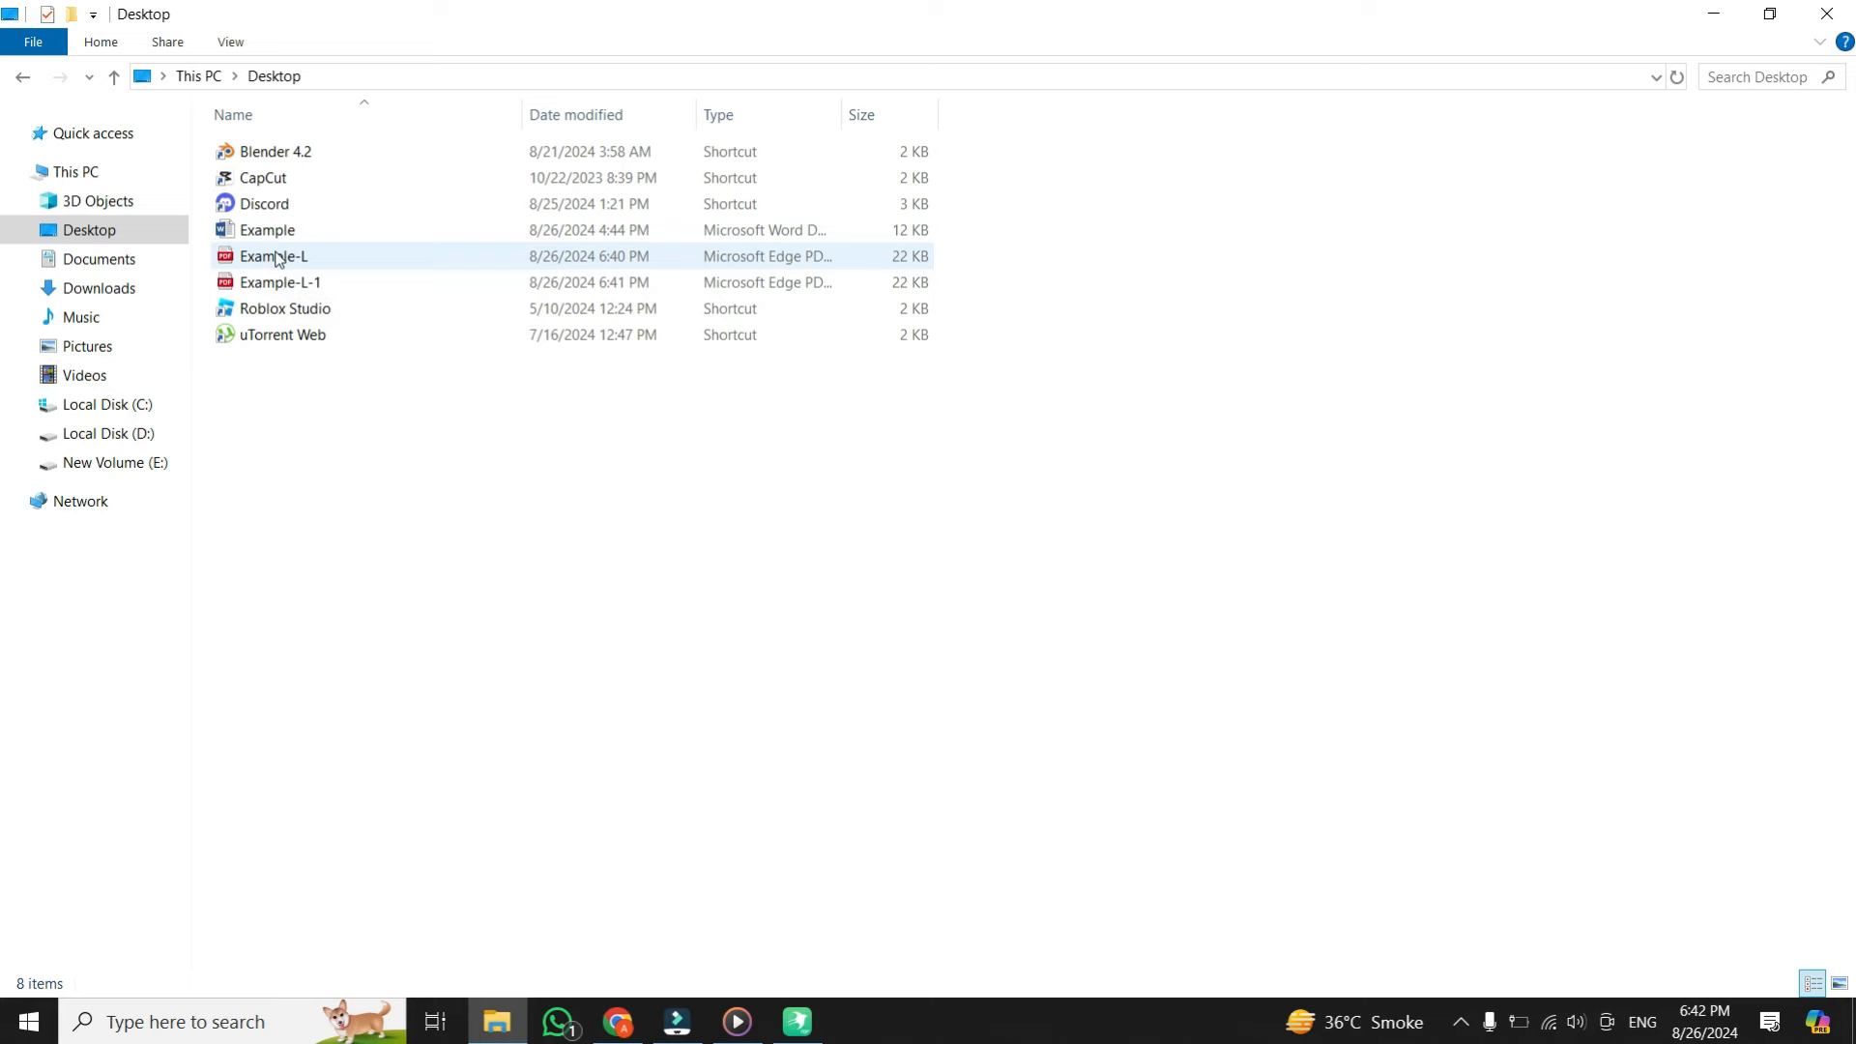
# - Open the converted Example-L.pdf from the Desktop in Microsoft Edge
pyautogui.click(272, 255)
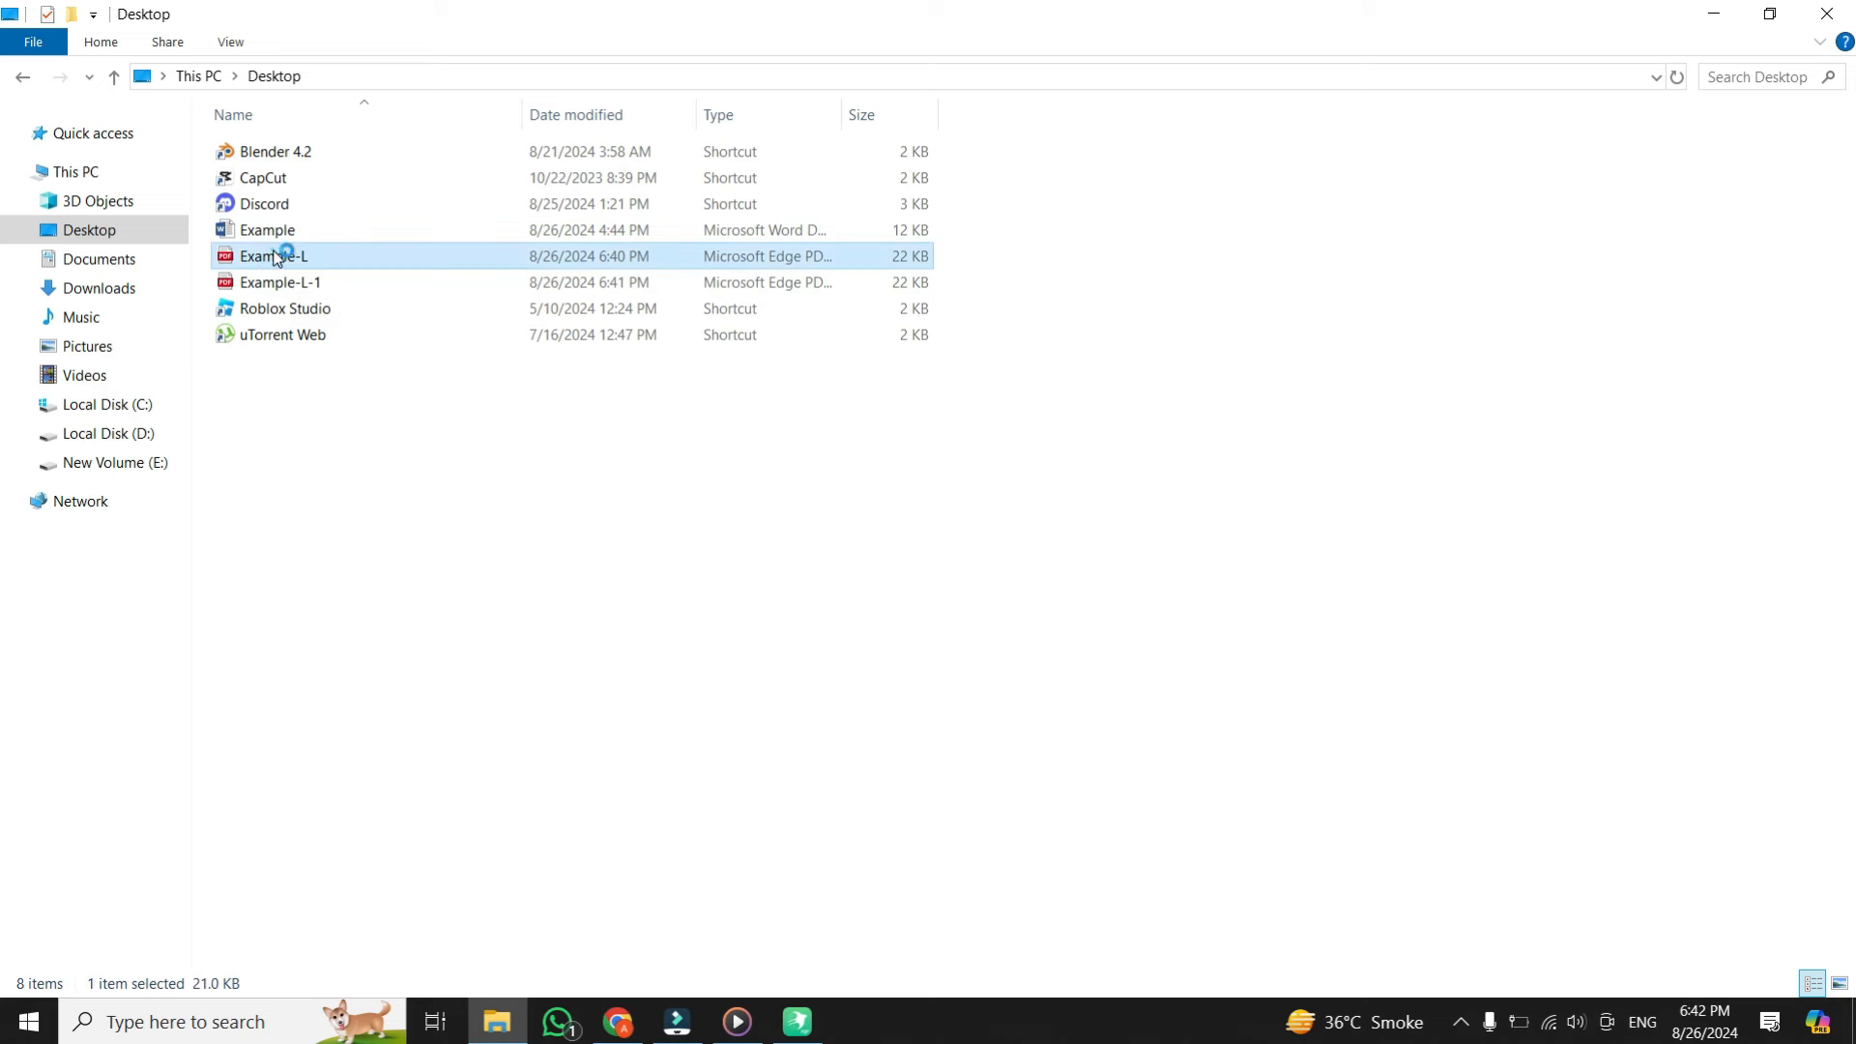
pyautogui.doubleClick(272, 255)
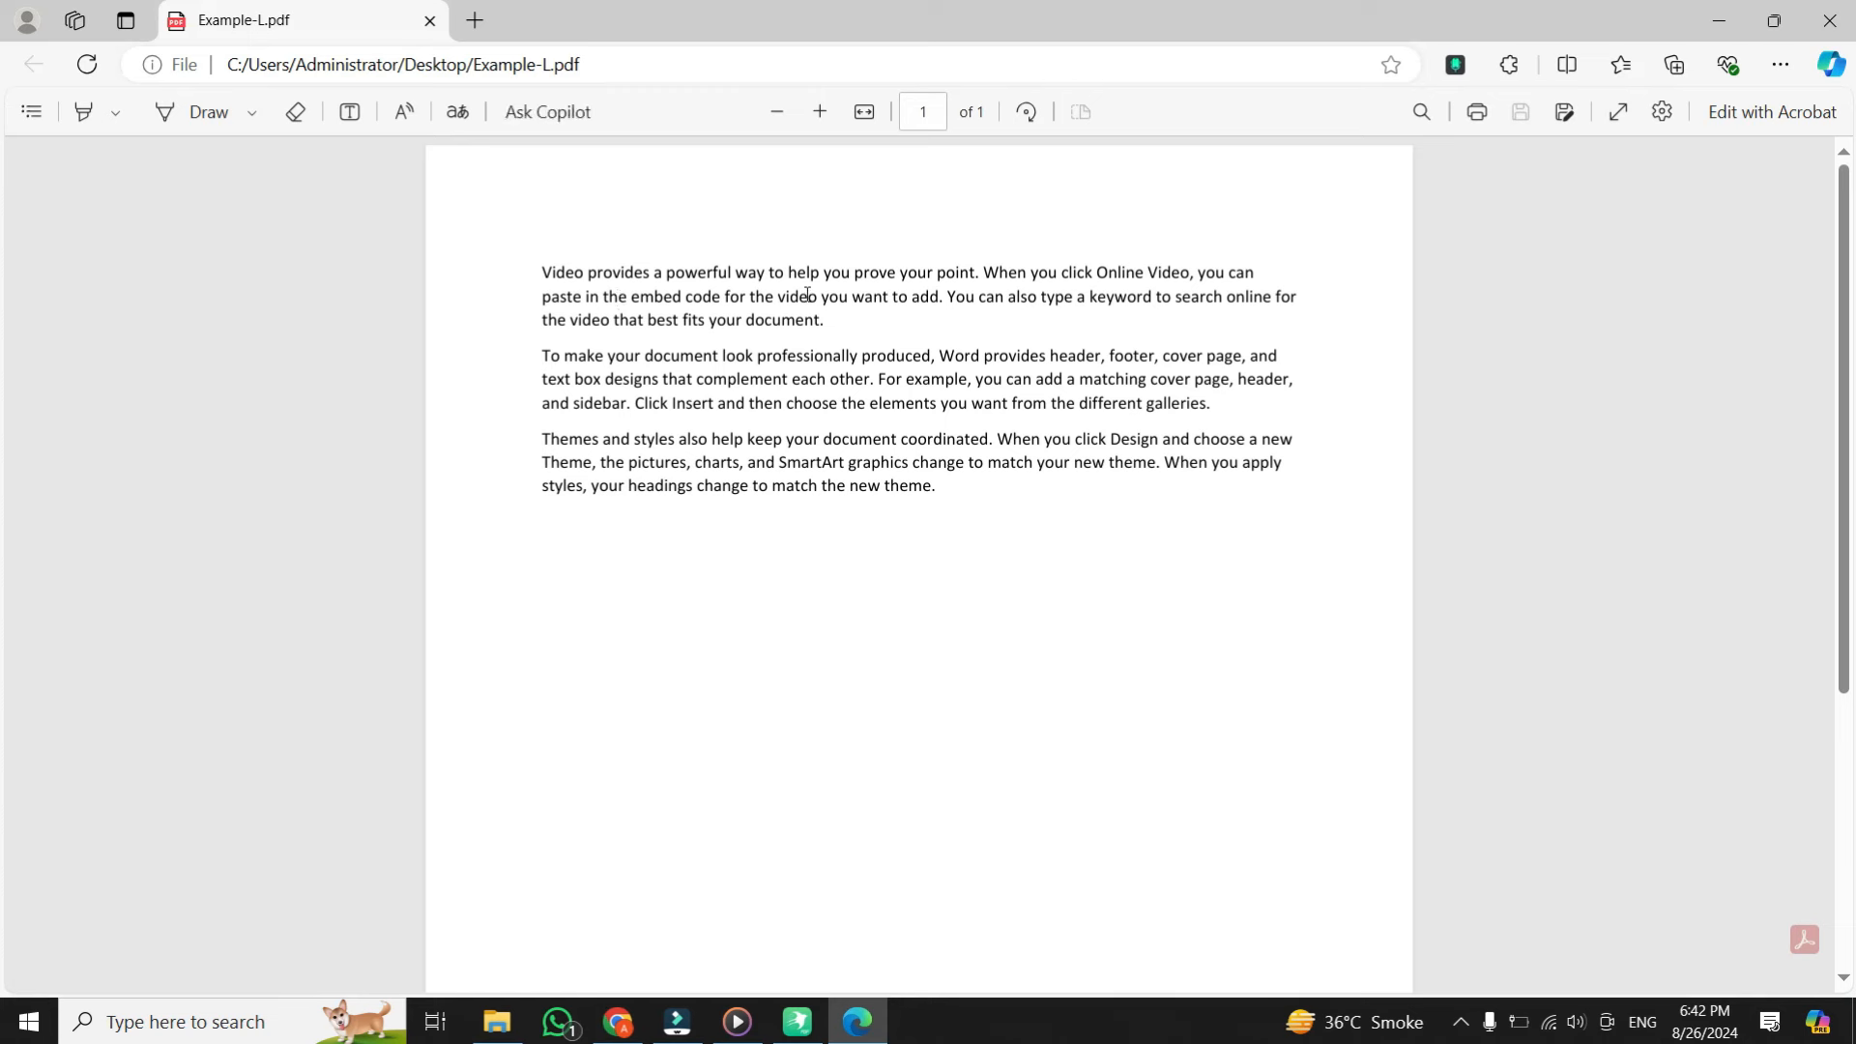
# - Select all text in Example-L.pdf with Ctrl+A to confirm real text, then deselect
pyautogui.press('ctrl+a')
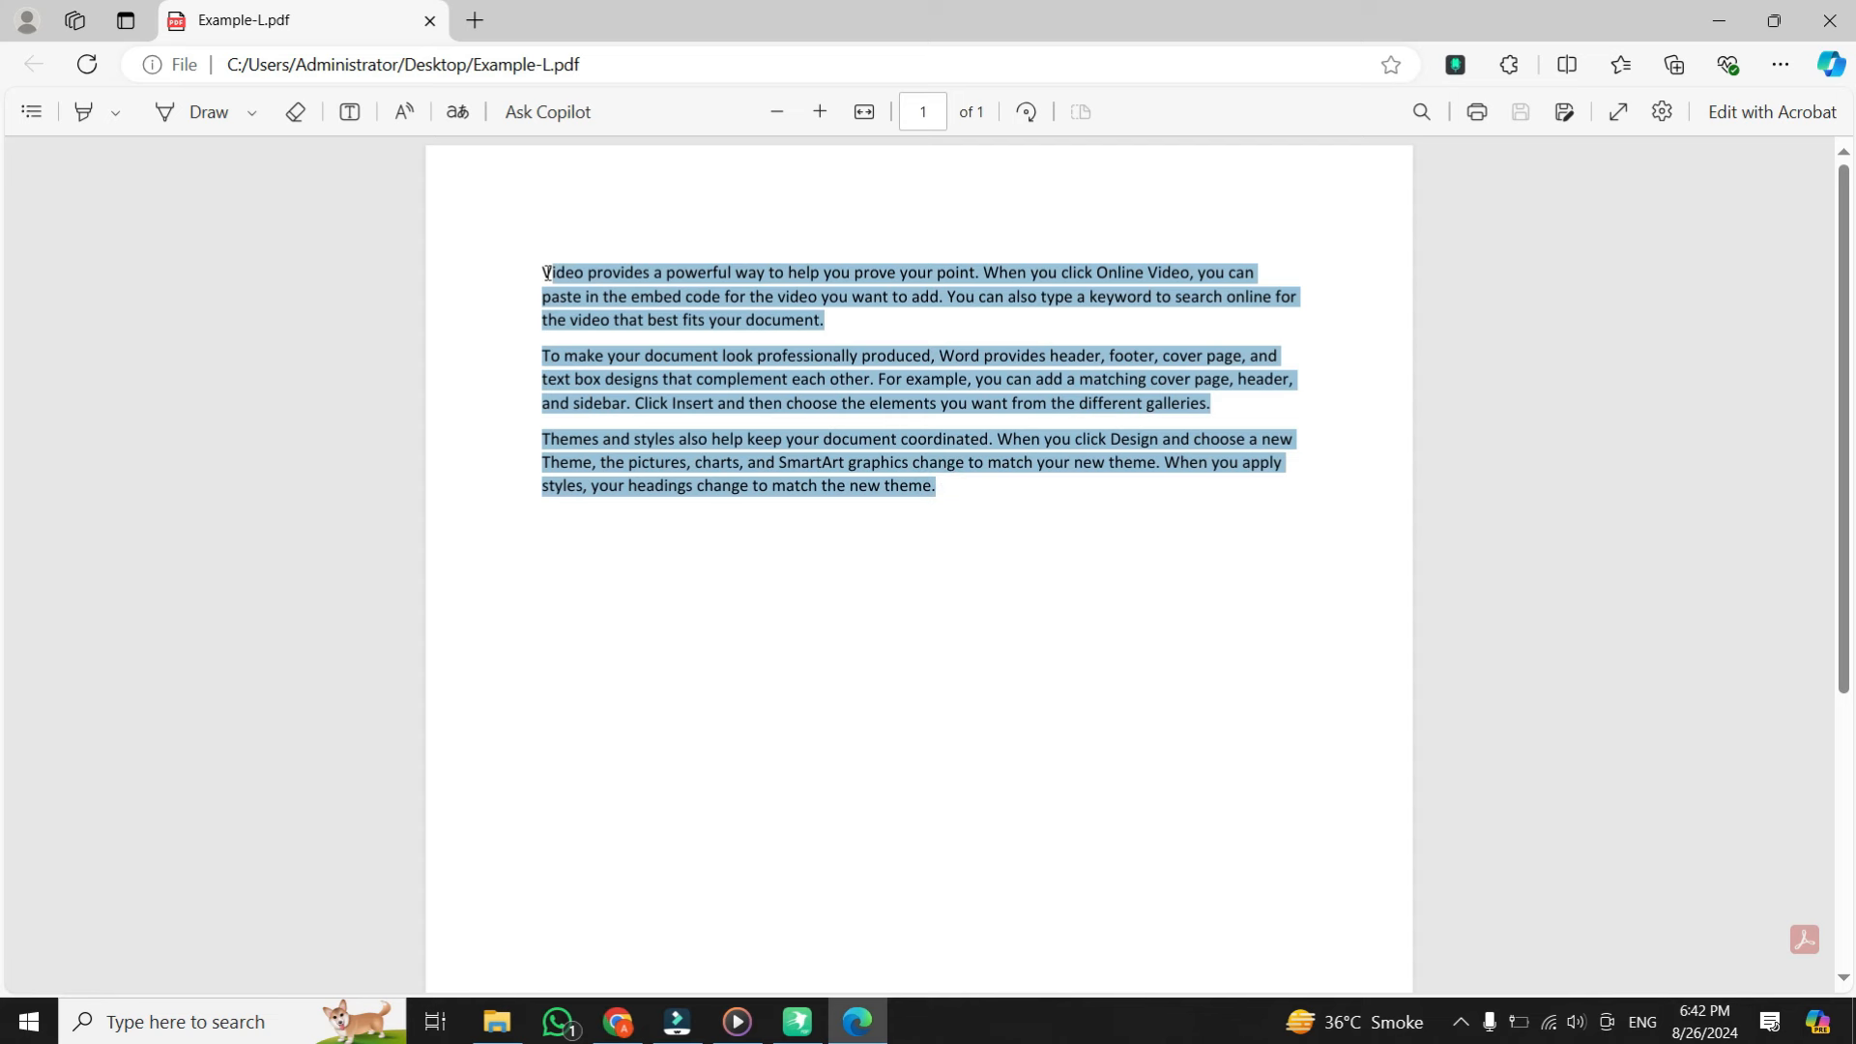
pyautogui.click(1007, 379)
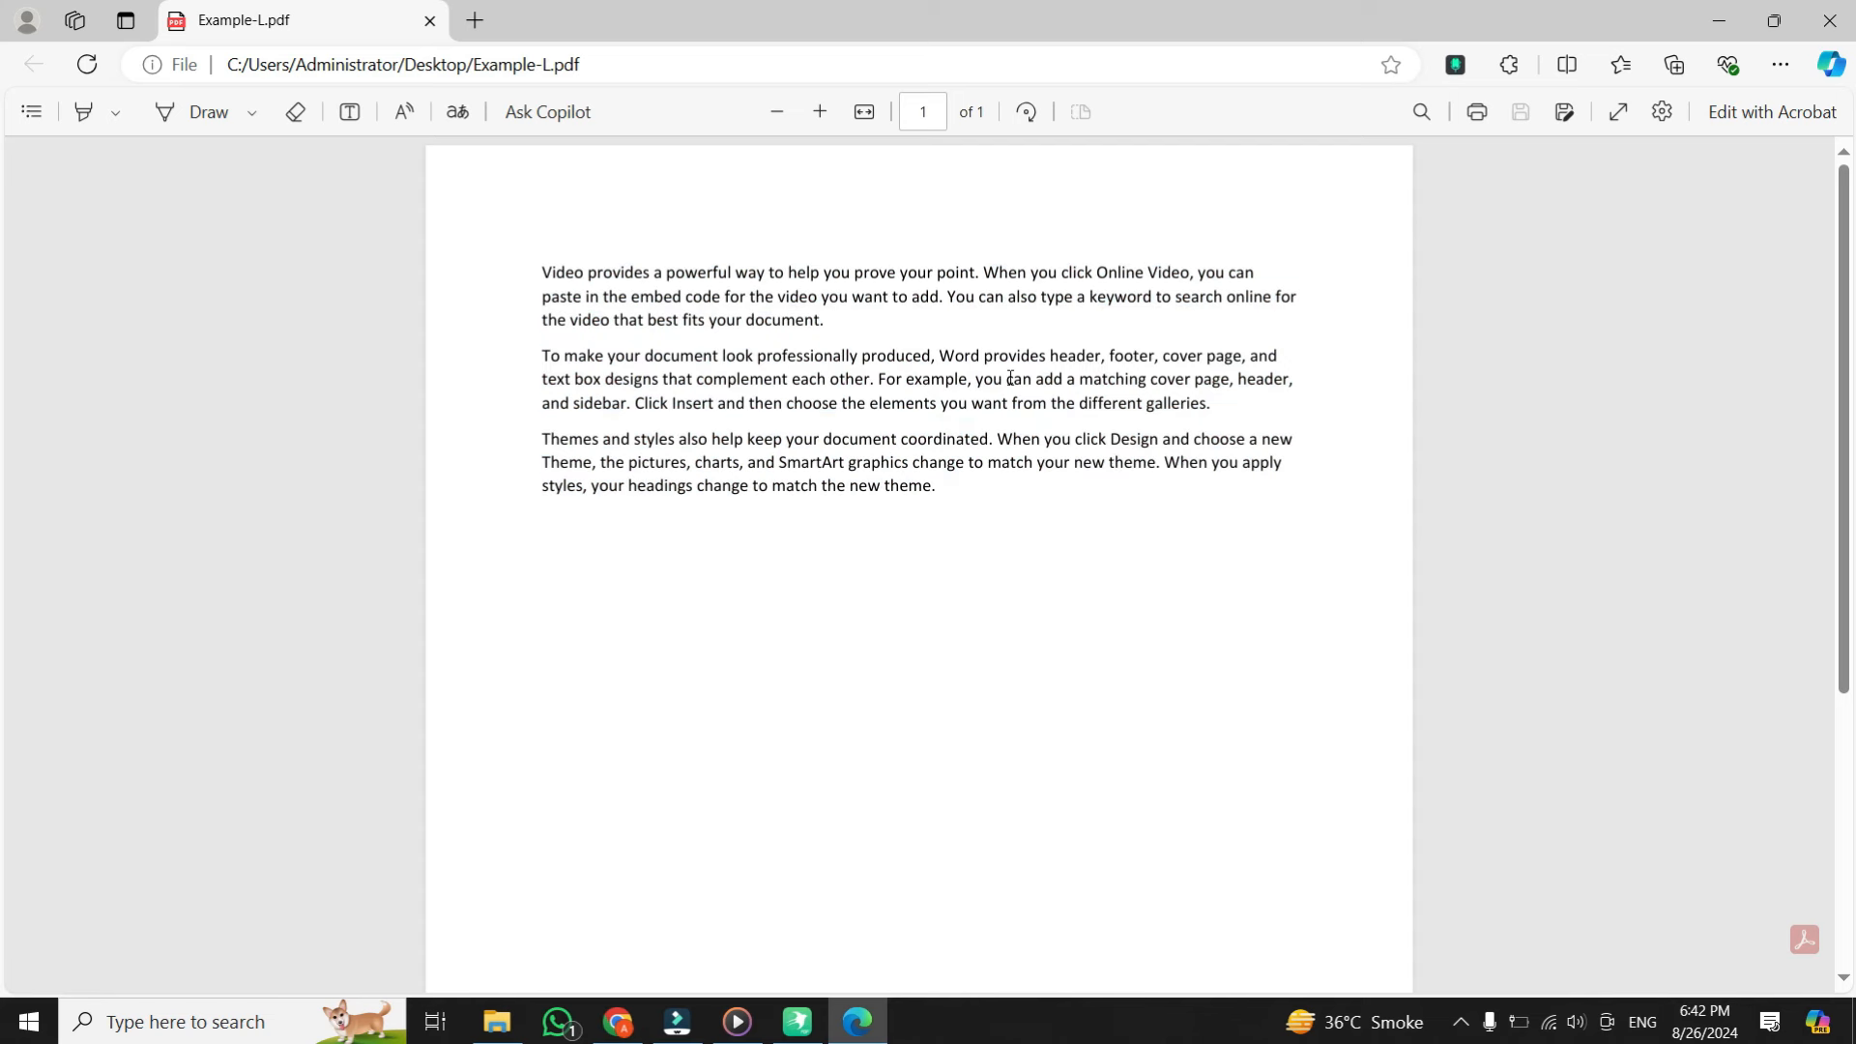
pyautogui.moveTo(1009, 378)
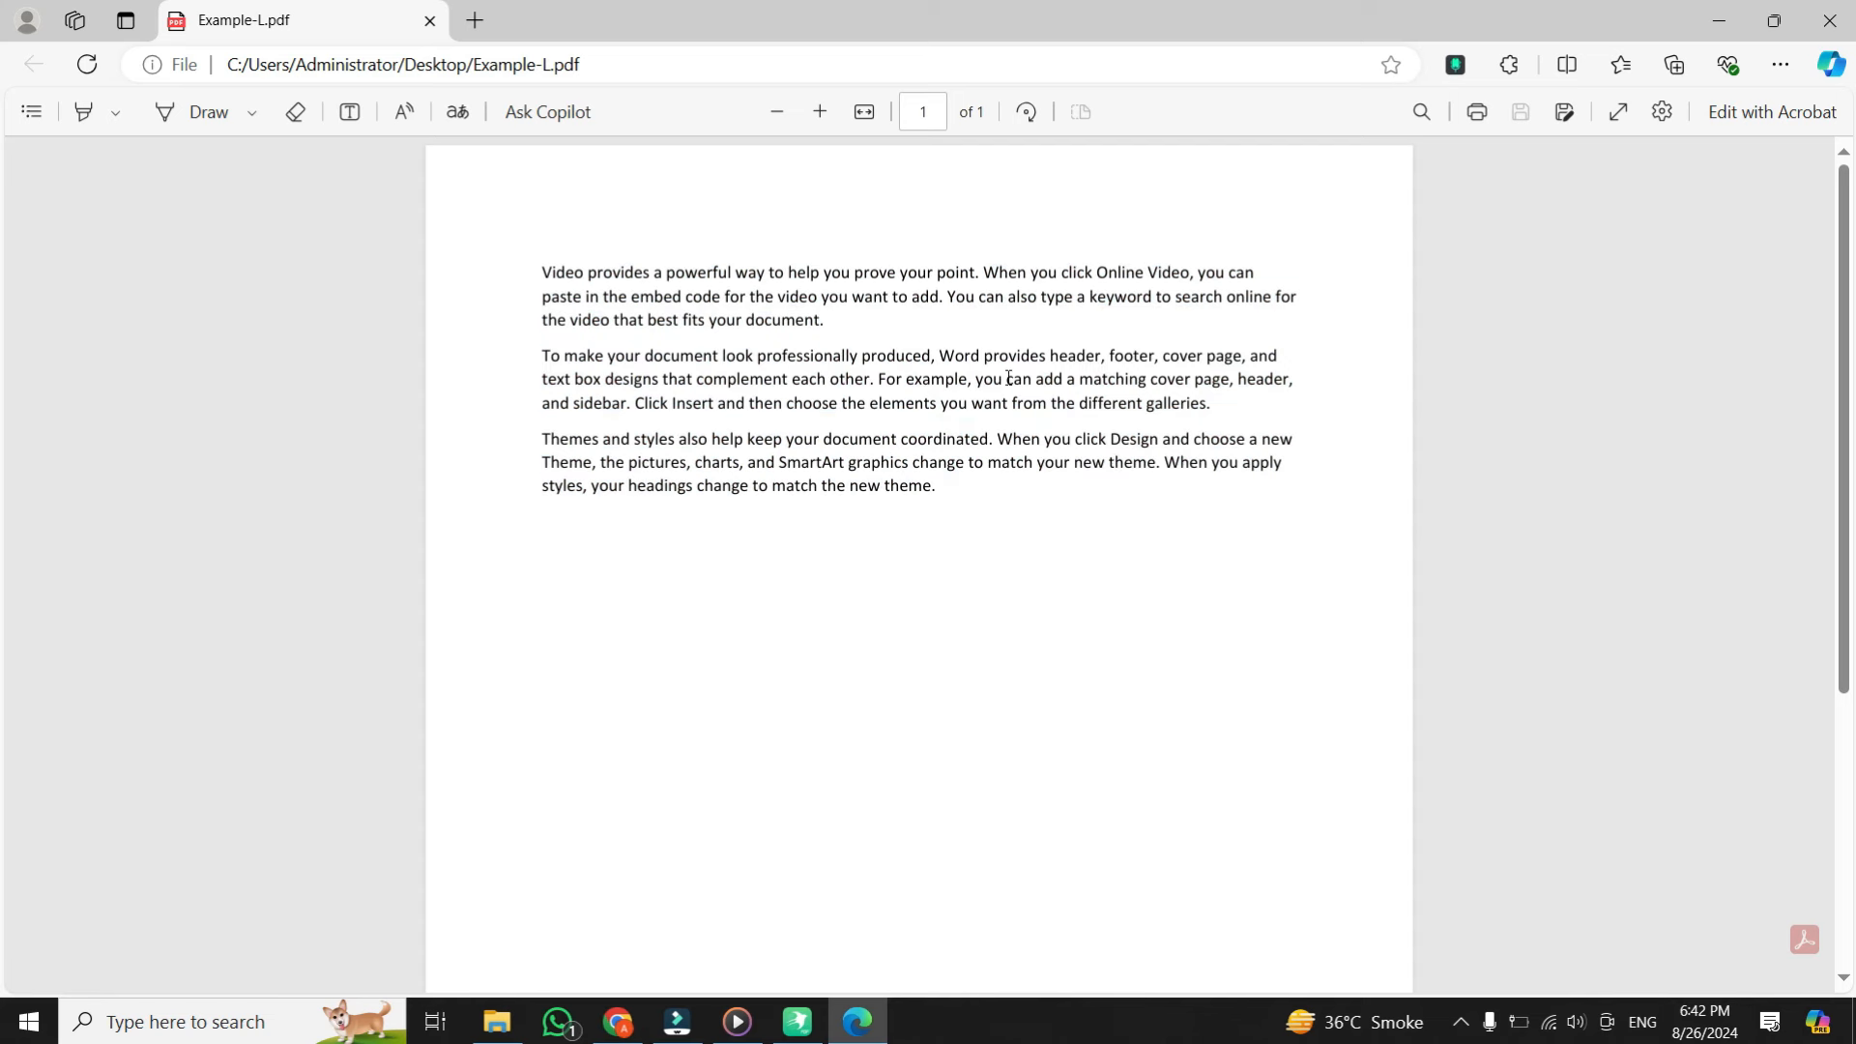